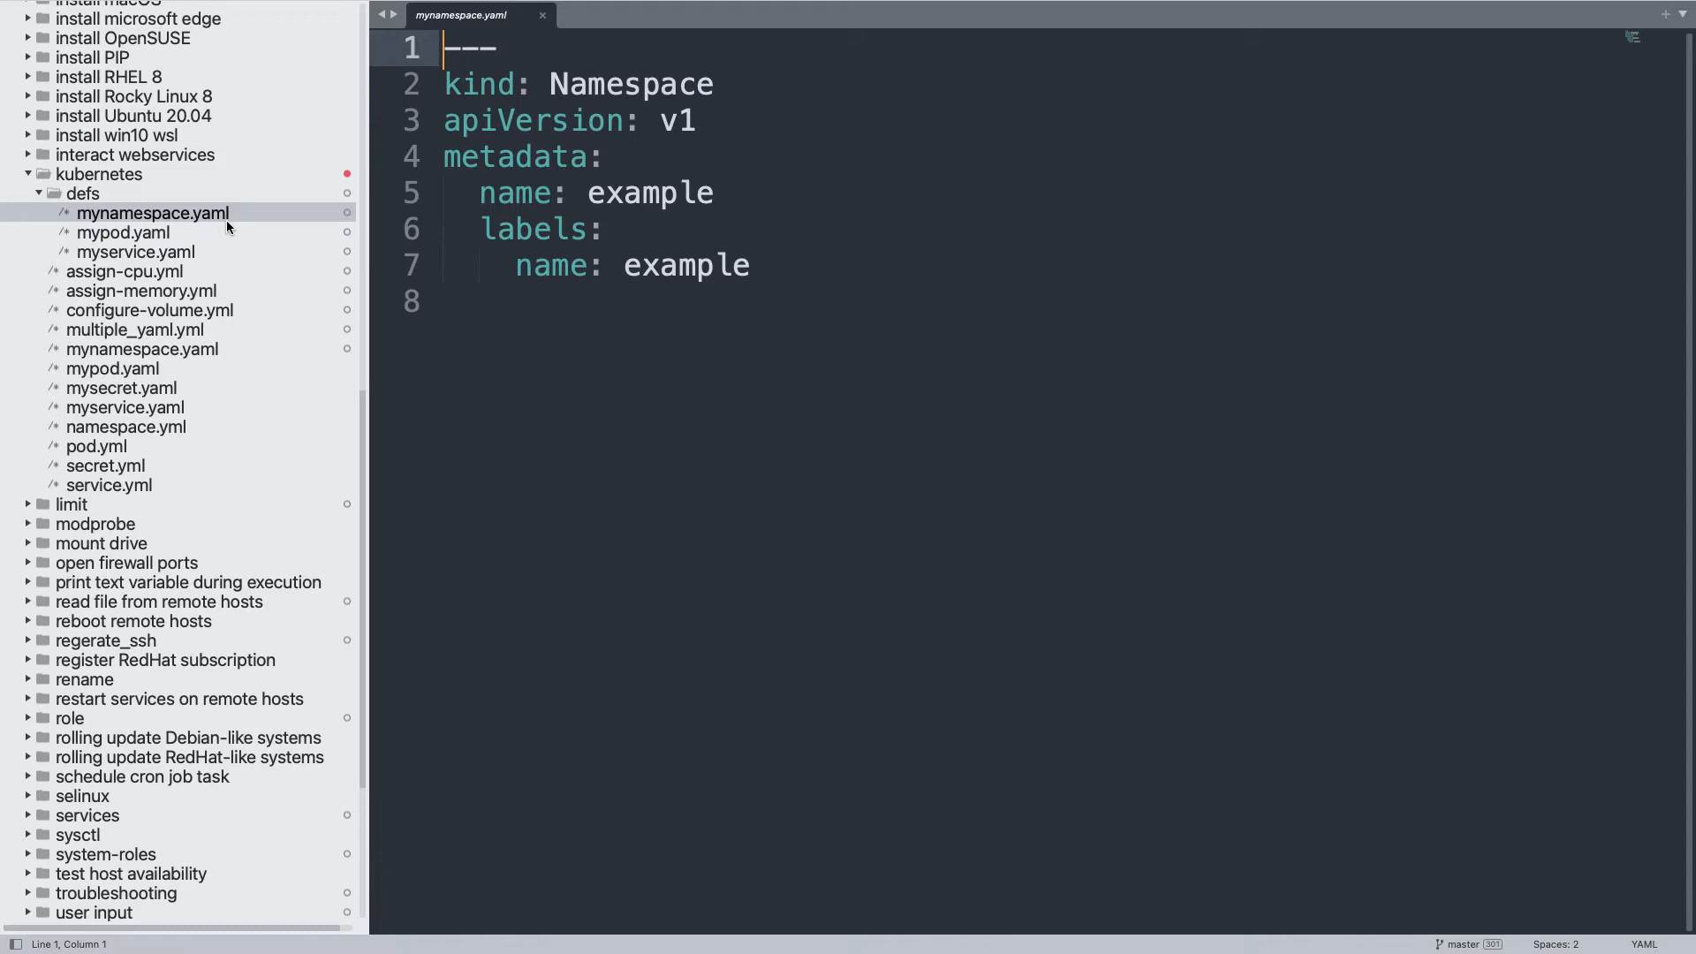
Step: Review mynamespace.yaml and mypod.yaml from the sidebar
click(124, 231)
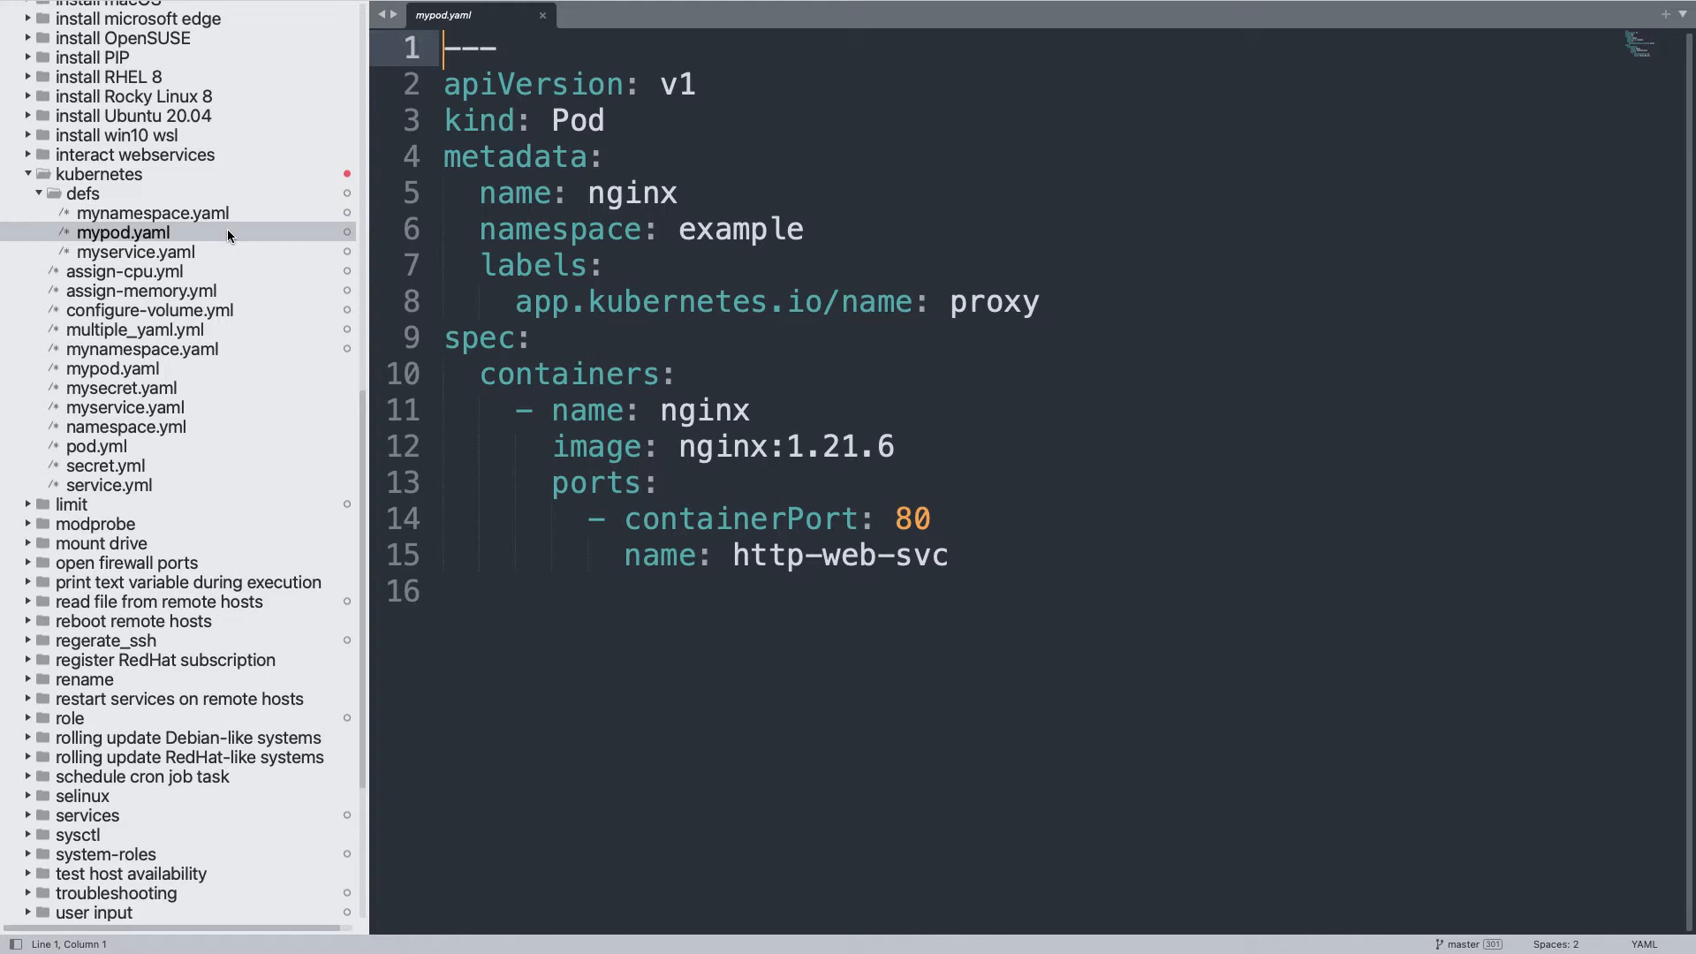
click(126, 252)
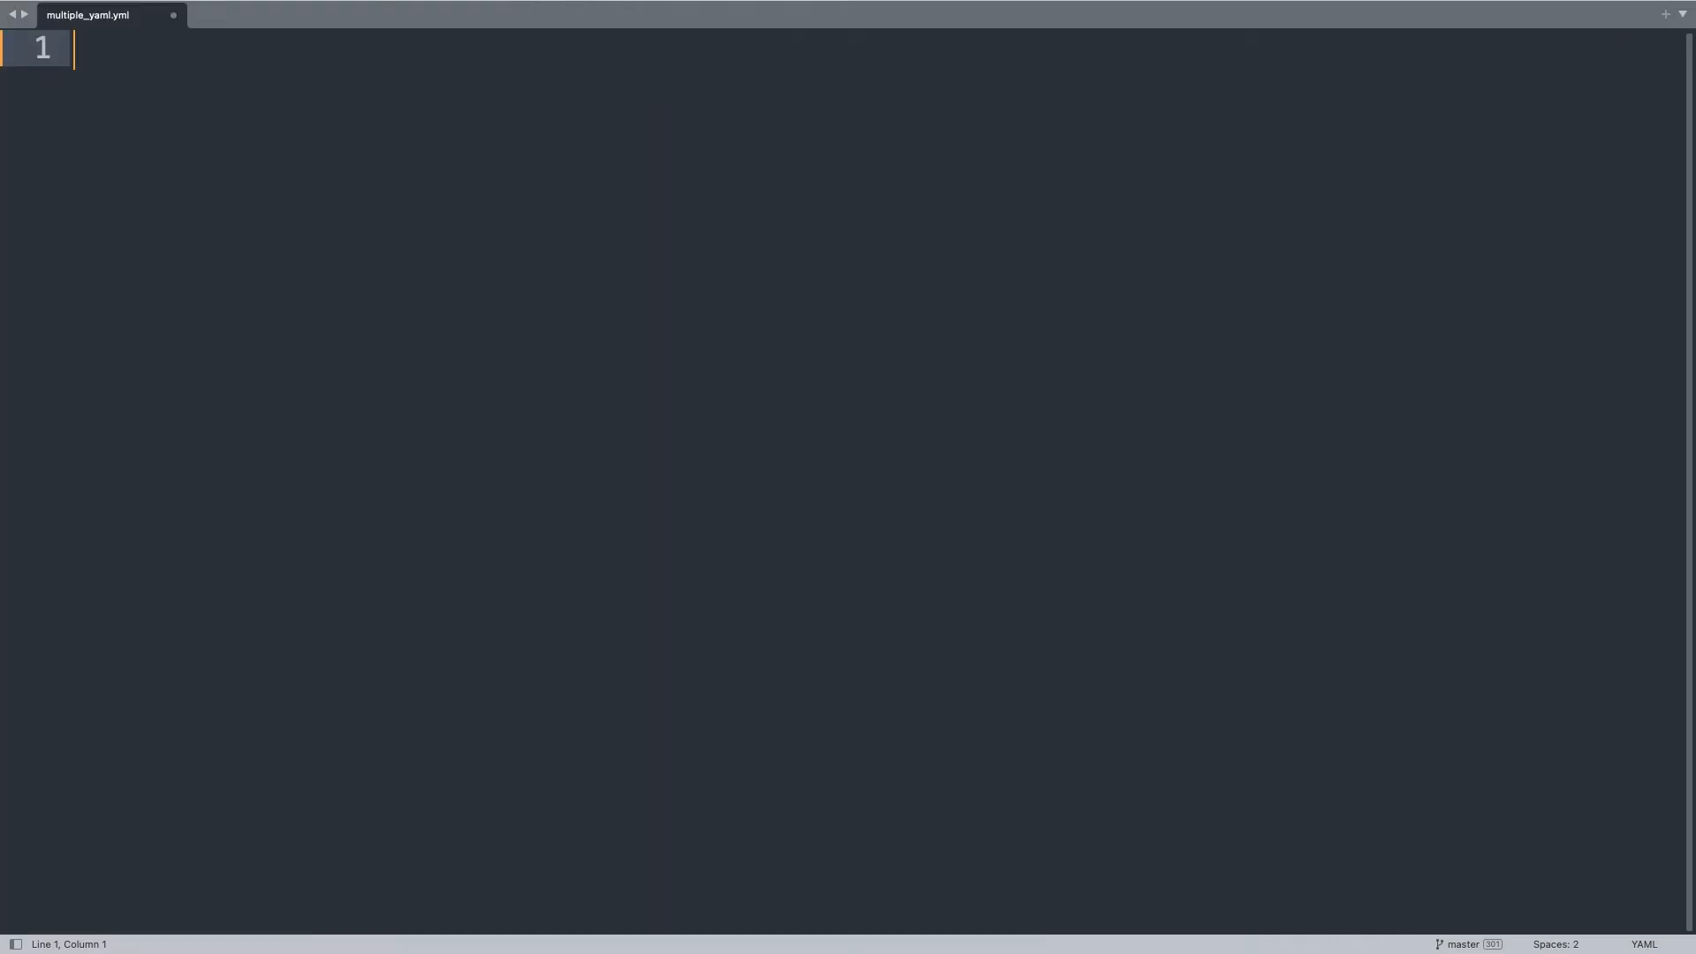
Step: Write the play header: name k8s demo, hosts localhost, gather_facts false, connection local
text(---)
text(- name:)
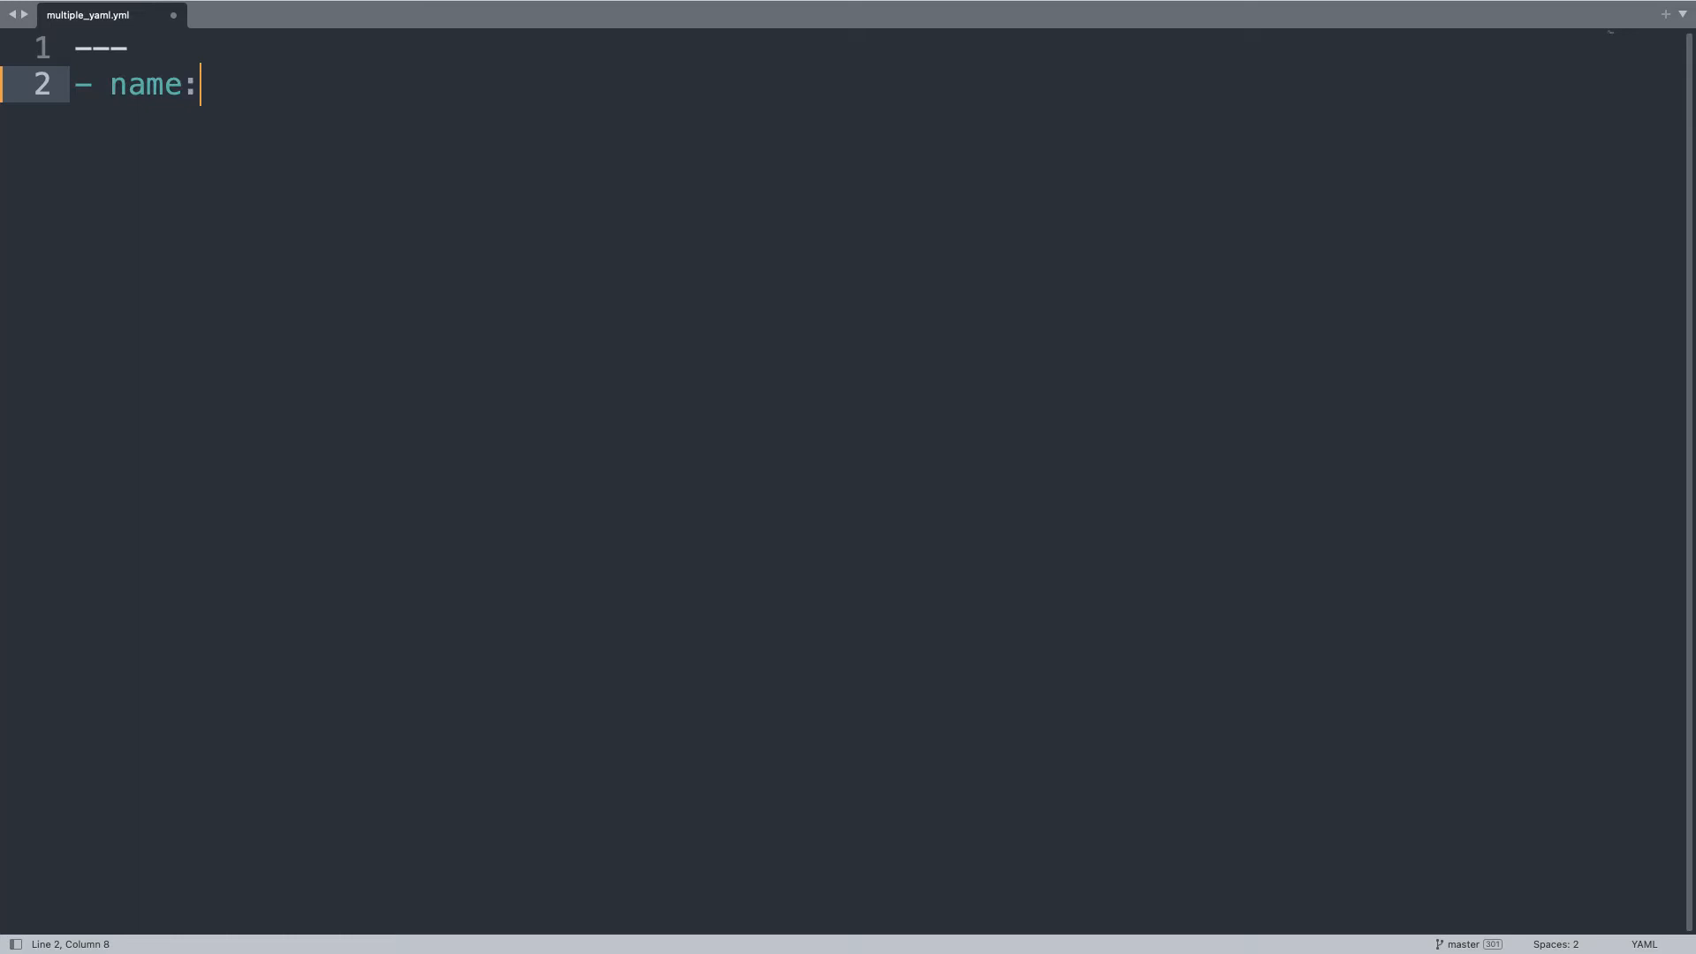
text(k8)
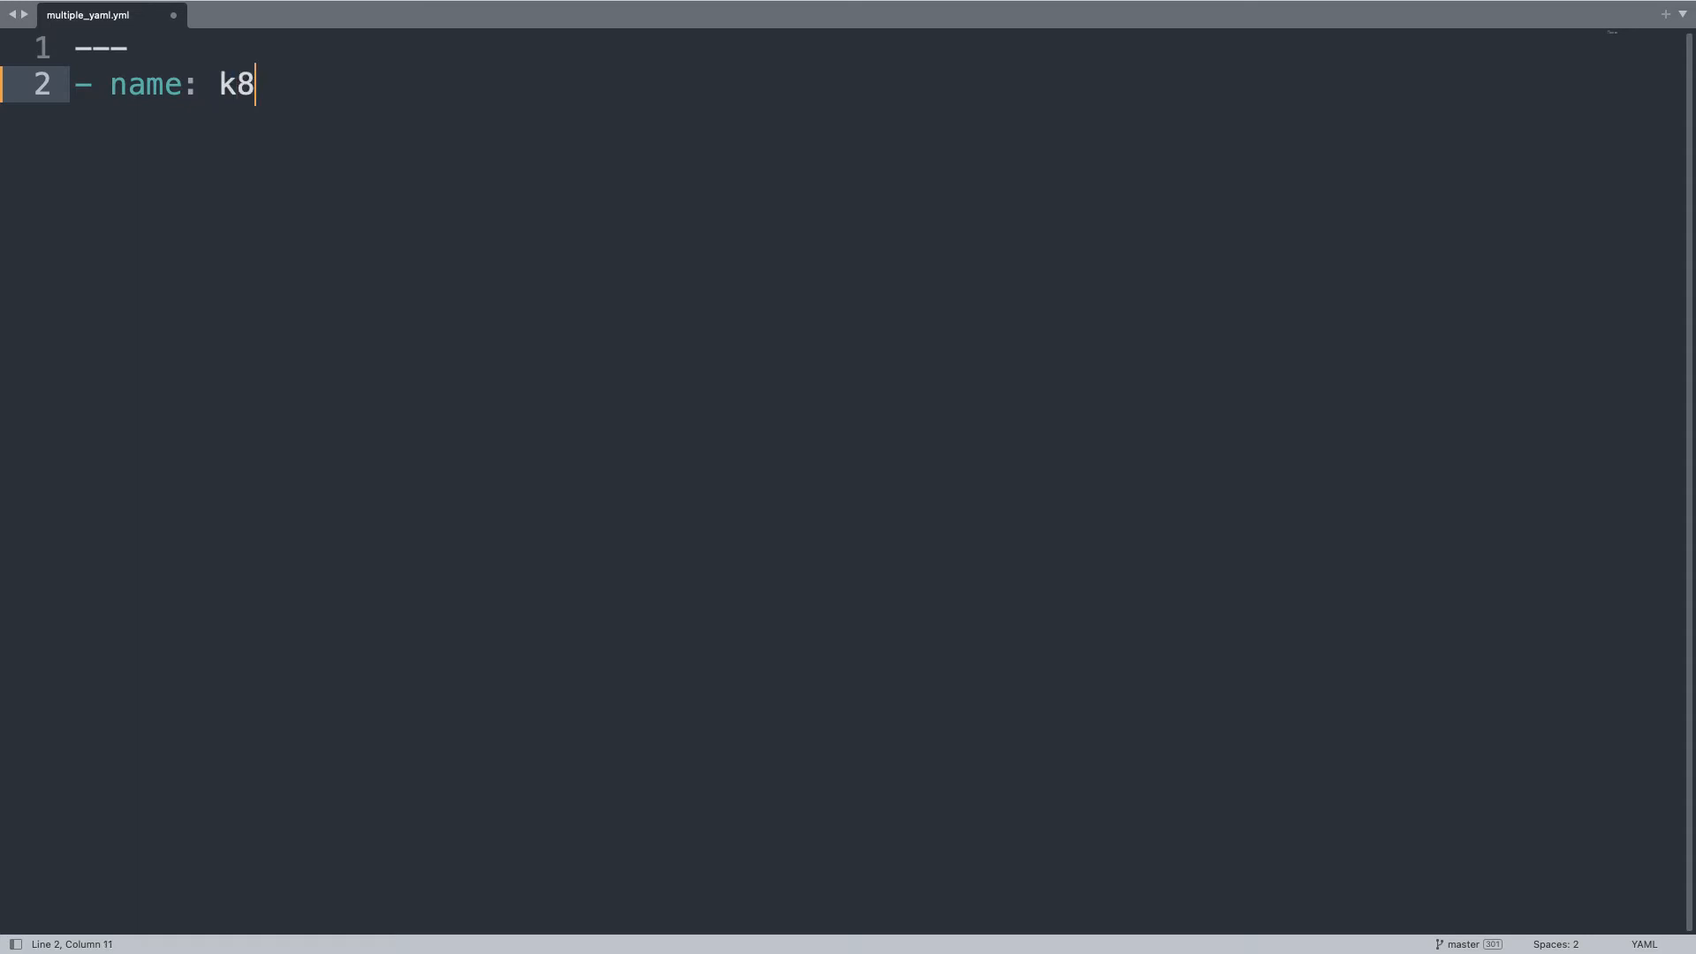
text(s demo)
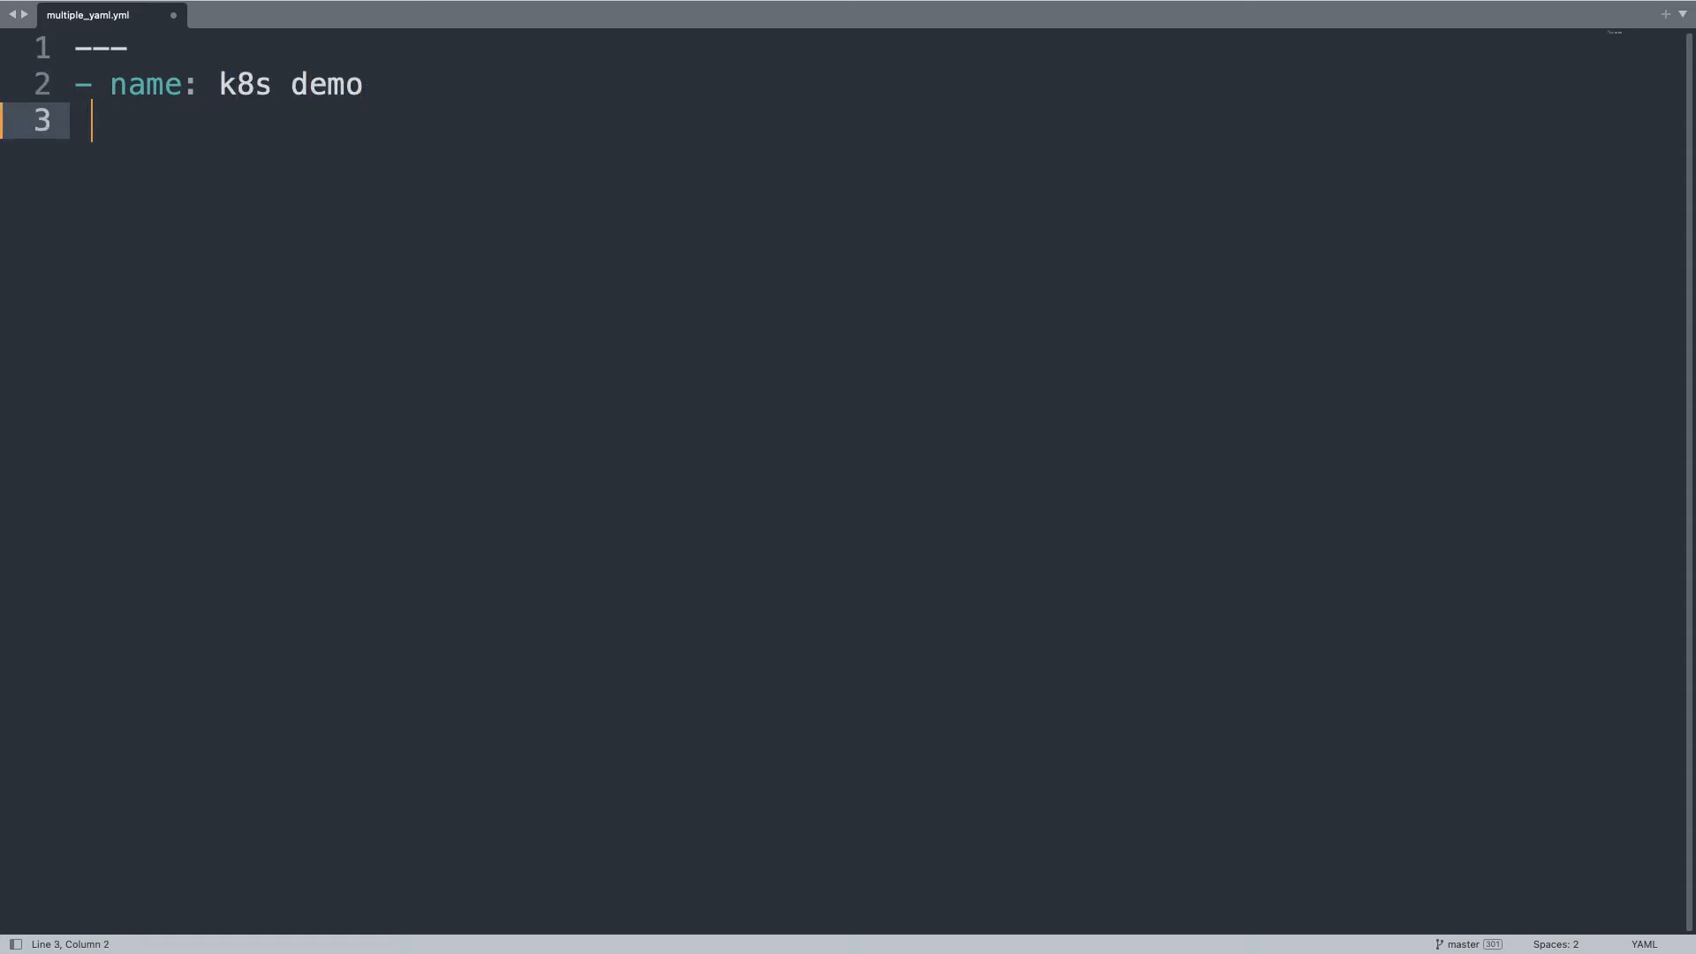
text(host)
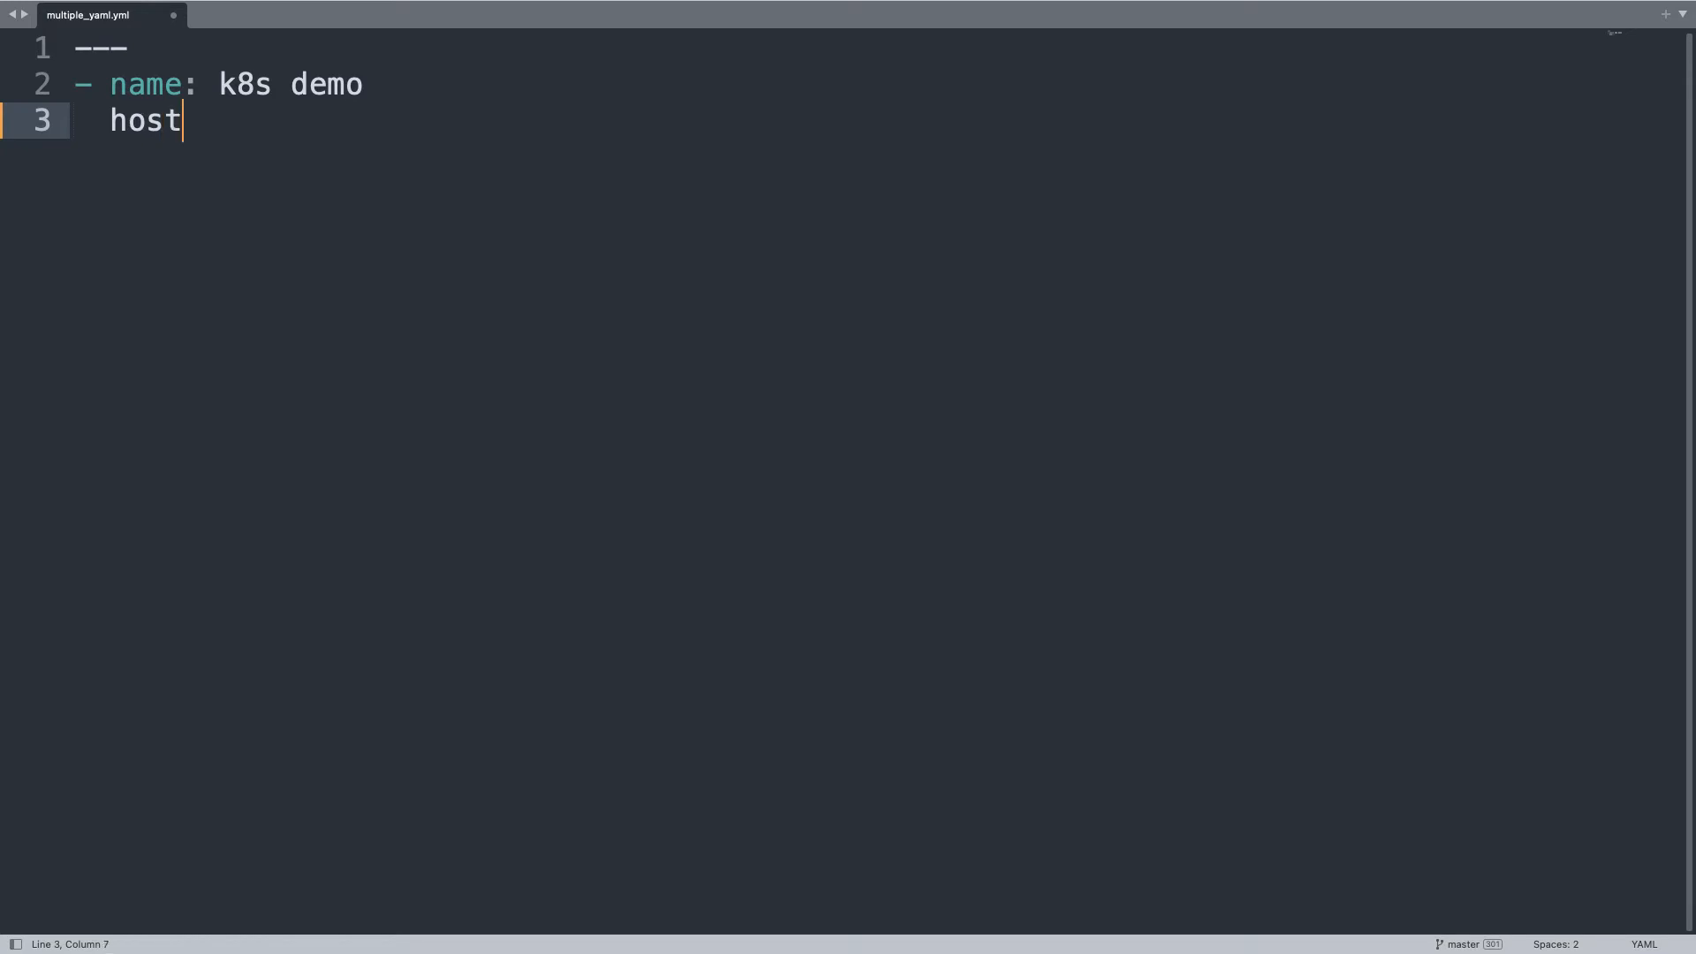
text(s: localhost)
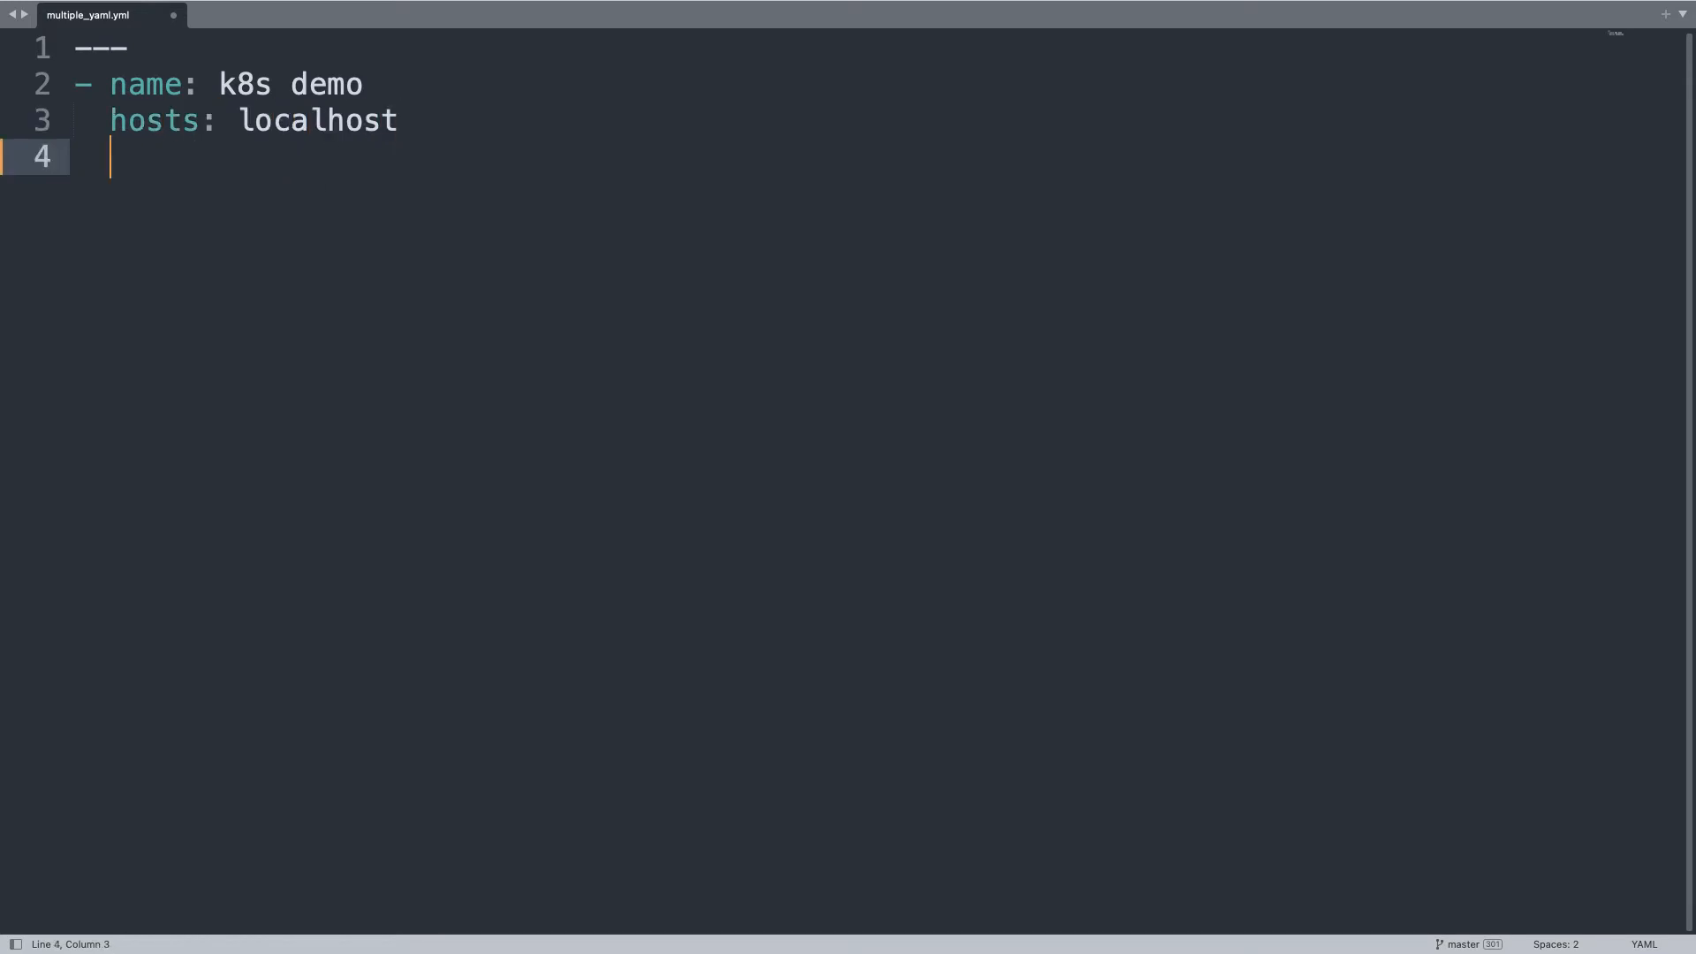
text(gather_fac)
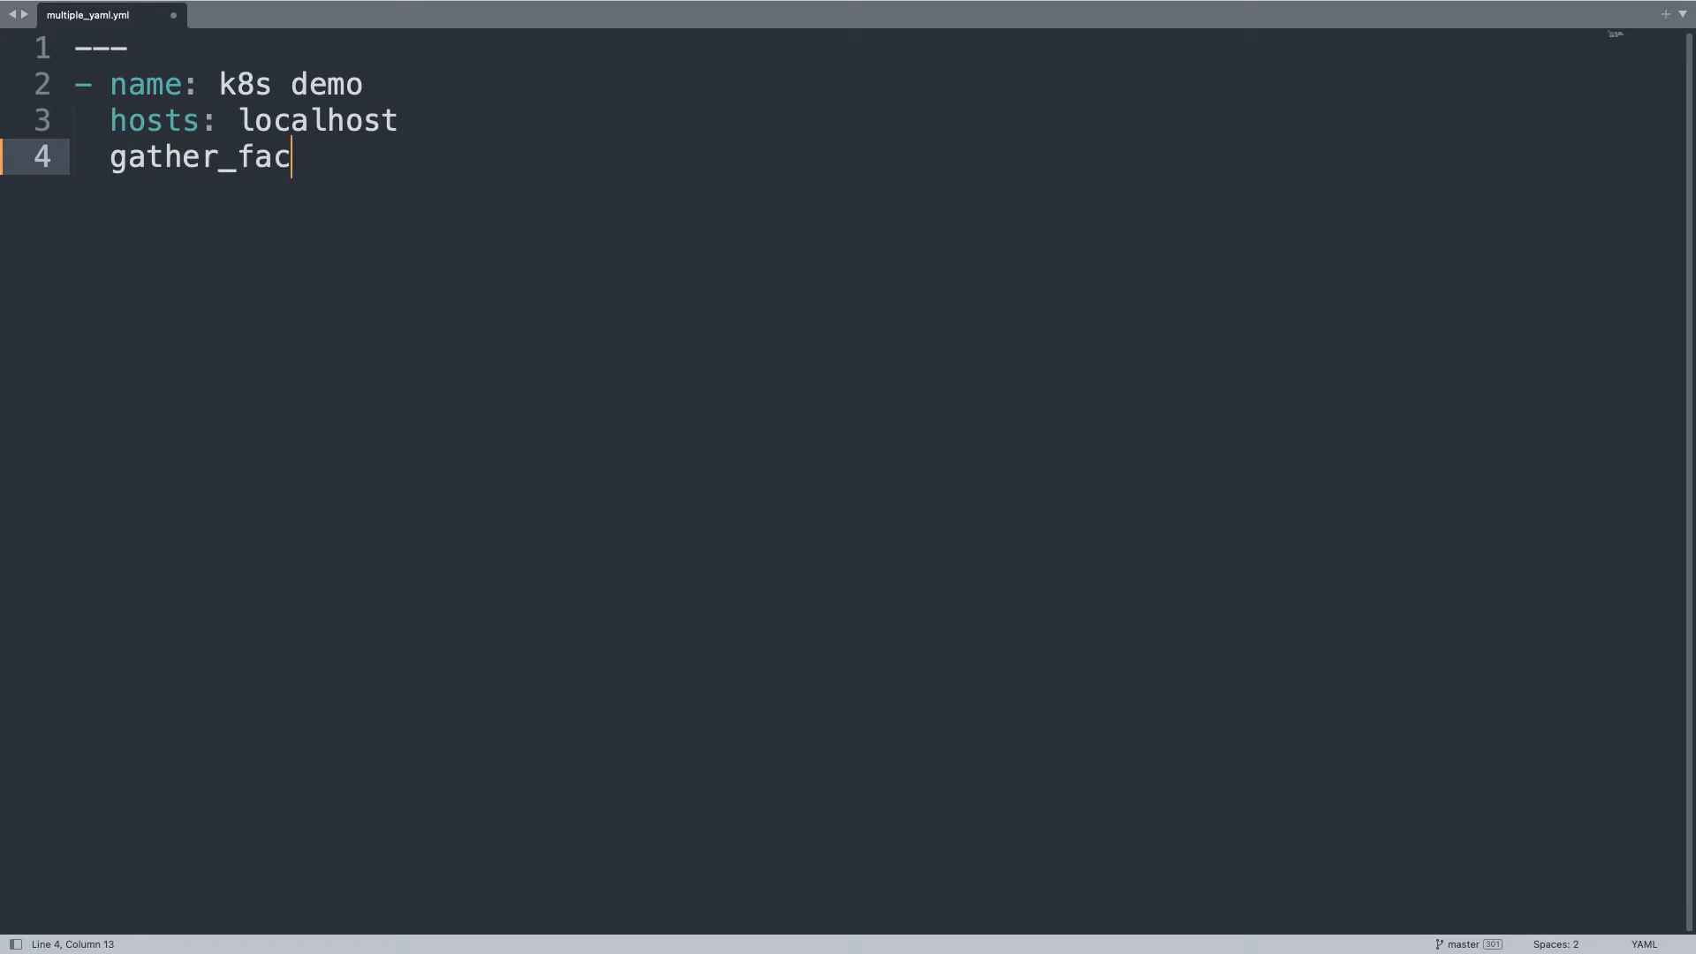
text(ts: fl)
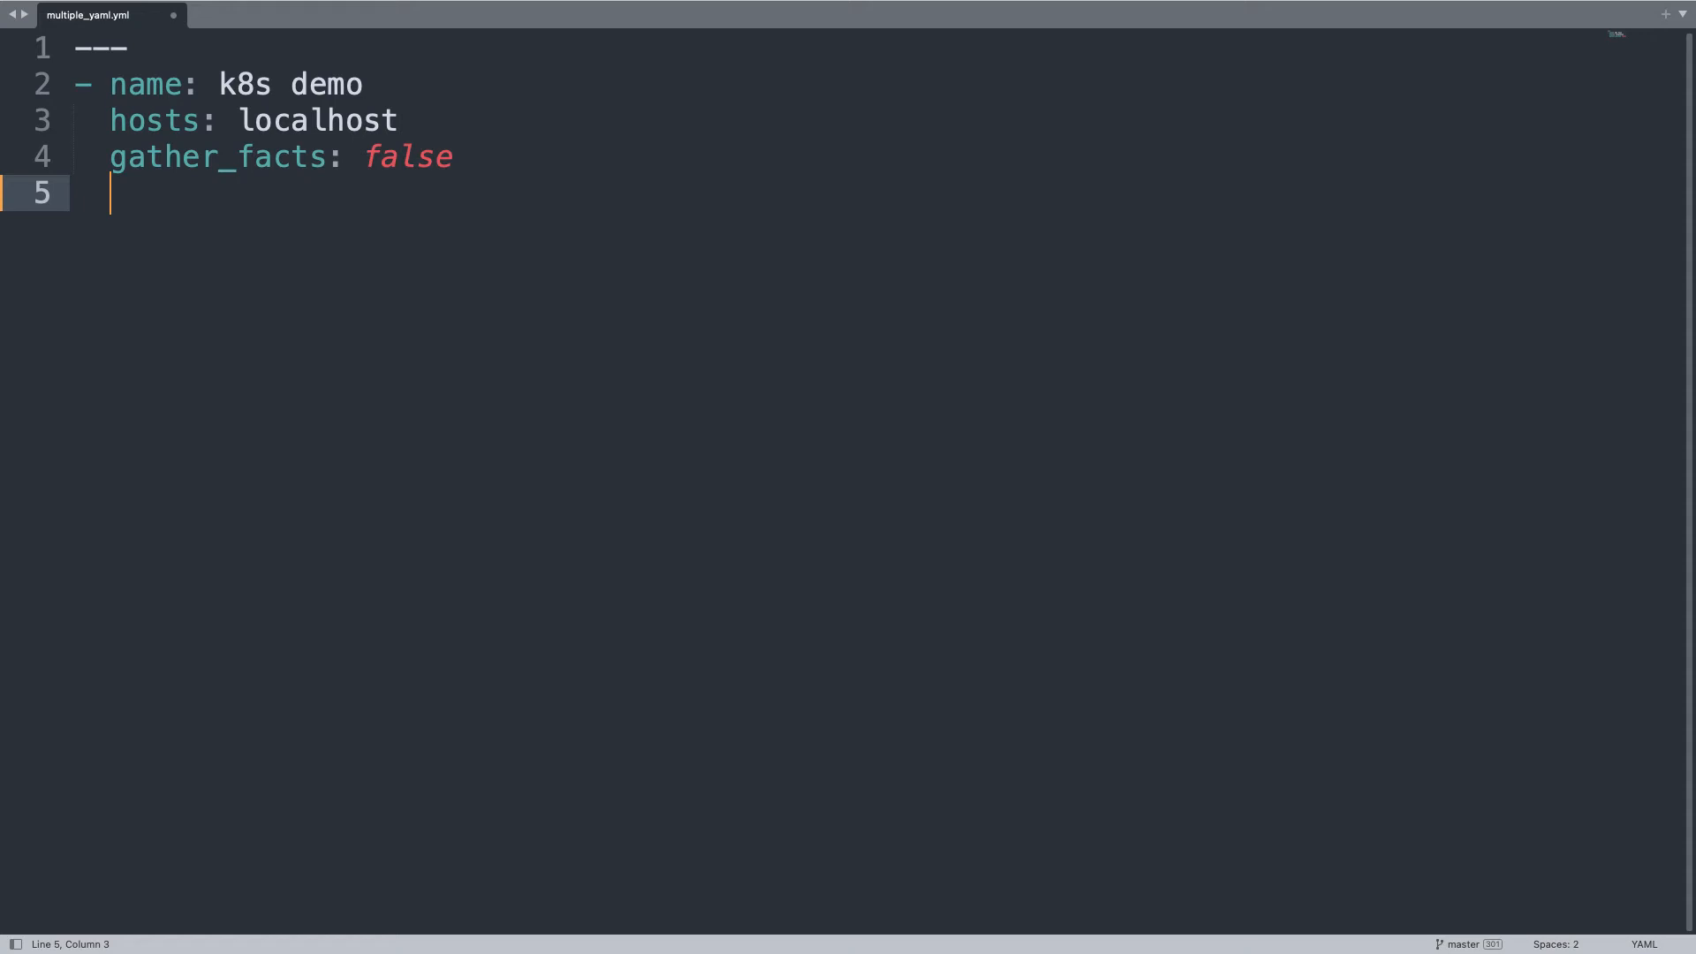
text(connecti)
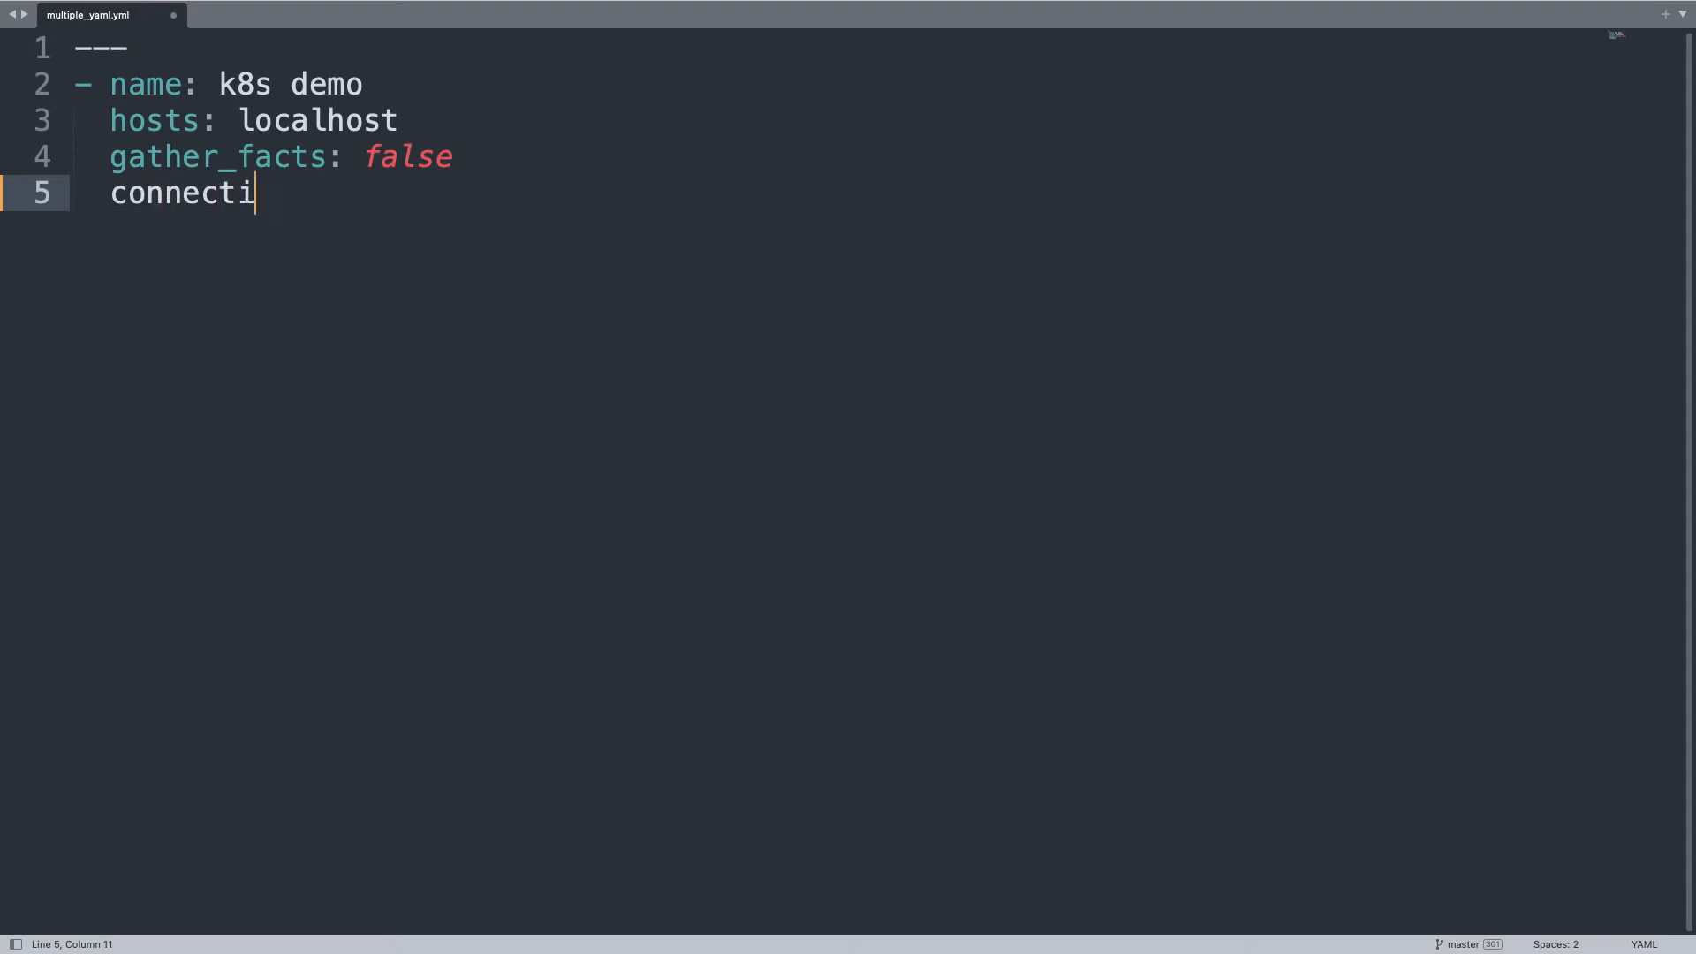
text(on: lol)
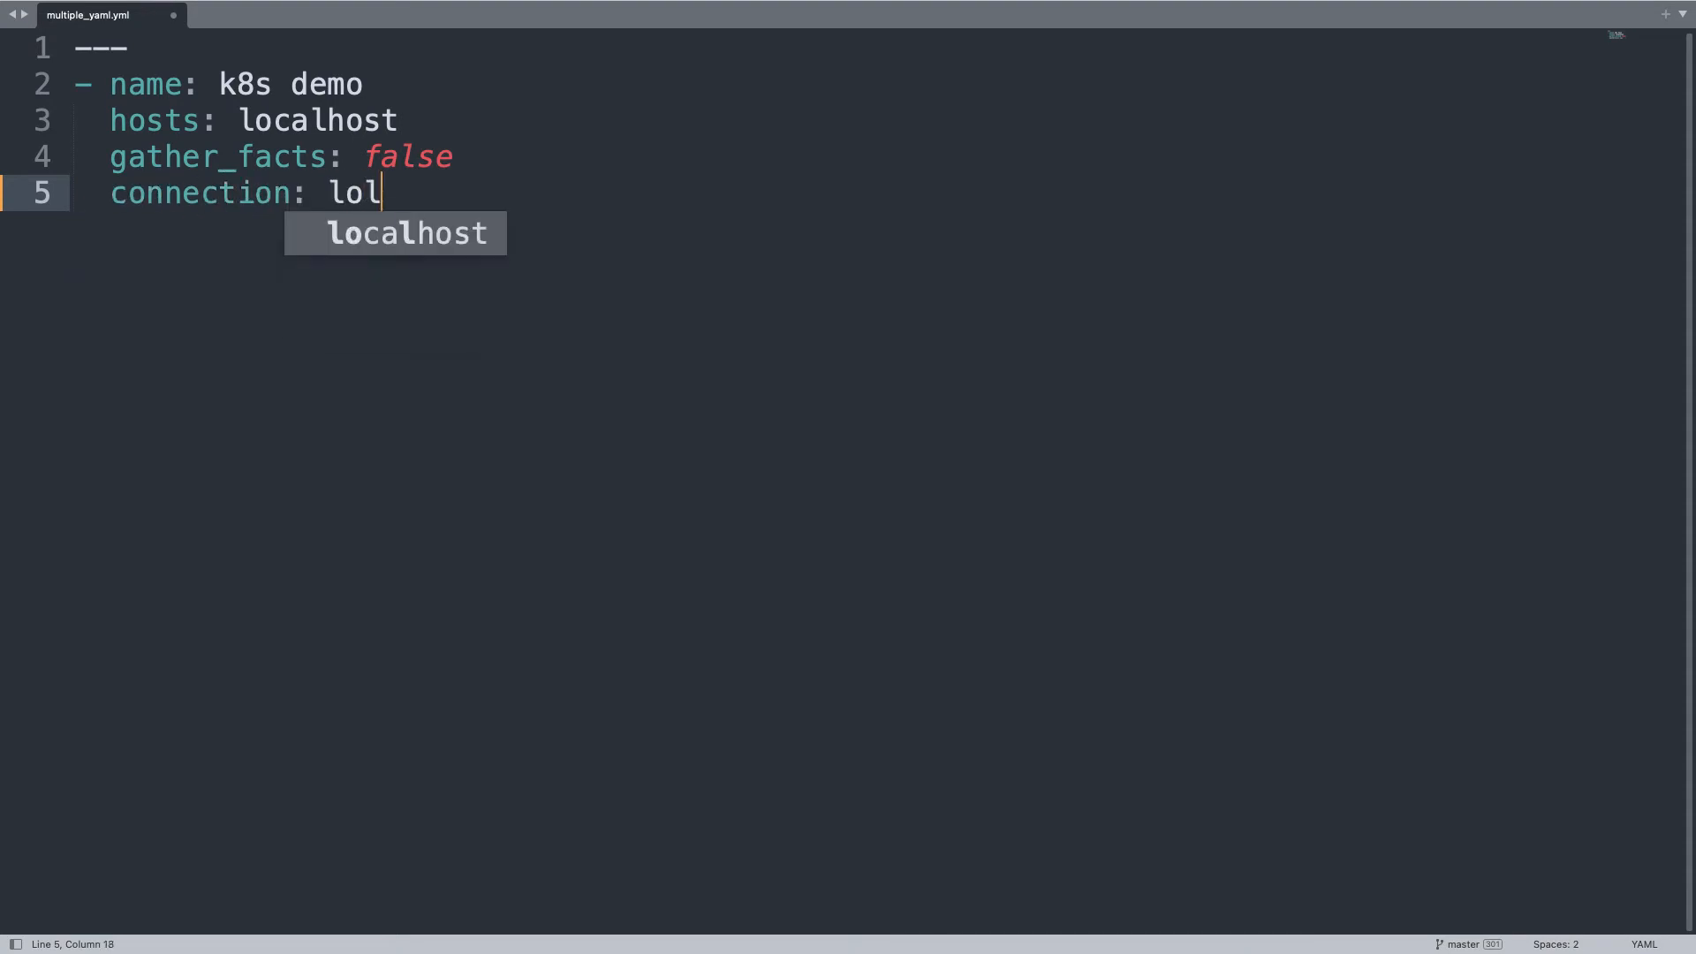
key(enter)
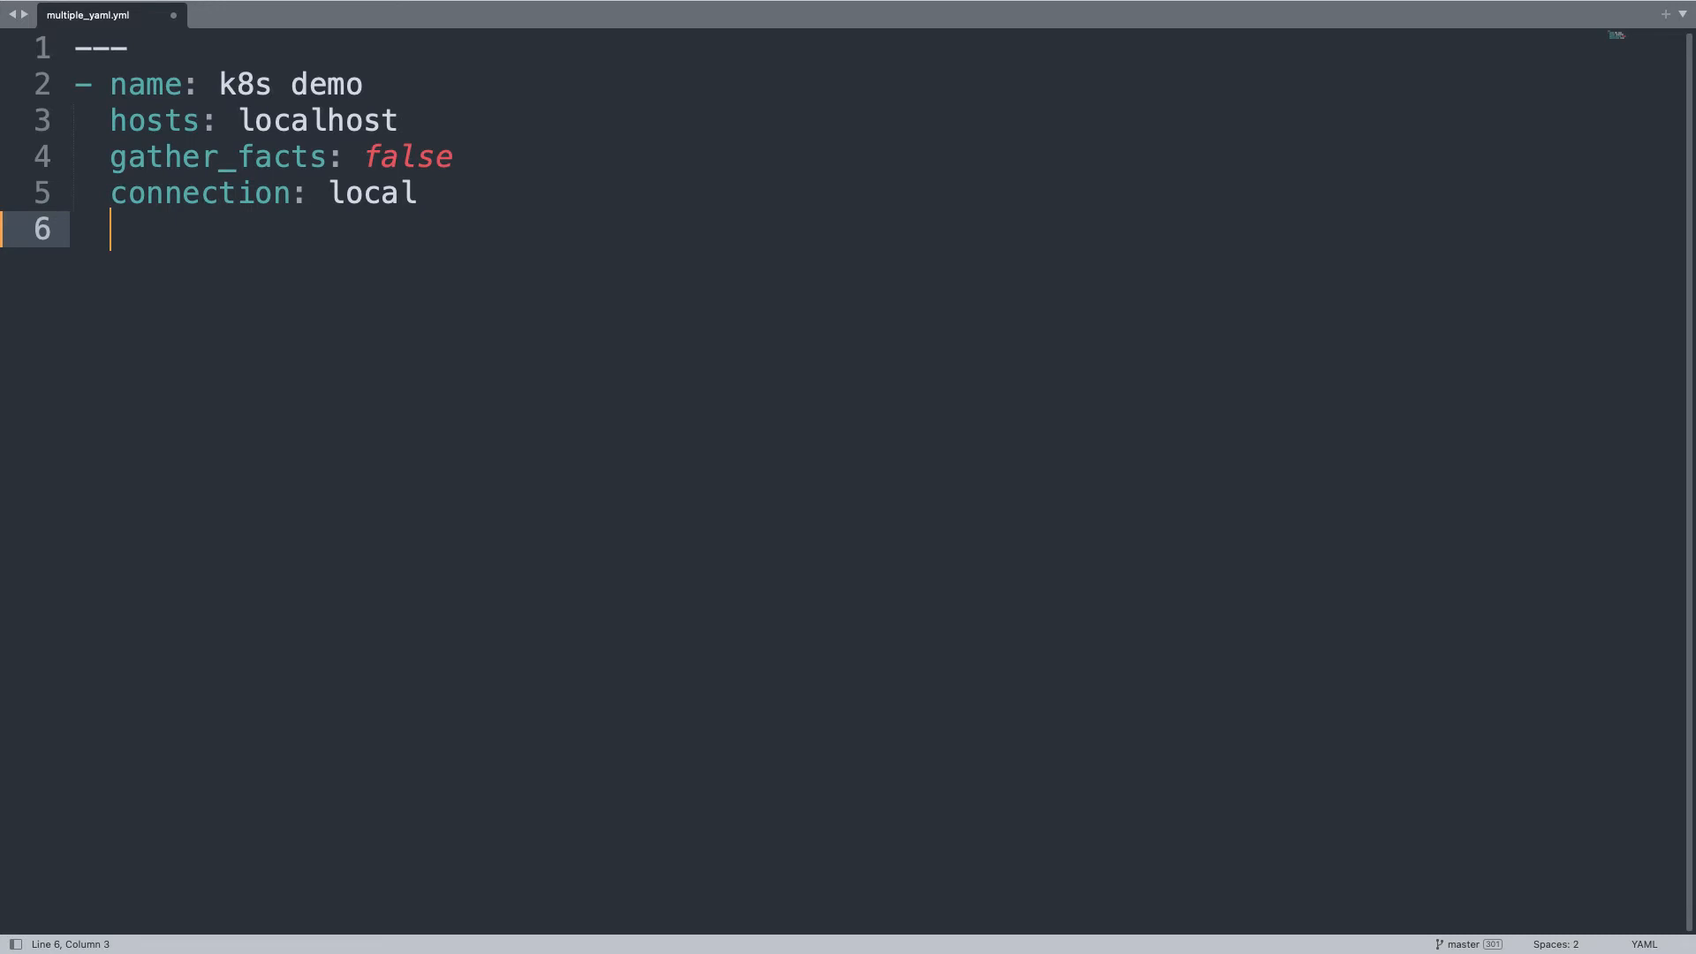
Step: Add a tasks section with a task named 'Apply K8s resources', fixing the misspelling
text(tasks:)
text(-)
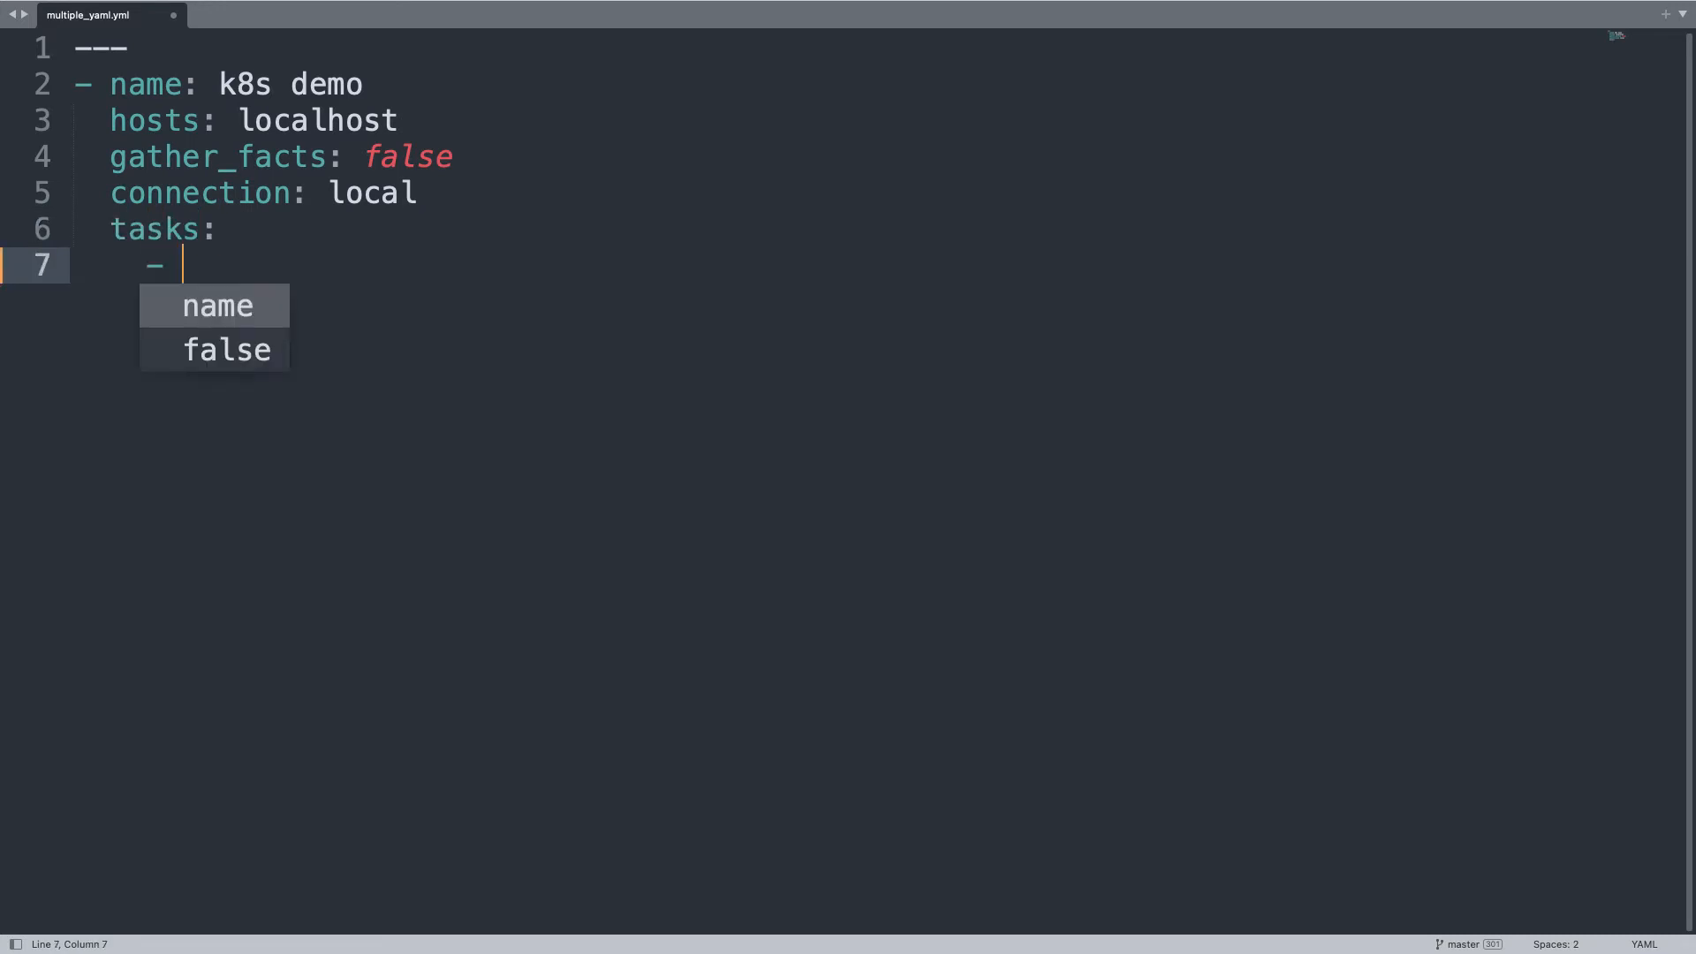
text(name:)
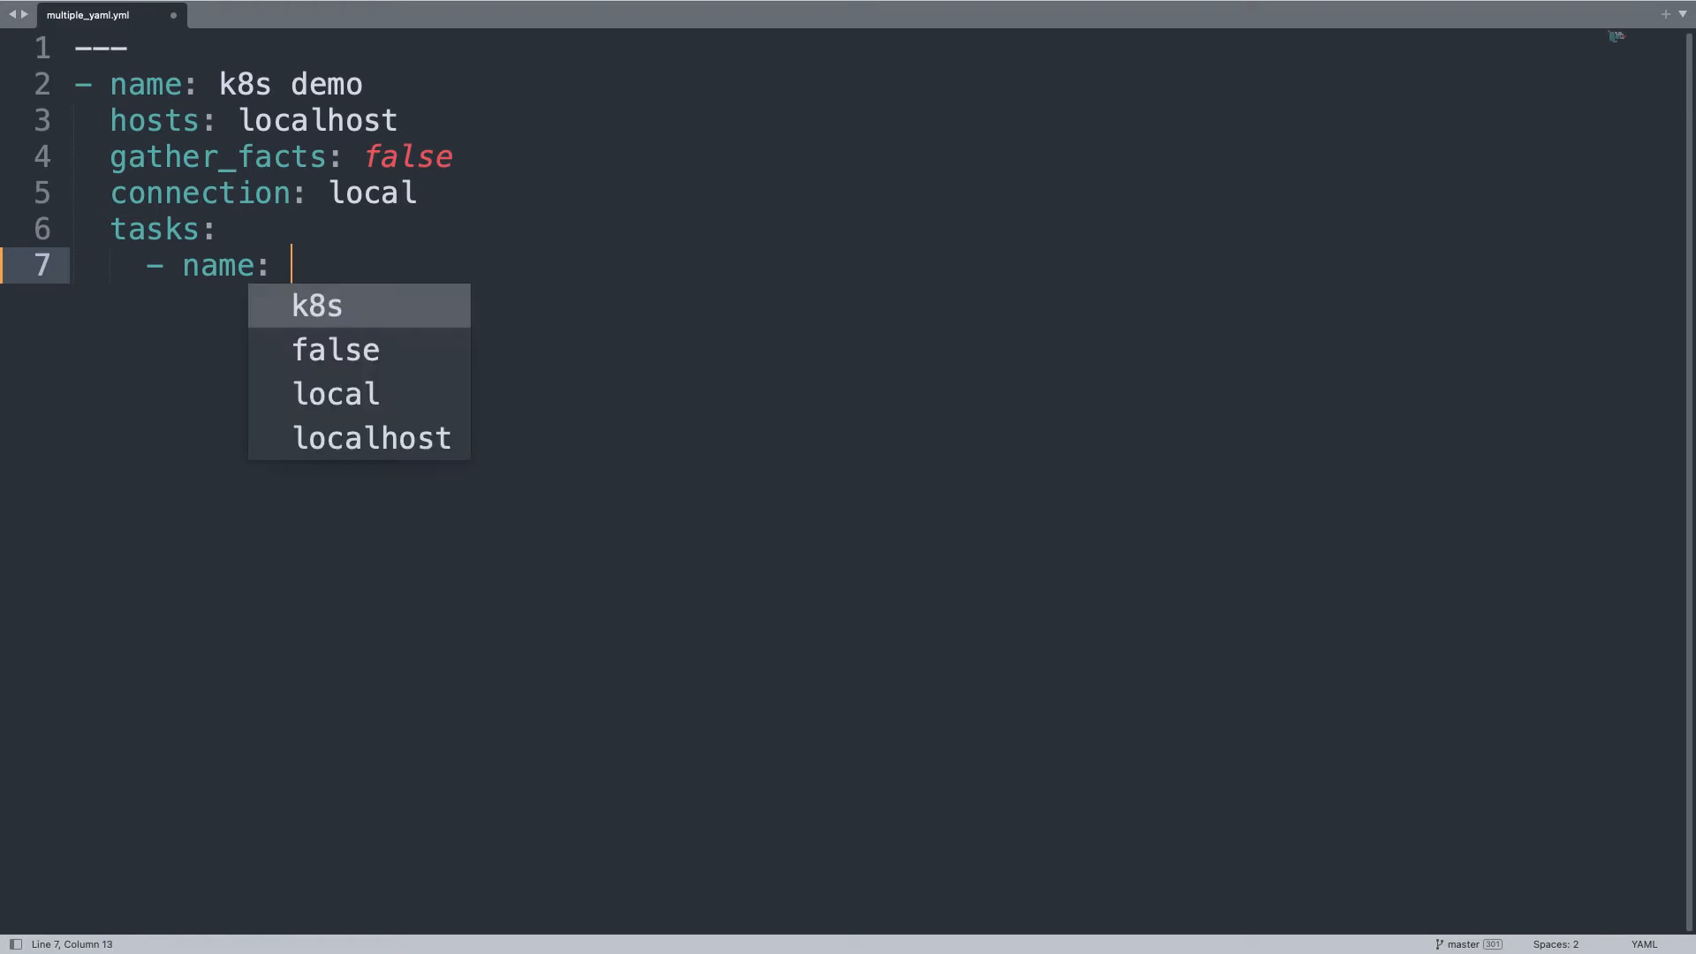
text(Apply)
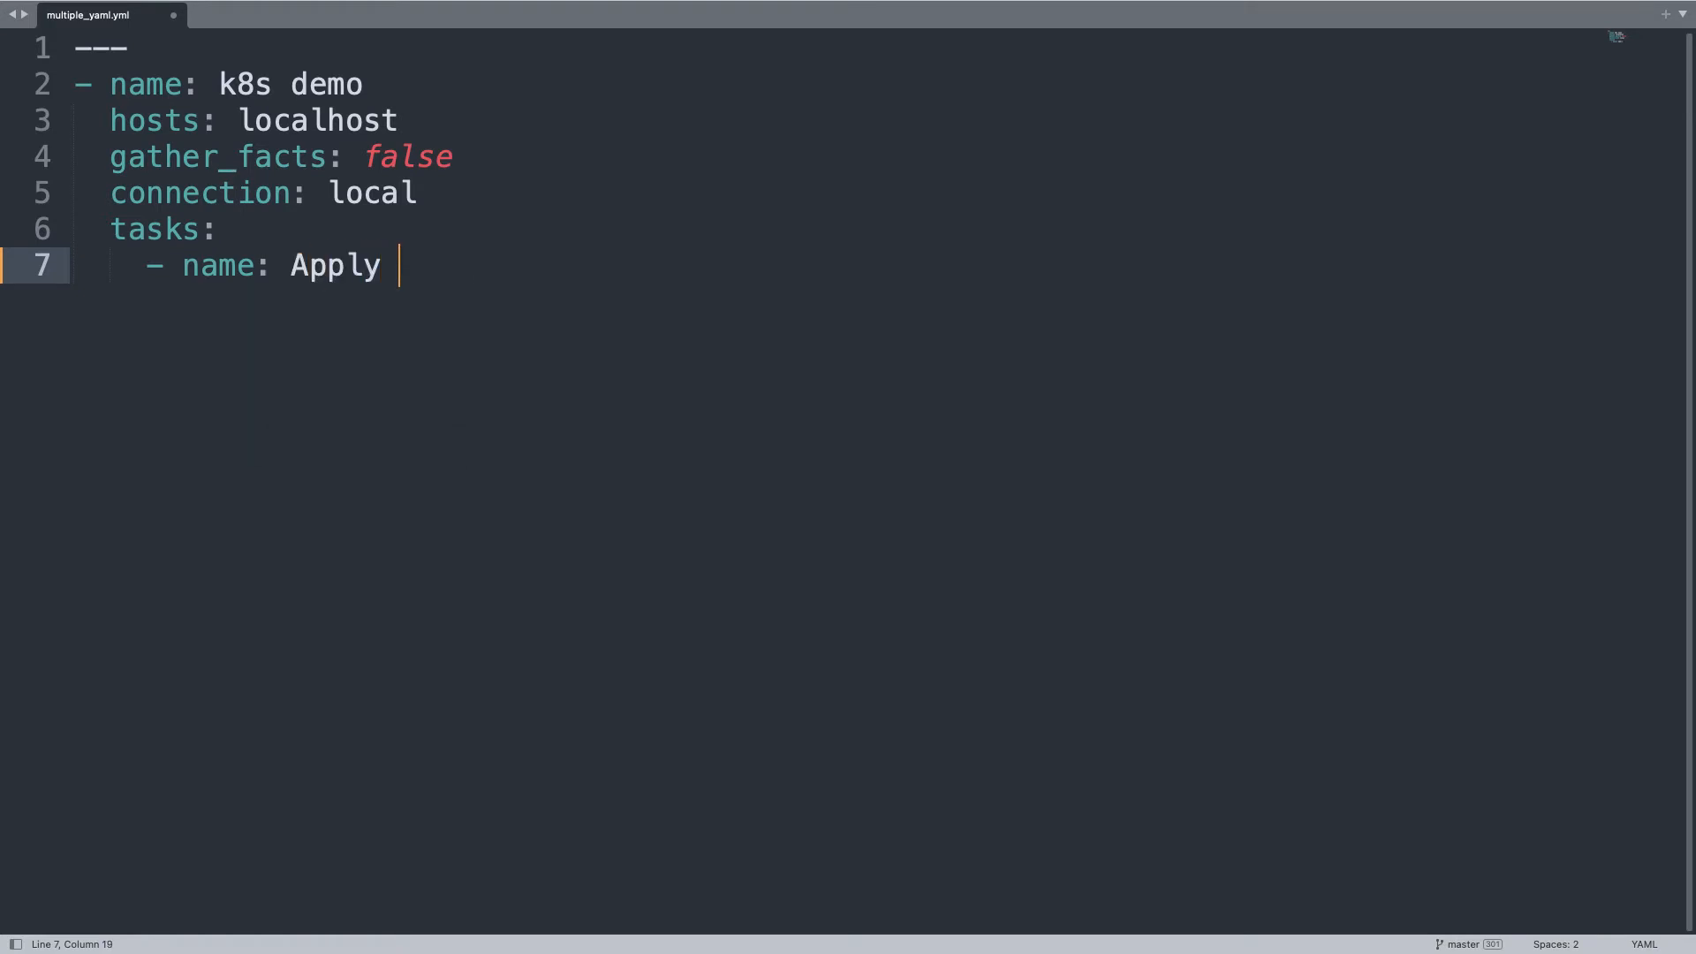
text(K8s)
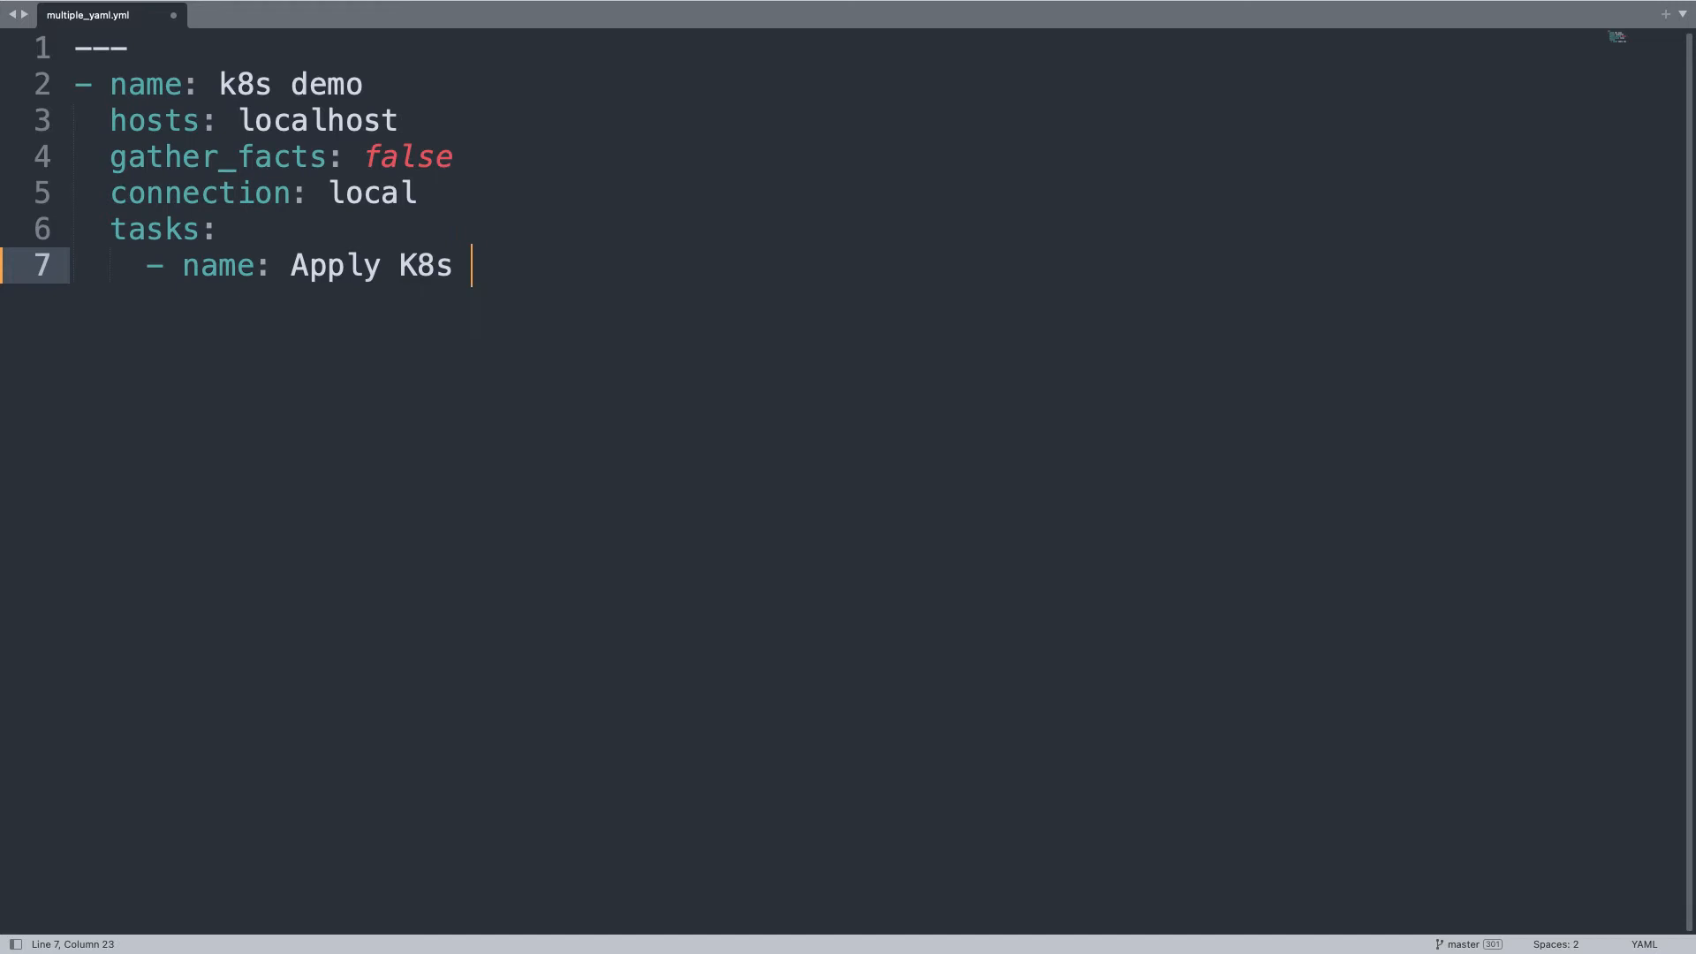
text(resourse)
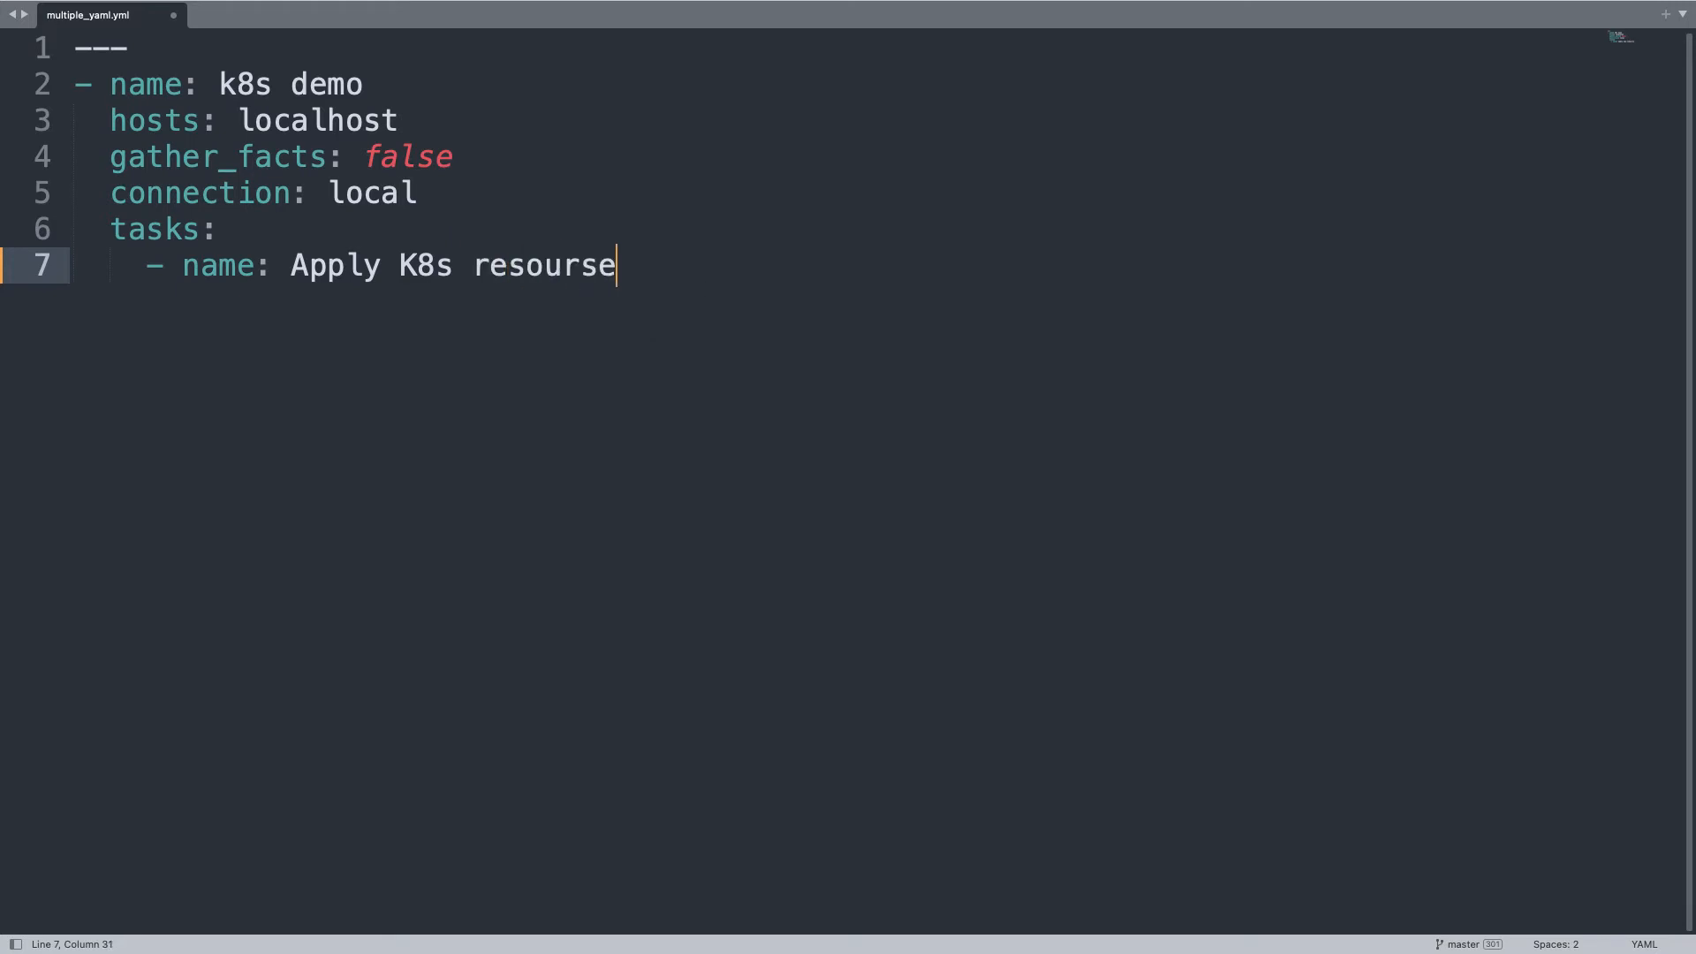
key(BackSpace)
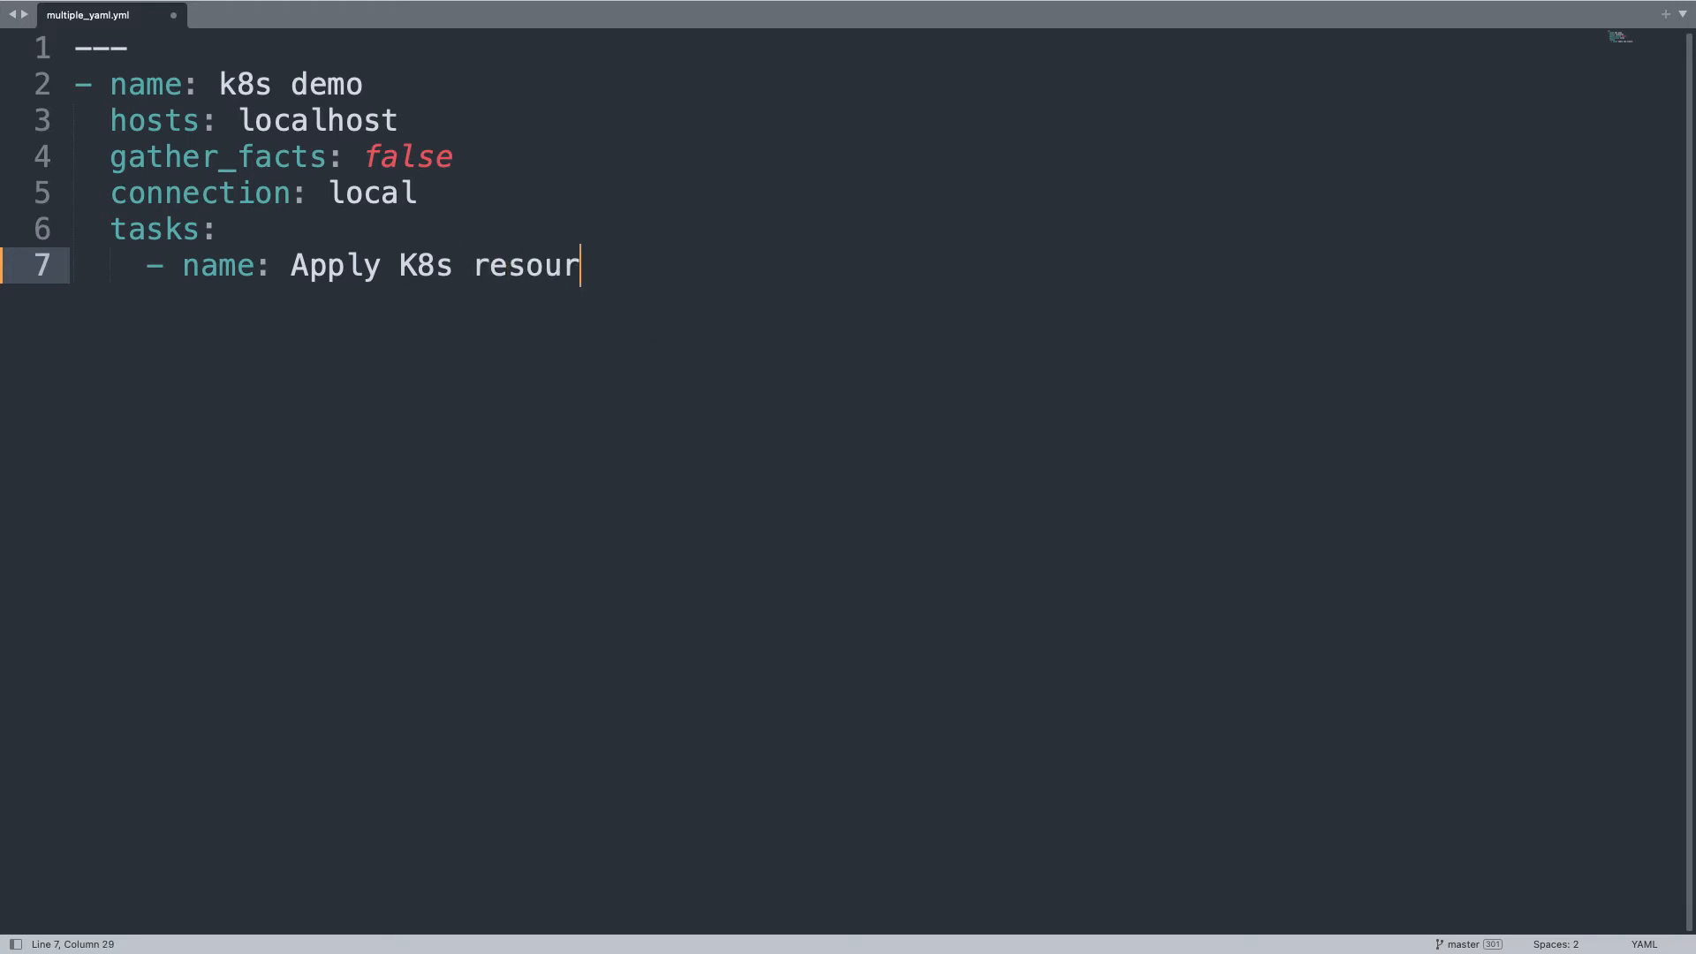
text(ces)
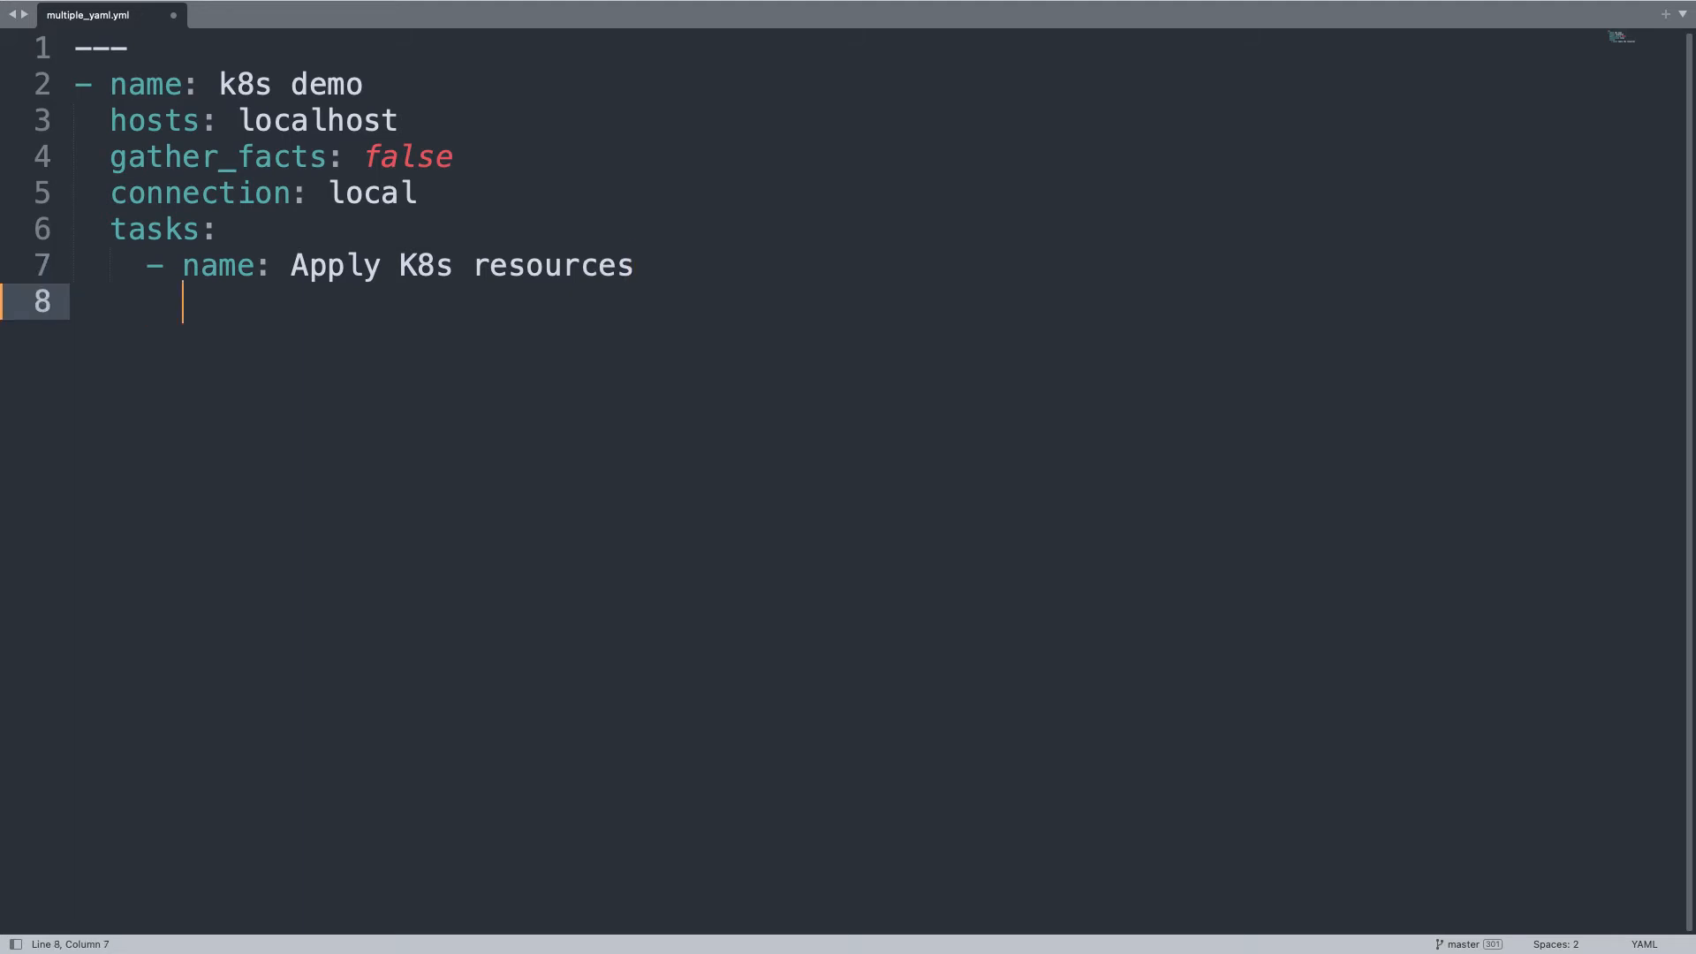
Step: Add a kubernetes.core.k8s definition of "{{ lookup('template', '{{ item }}') | from_yaml }}"
text(kuberne)
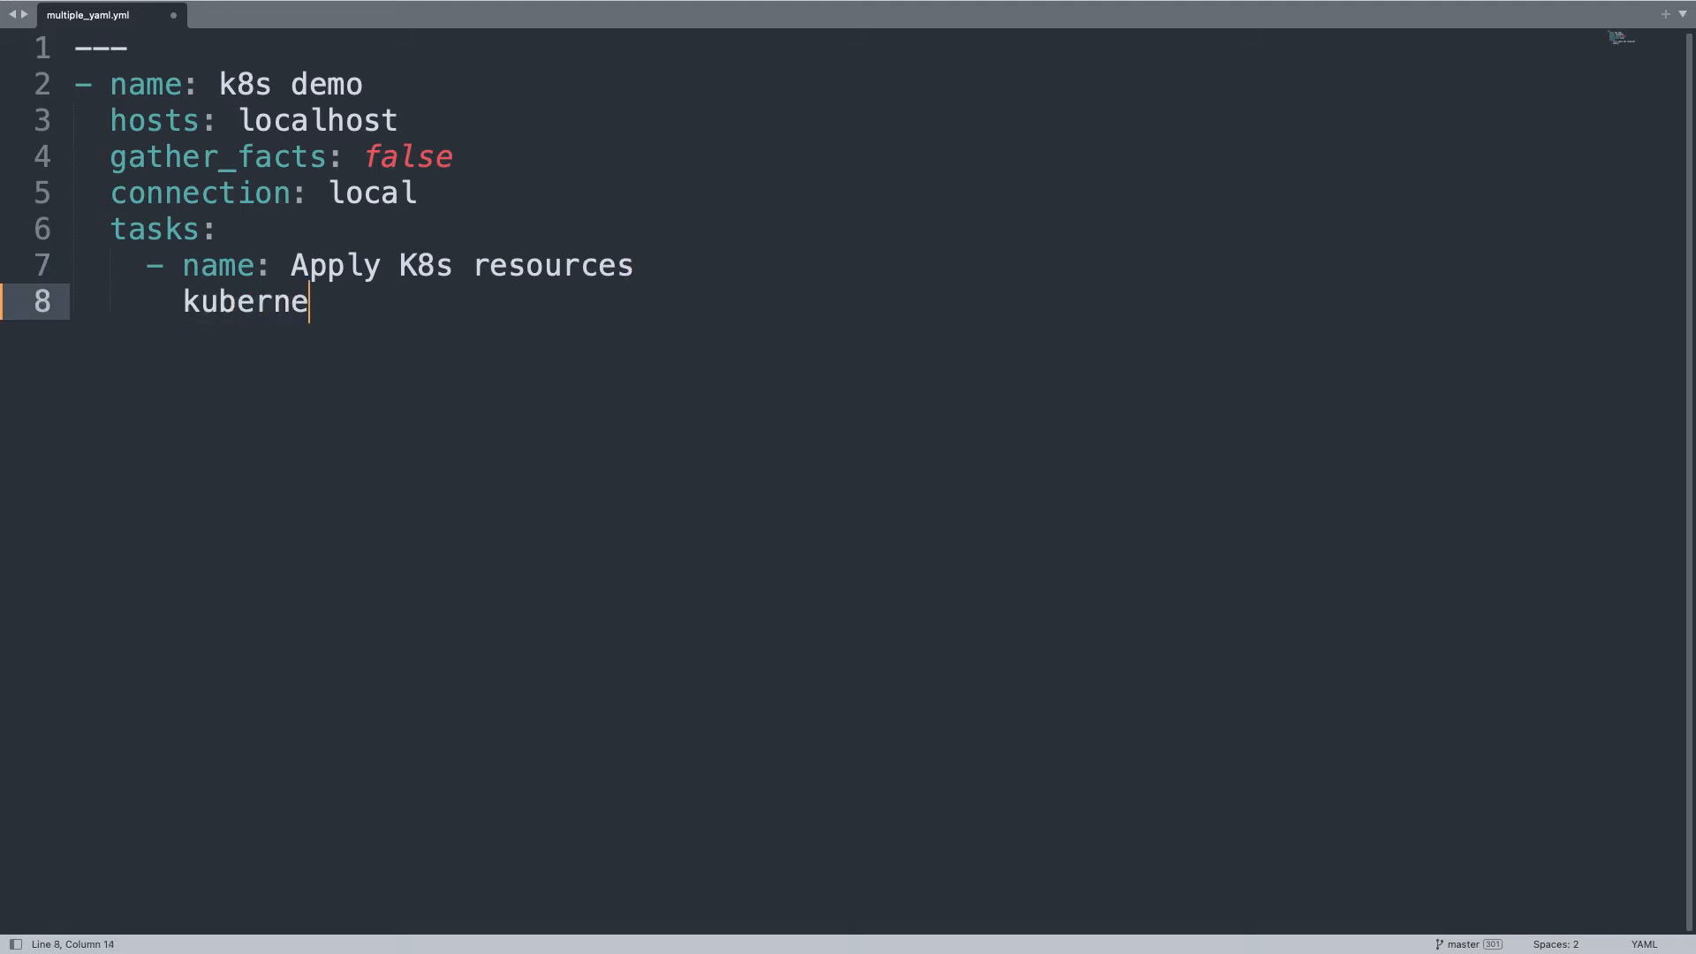
text(tes.c)
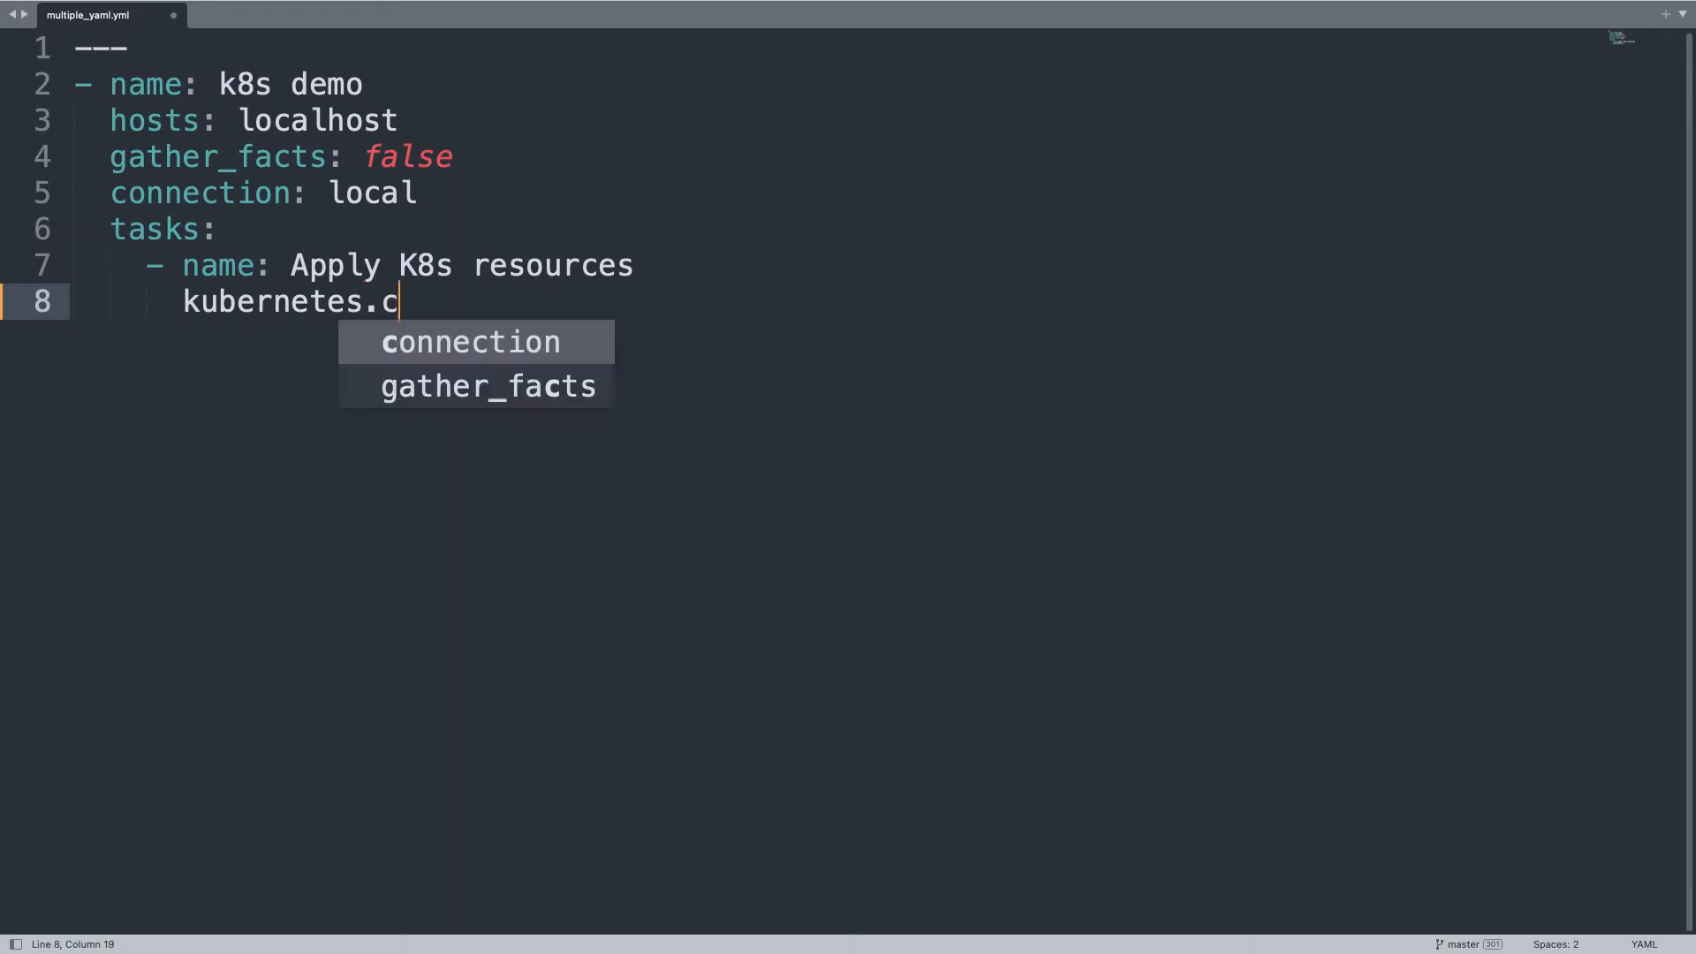
text(ore.k8s:)
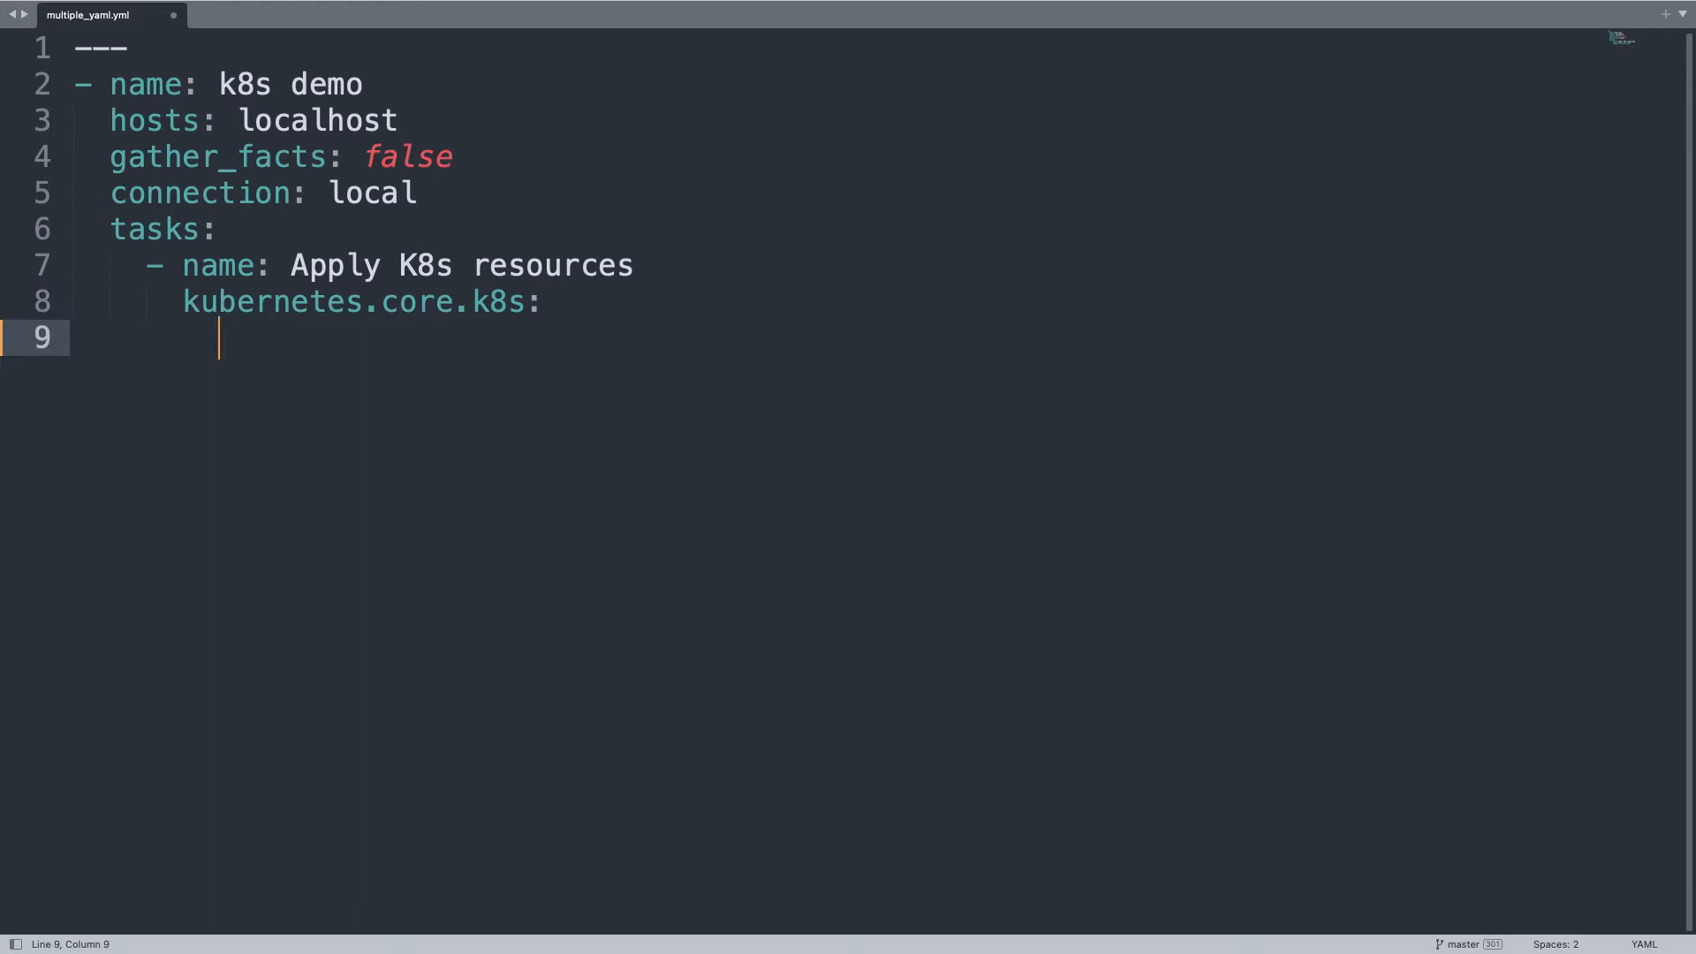
text(defini)
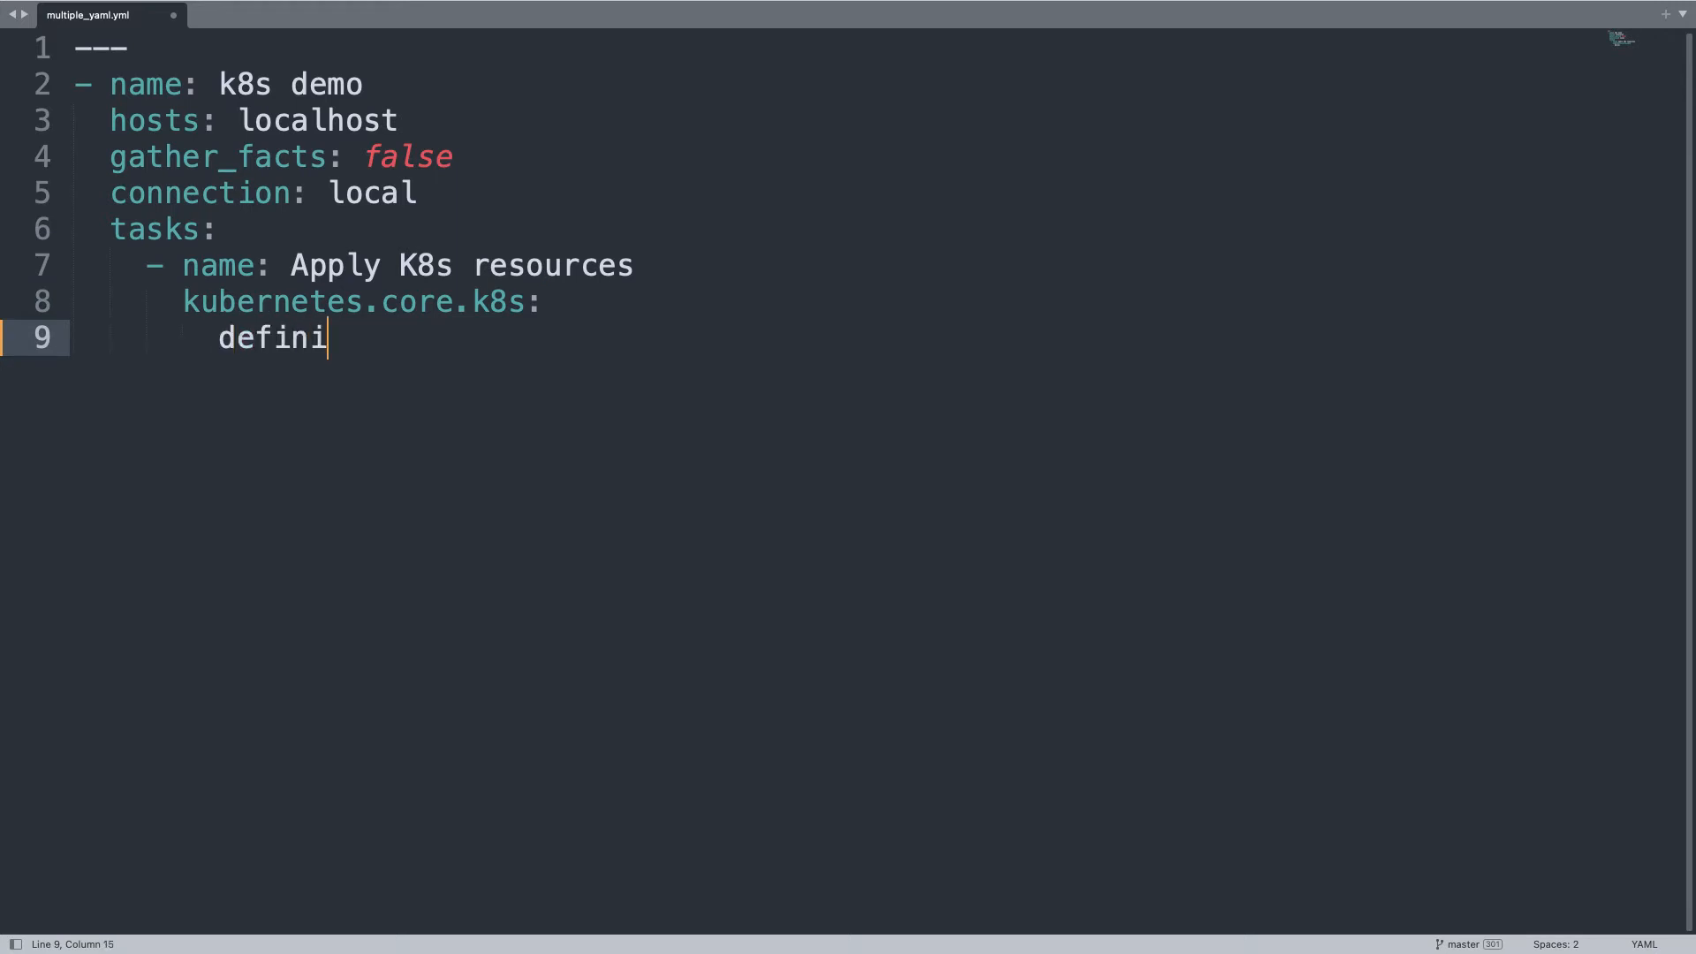
text(tion: ")
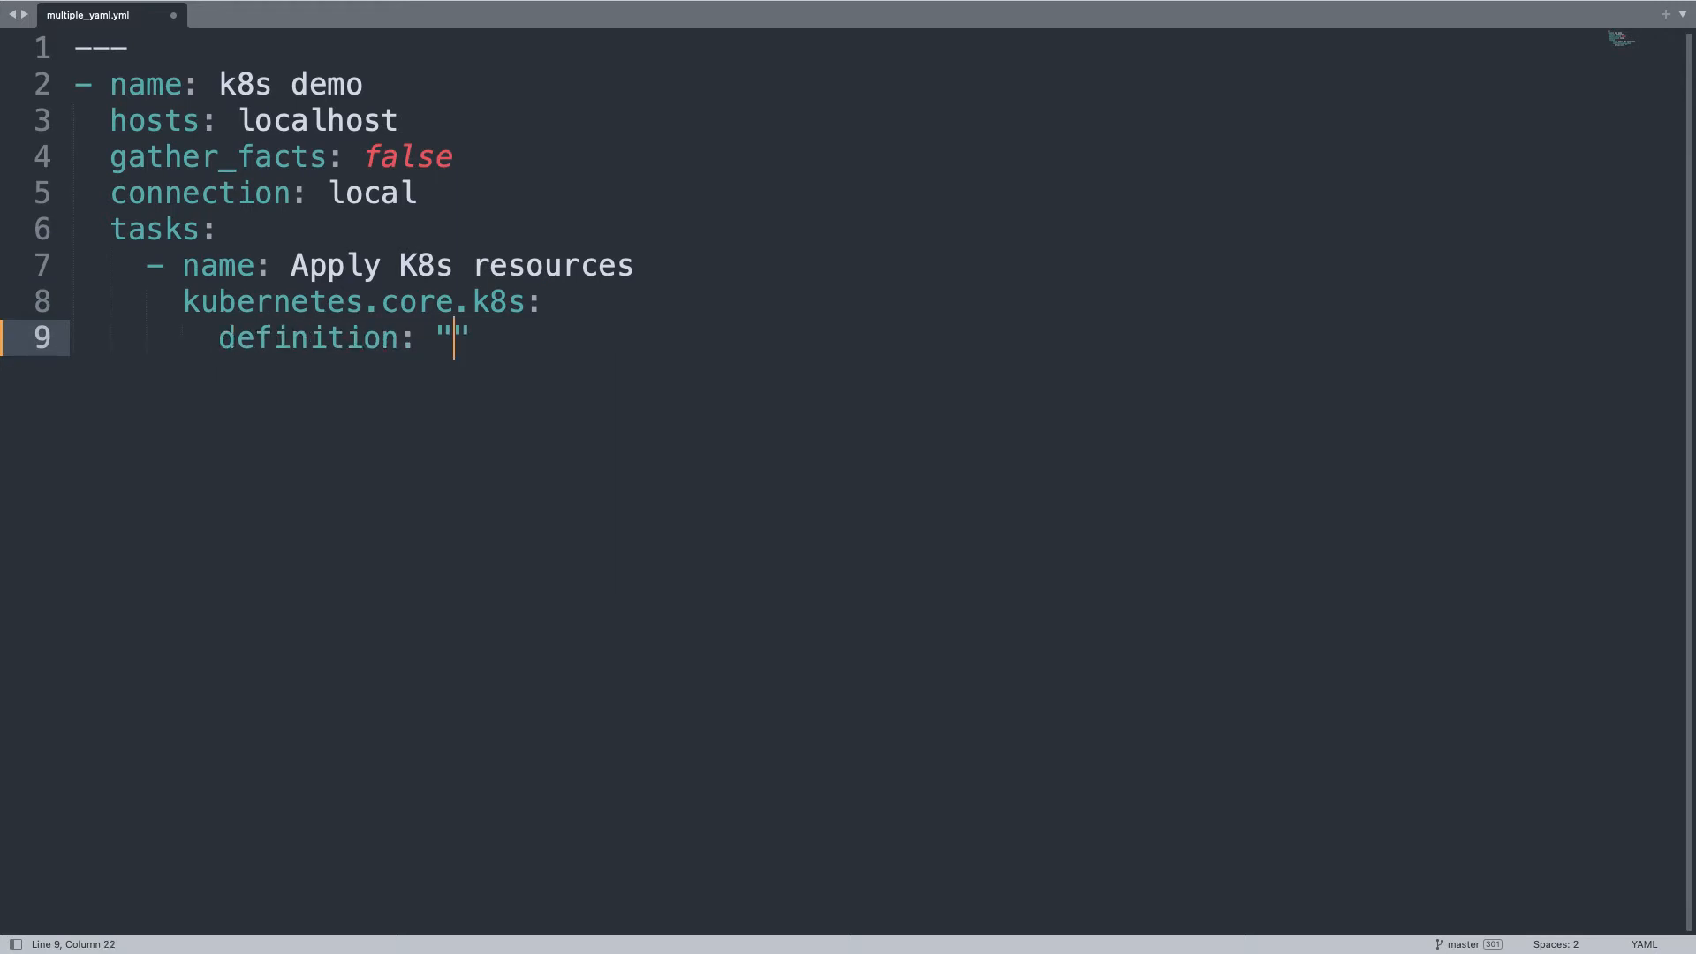
text({{)
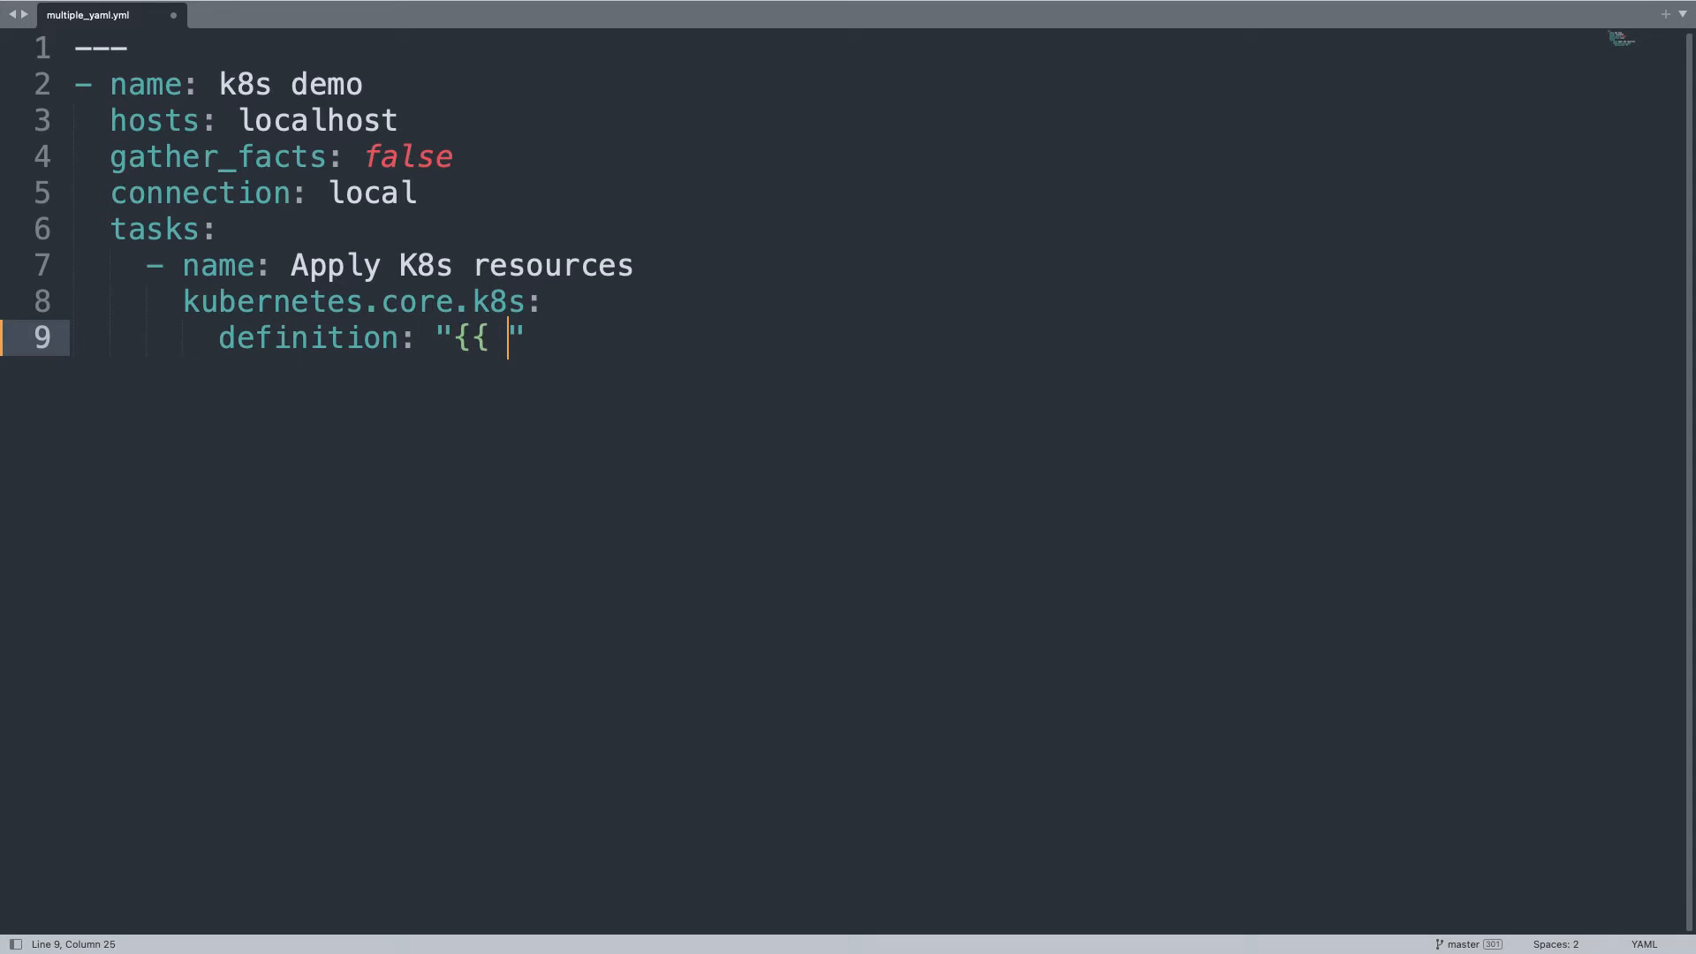
text(look)
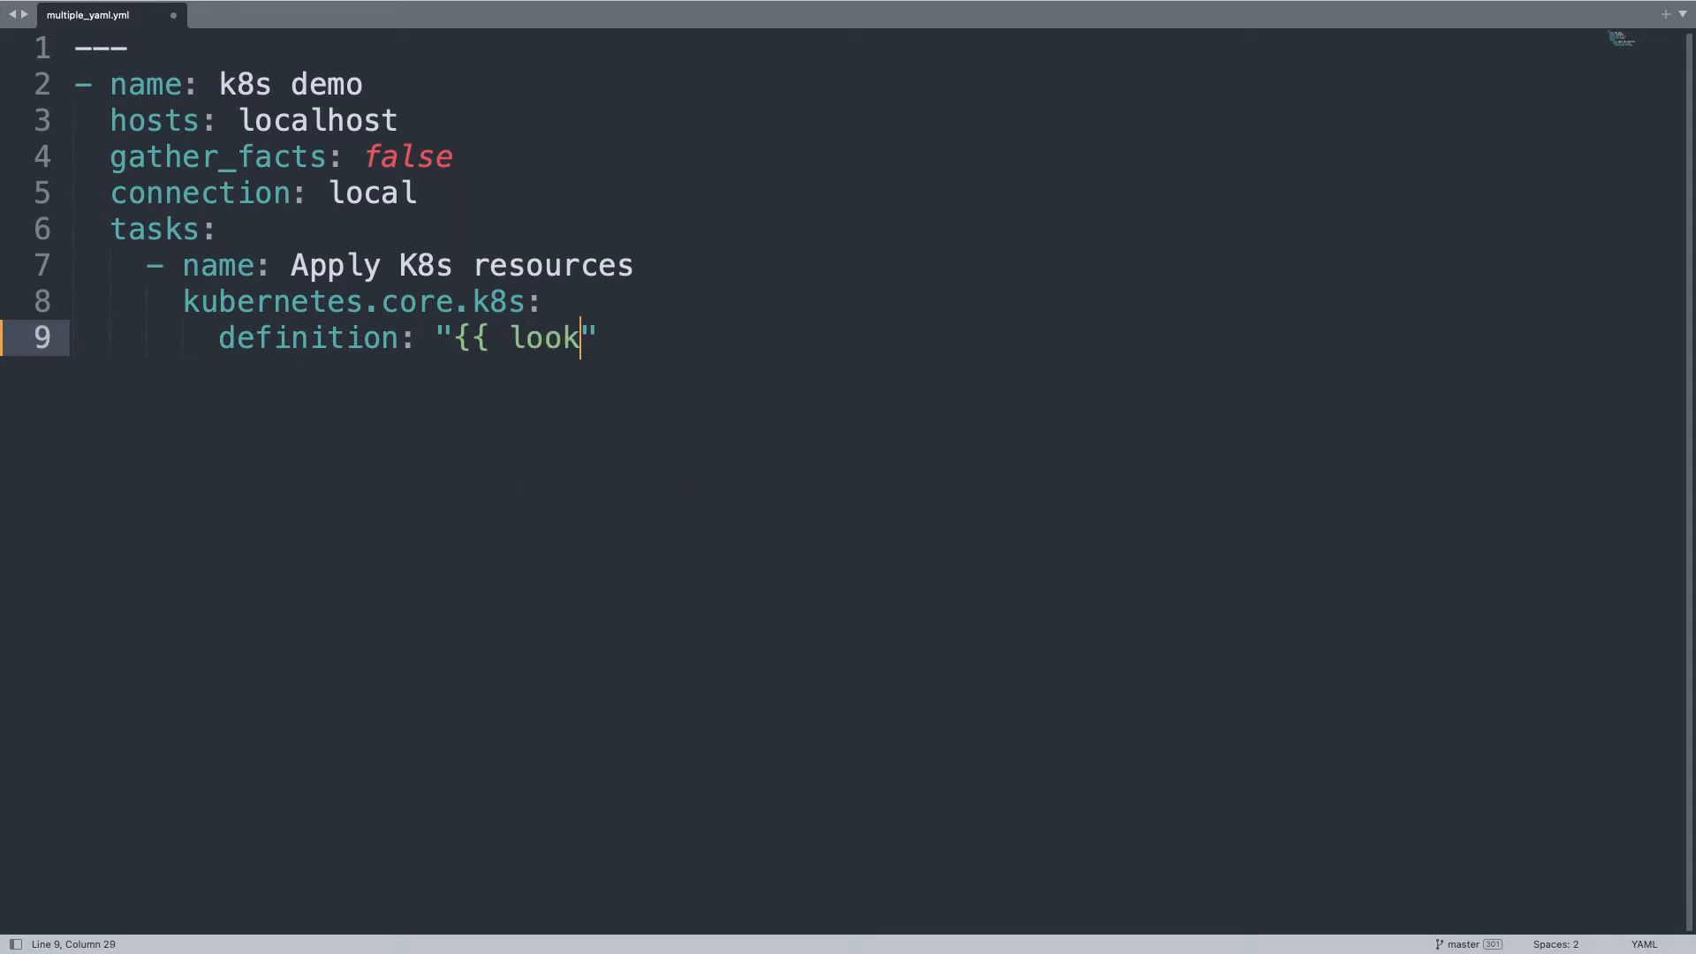
text(up()
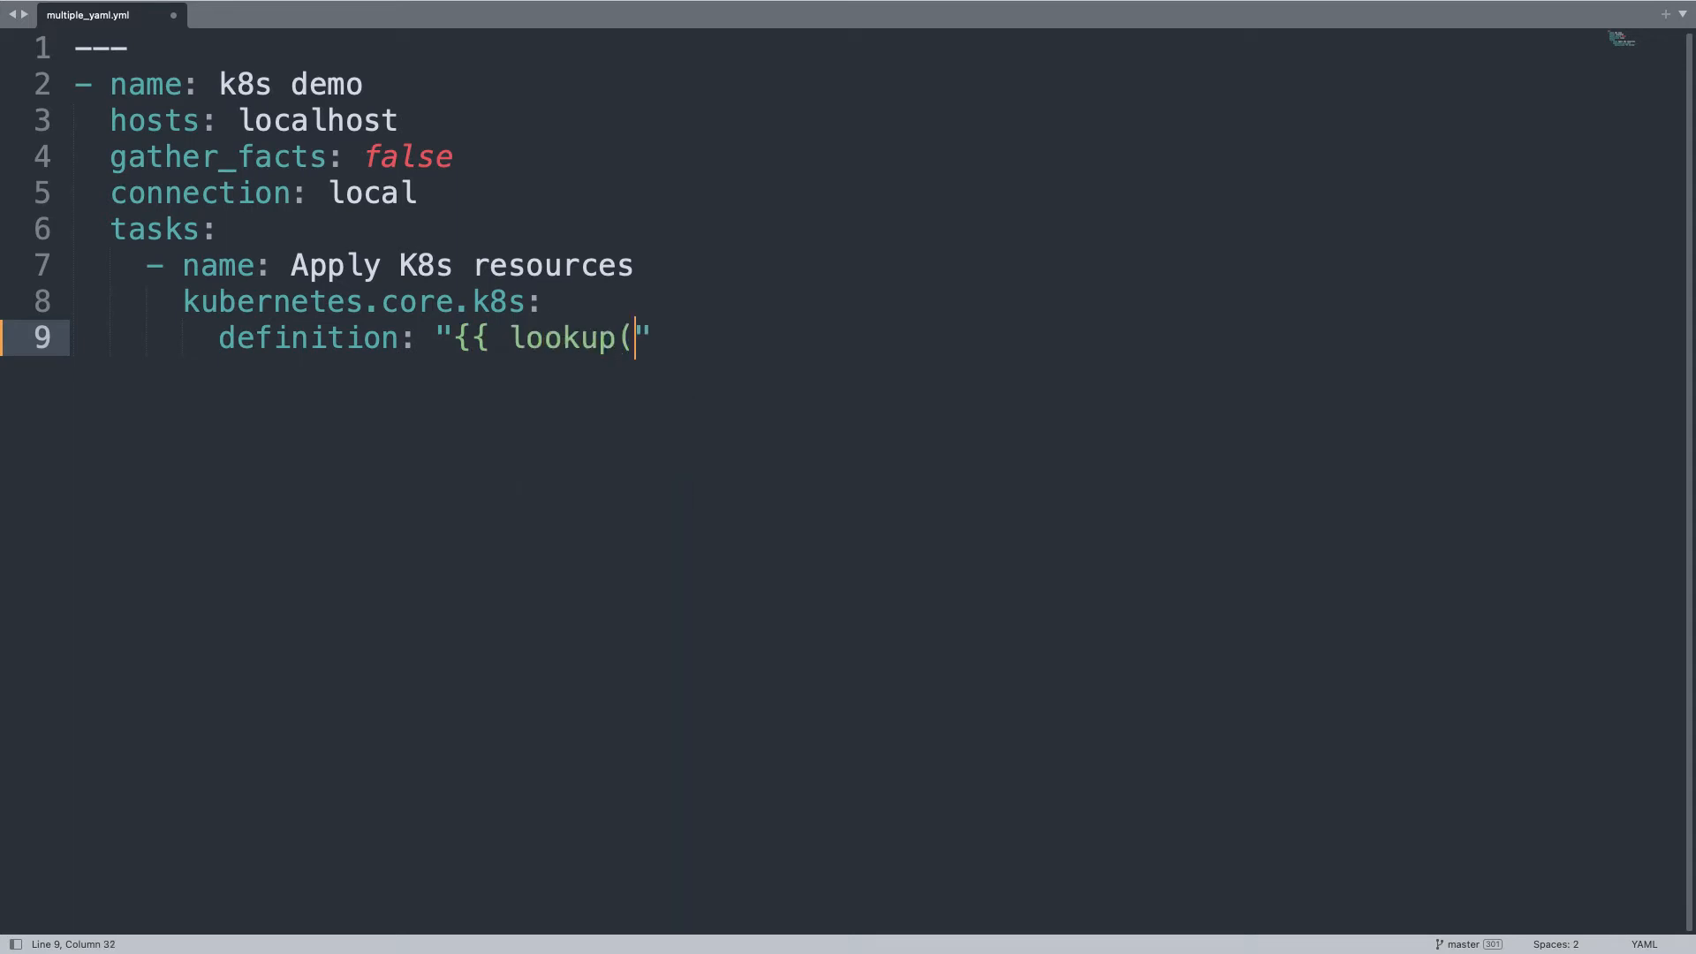
text('templat)
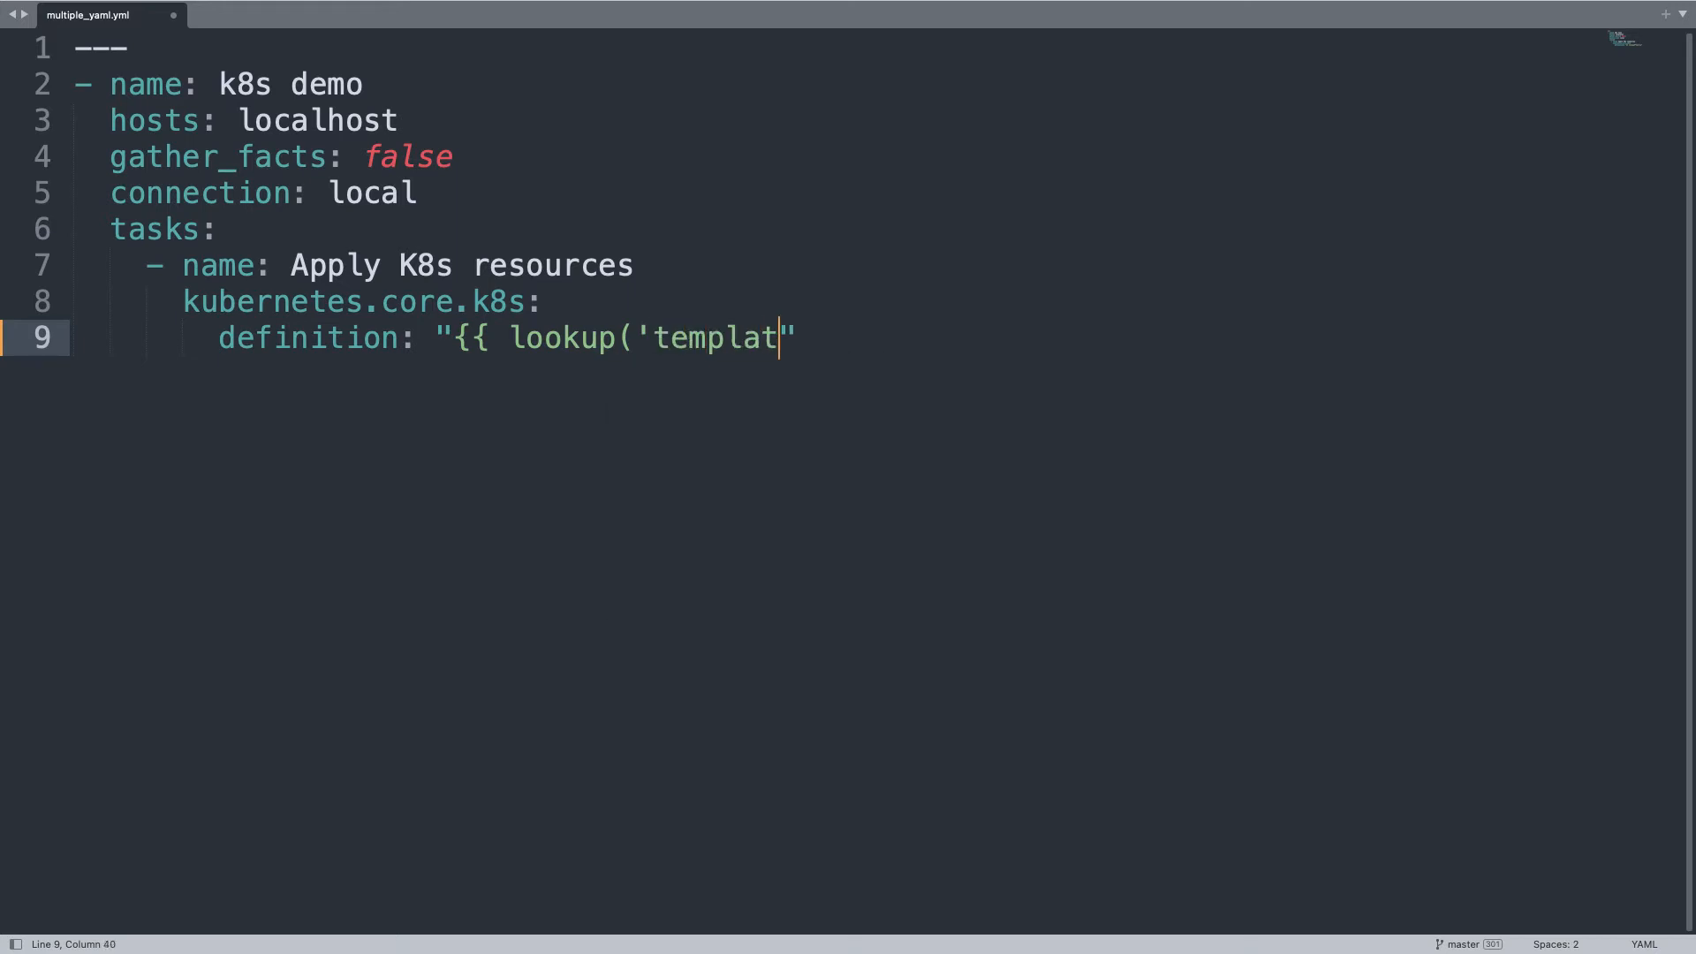
text(e',)
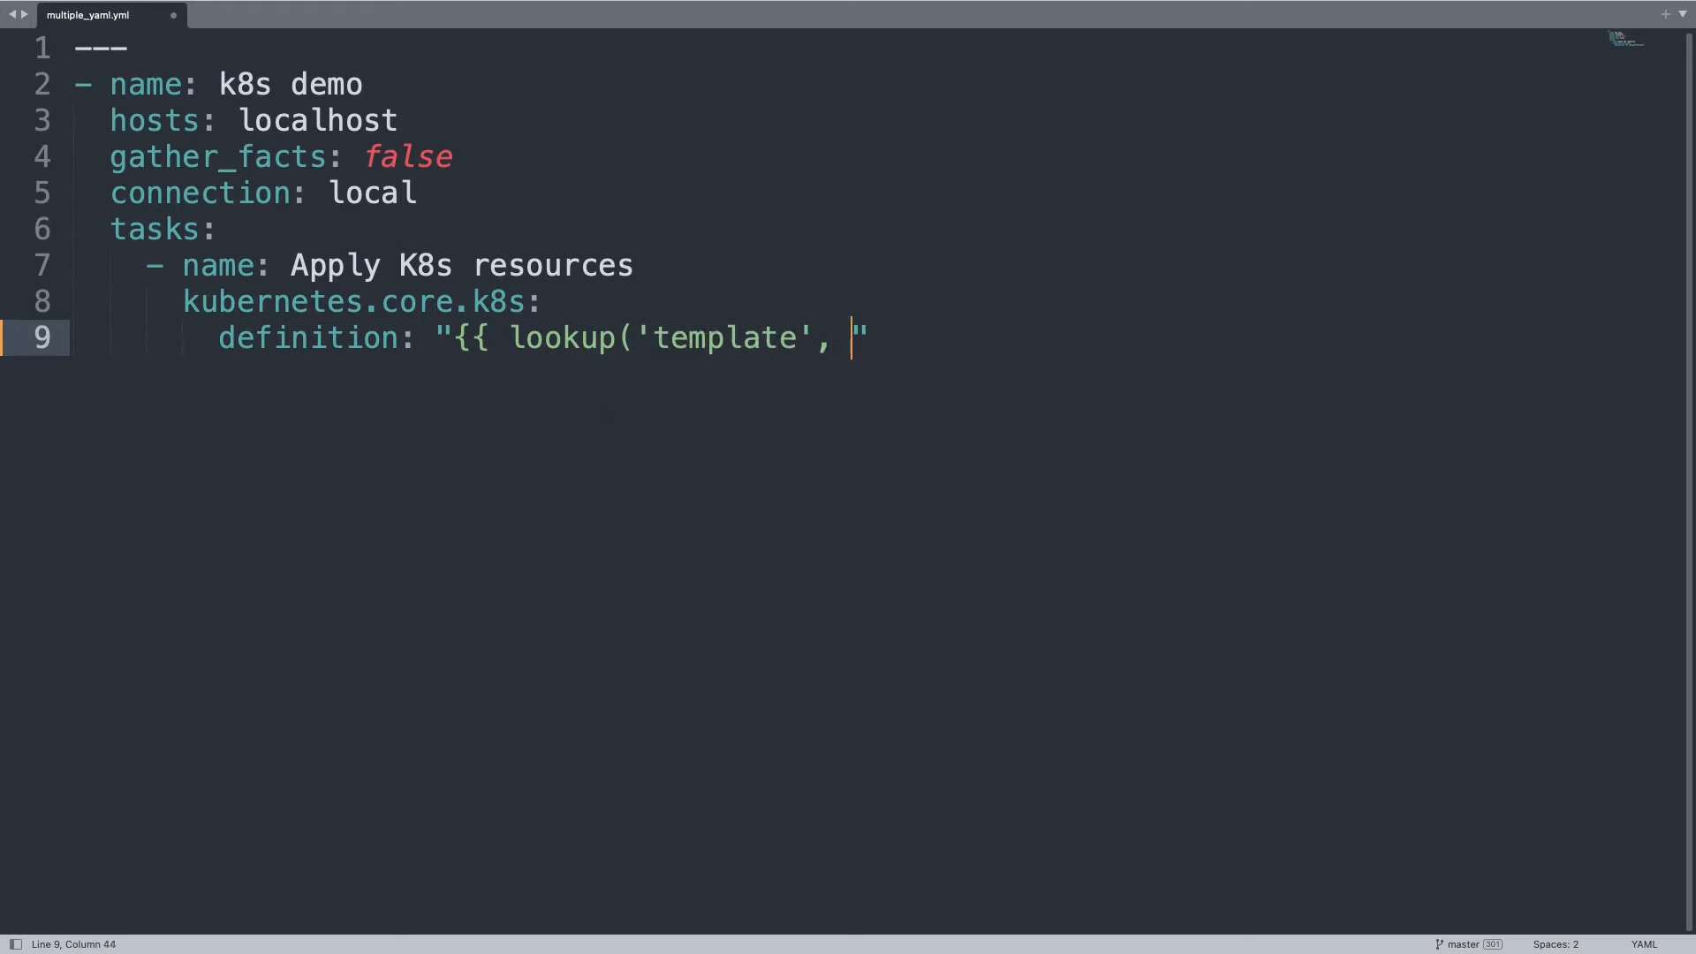
text('{{)
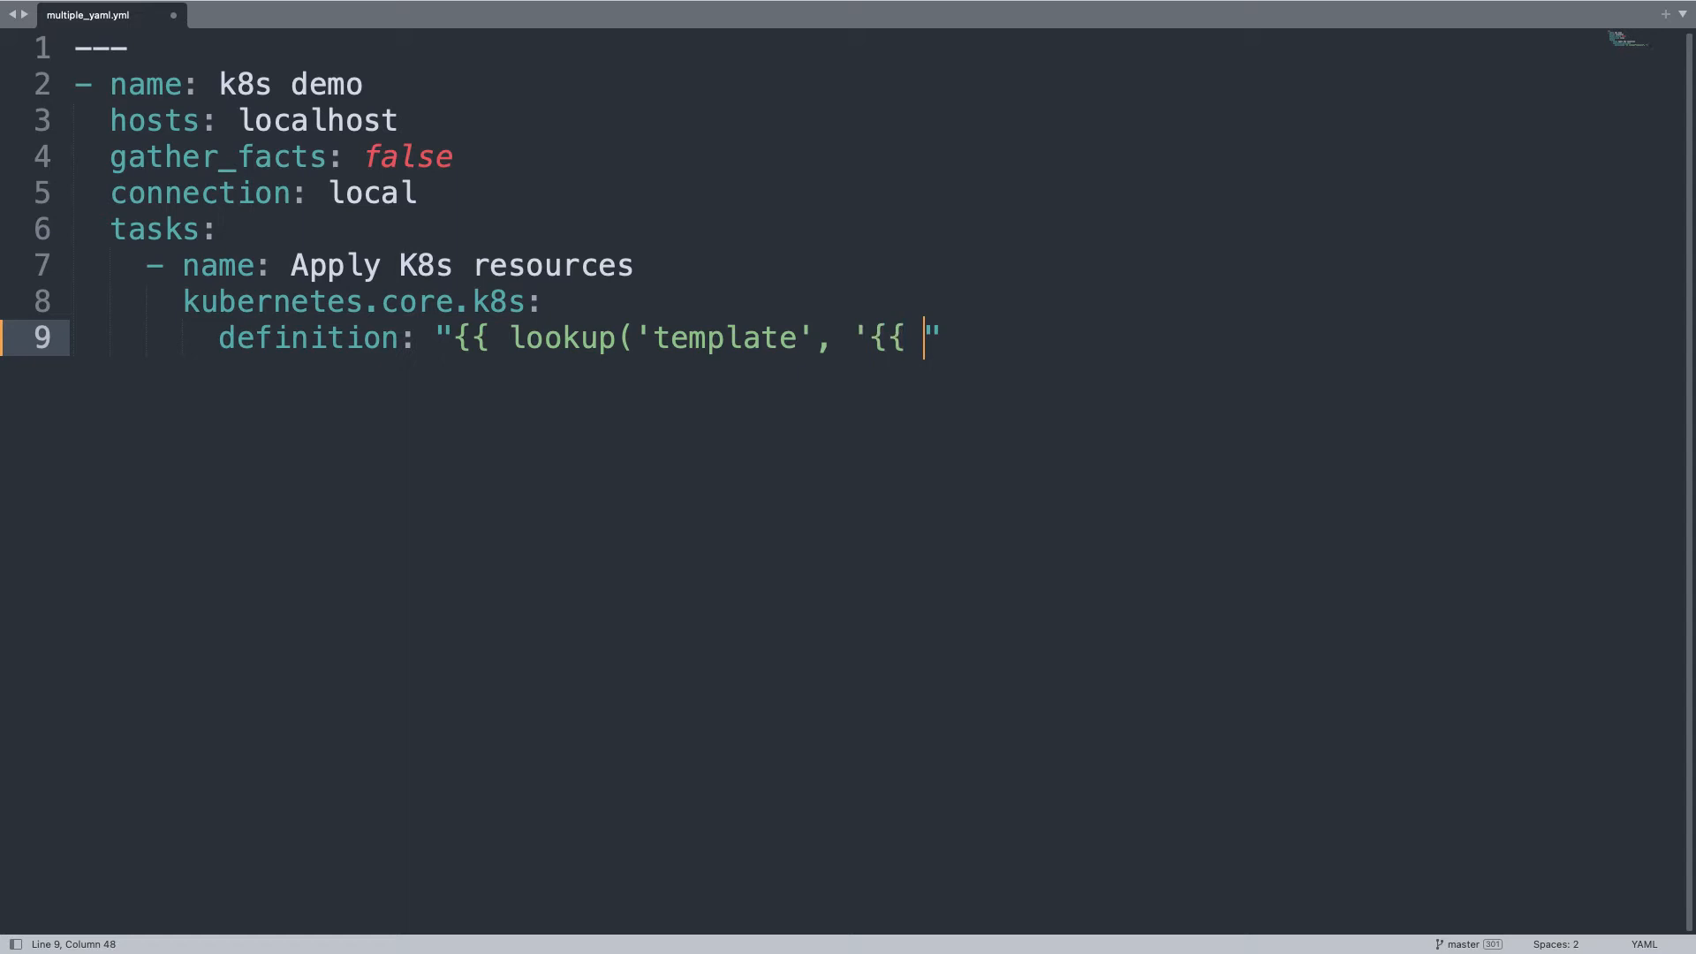
text(item }})
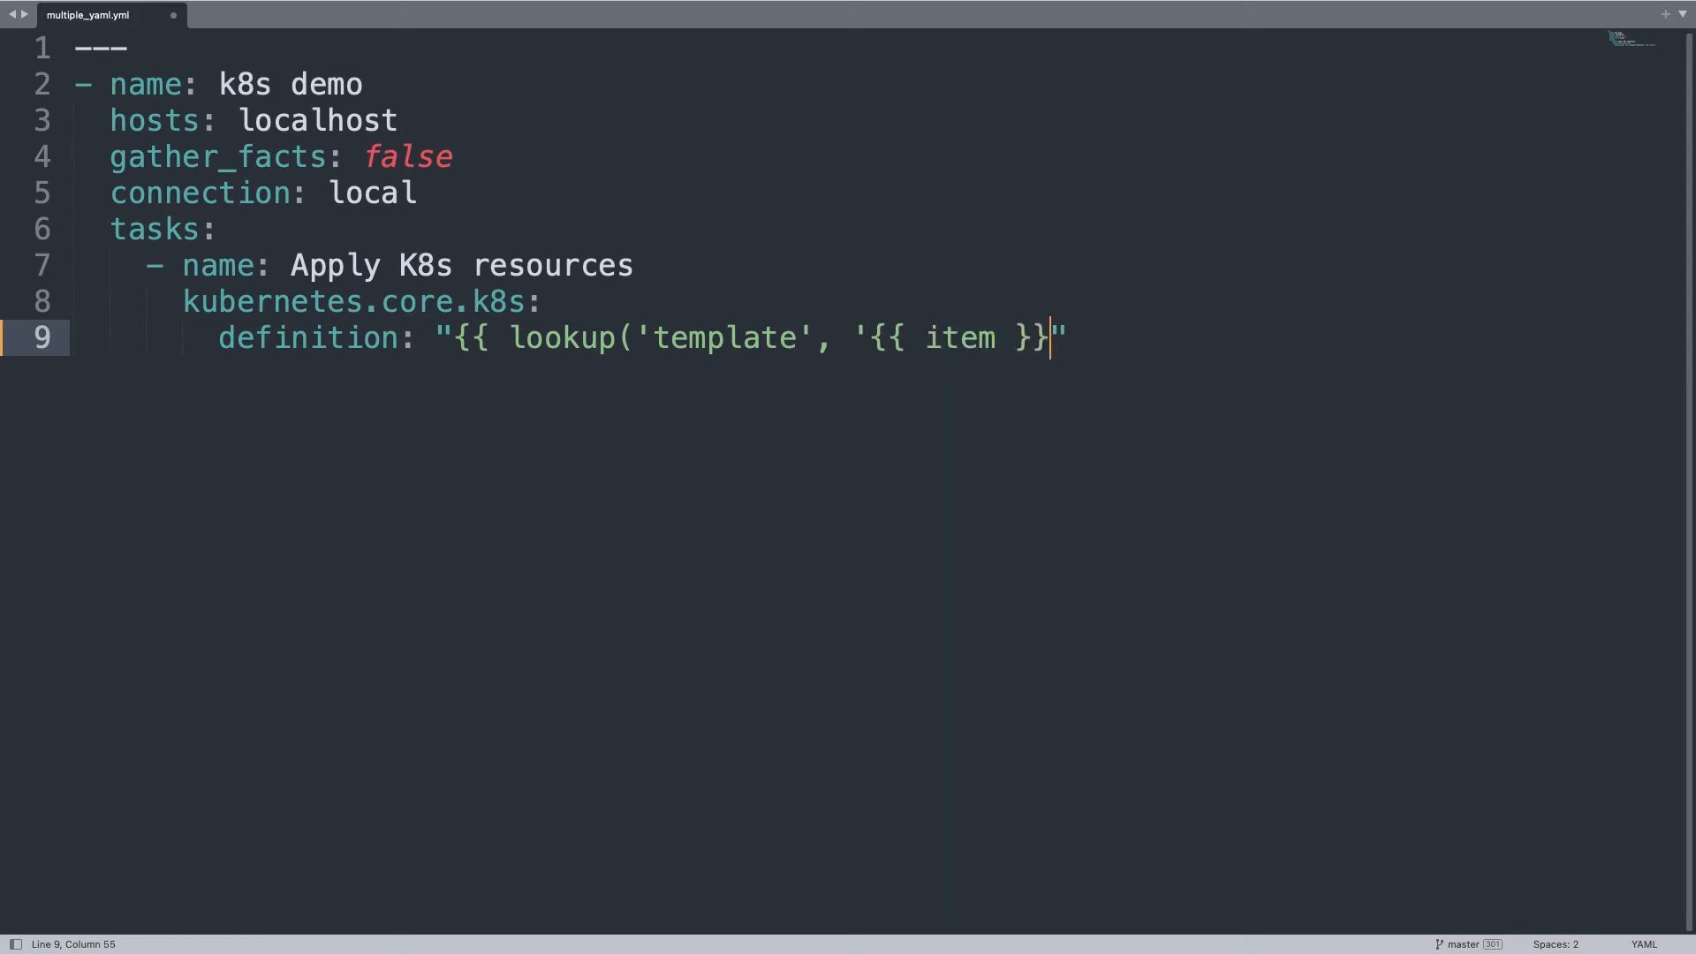
text(')
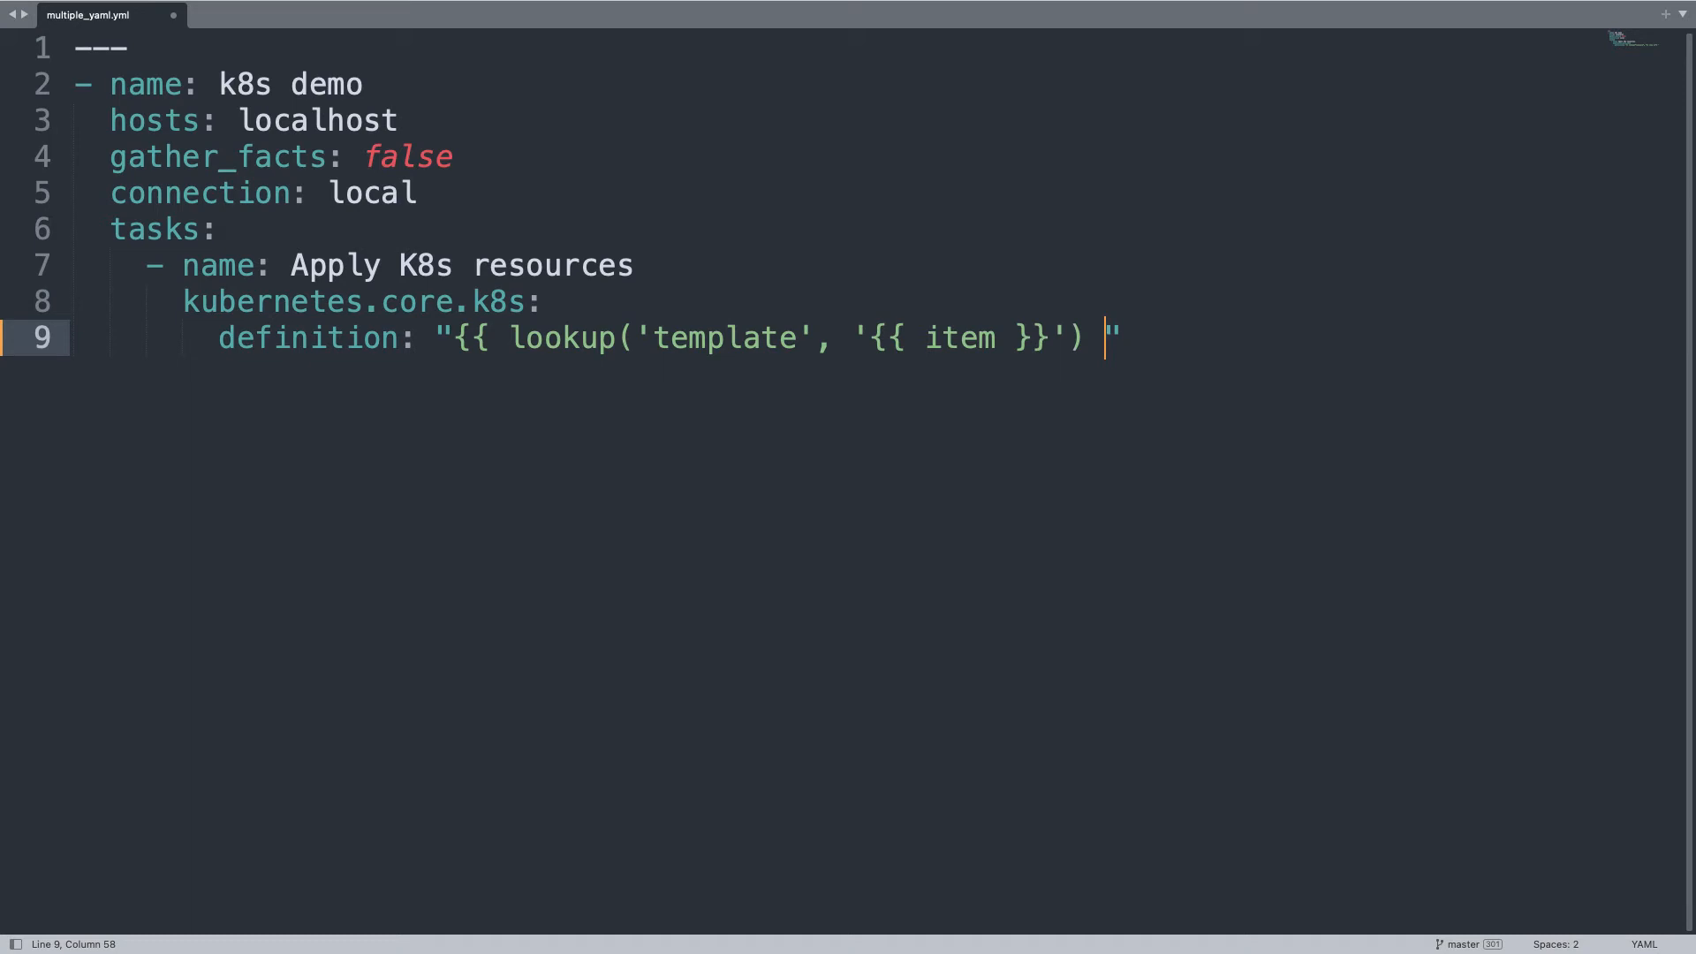
text(|)
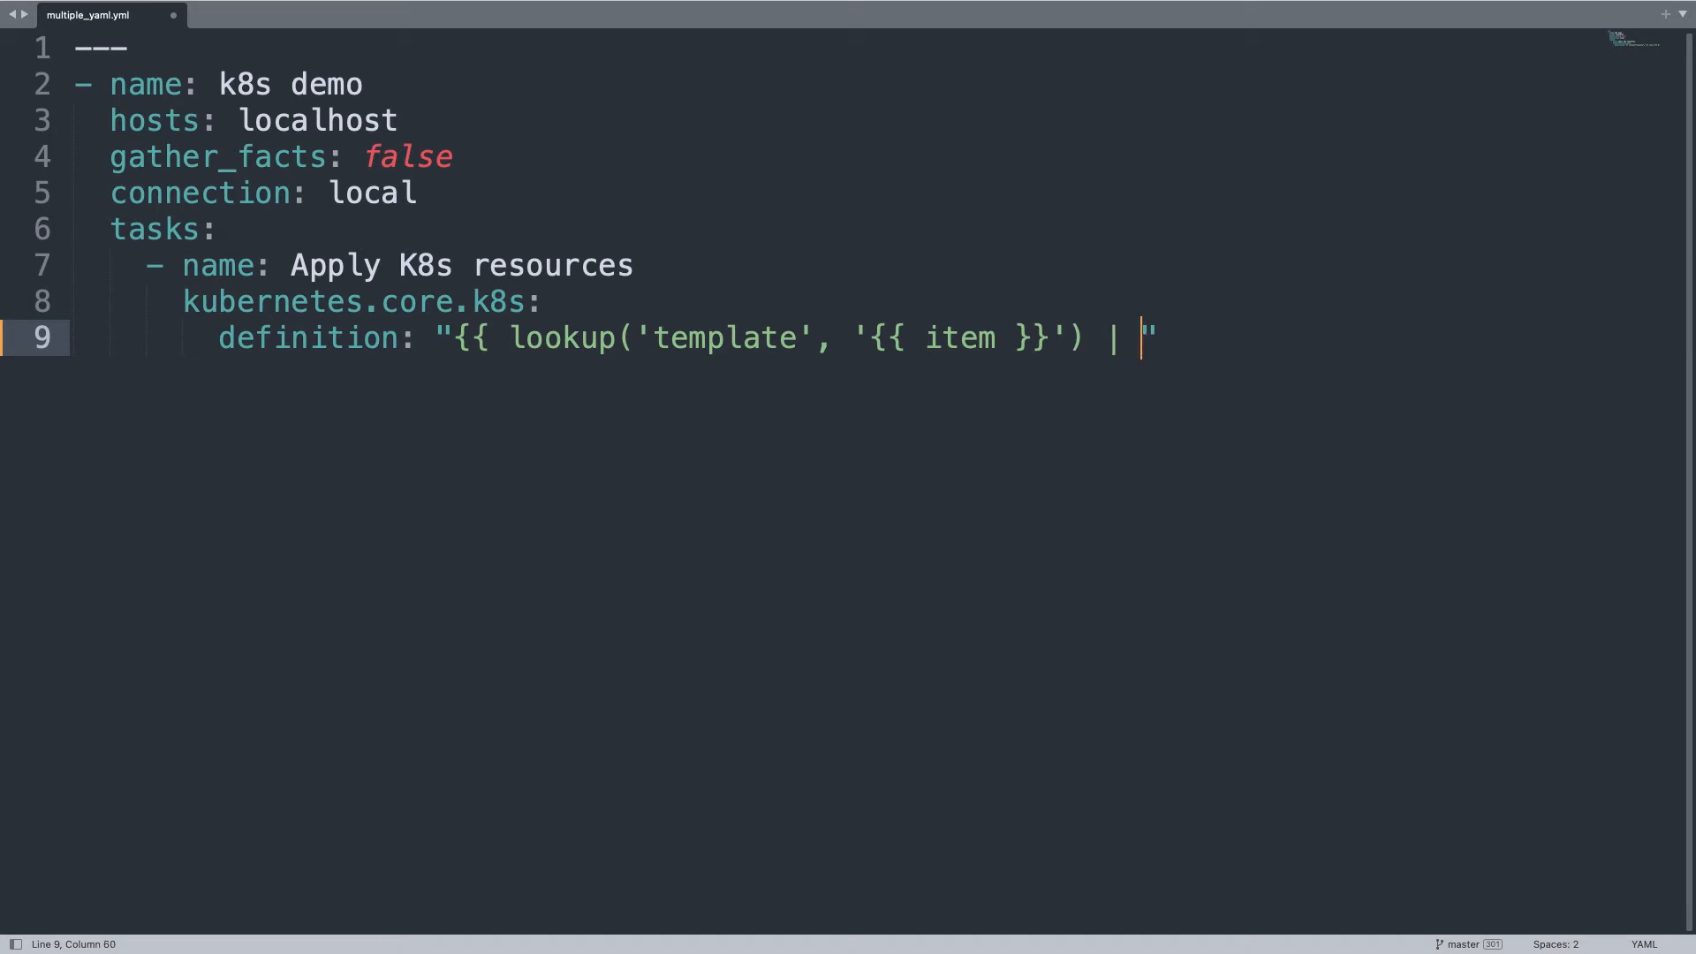
text(from_)
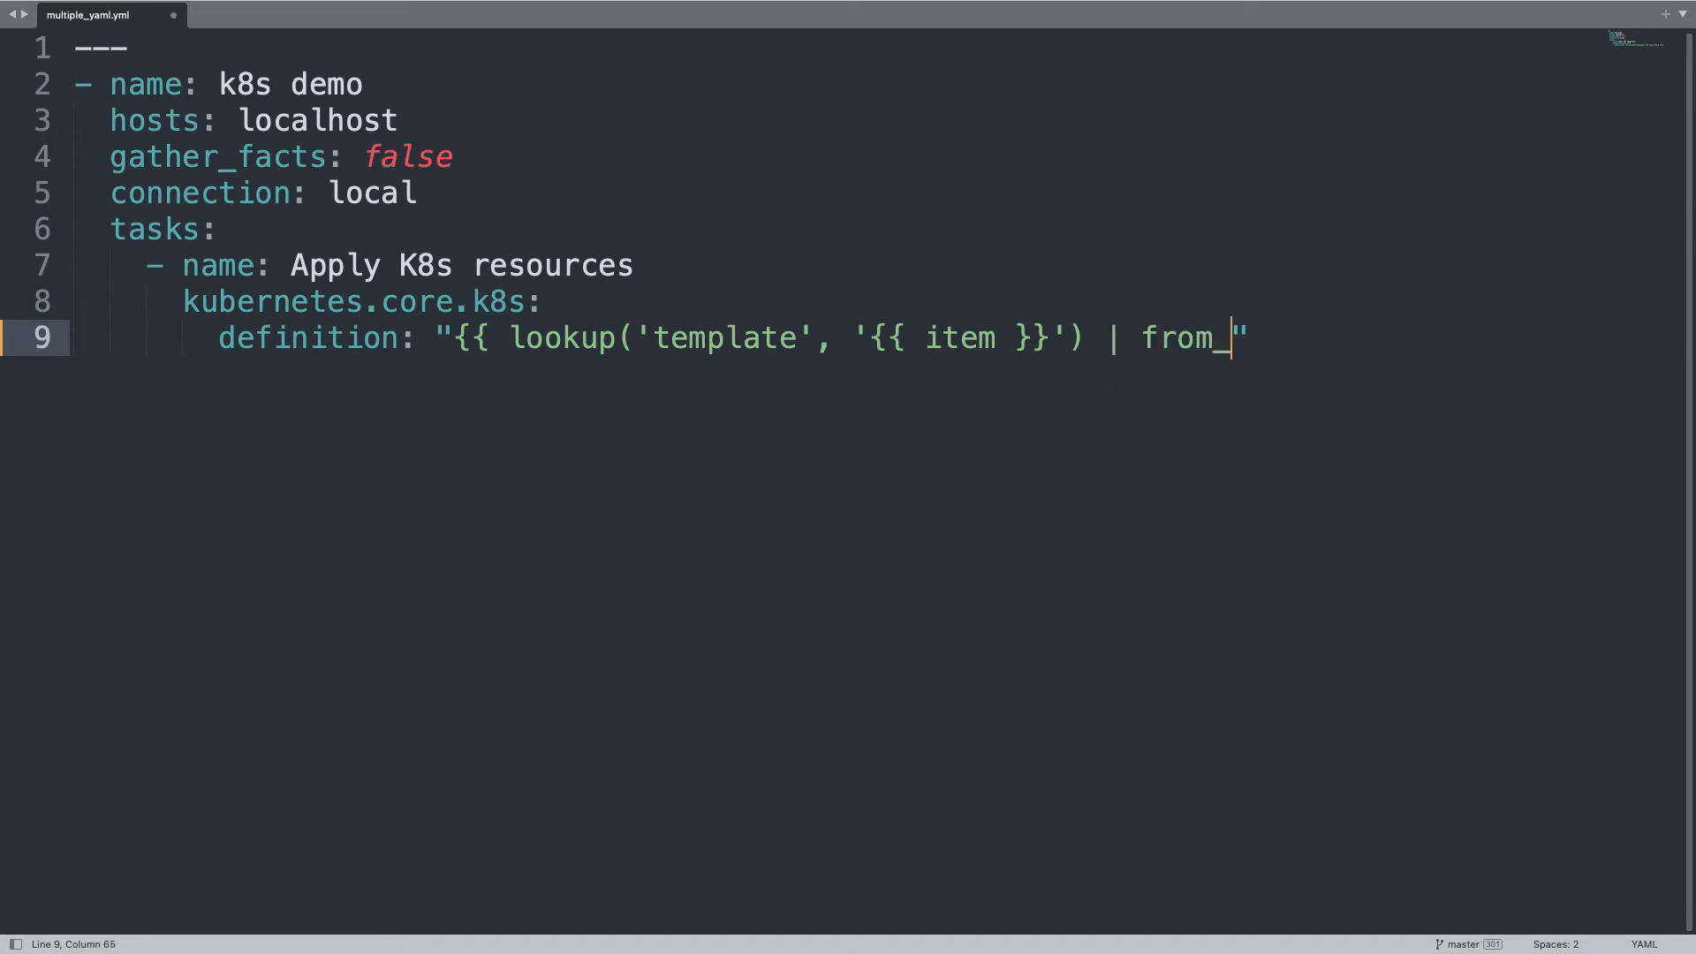
text(yaml)
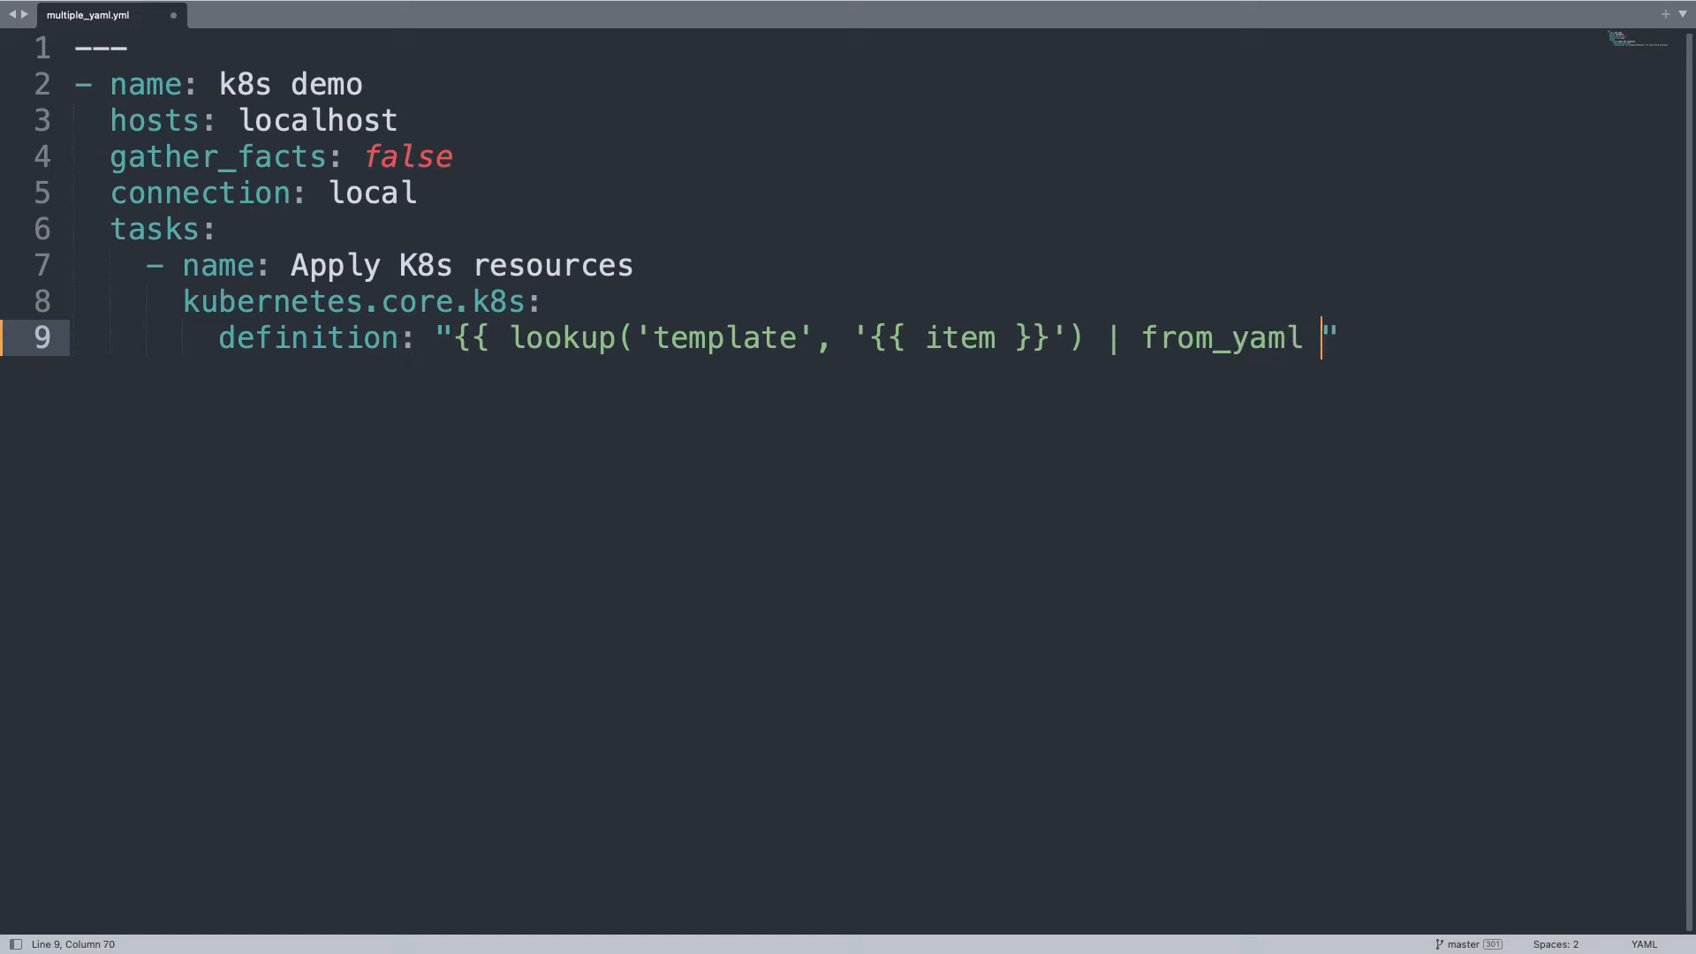
text(}})
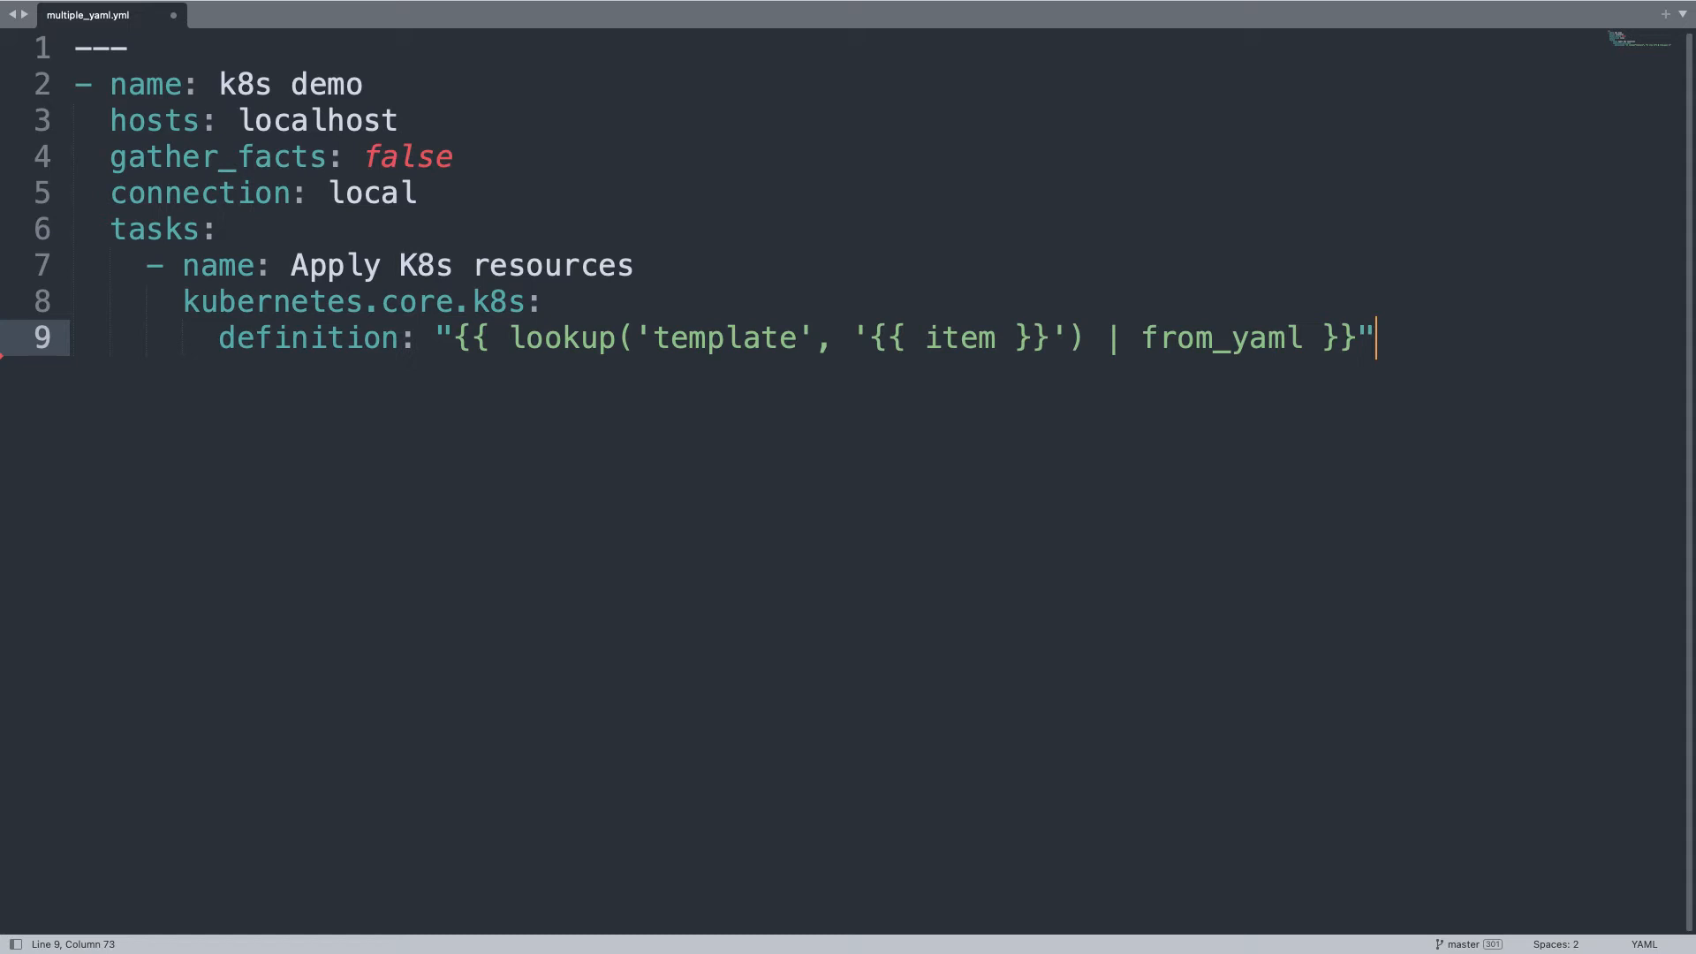
key(enter)
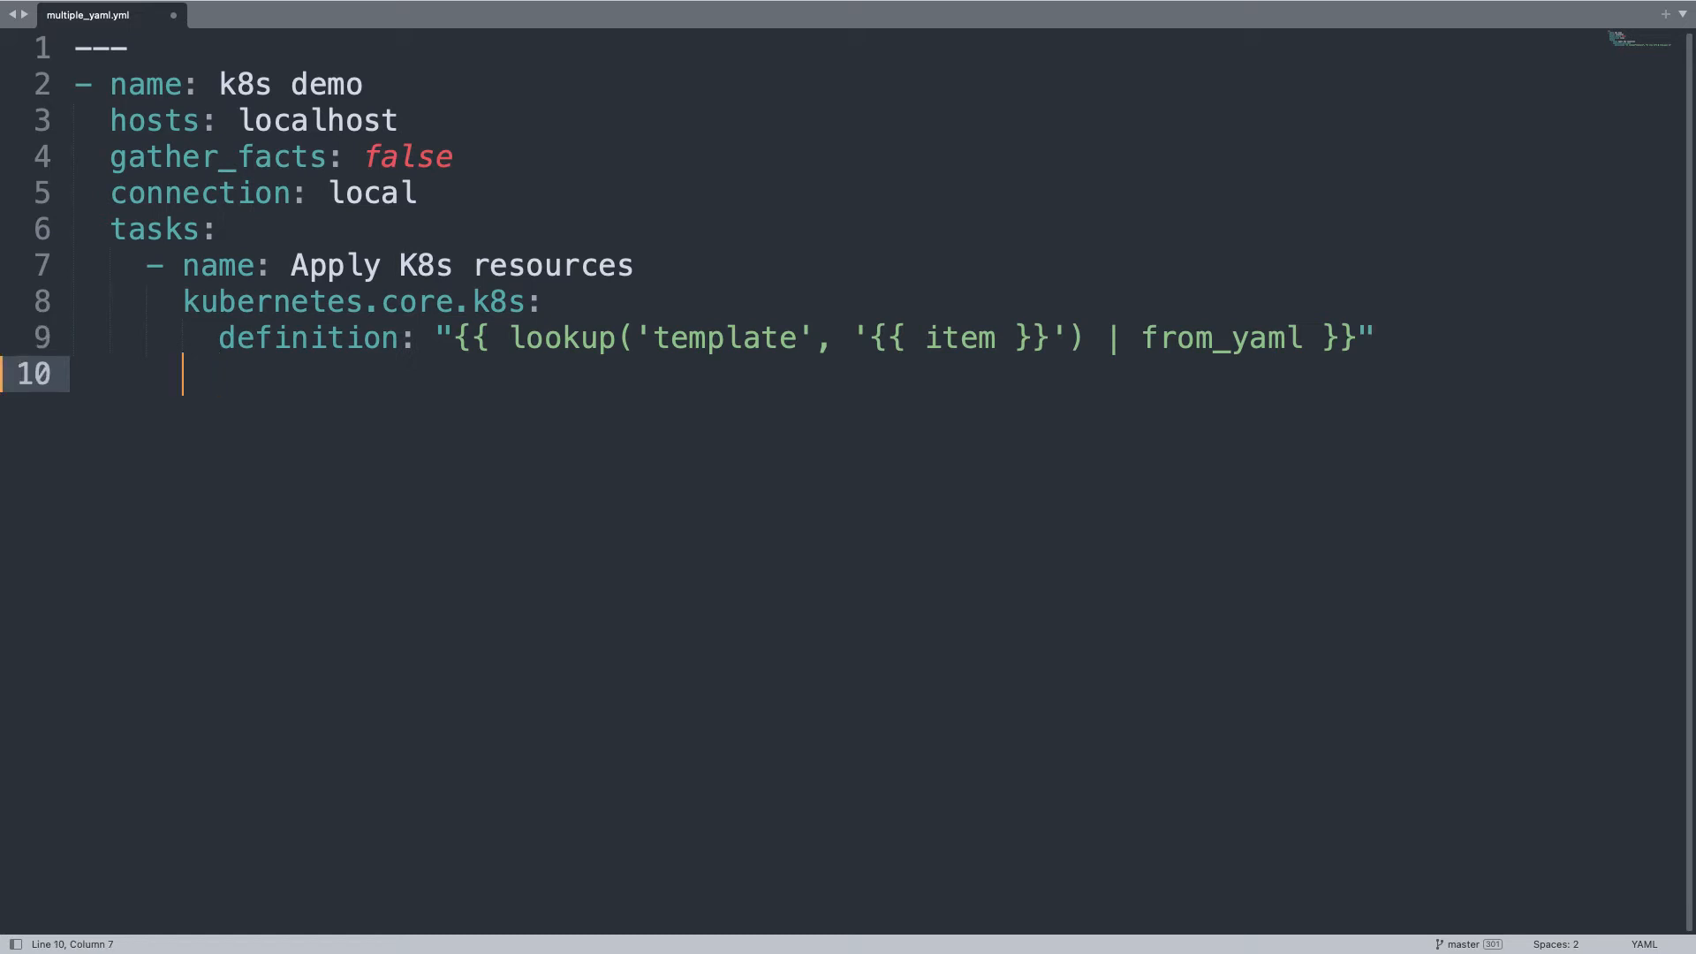
Step: List ./defs/mynamespace.yaml, mypod.yaml and myservice.yaml under with_fileglob
text(with_)
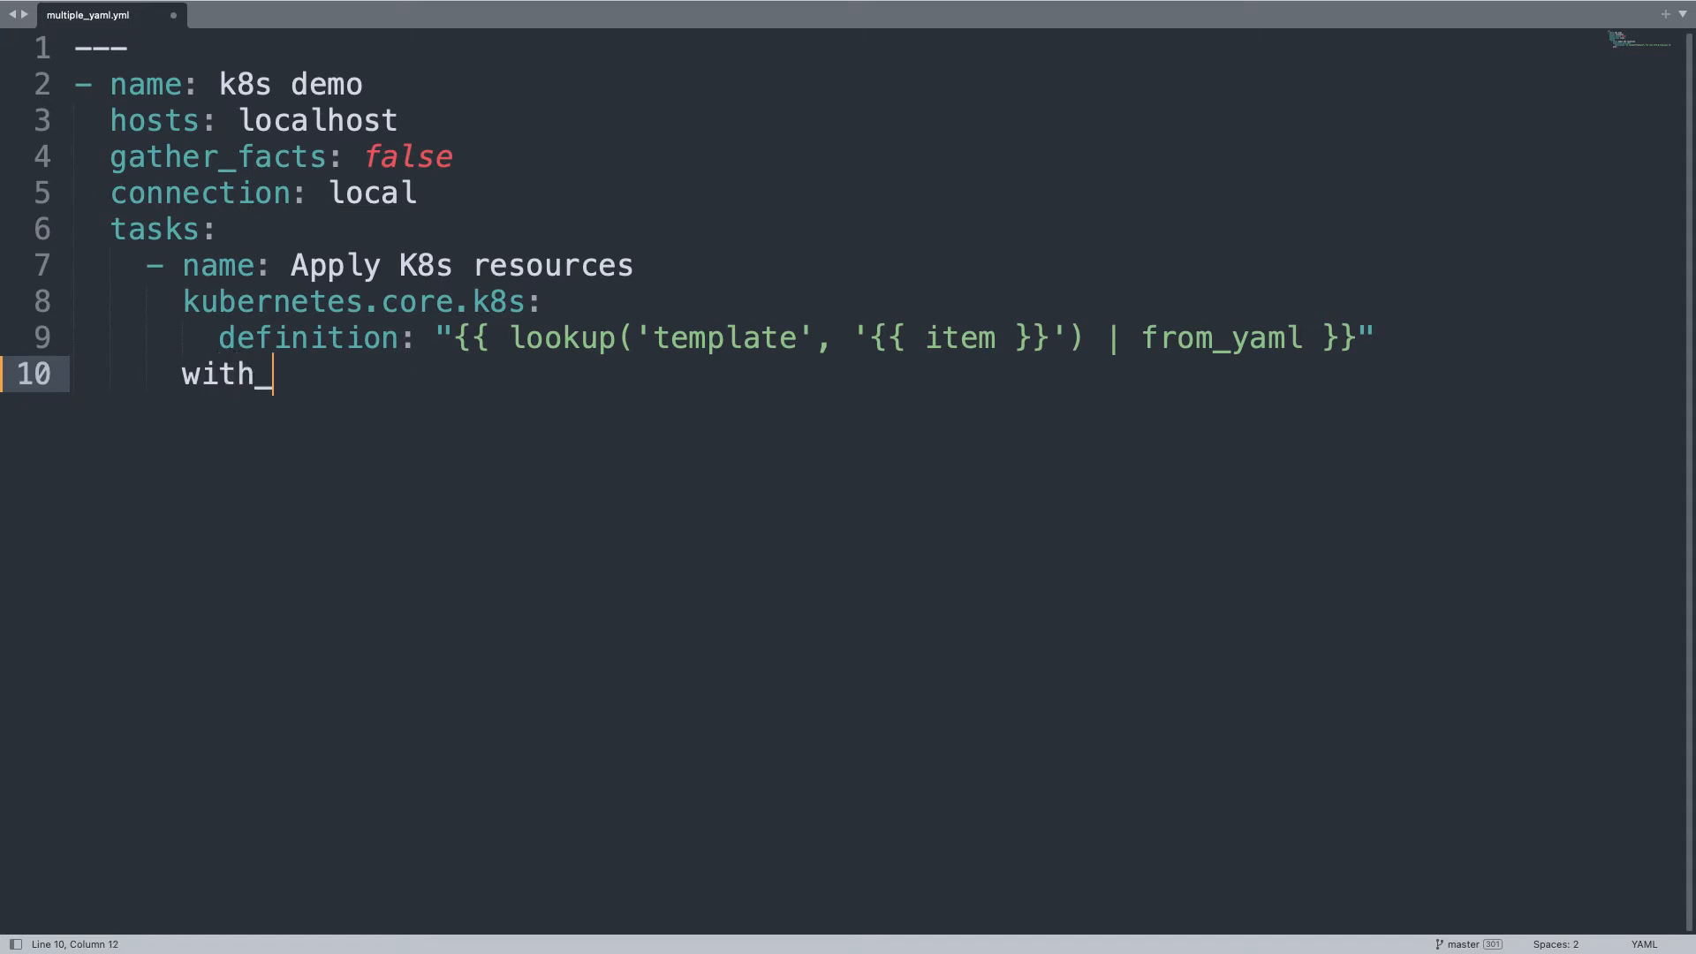
text(file)
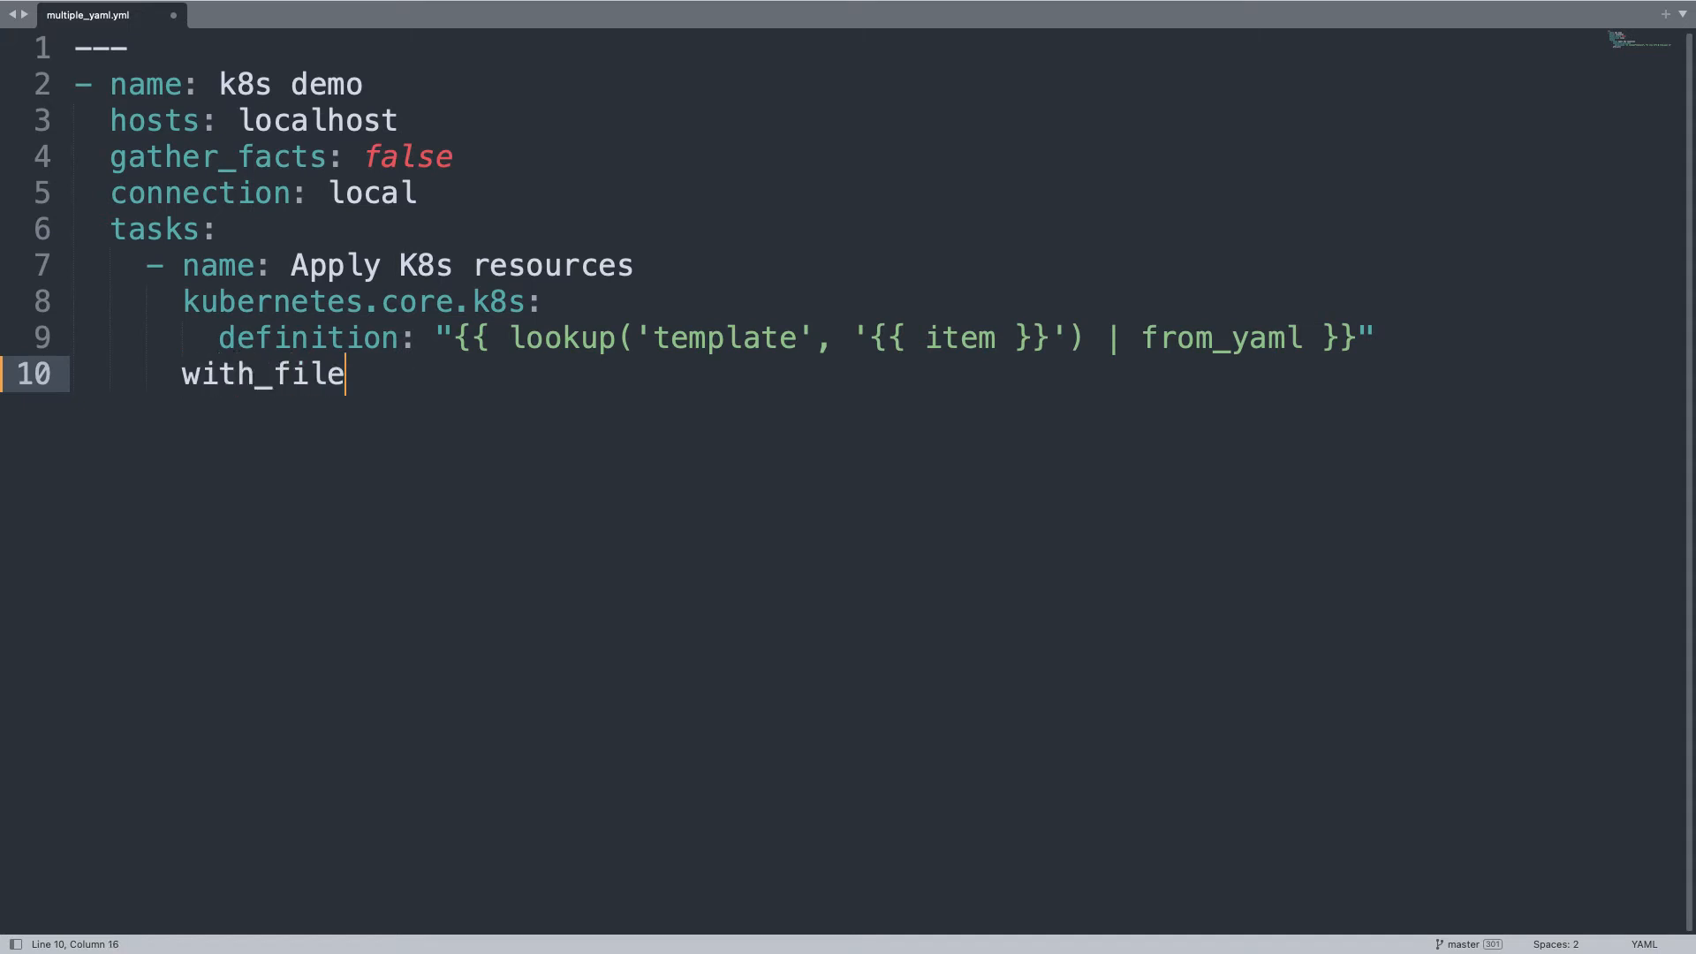
text(glob:)
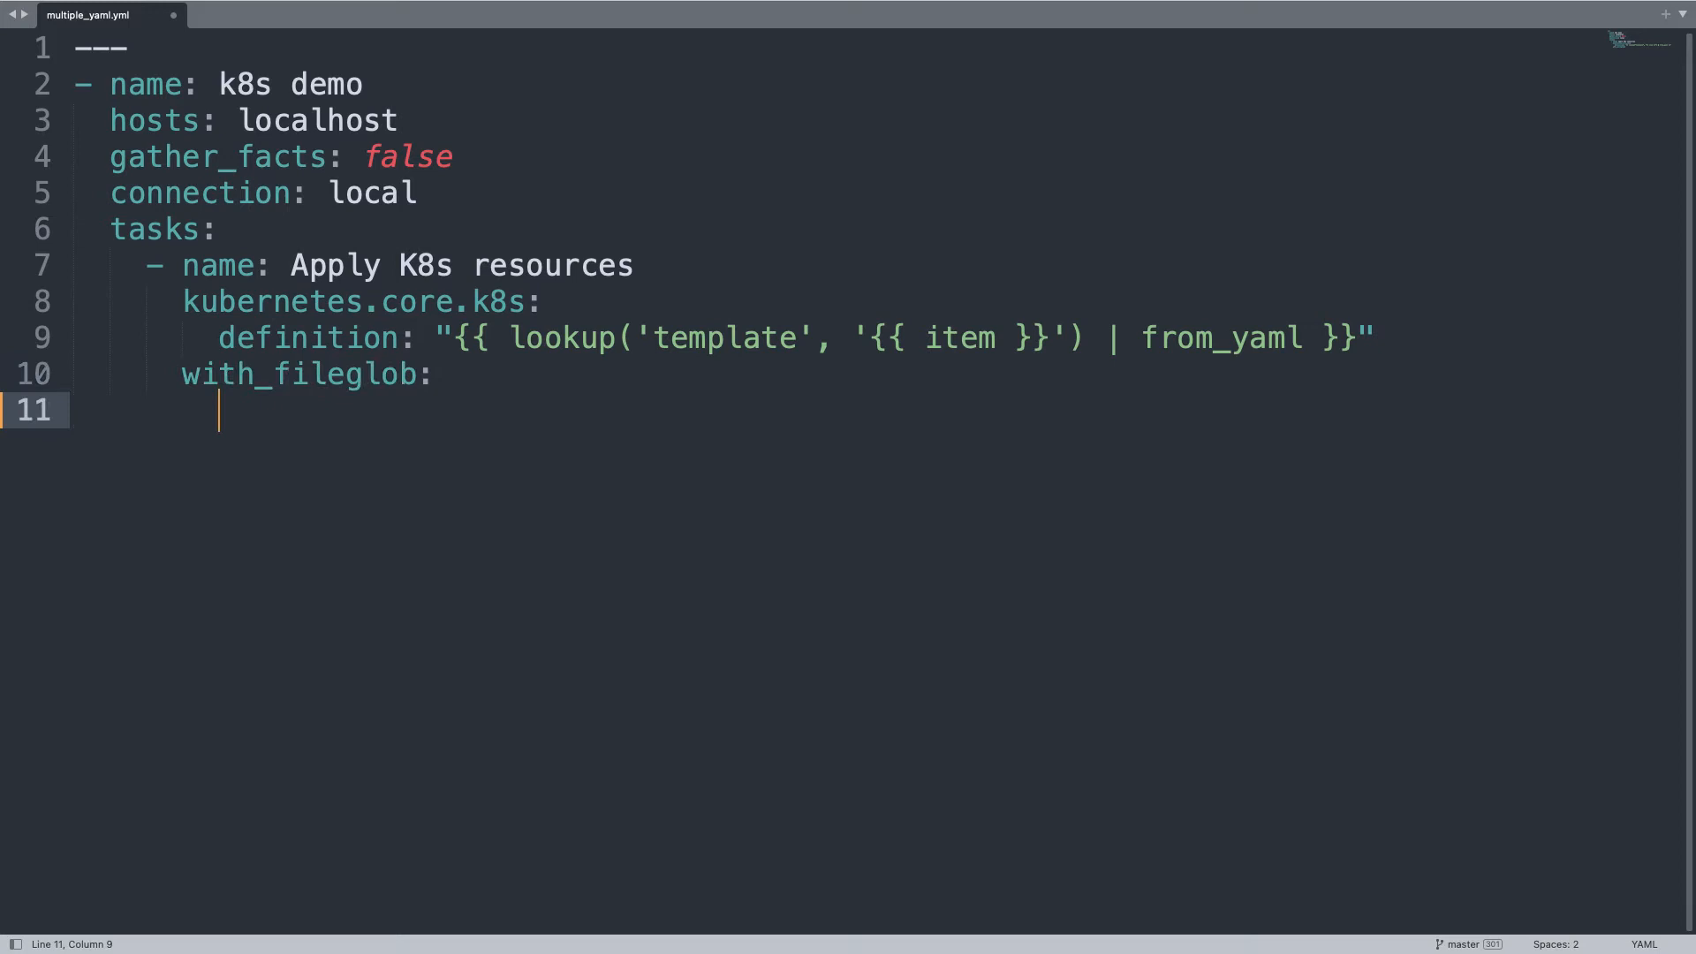
text(- "")
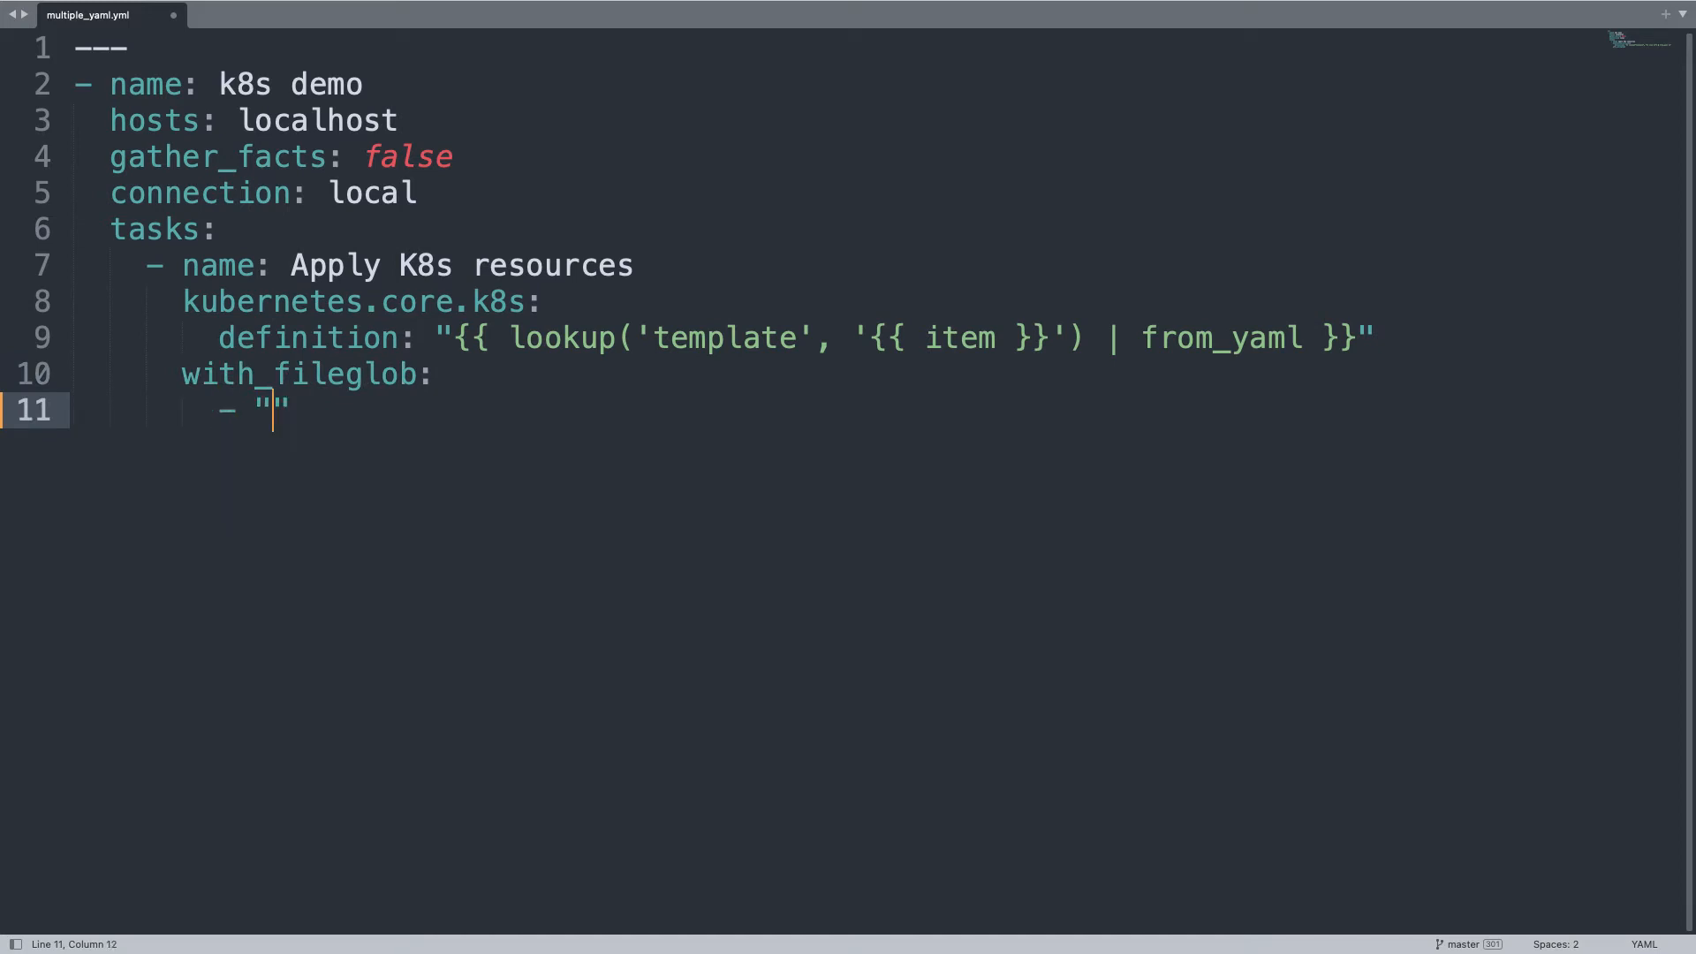
text(./def)
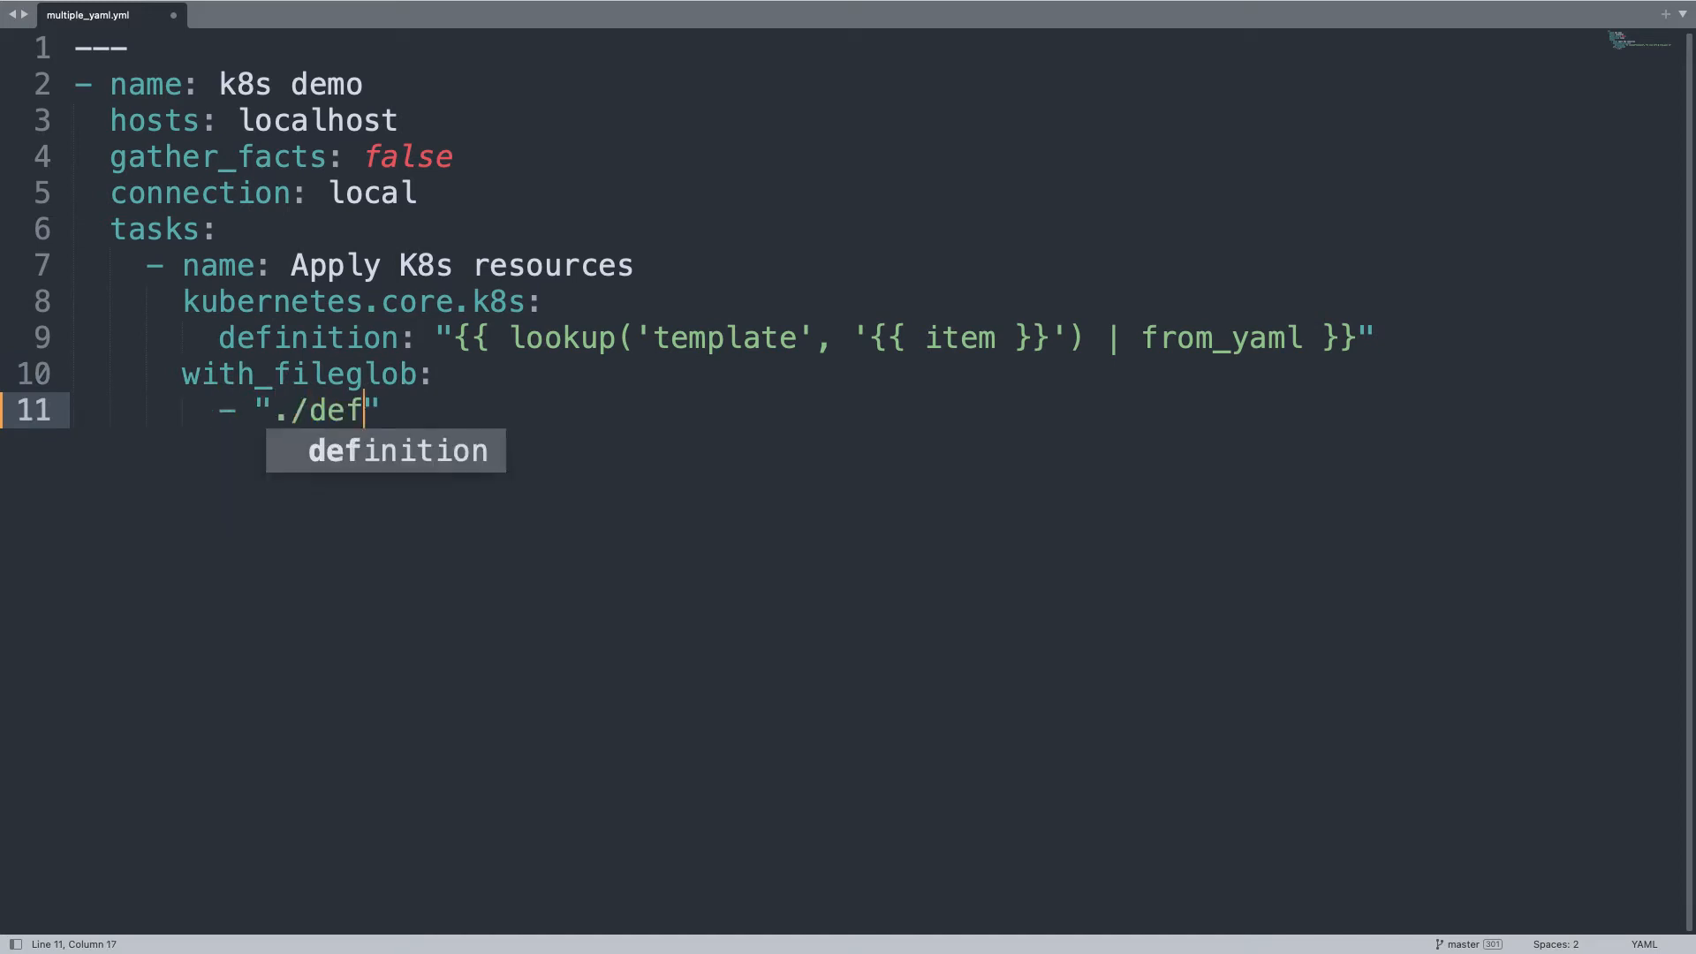
text(s/m)
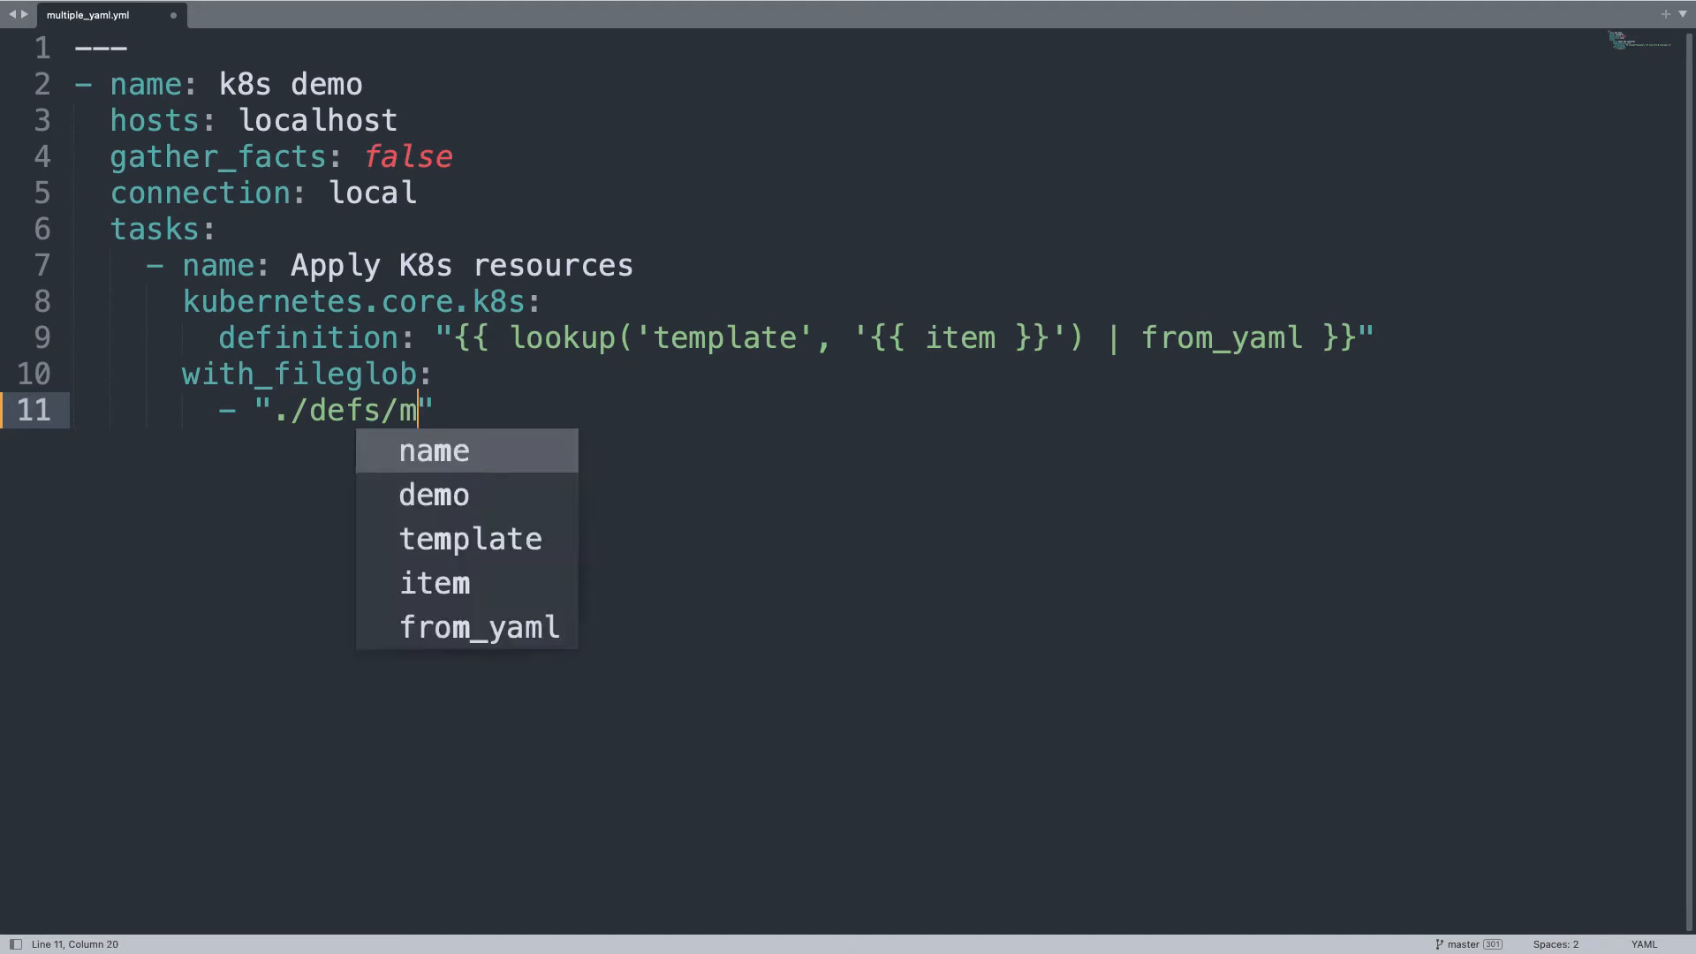
text(ynamespace)
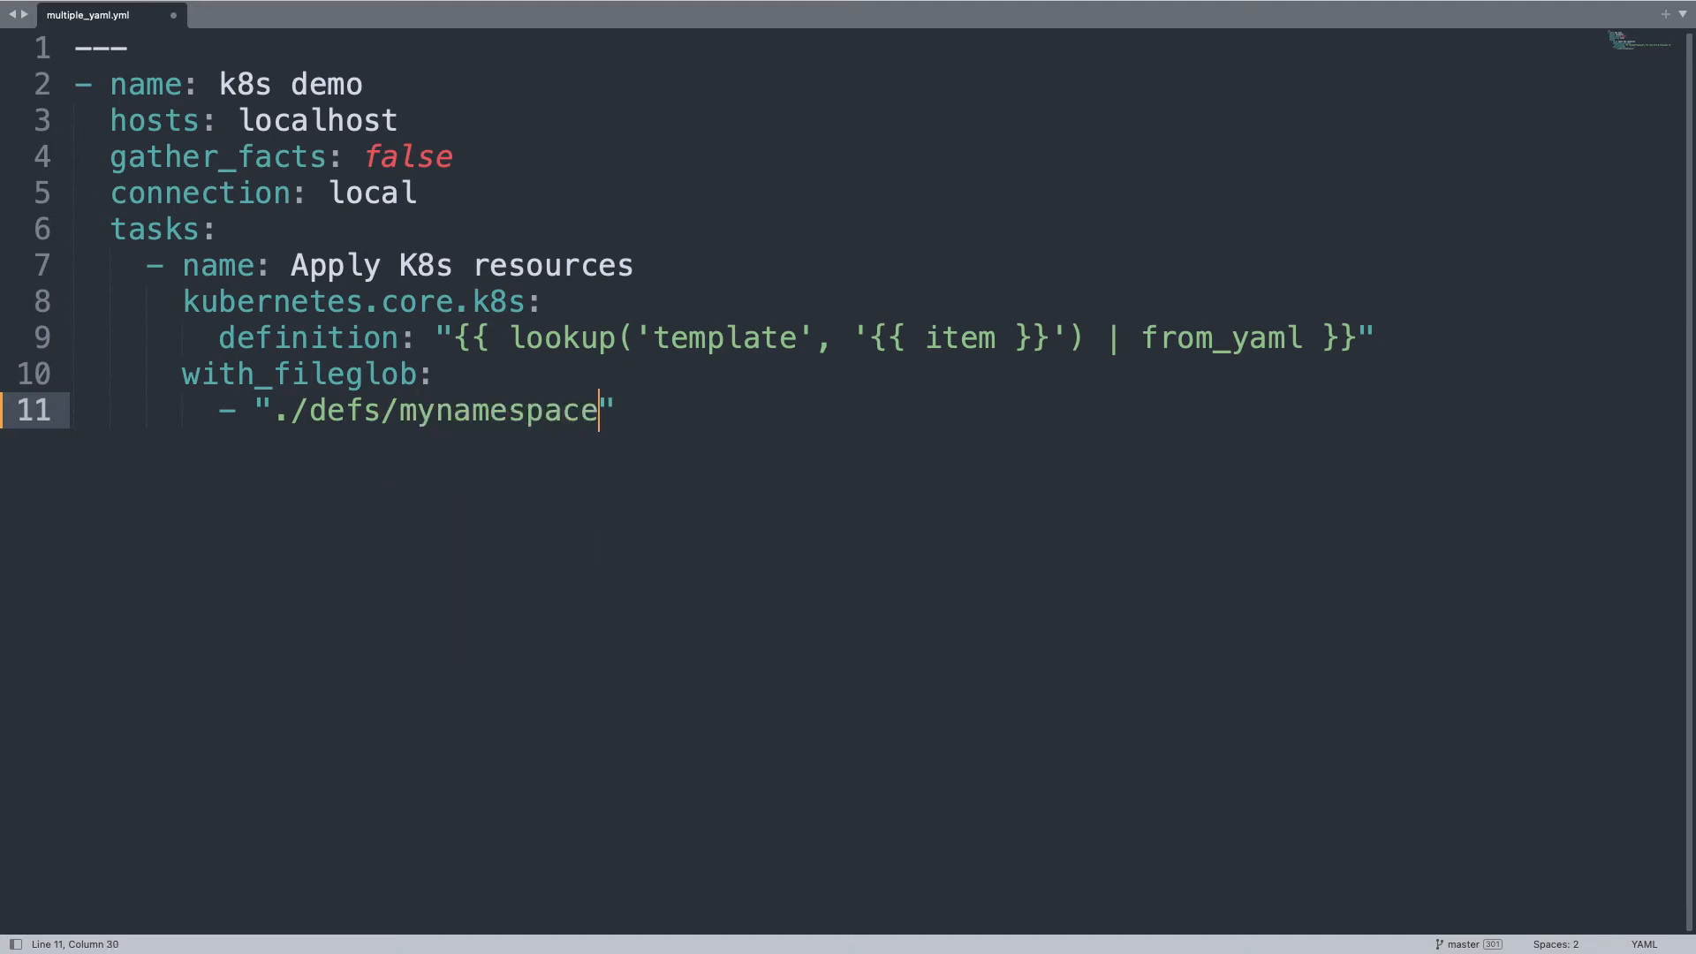
text(.yaml)
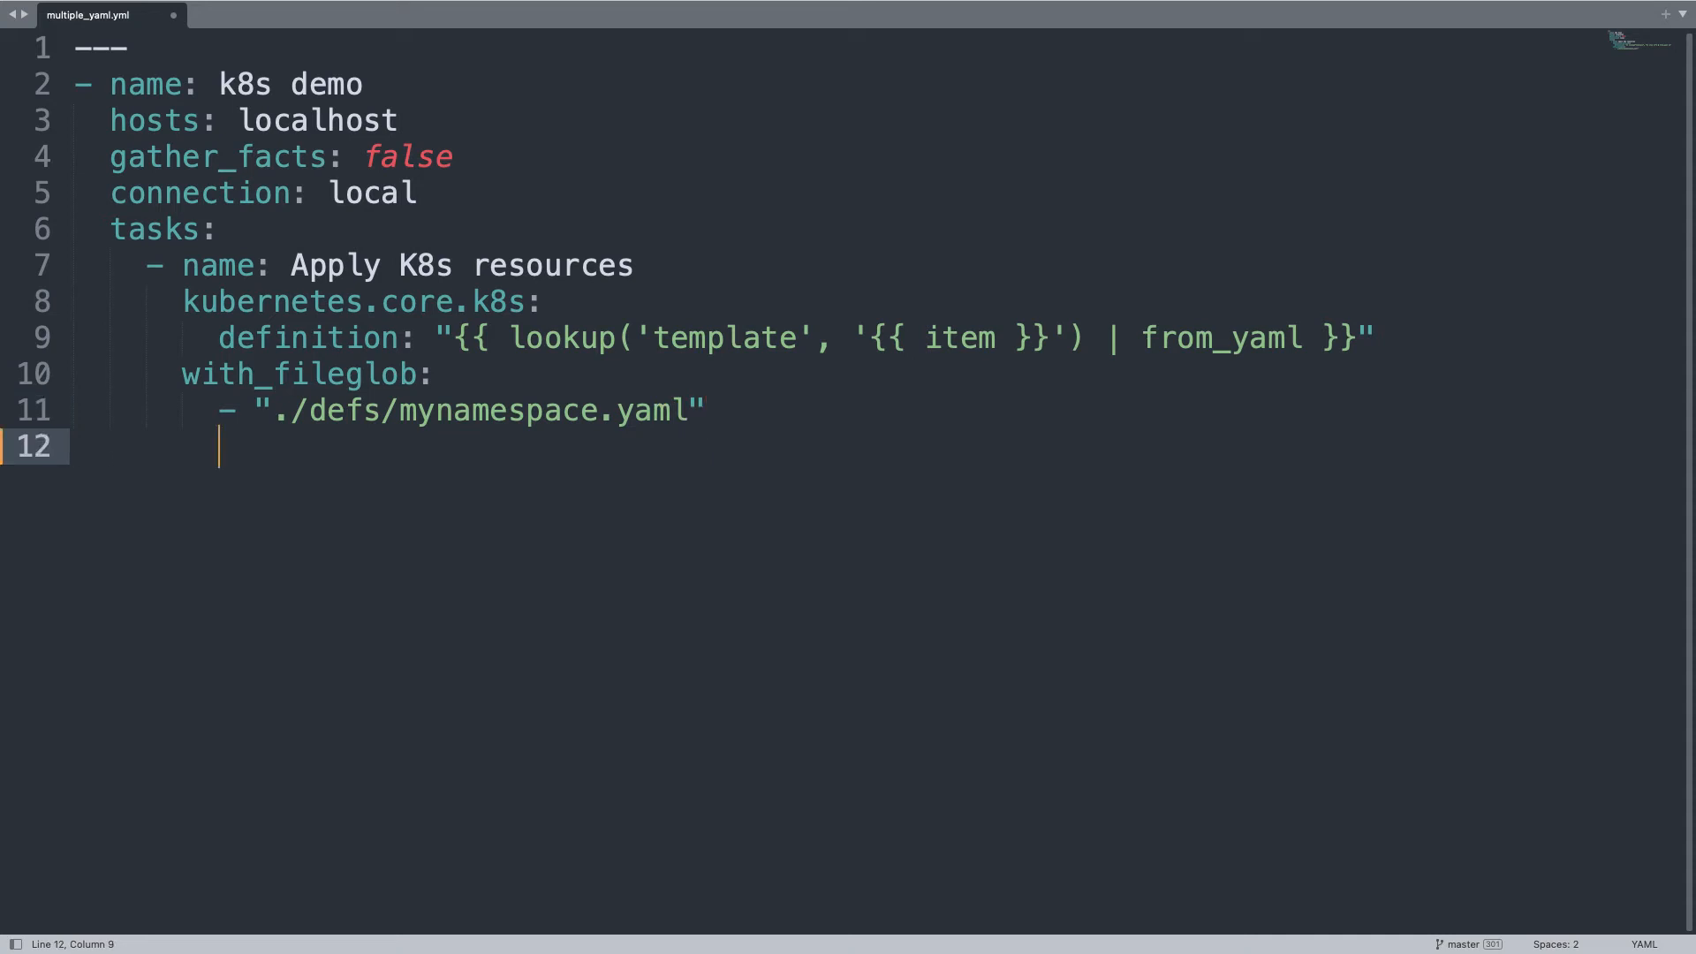
text(- ".")
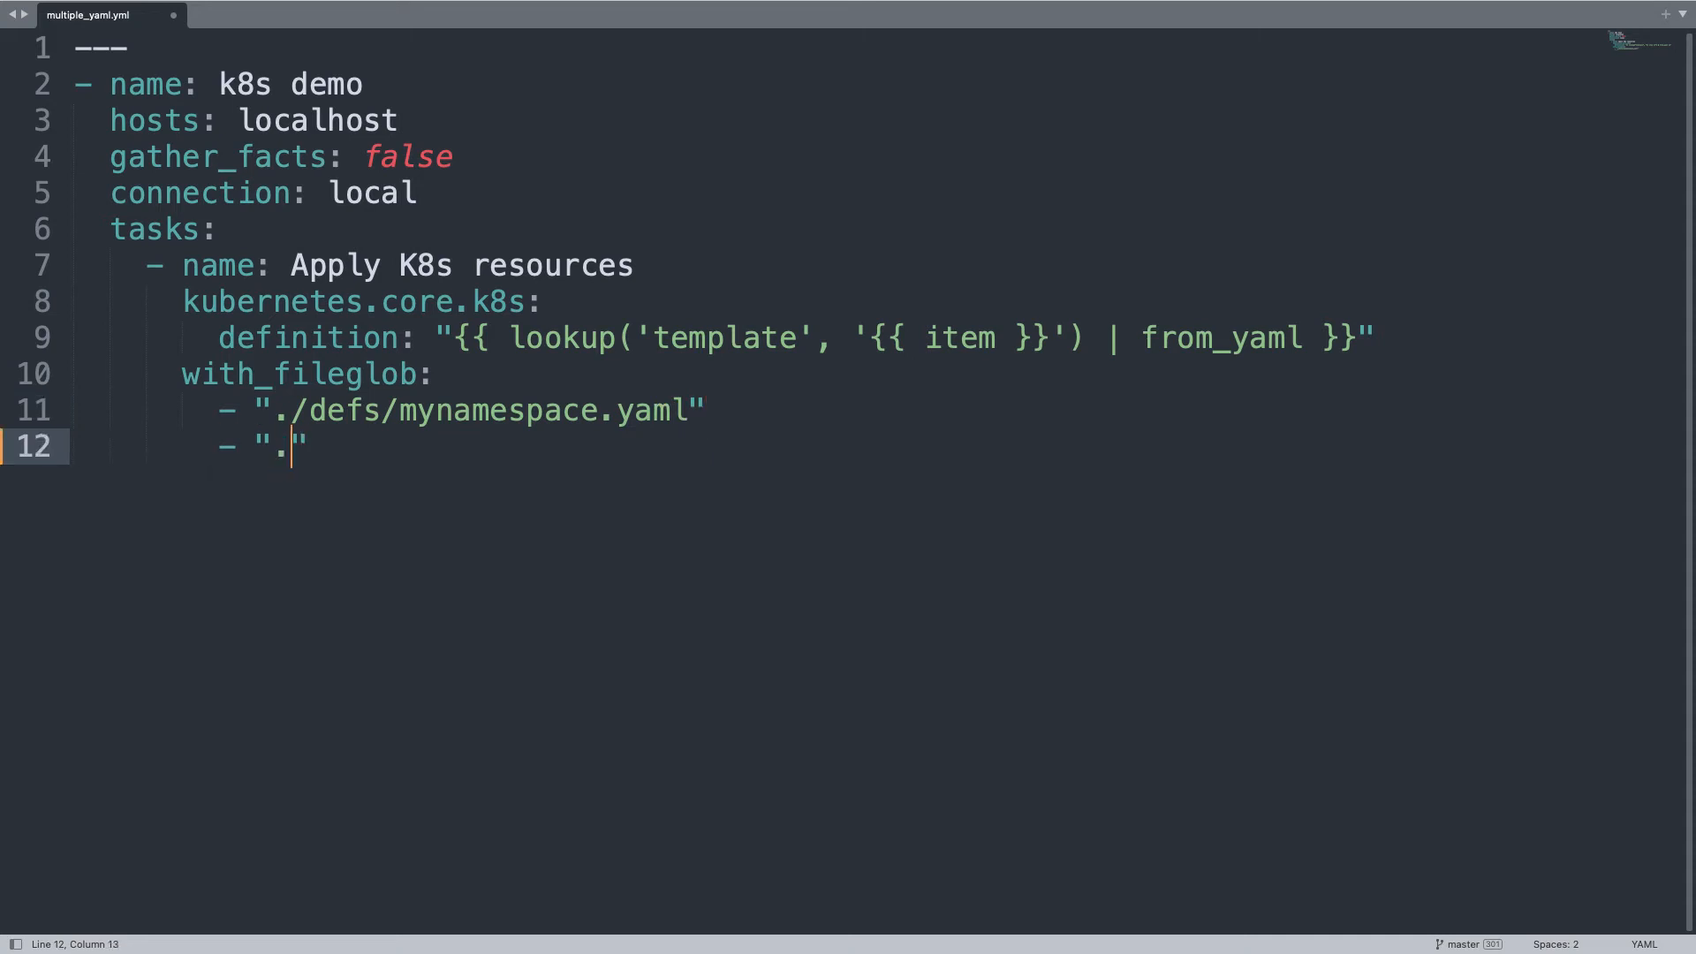
text(/defs/)
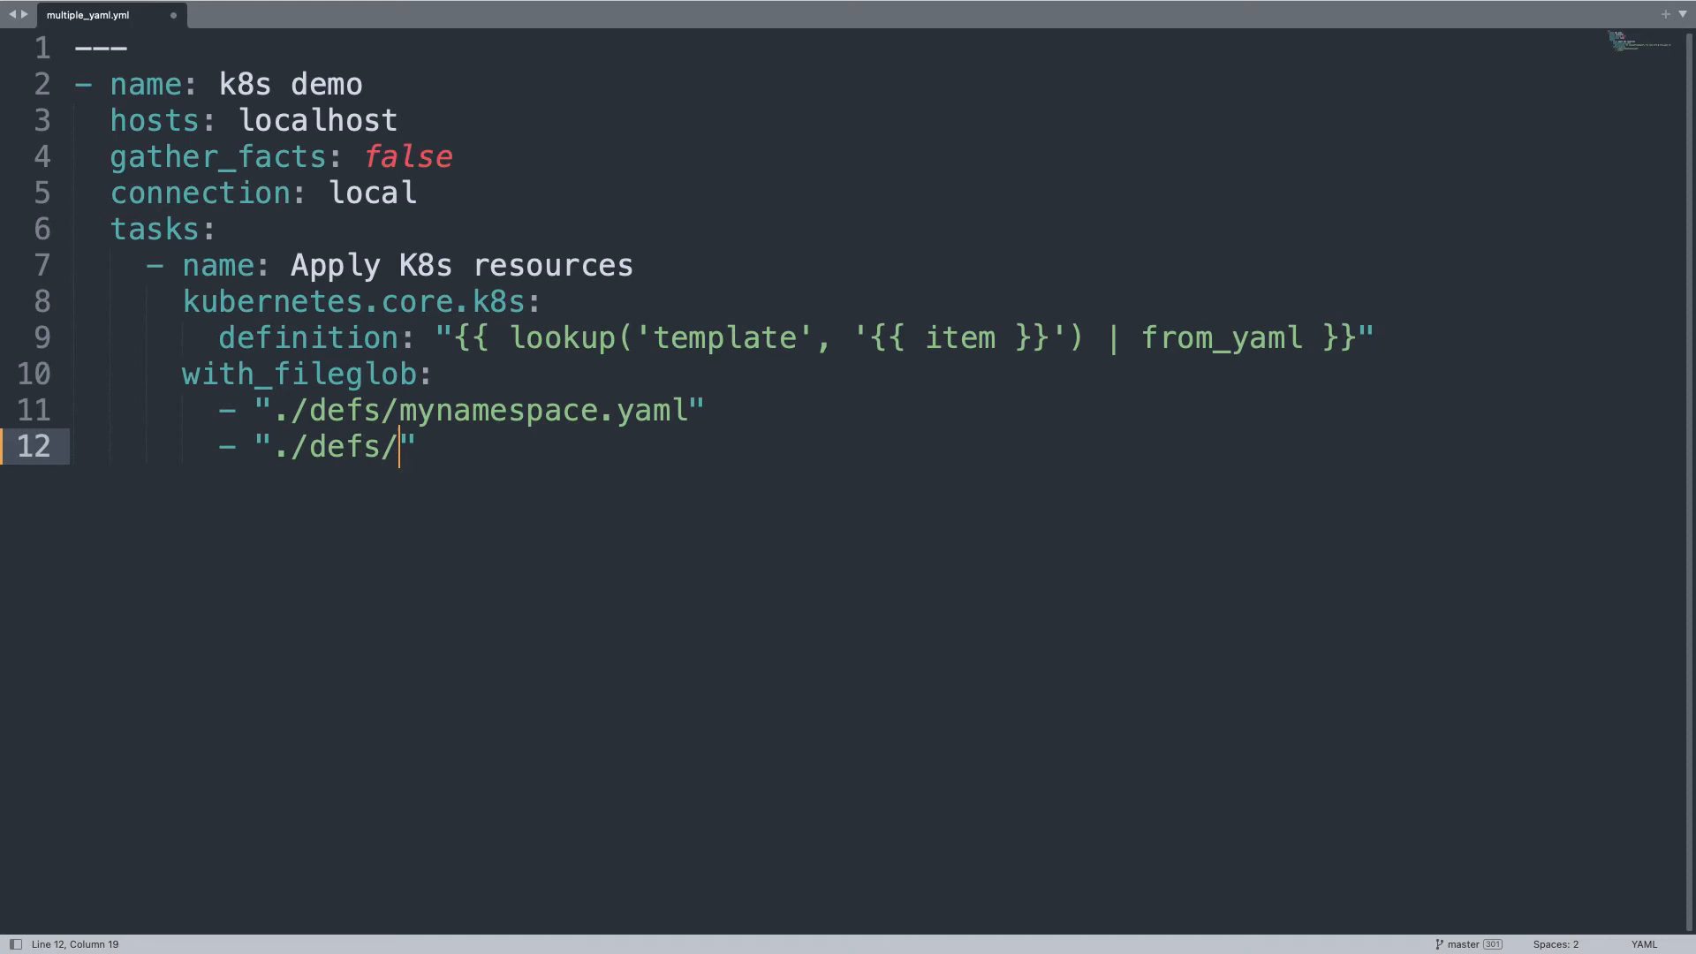
text(mypod)
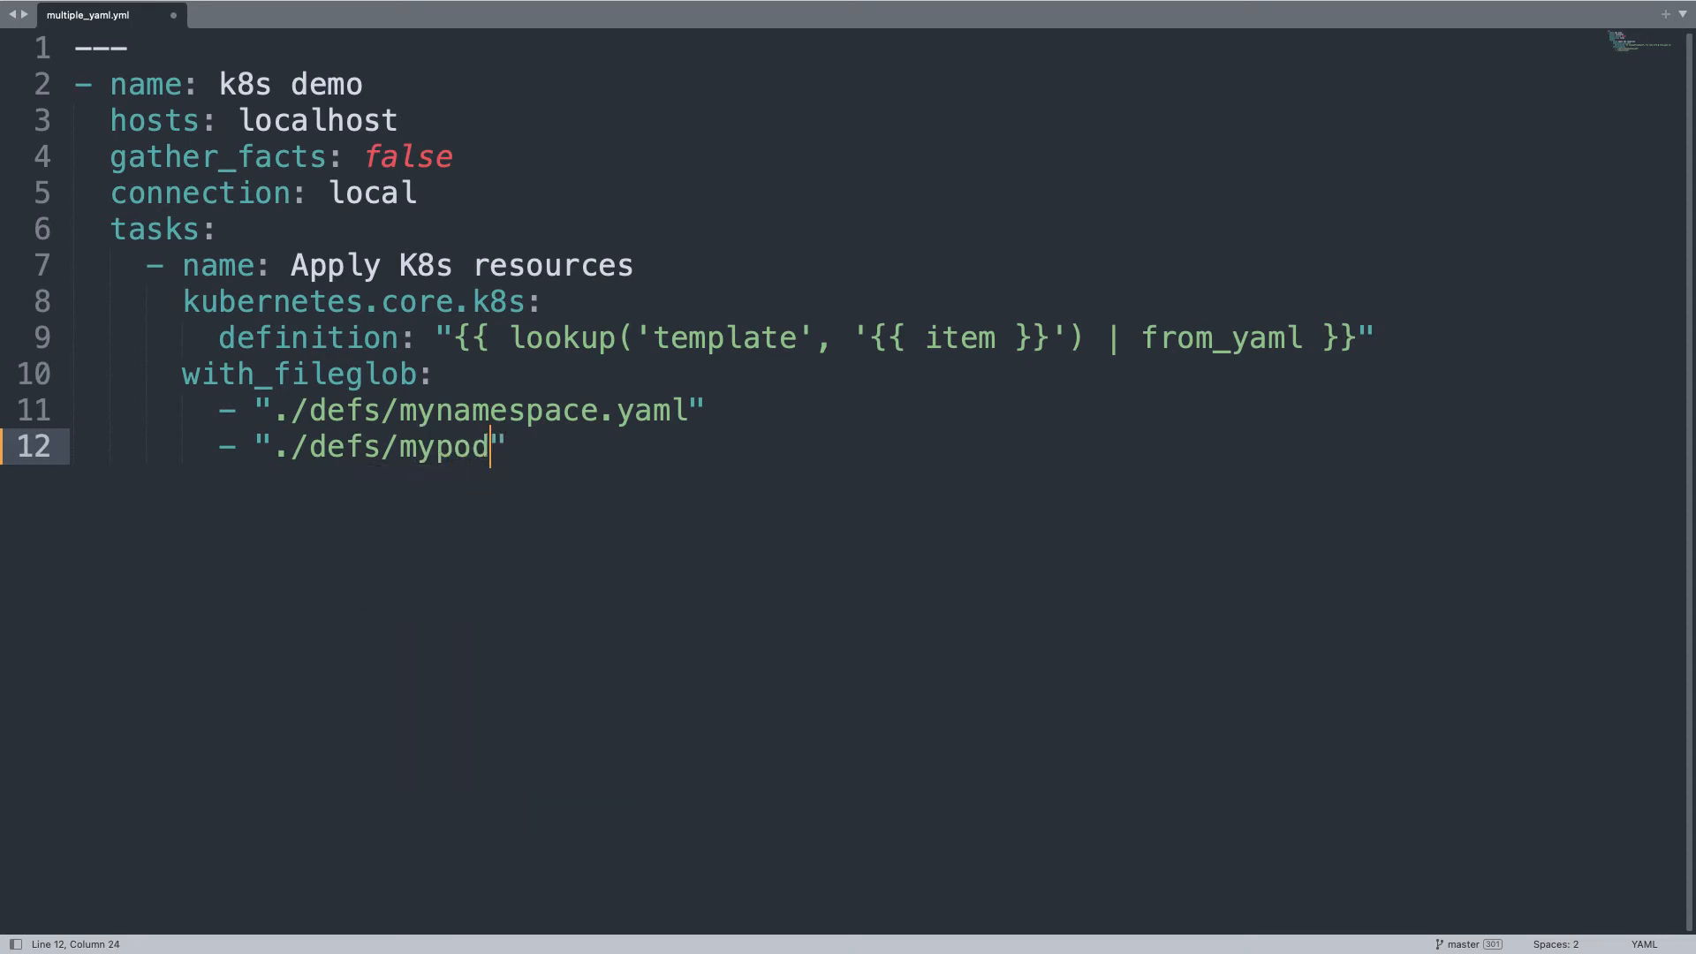
text(.yaml)
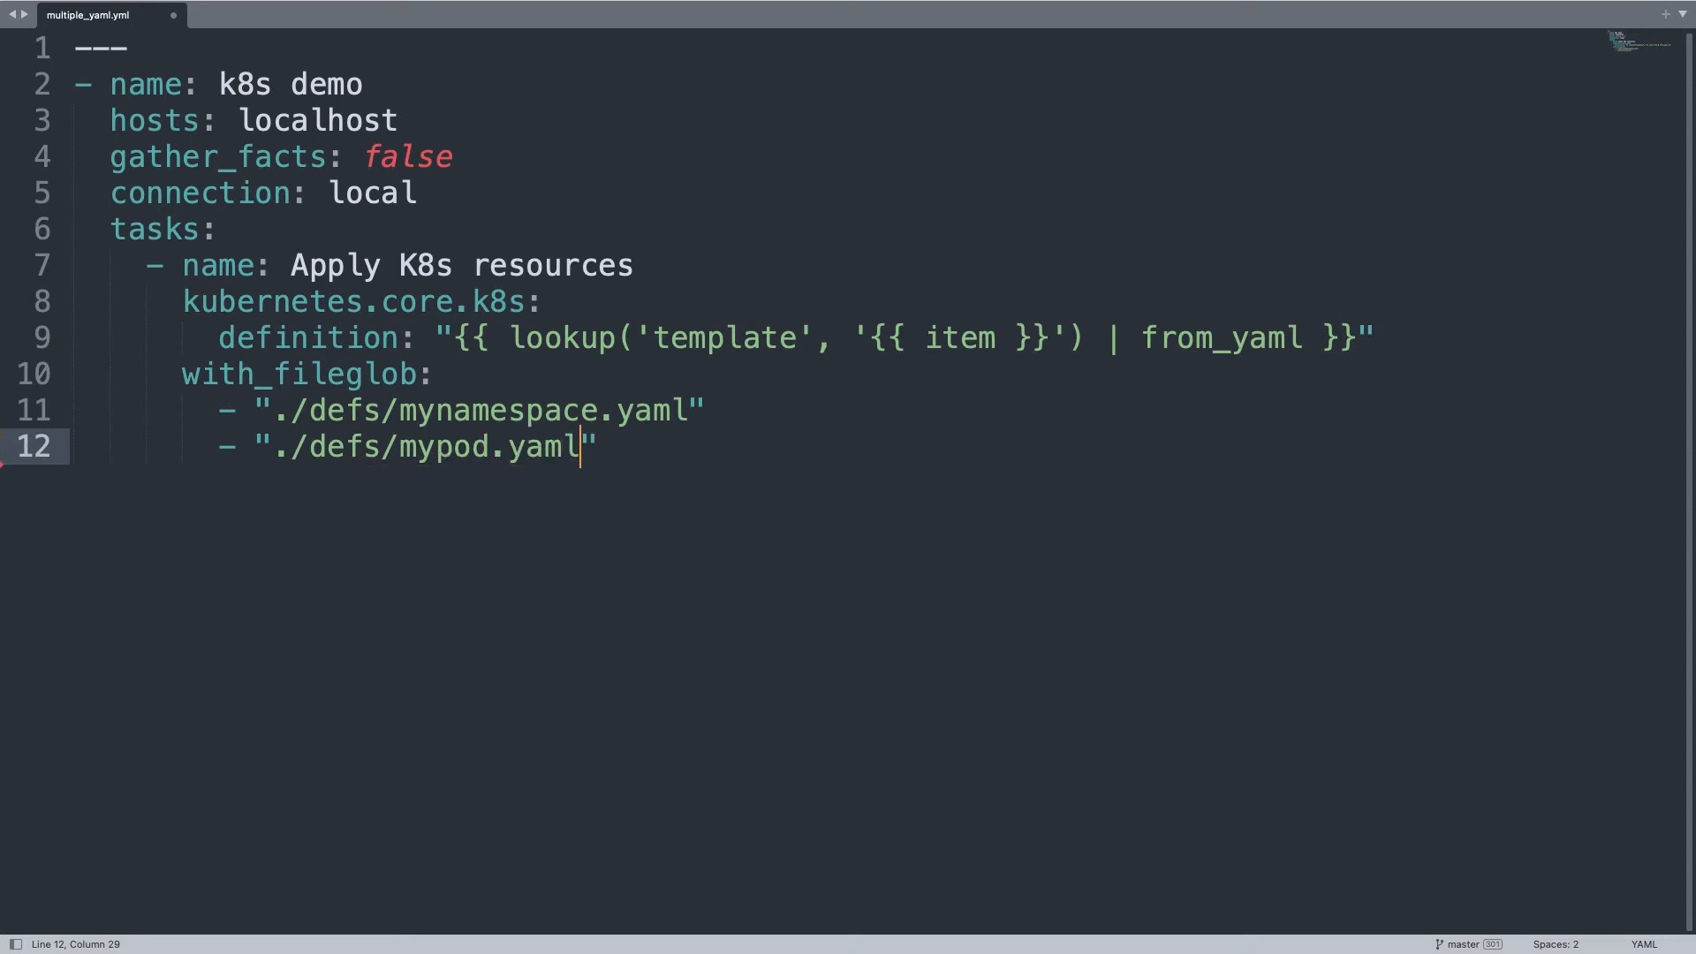
key(enter)
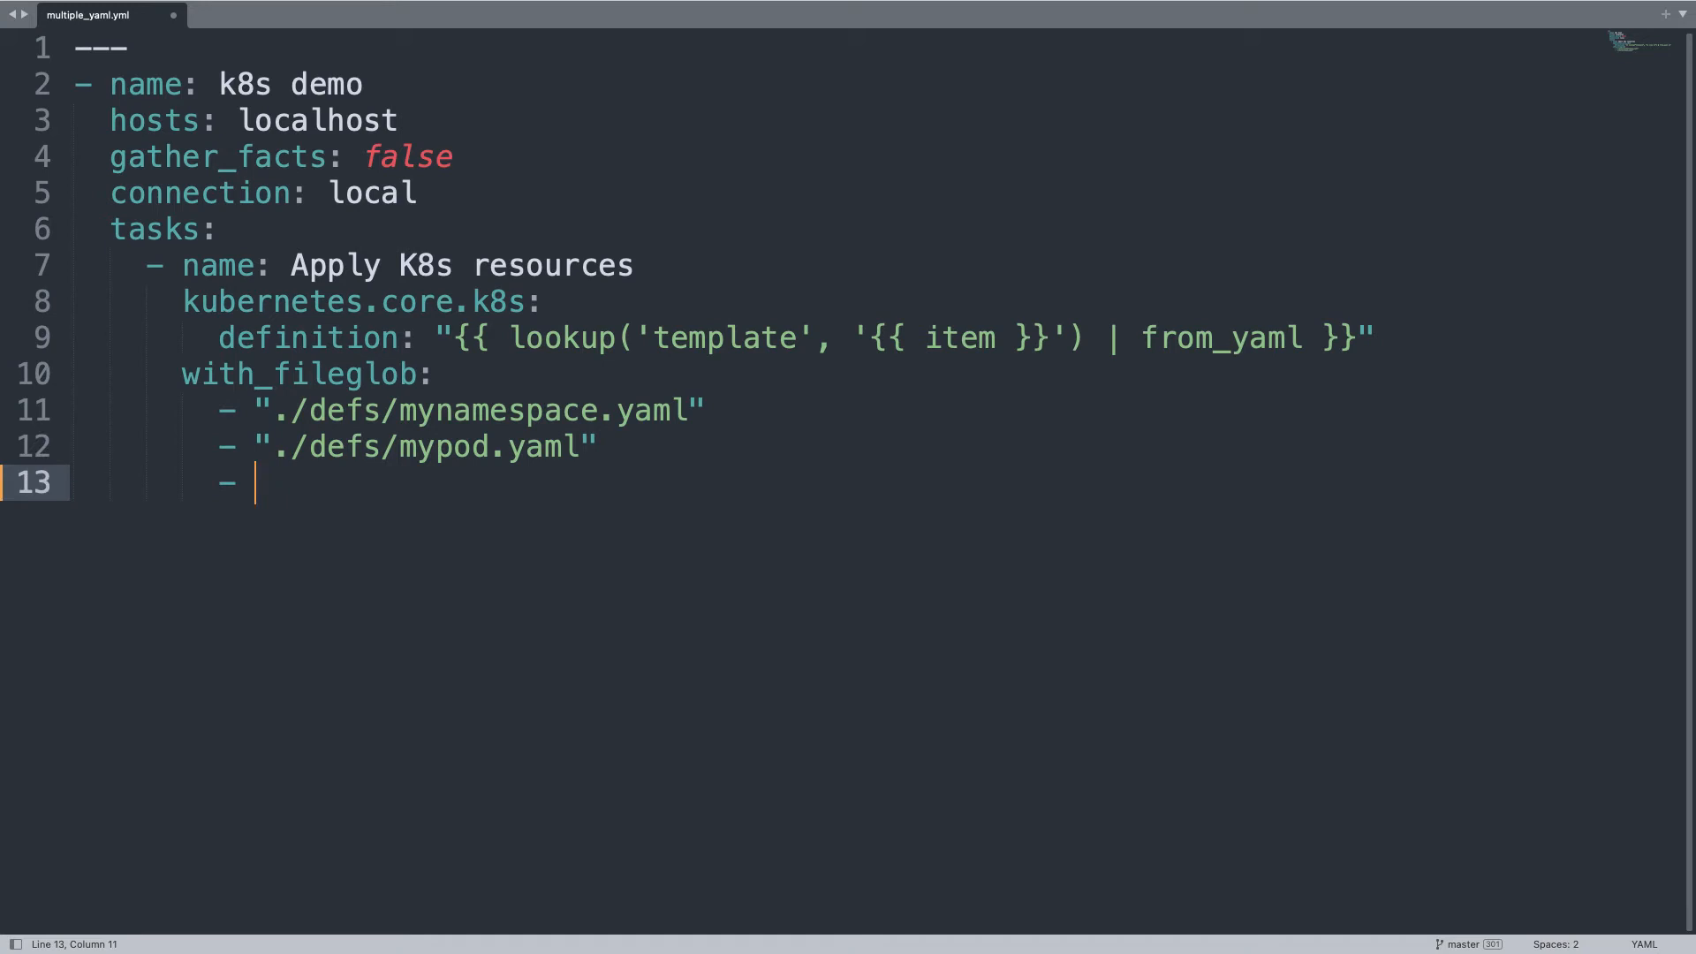
text(",.)
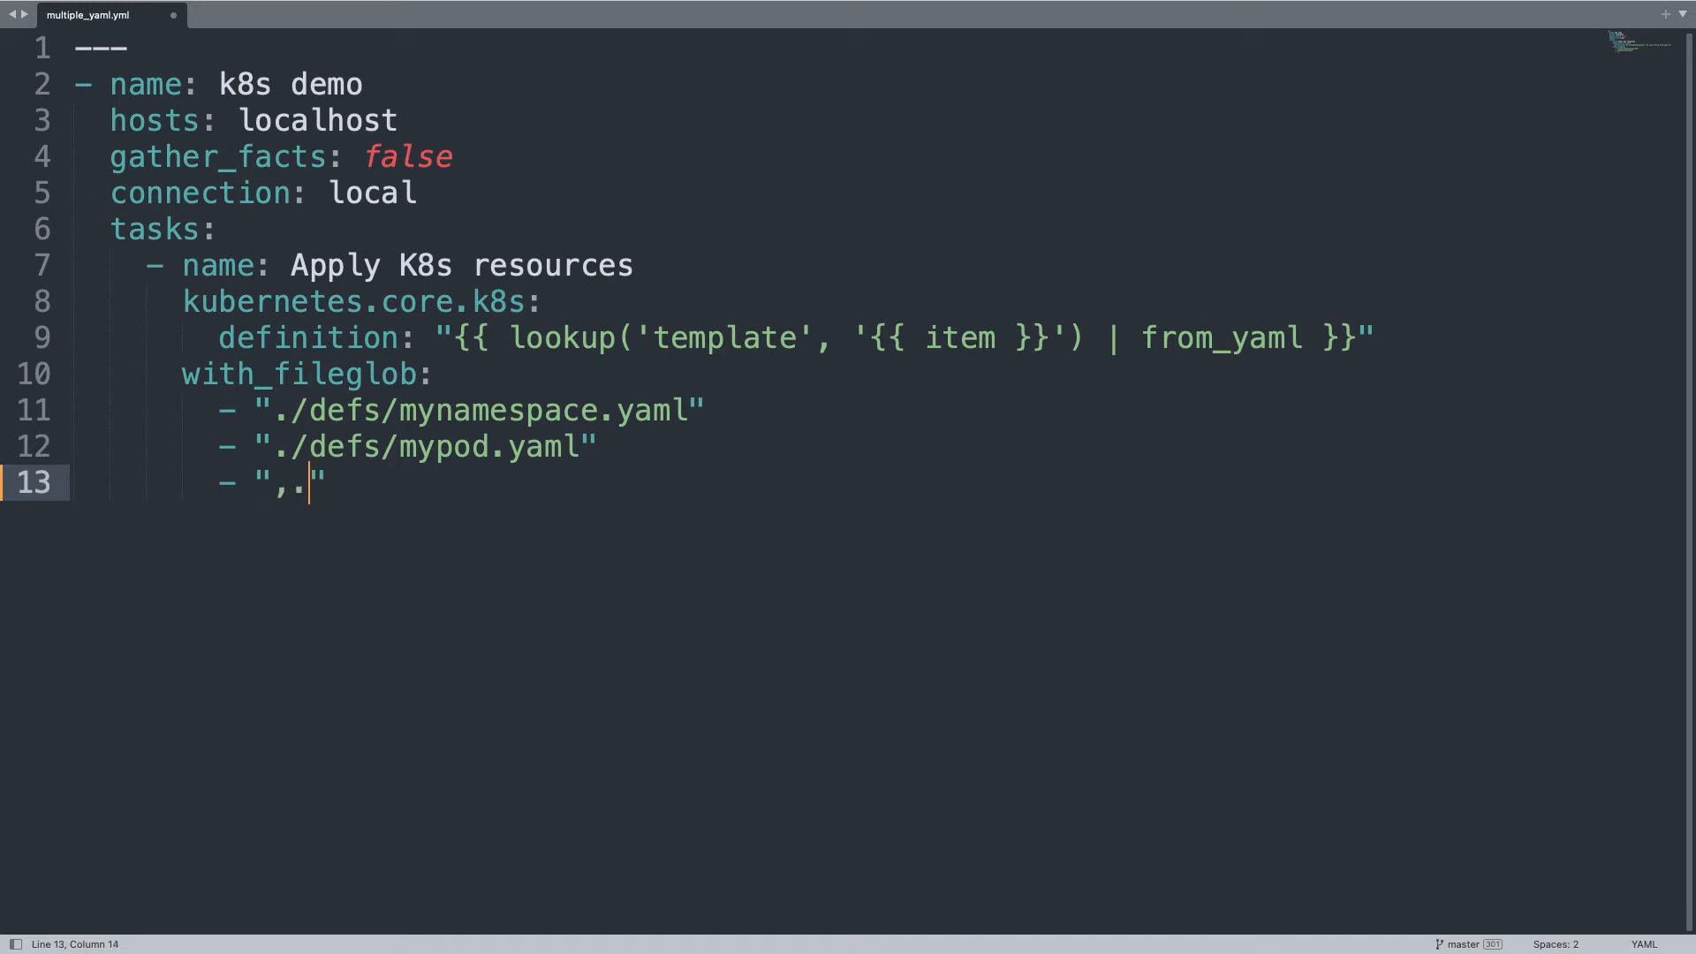
text(./de)
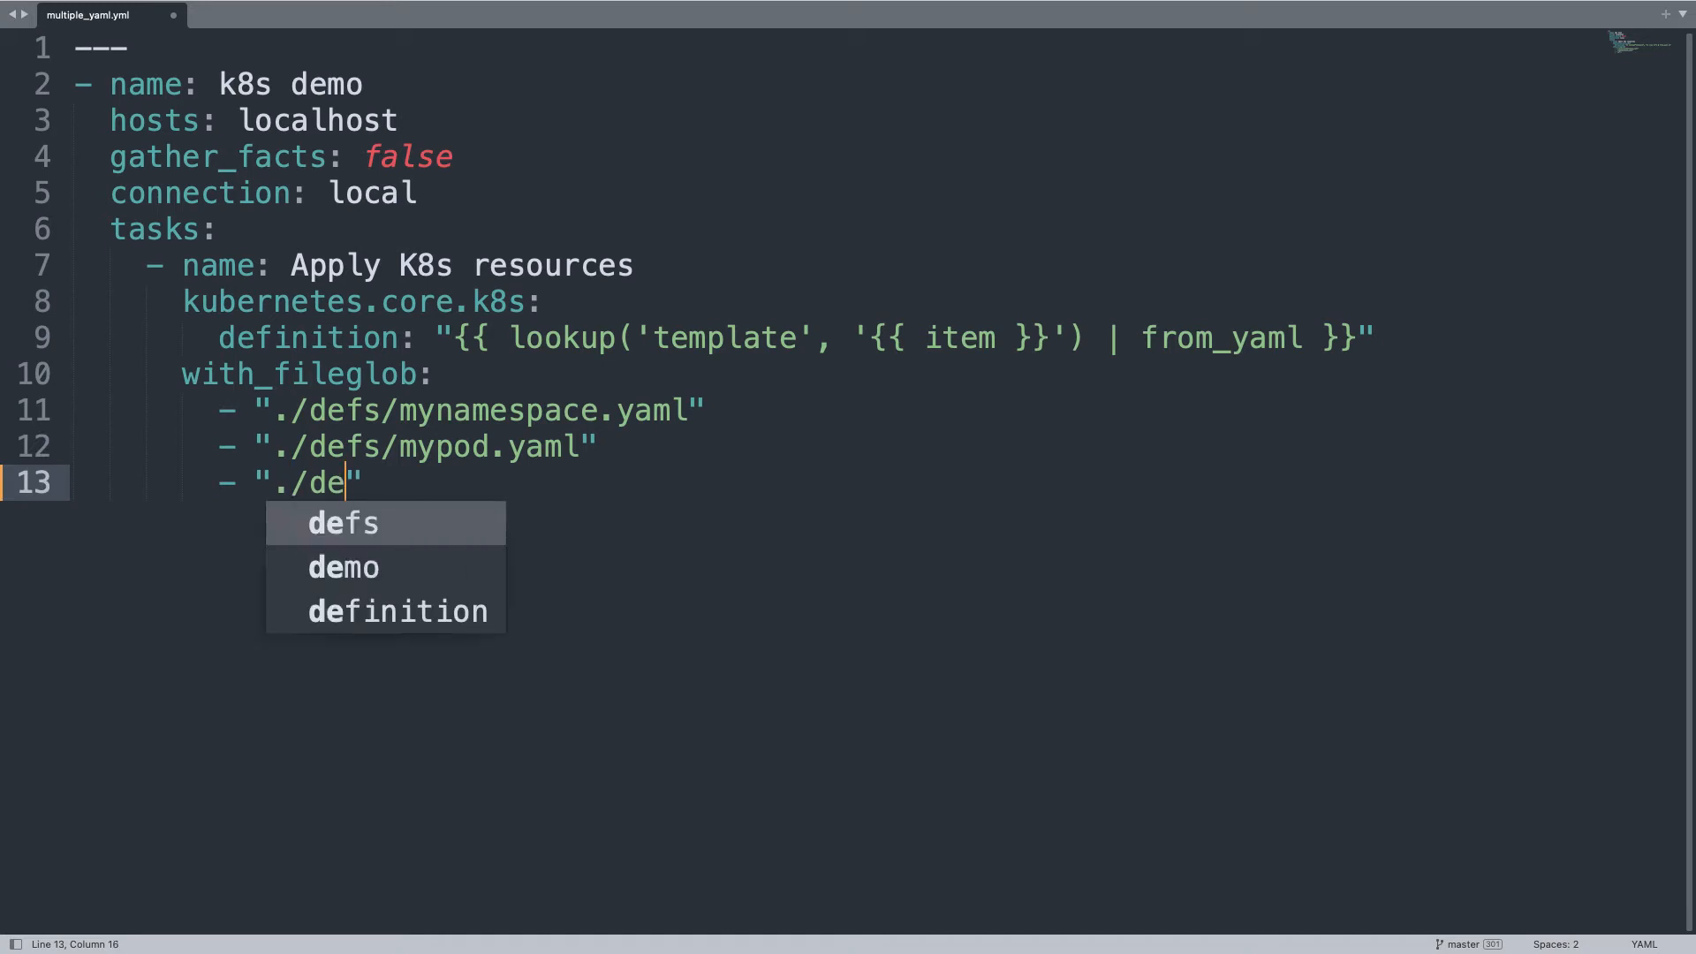
text(fs/myservice.)
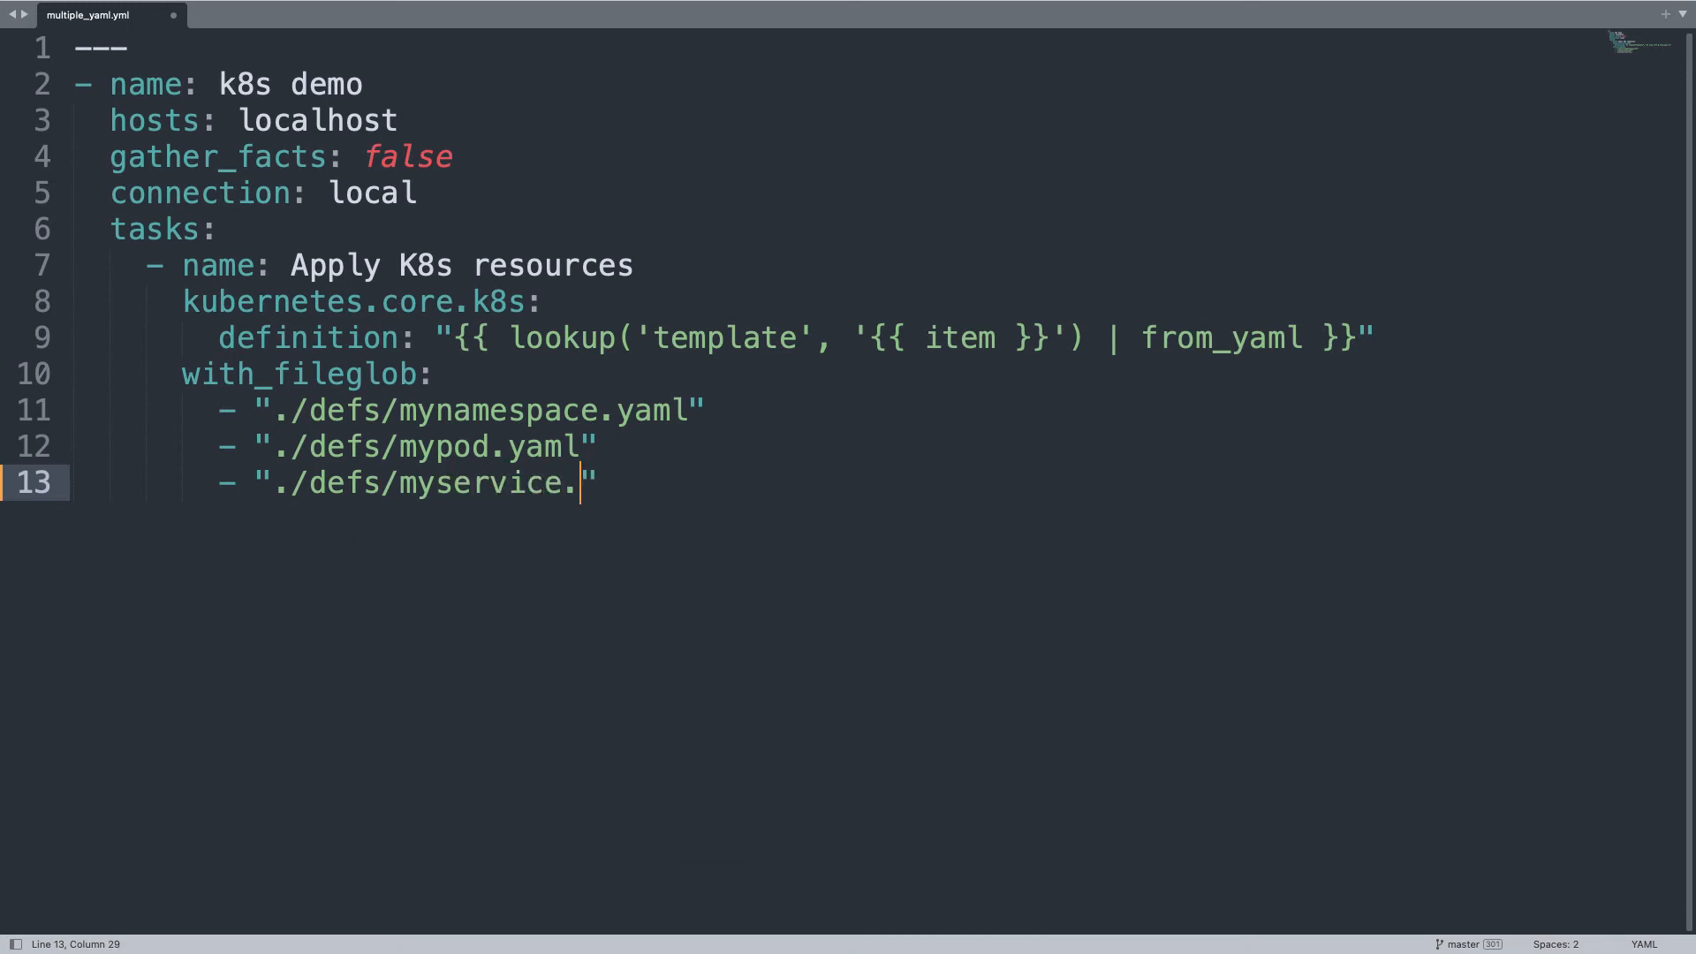
text(yaml)
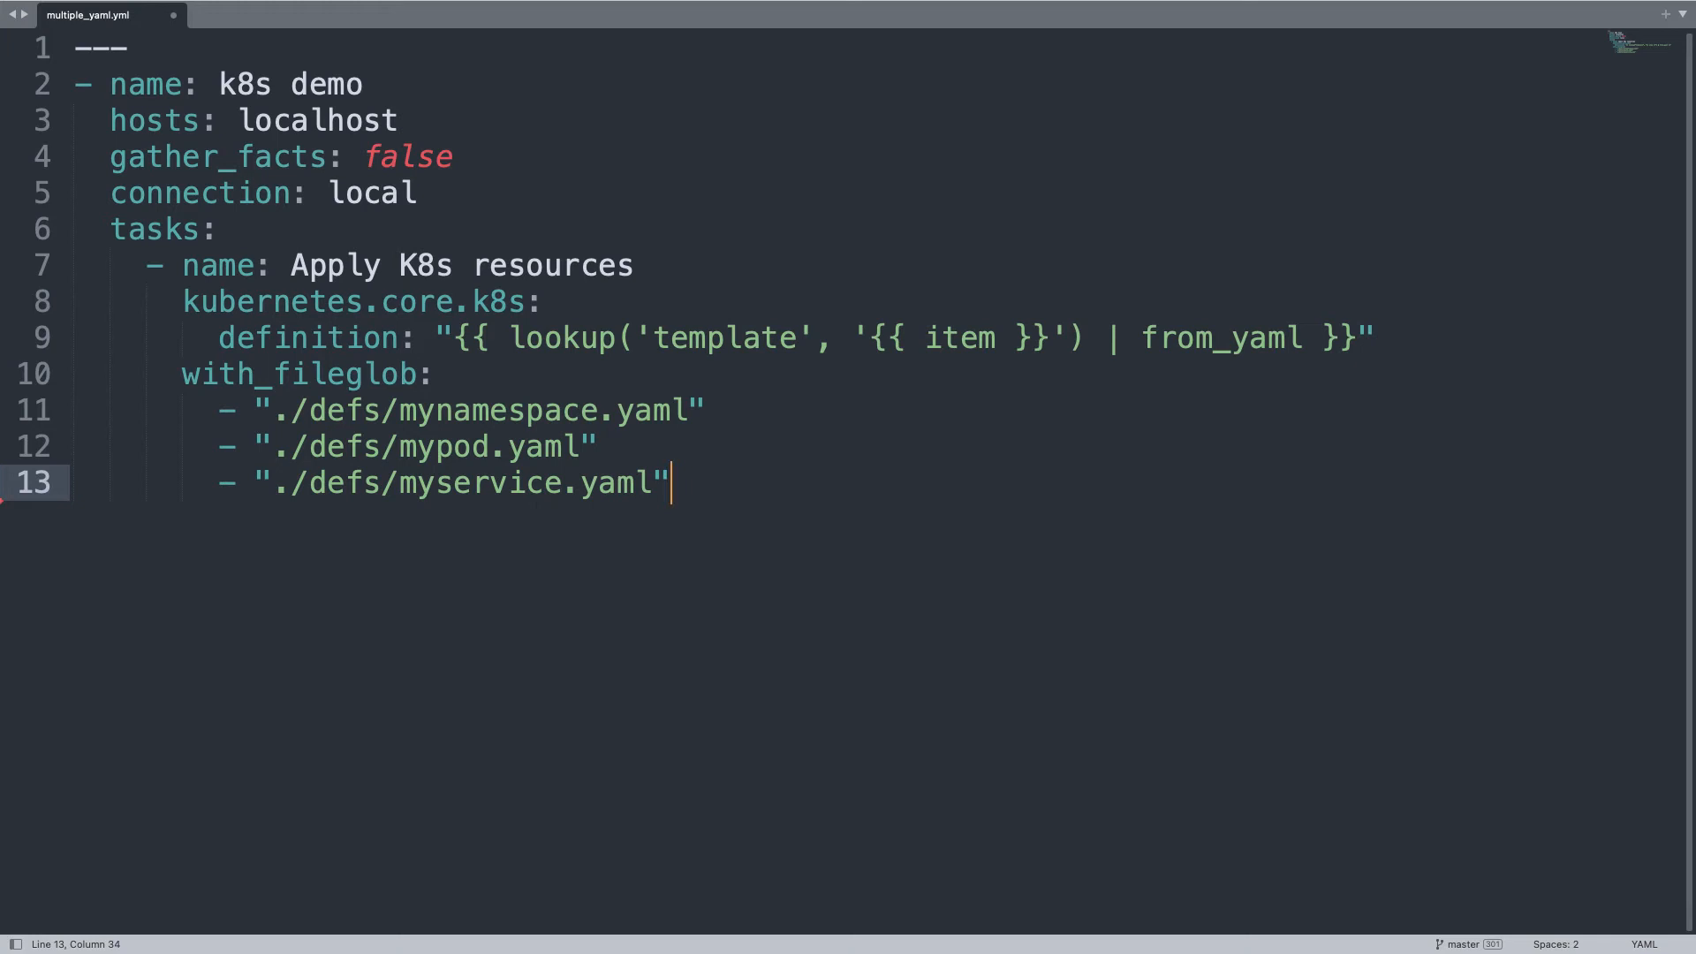
key(enter)
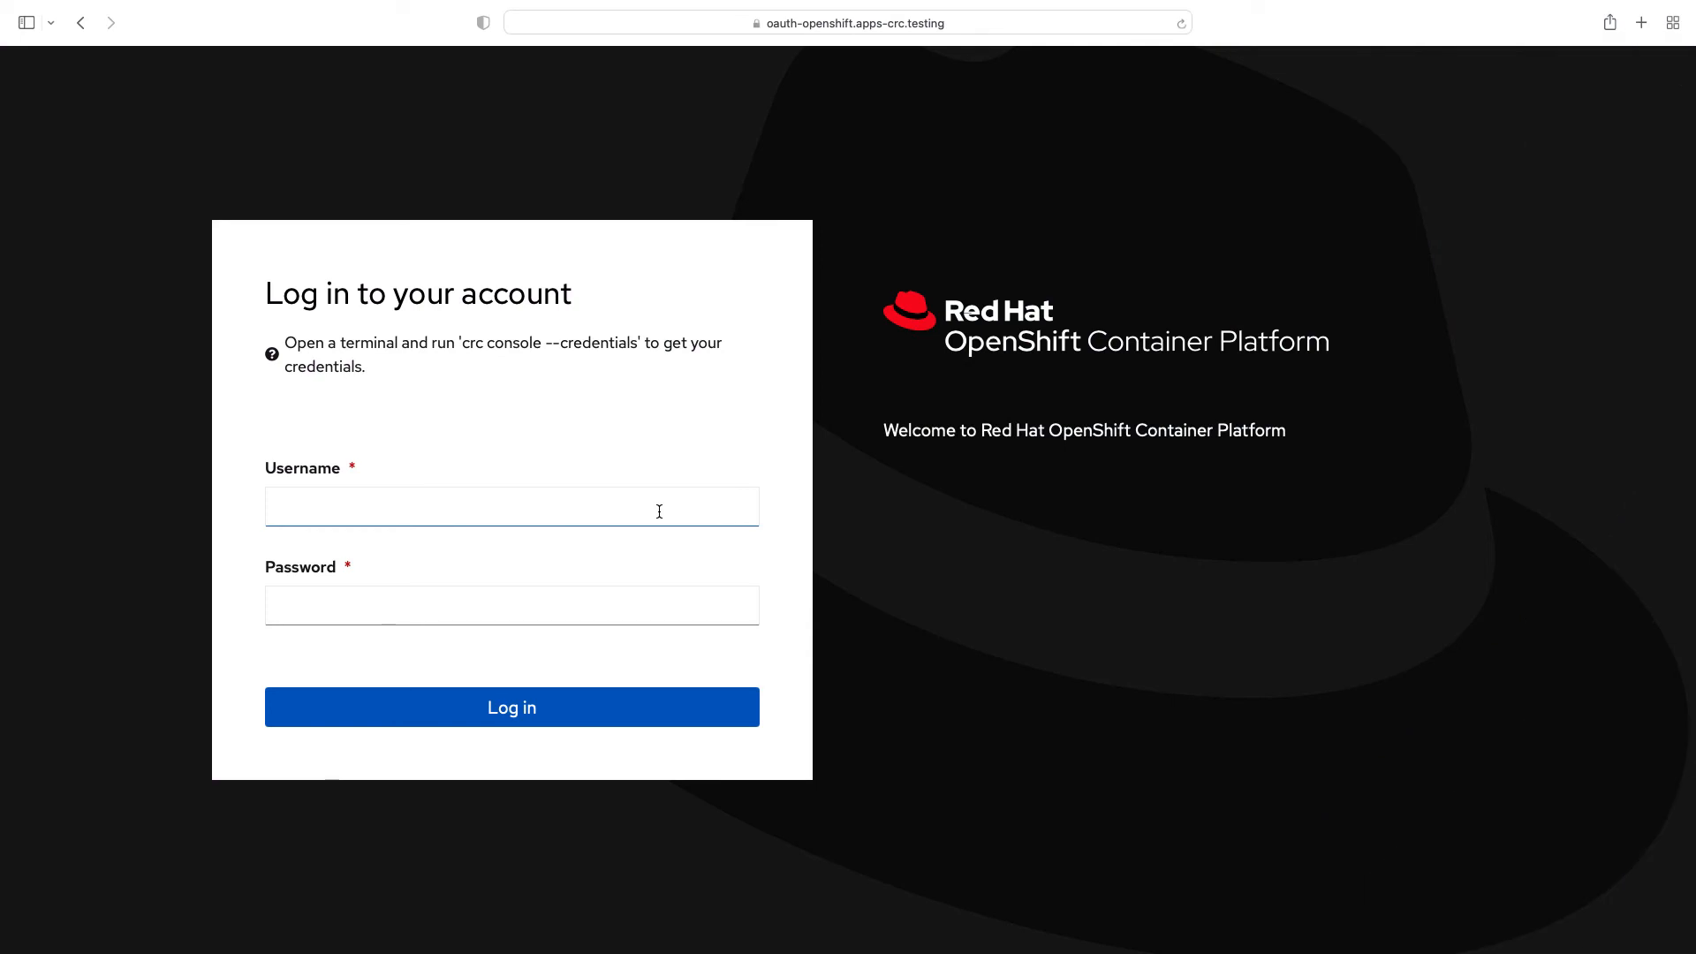
Step: Log in to the OpenShift web console as kubeadmin
click(511, 506)
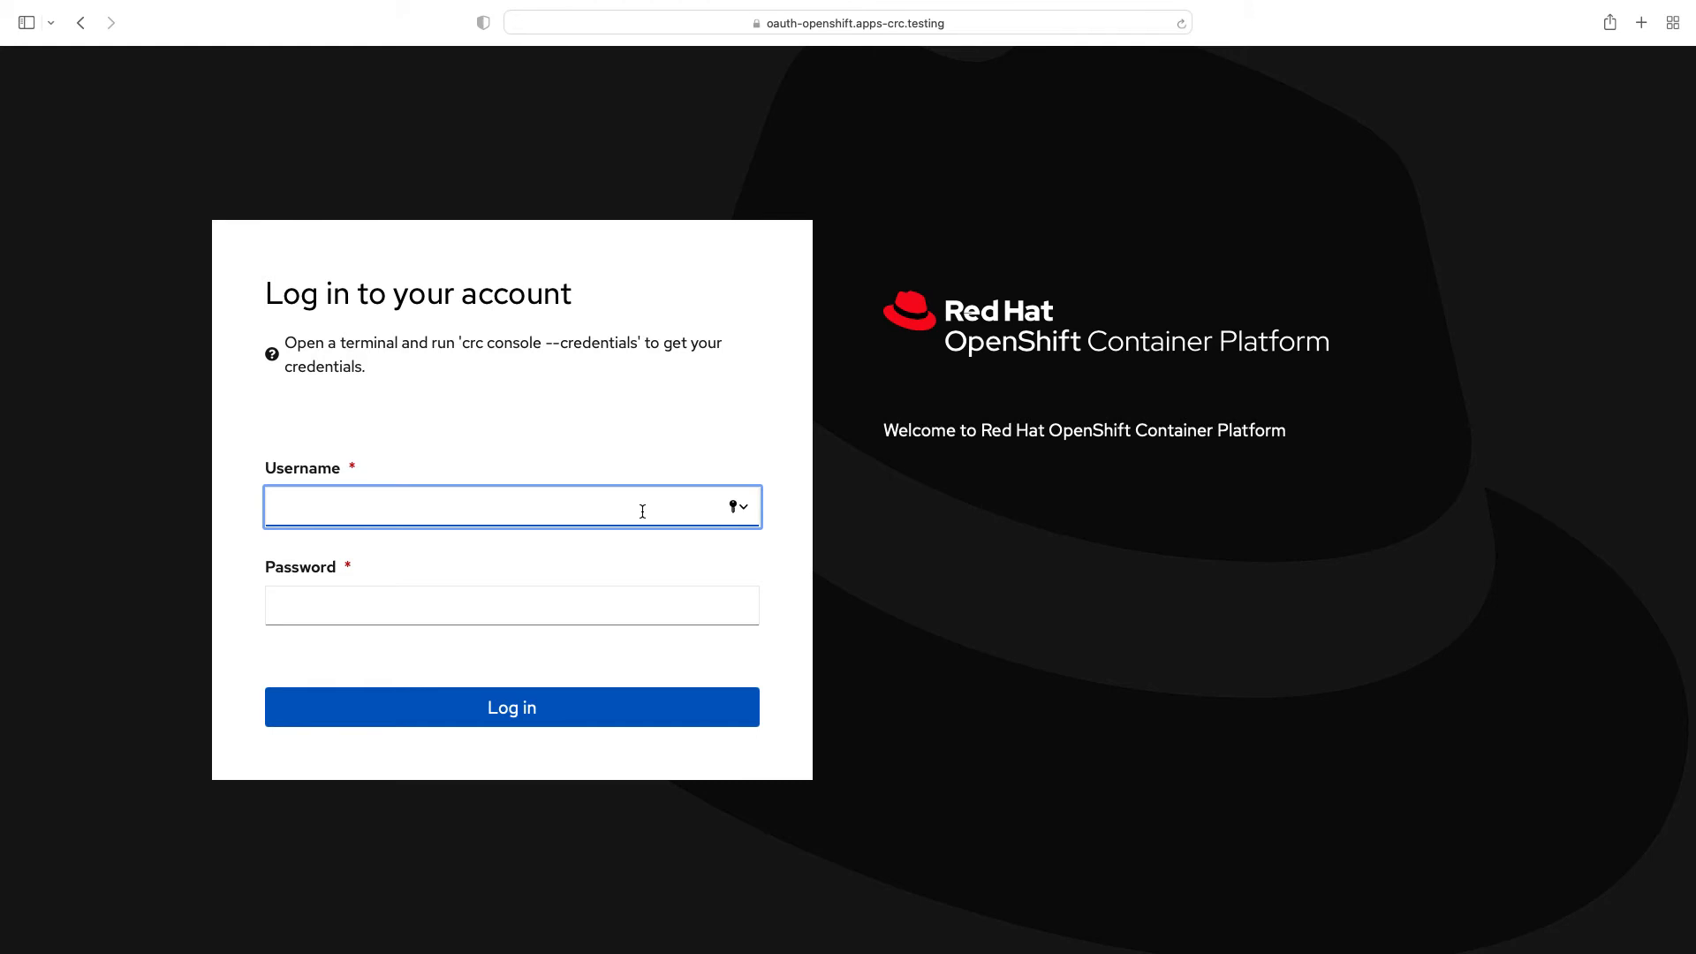
text(kubeadmin)
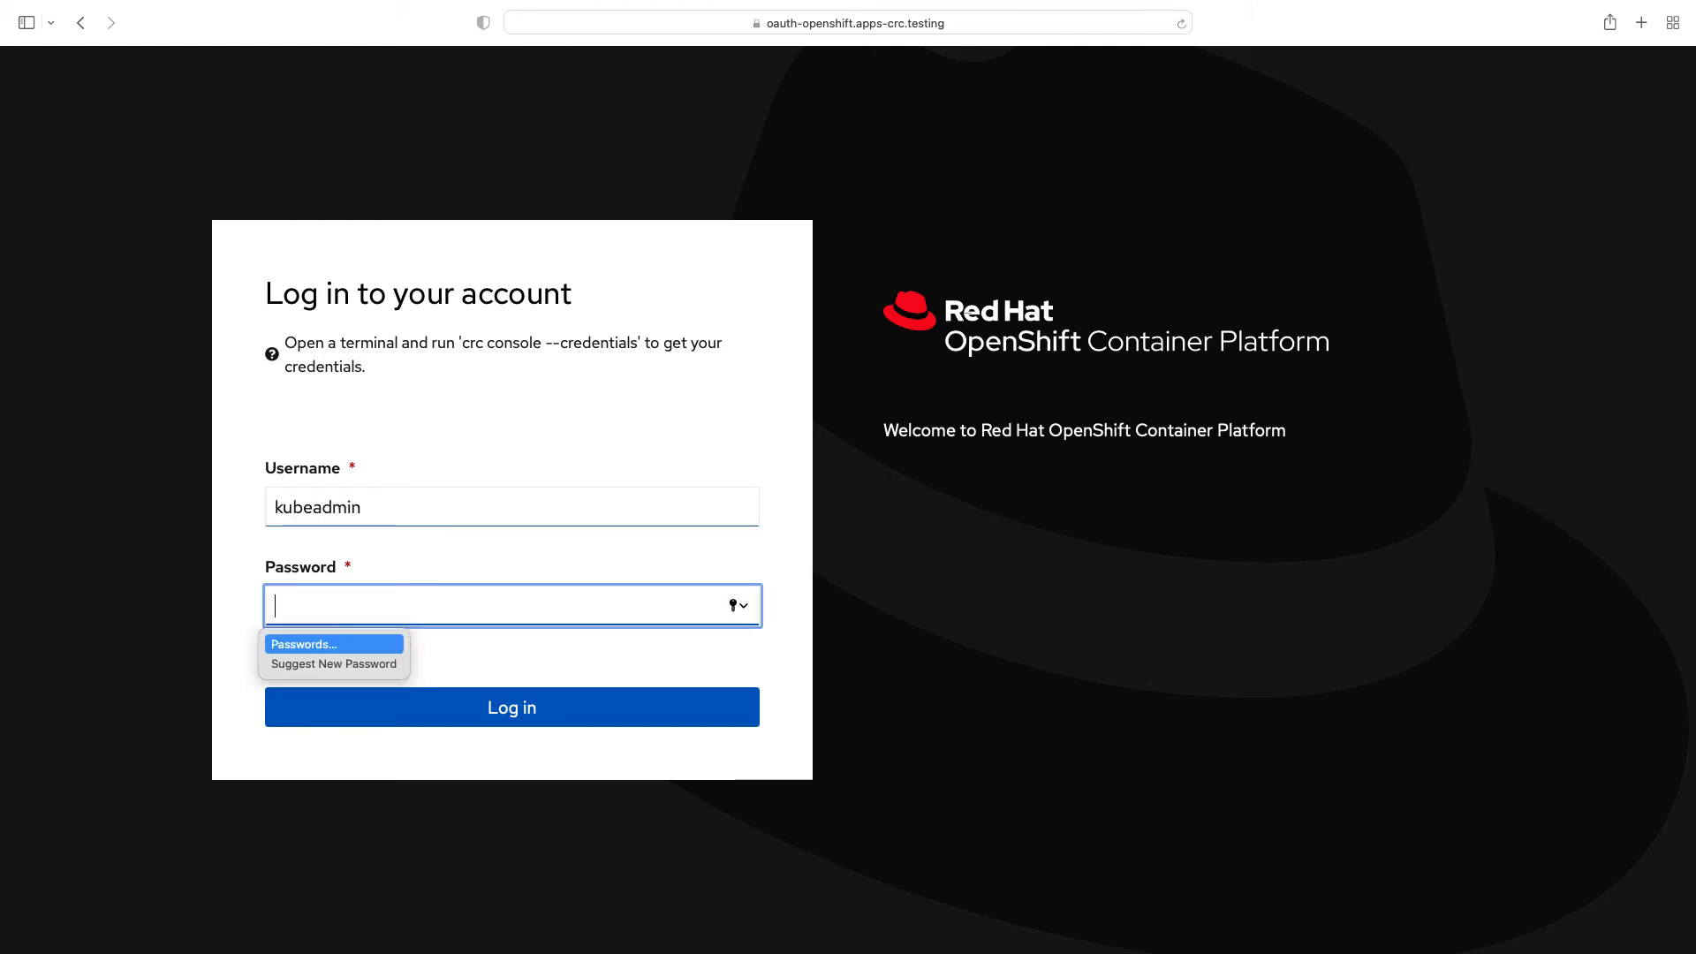
click(511, 707)
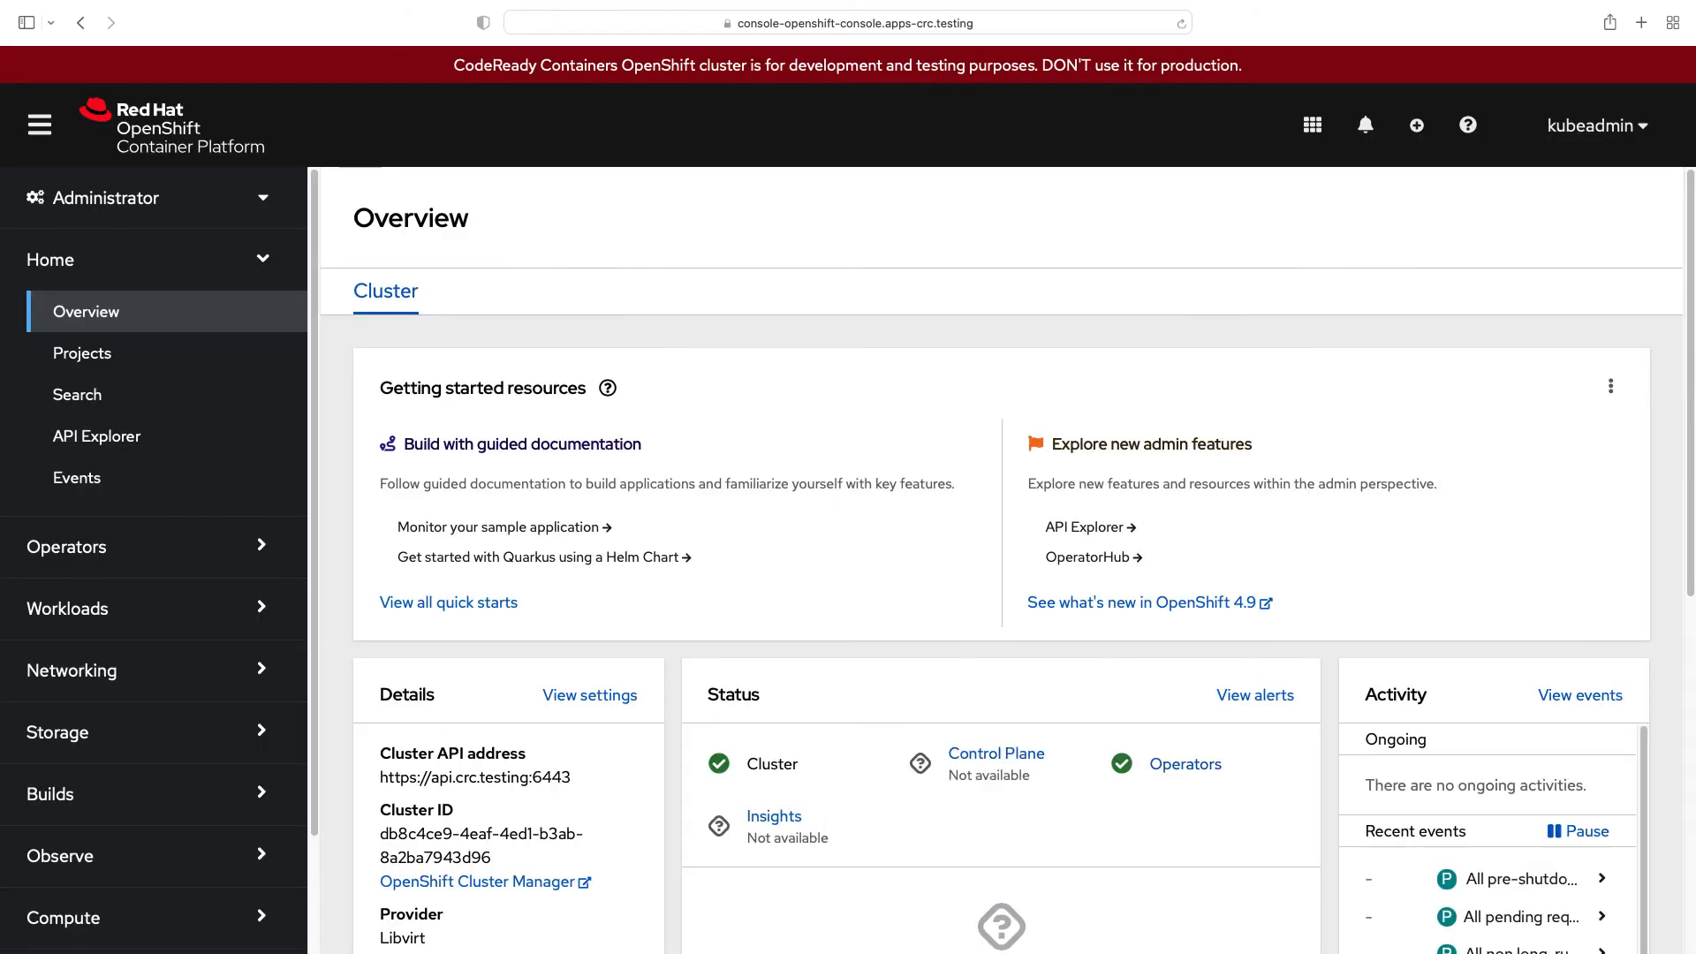
mouse_move(642, 516)
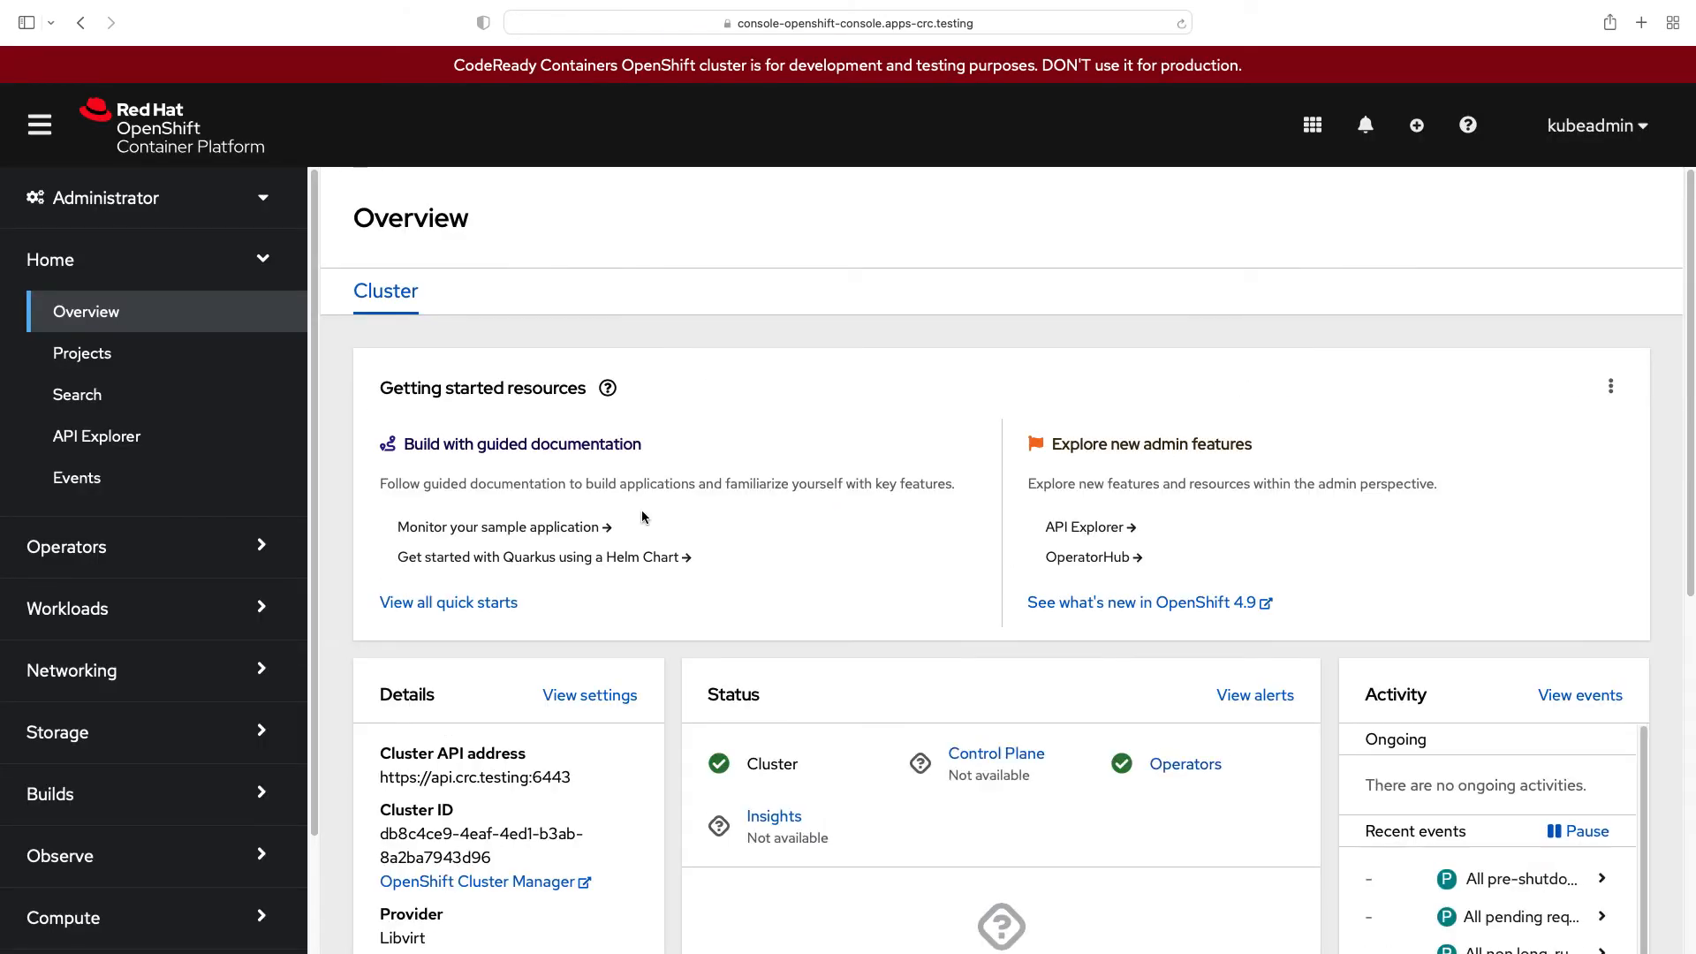
Step: Open Home > Projects and search the project list for 'example'
click(82, 352)
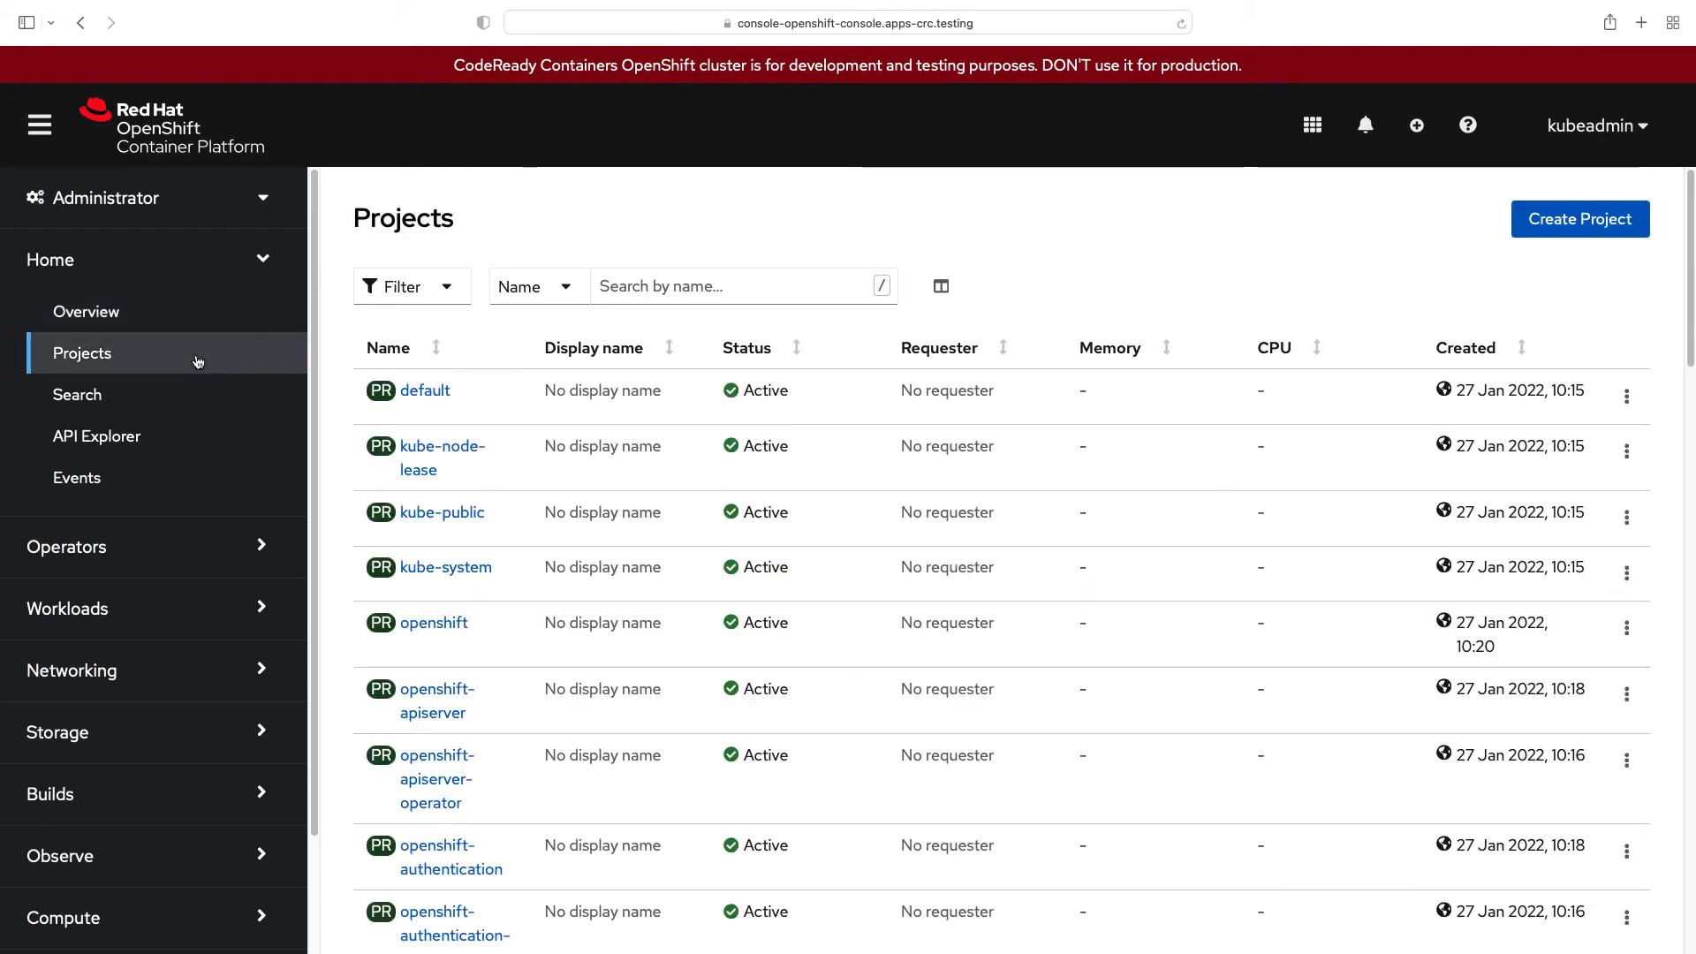
click(744, 285)
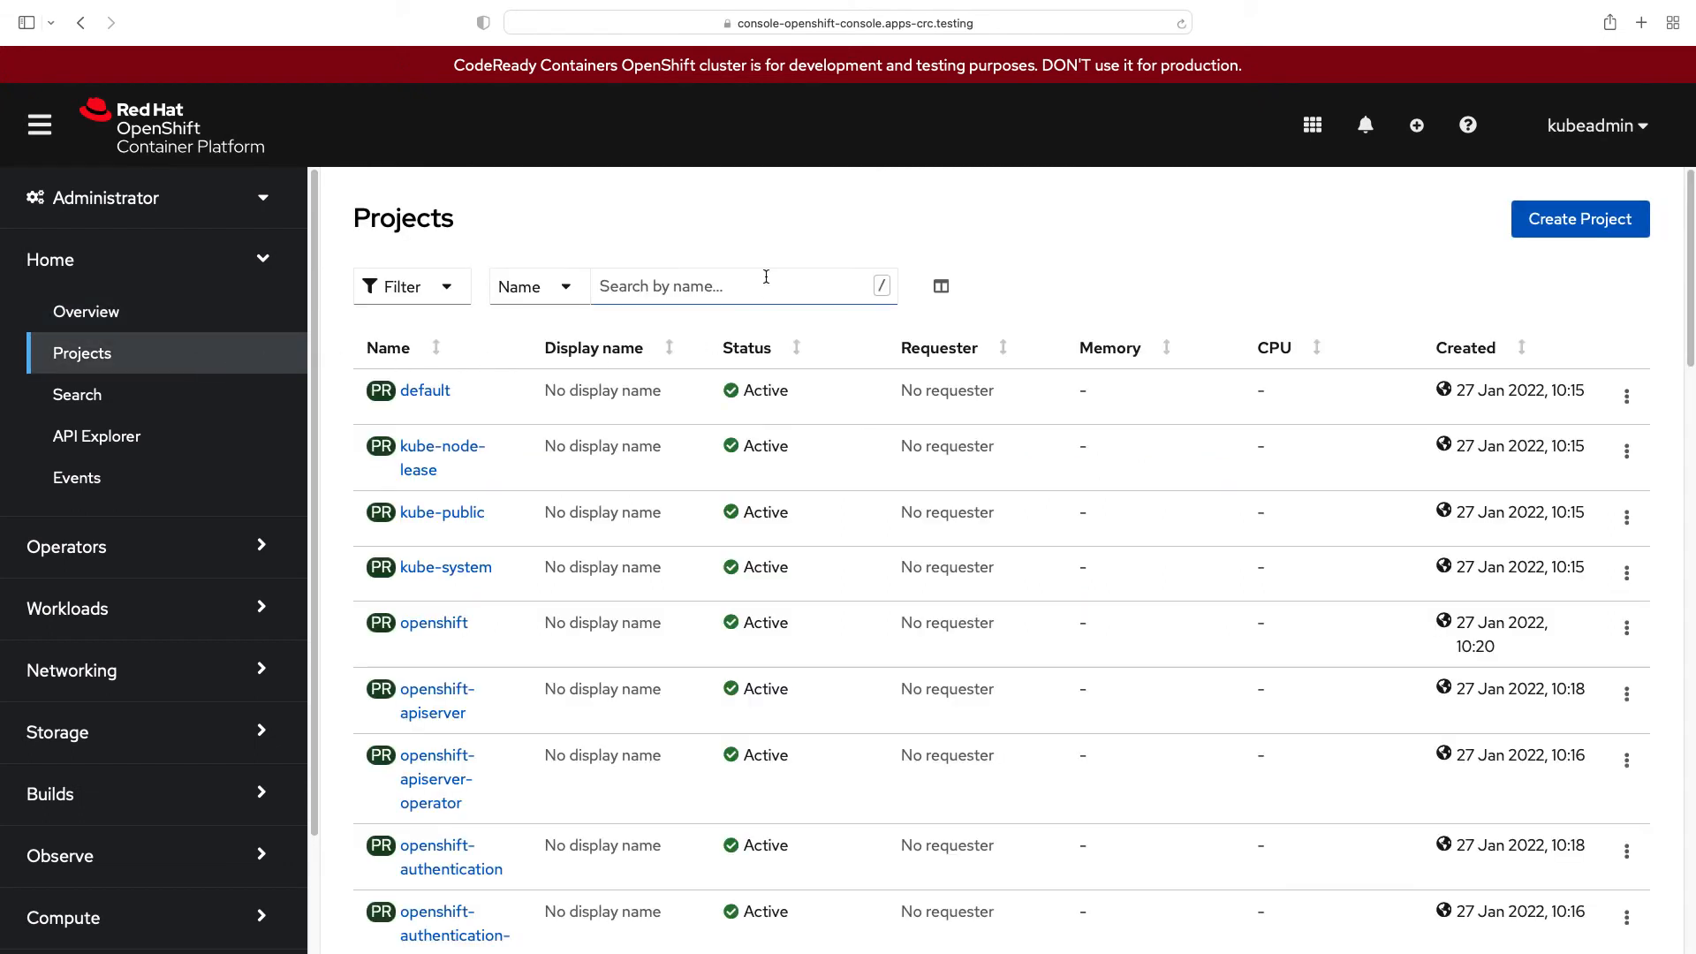
click(744, 285)
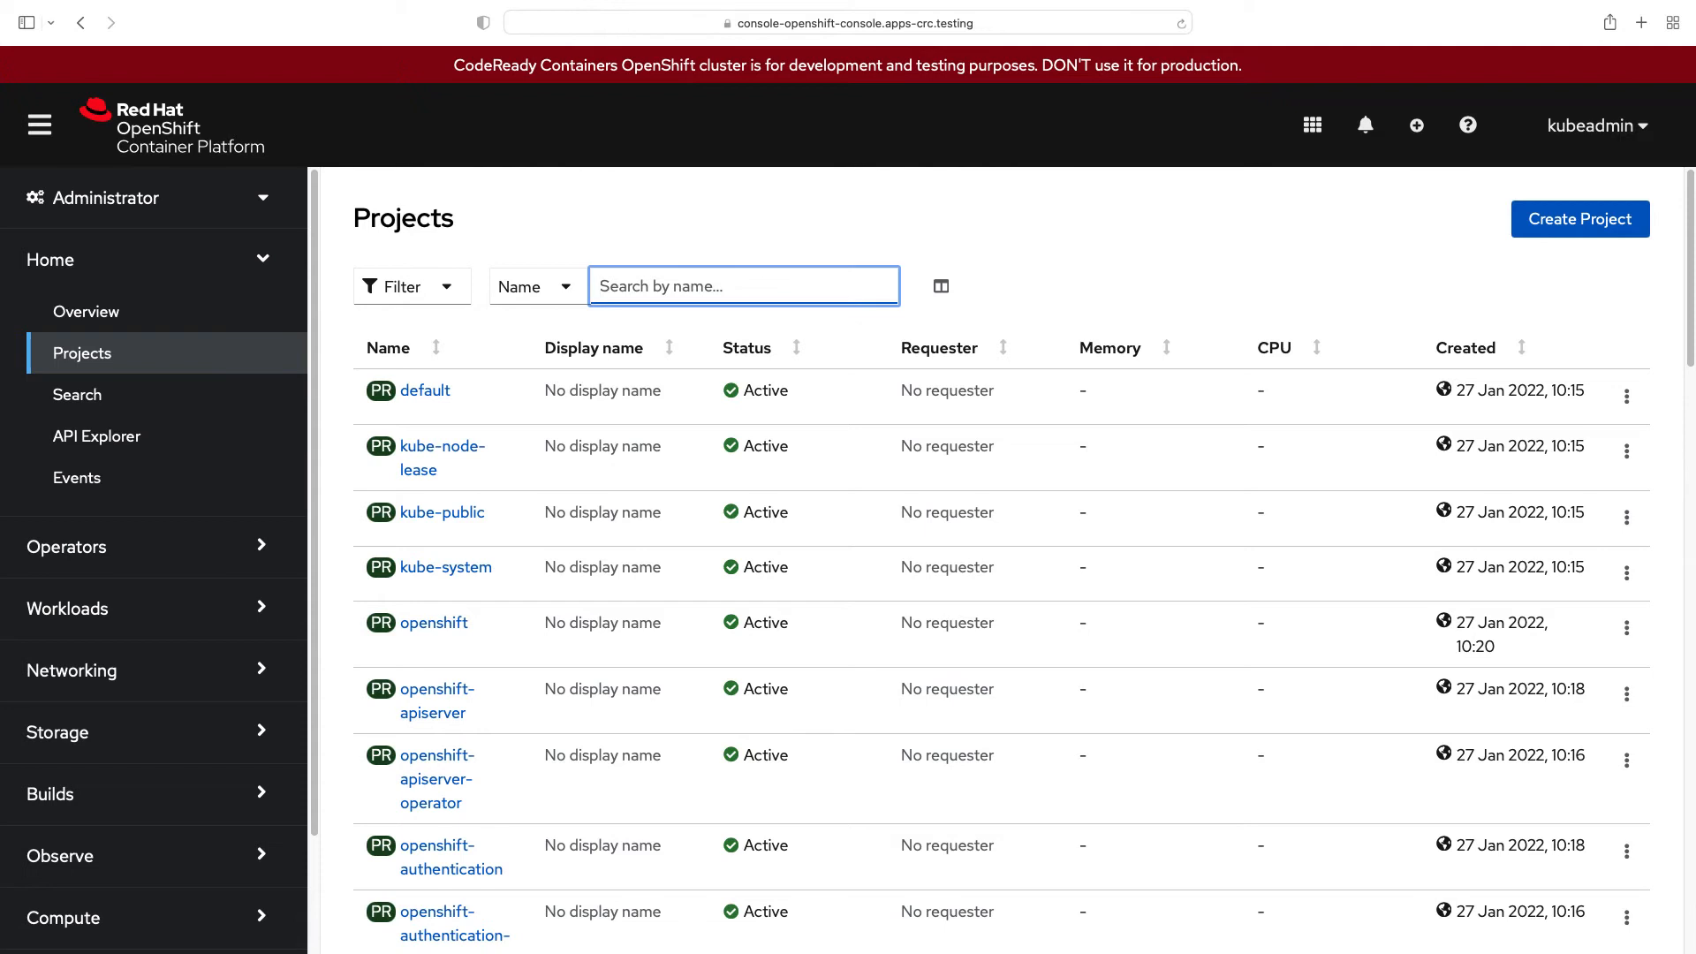
text(example)
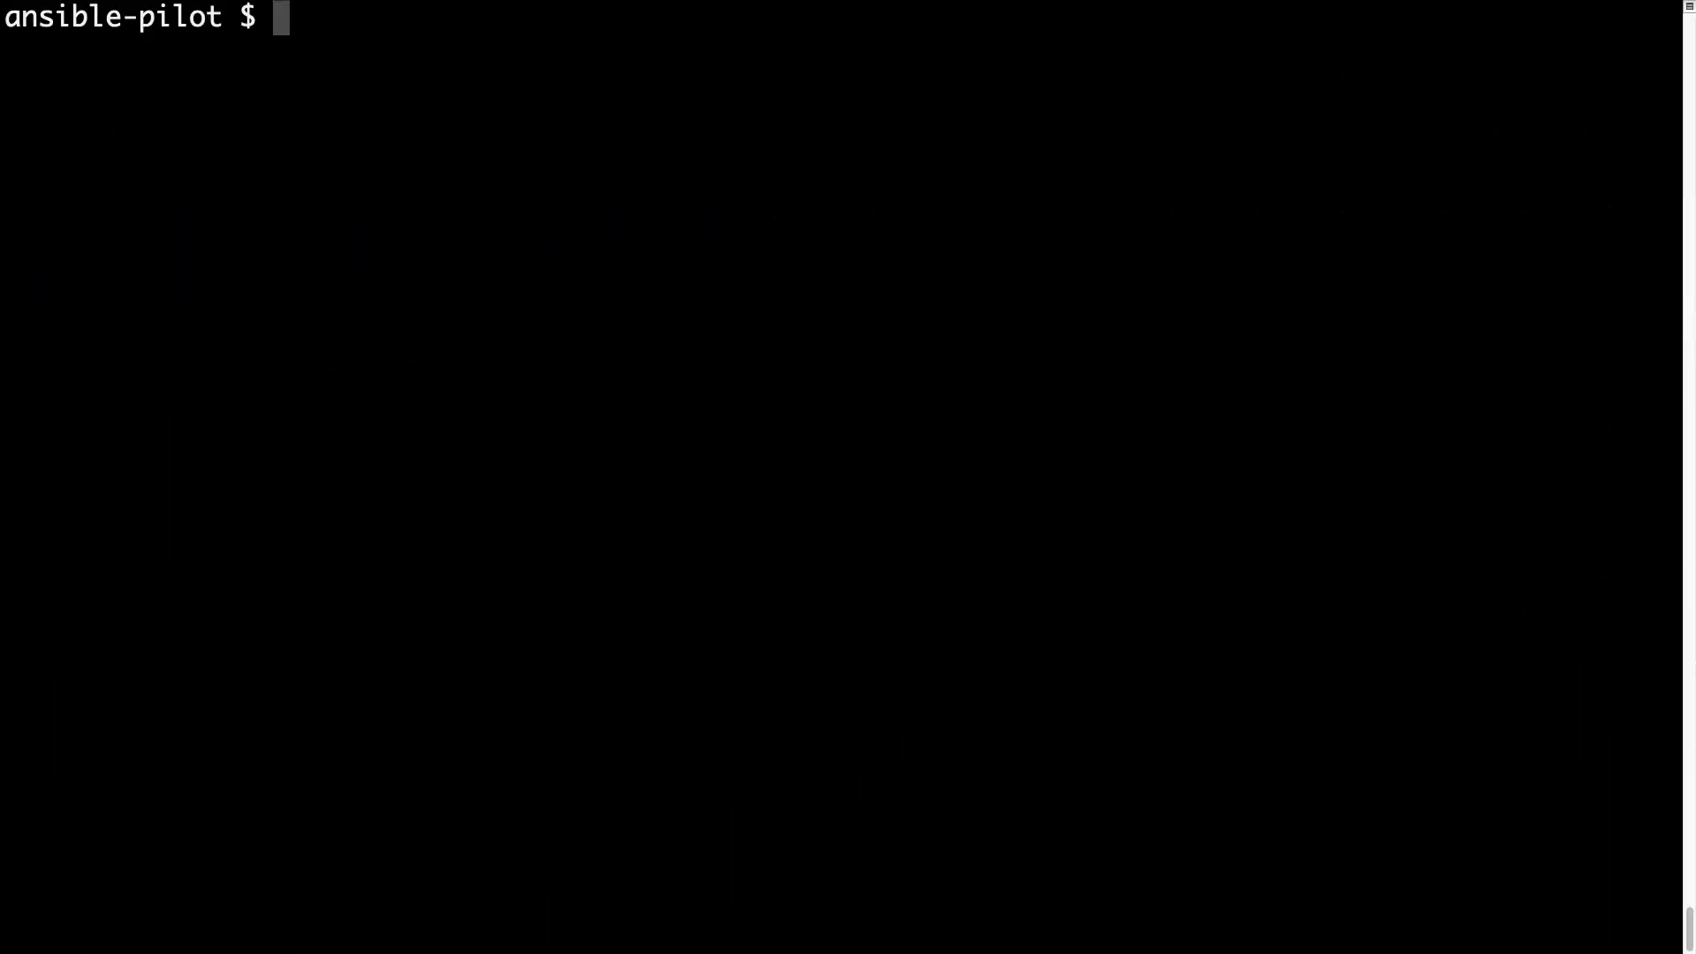
Step: Check crc status and start the local OpenShift cluster
text(crc status)
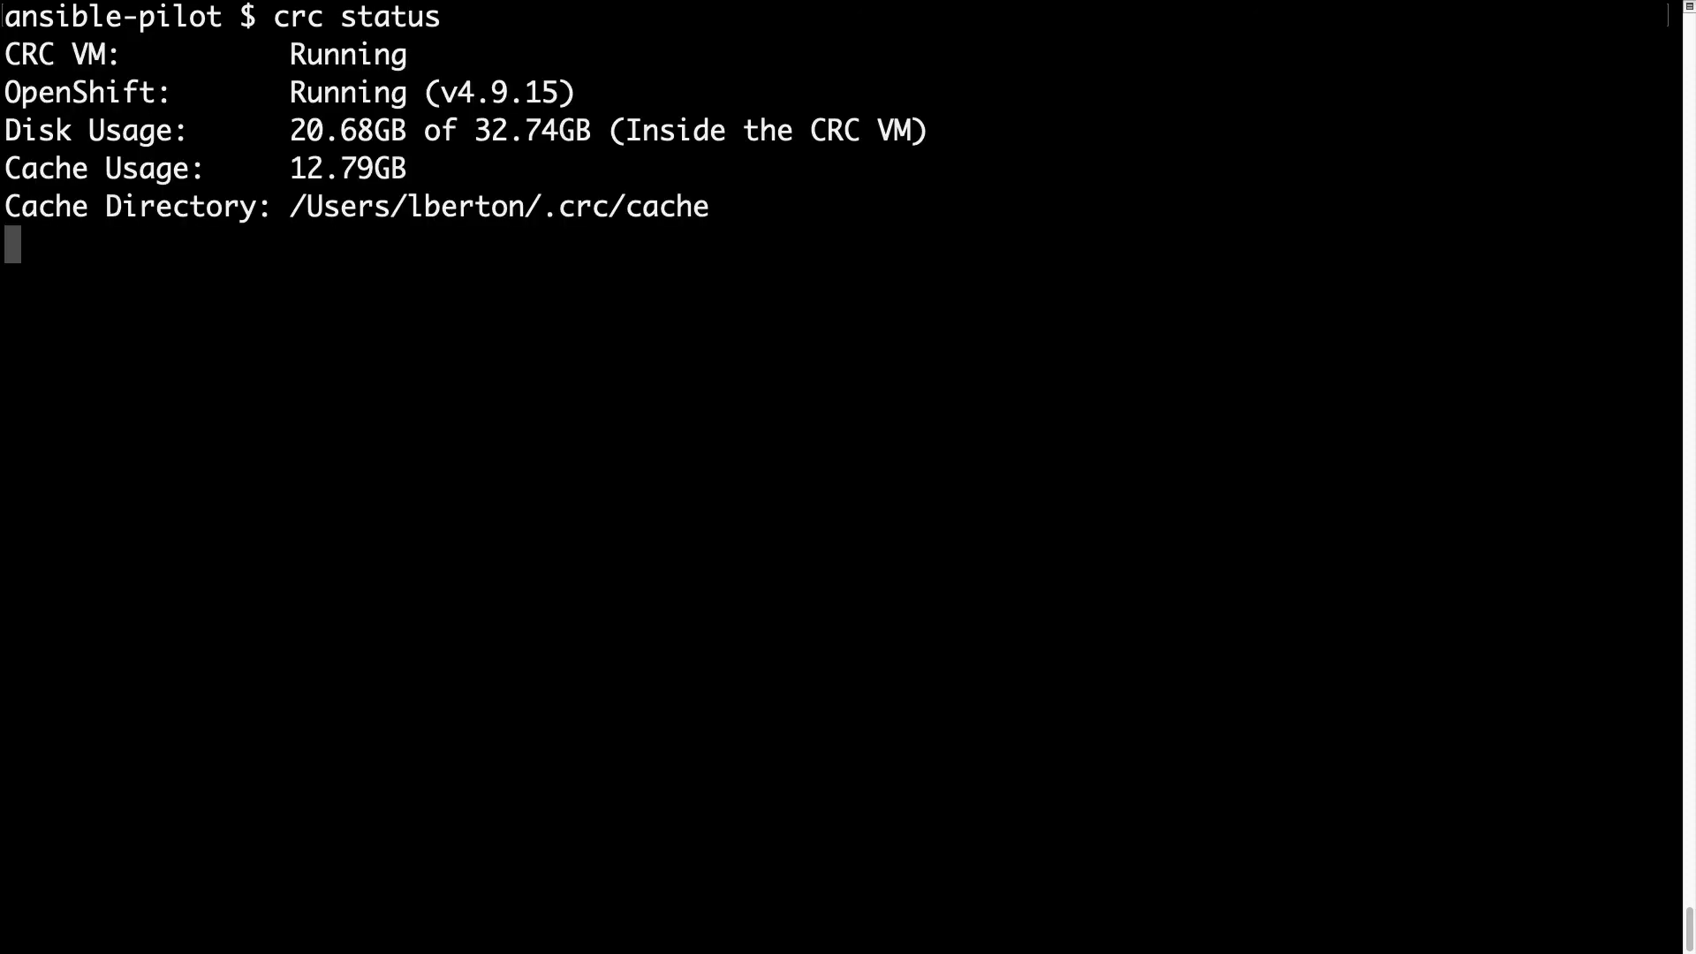
text(c)
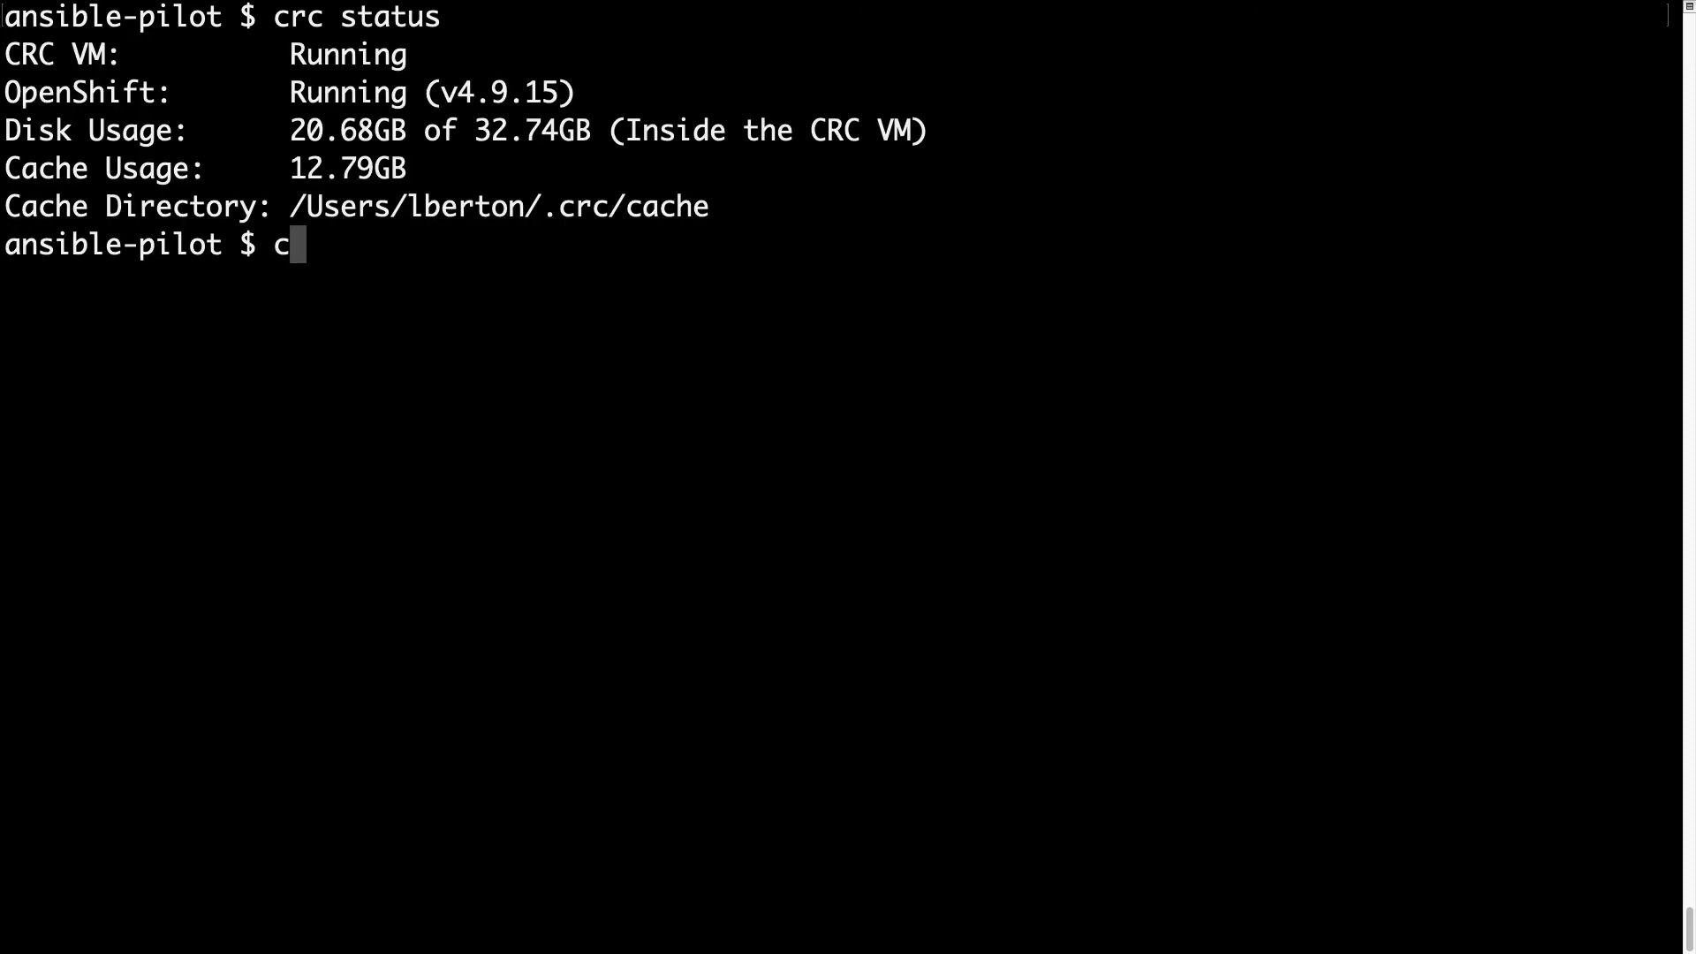
text(rc start)
text(eval $(crc oc-env)
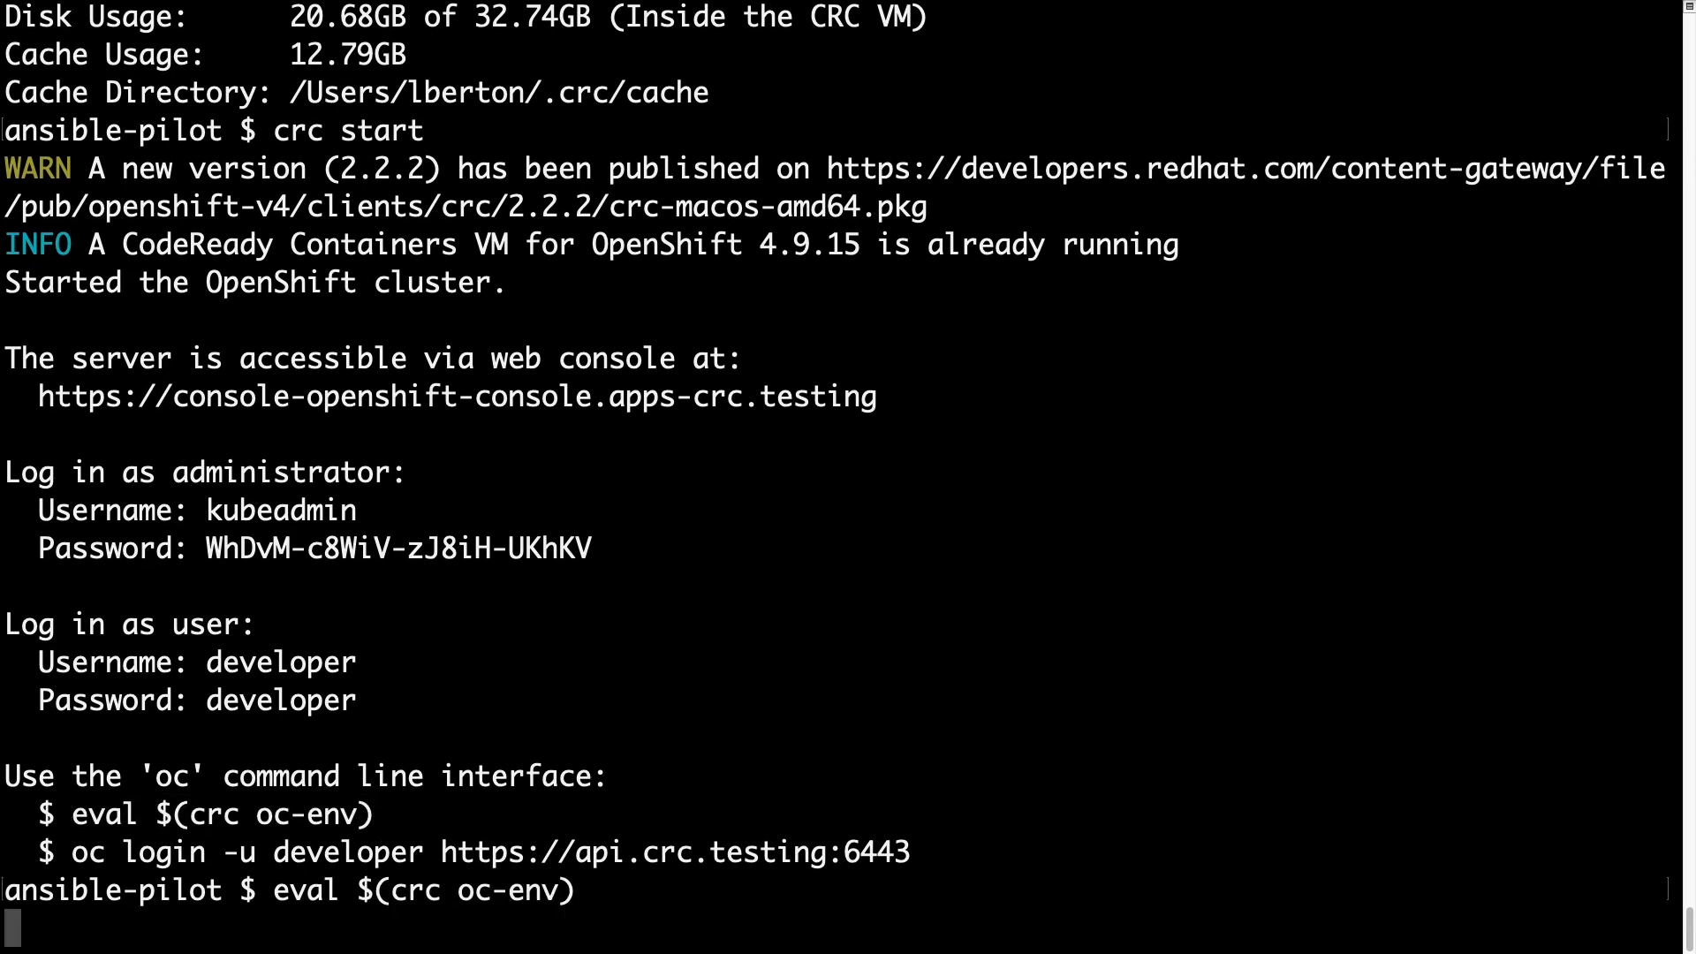
Step: Log in with oc as kubeadmin and list the projects
text(oc login)
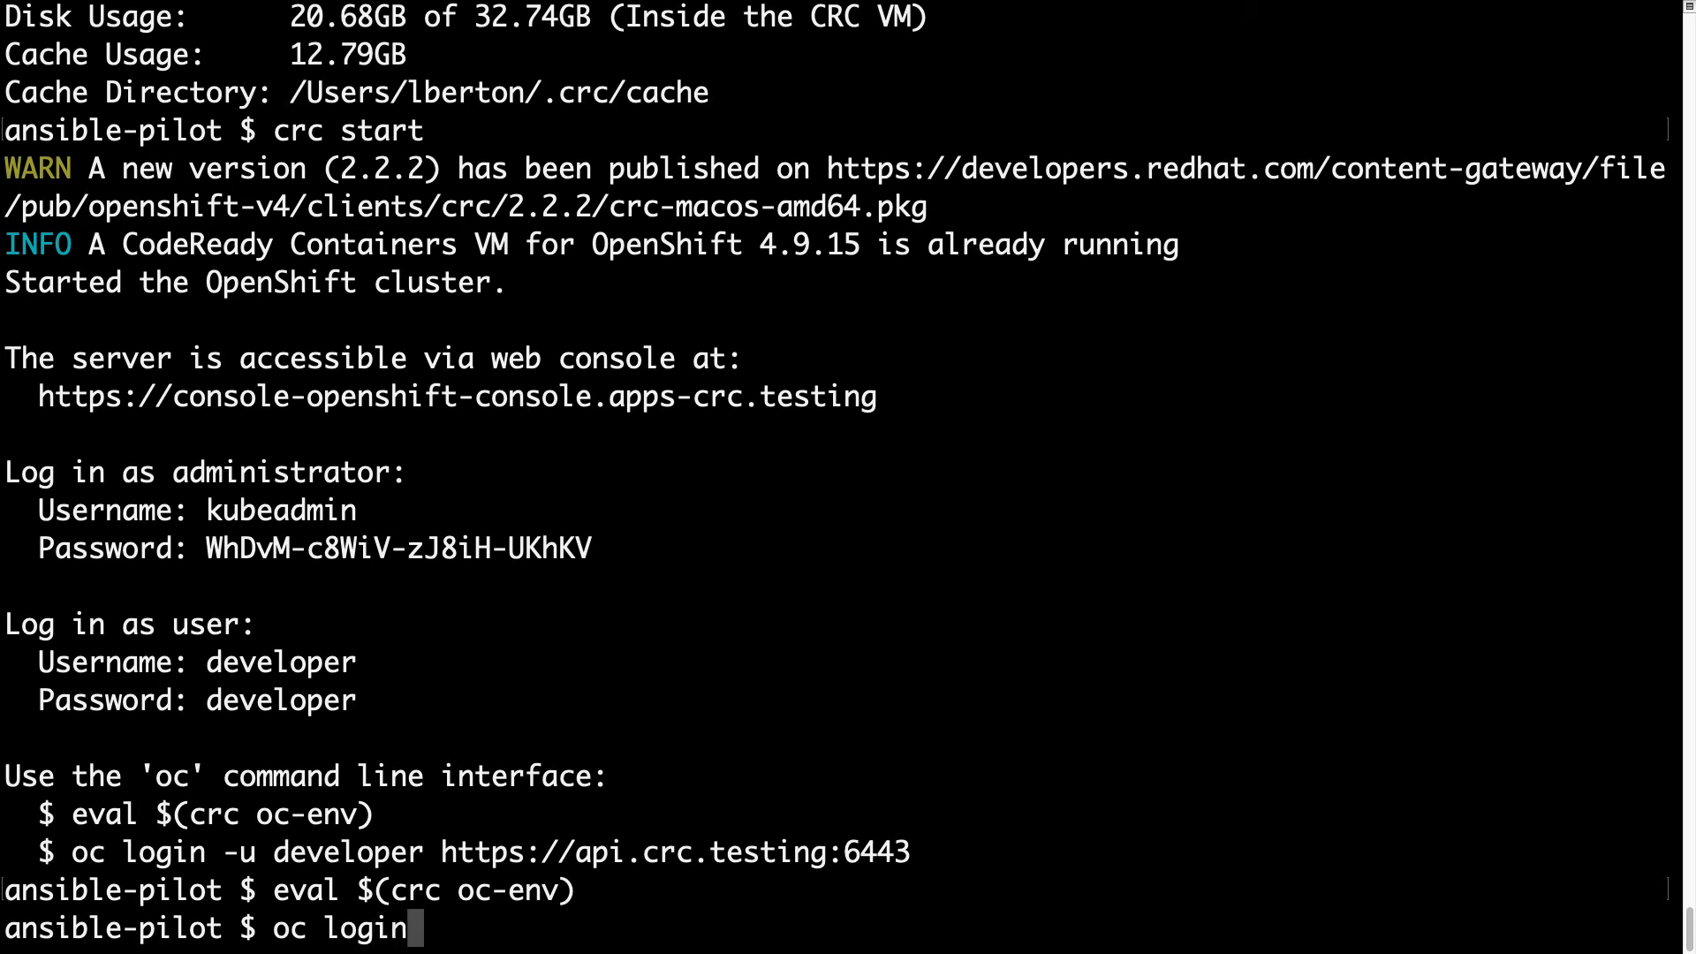
text(-u k)
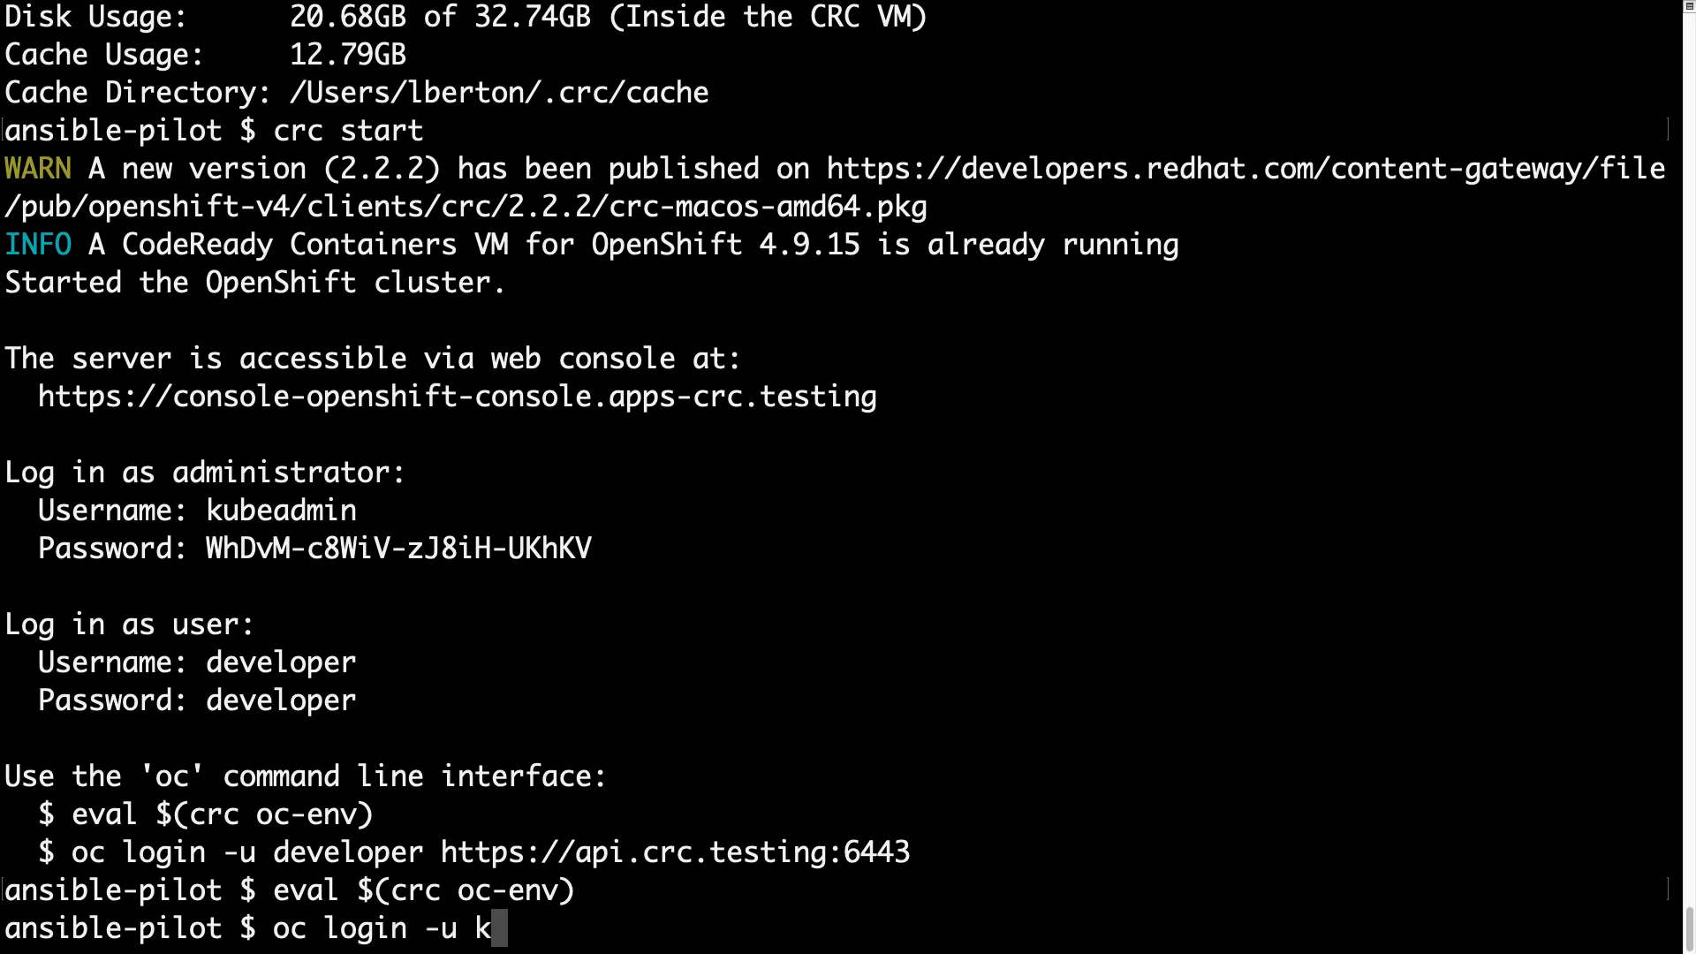
text(ubeadmin https://api.crc.testing:6443)
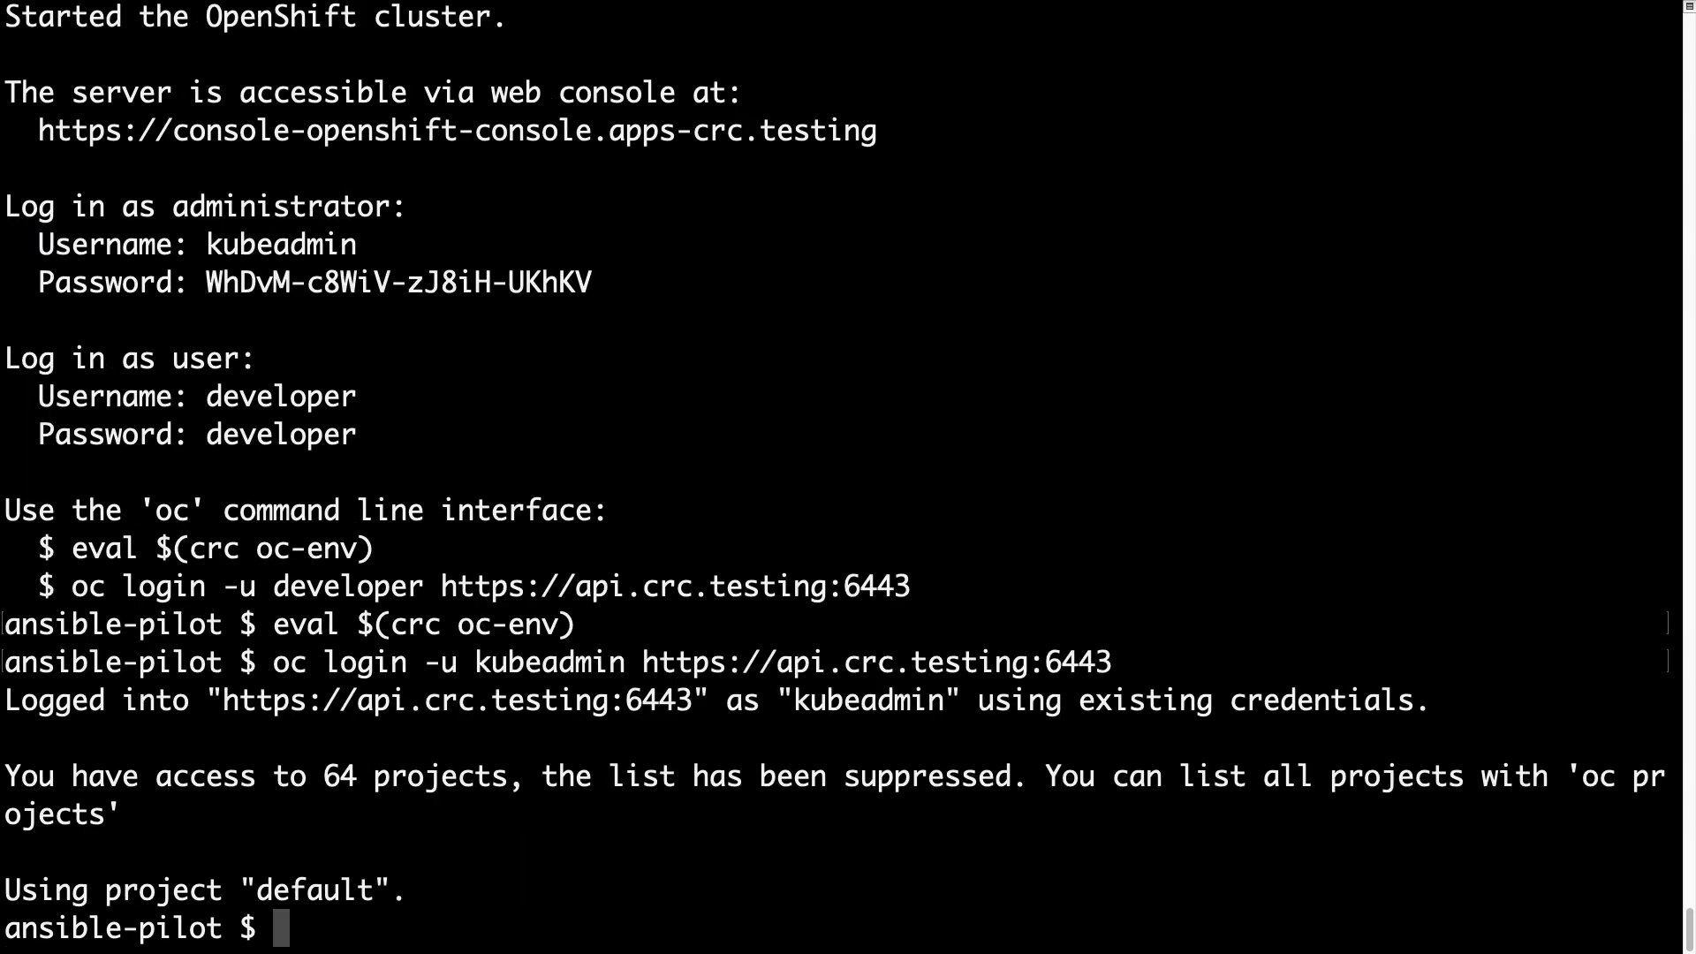
text(oc pro)
text(oc get)
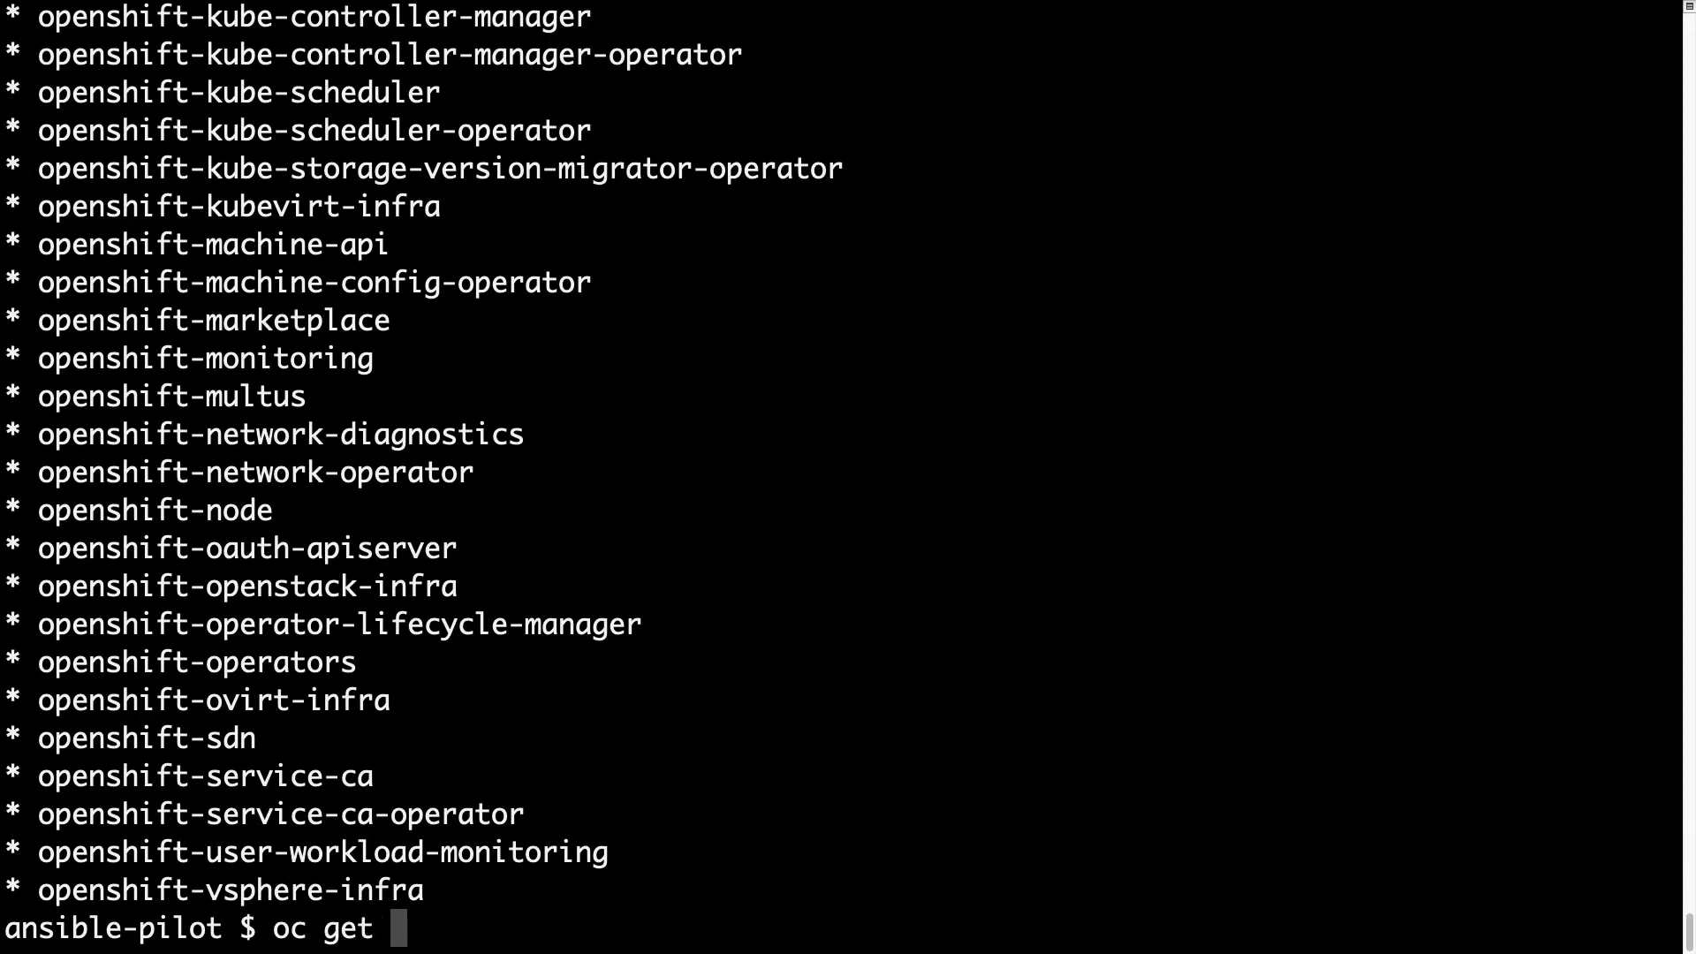
Step: Query pods and services with --namespace=example, finding none
text(pod --namespace=)
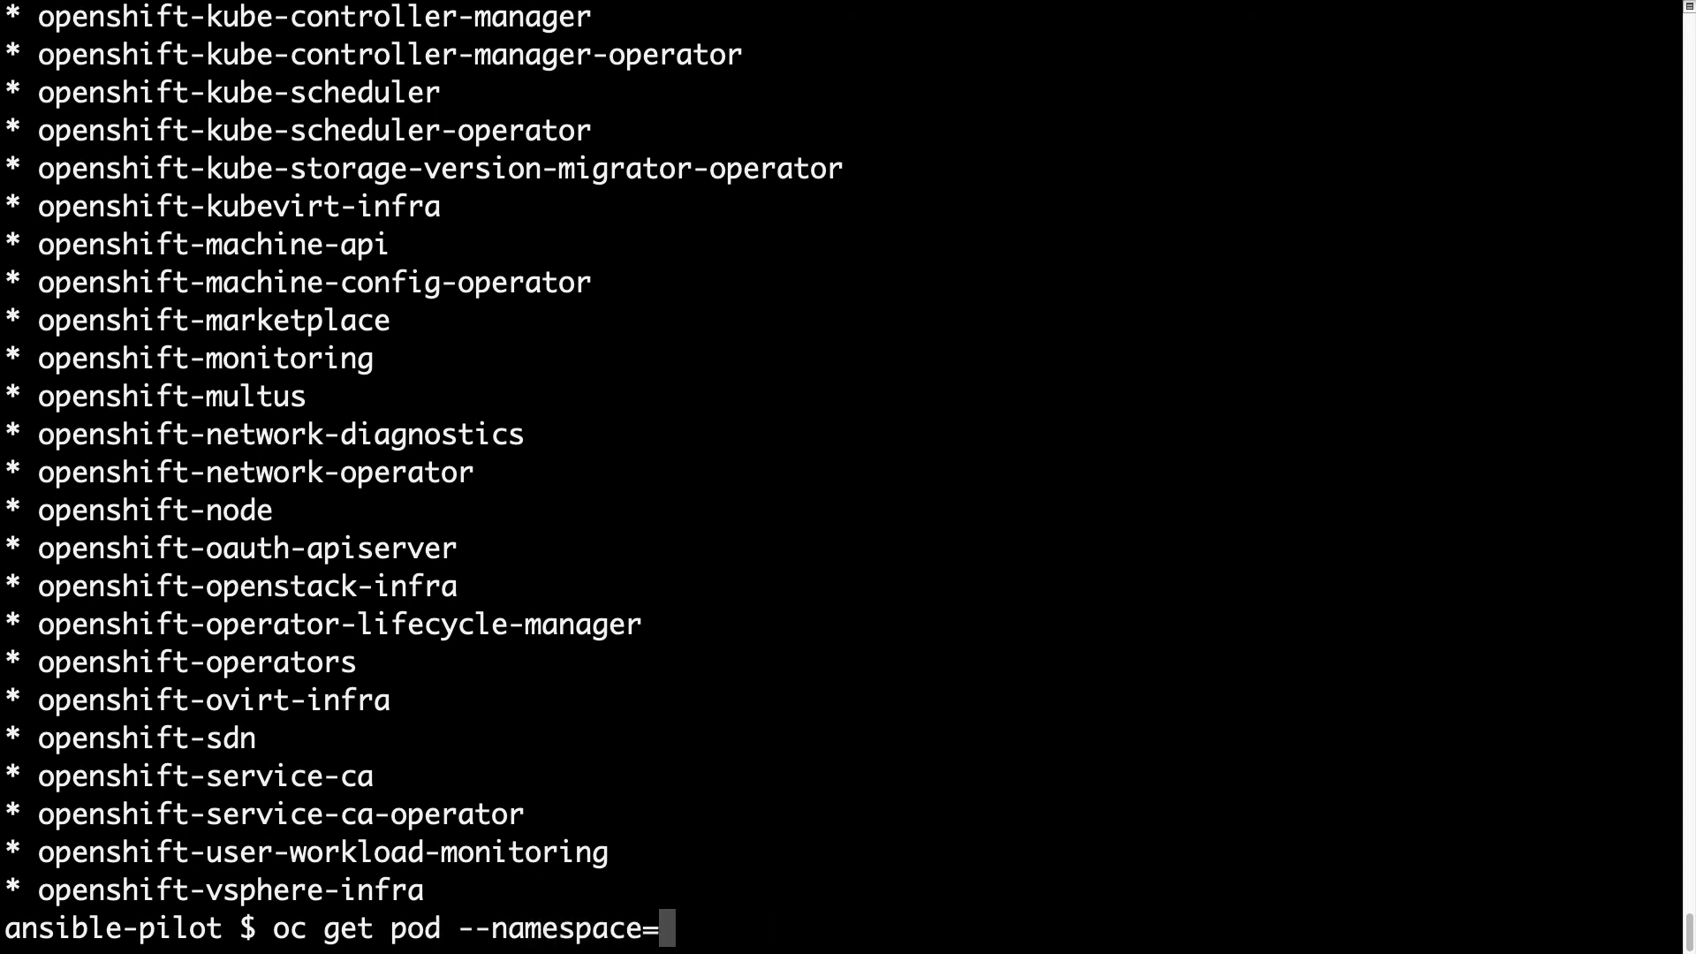
text(example)
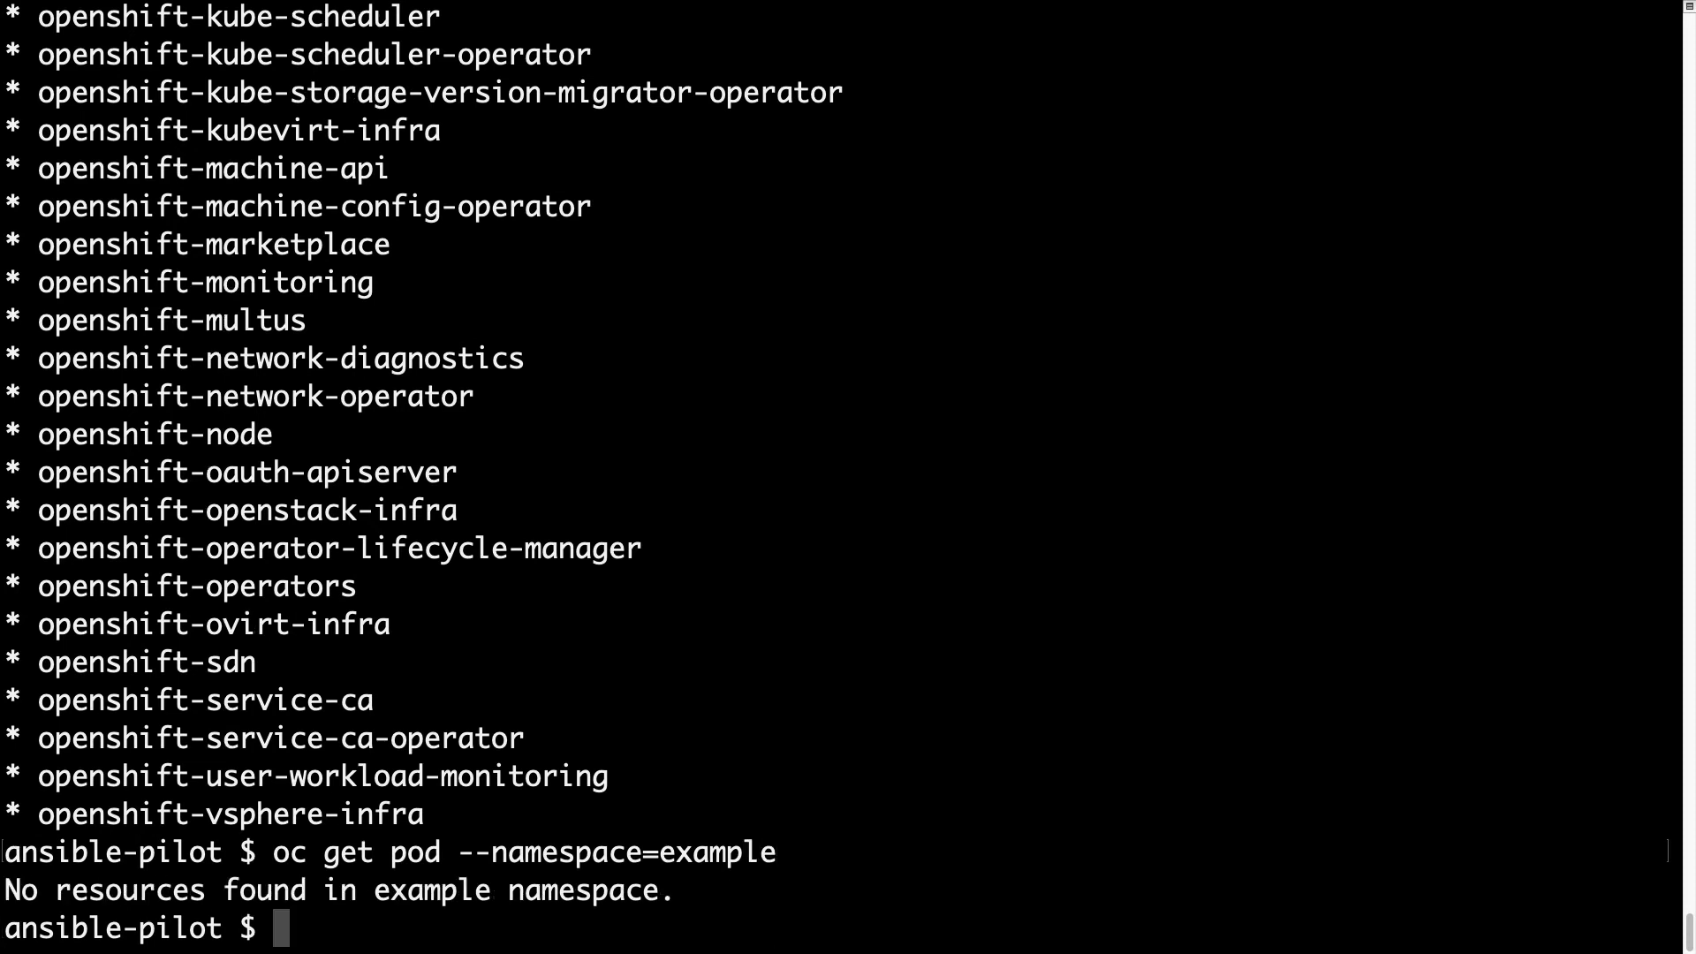
text(oc get pod --namespace=example)
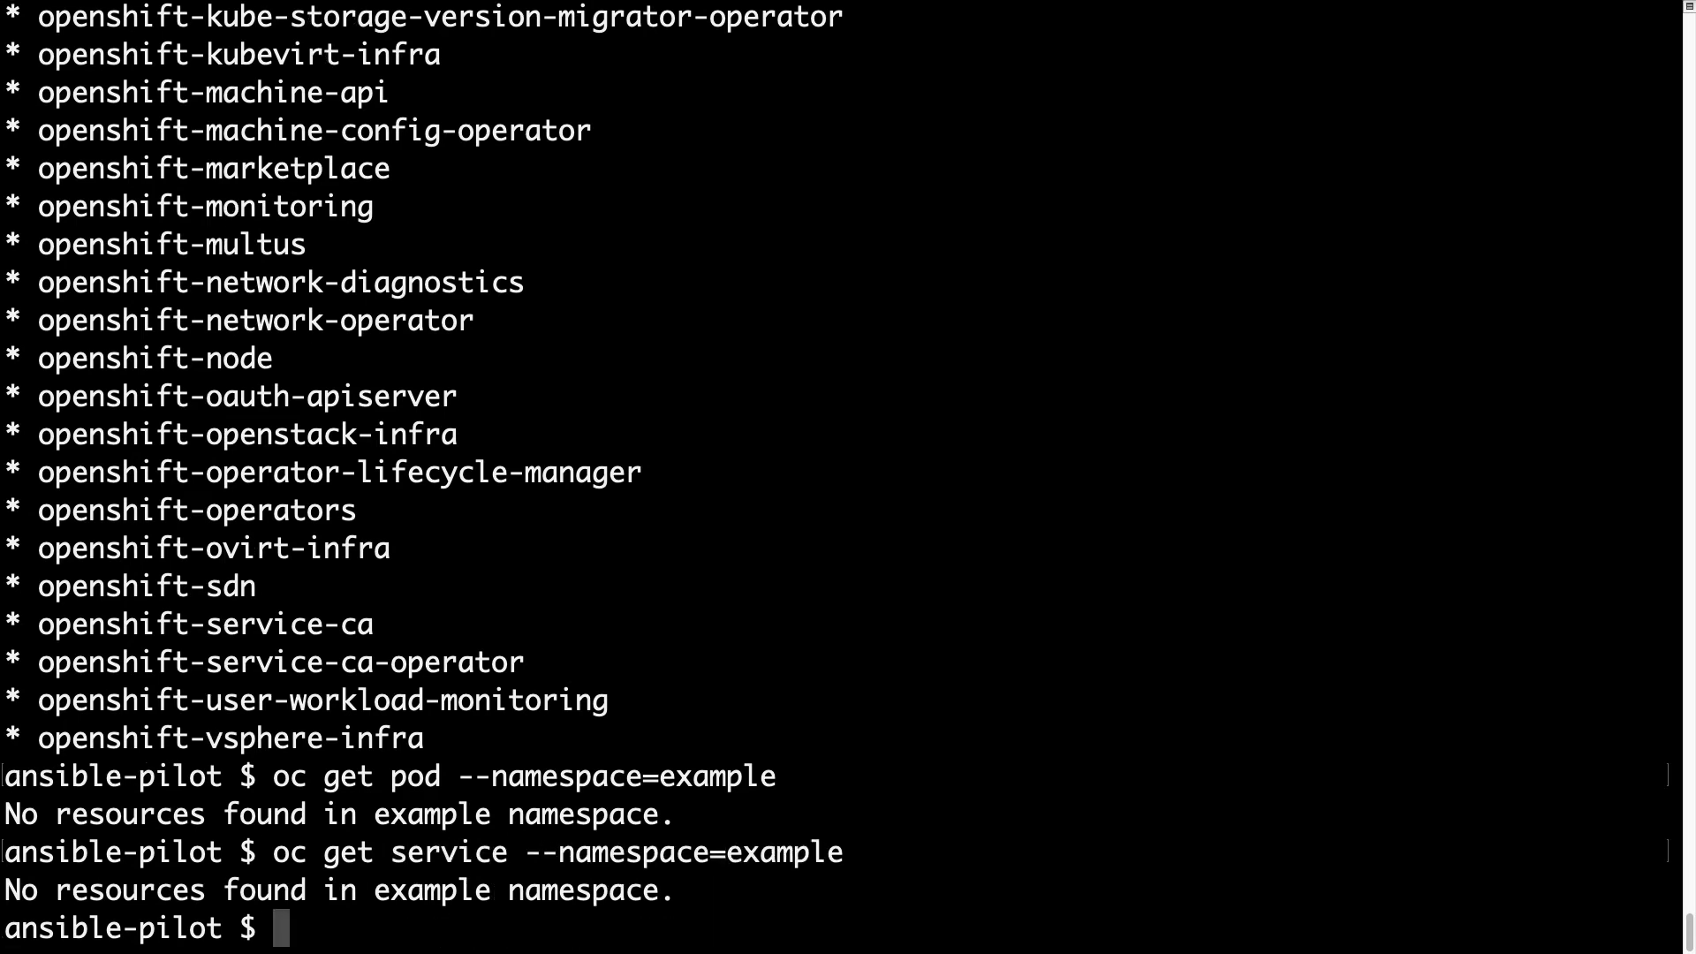
text(a)
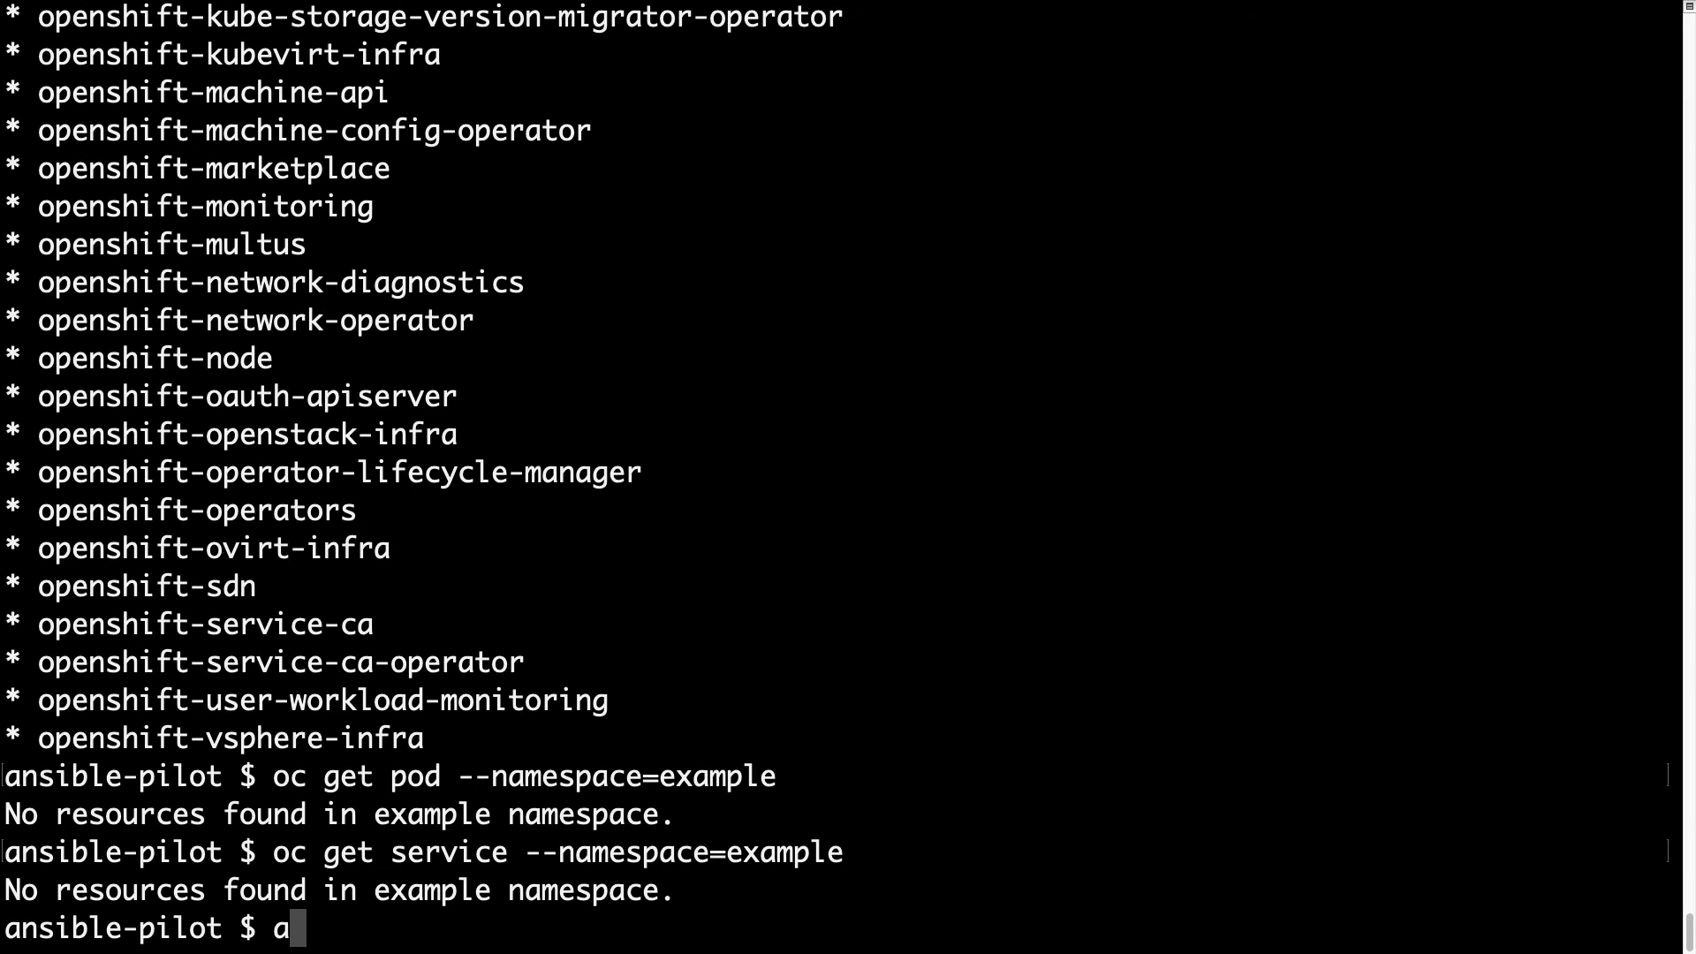
Step: Run ansible-playbook kubernetes/multiple_yaml.yml twice, the second run changing nothing
text(nsible-pla)
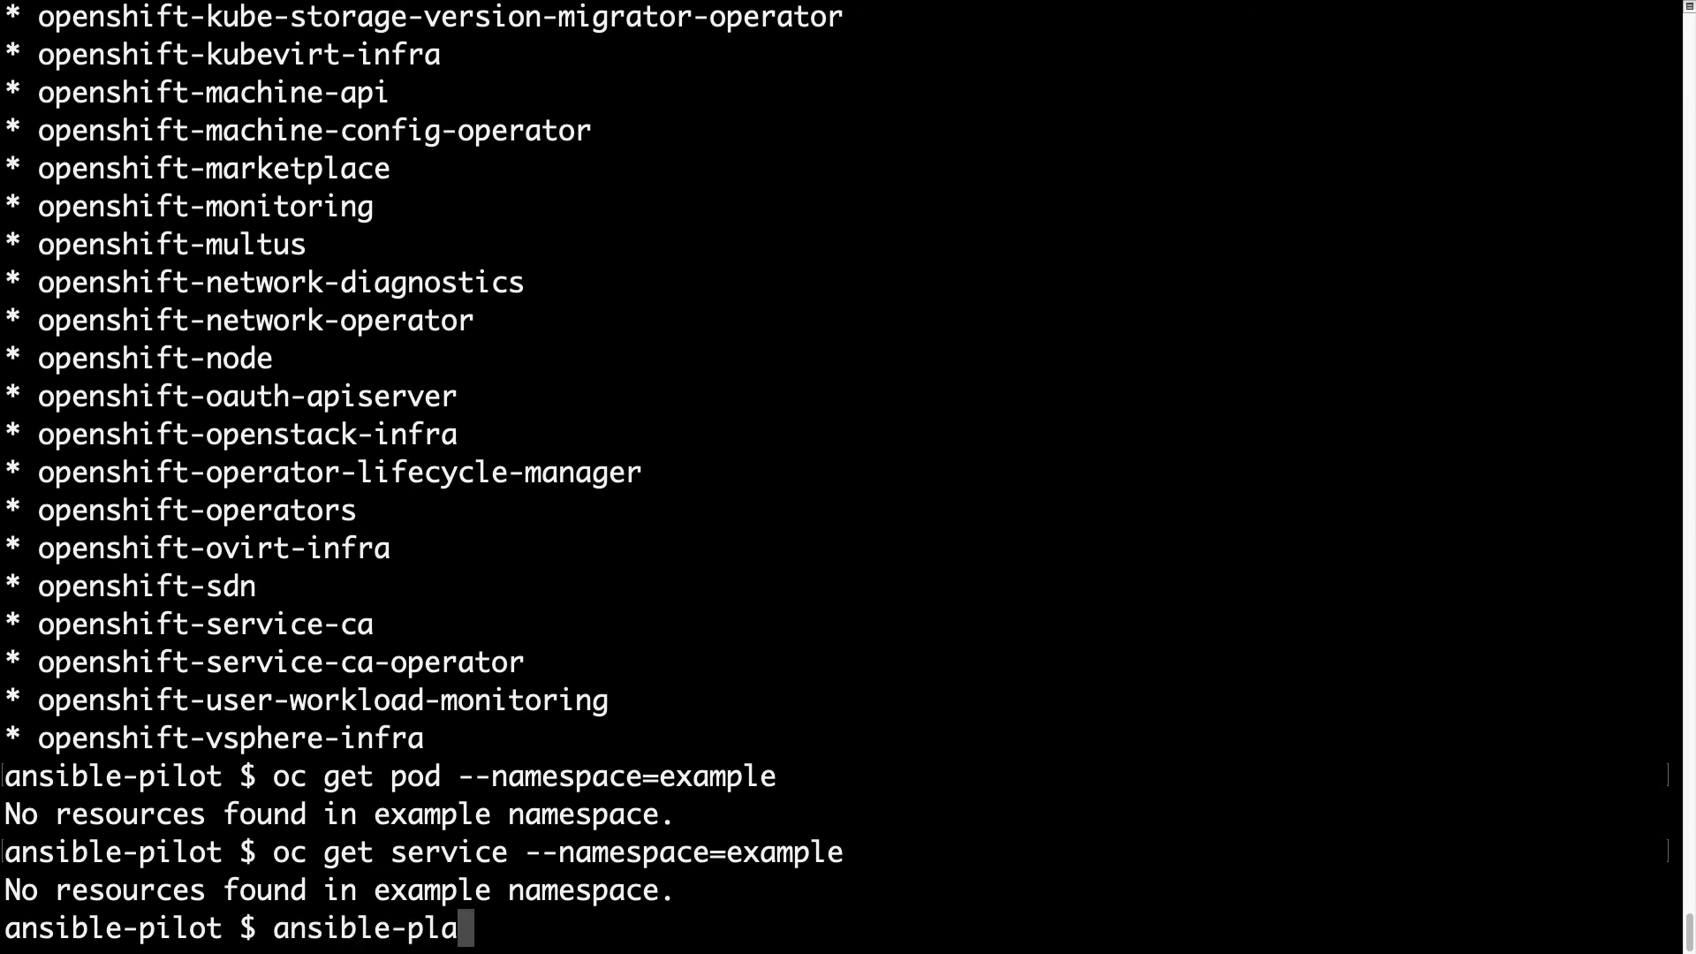
text(ybook ku)
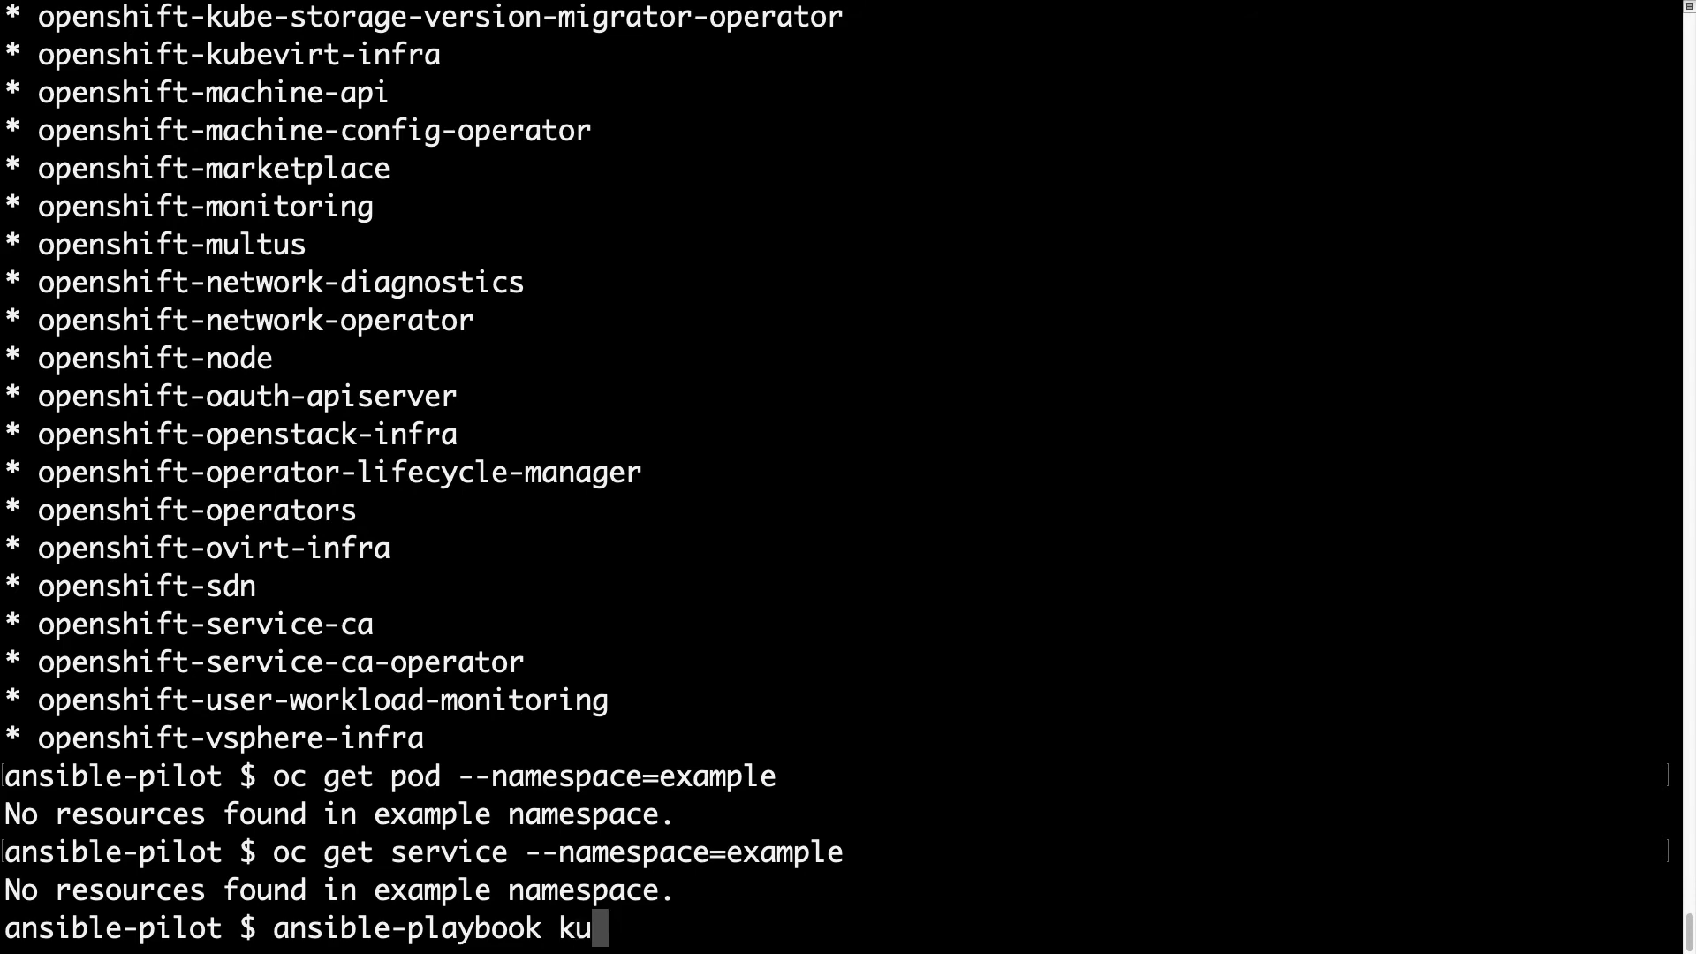
text(bernetes/multiple_yaml.yml)
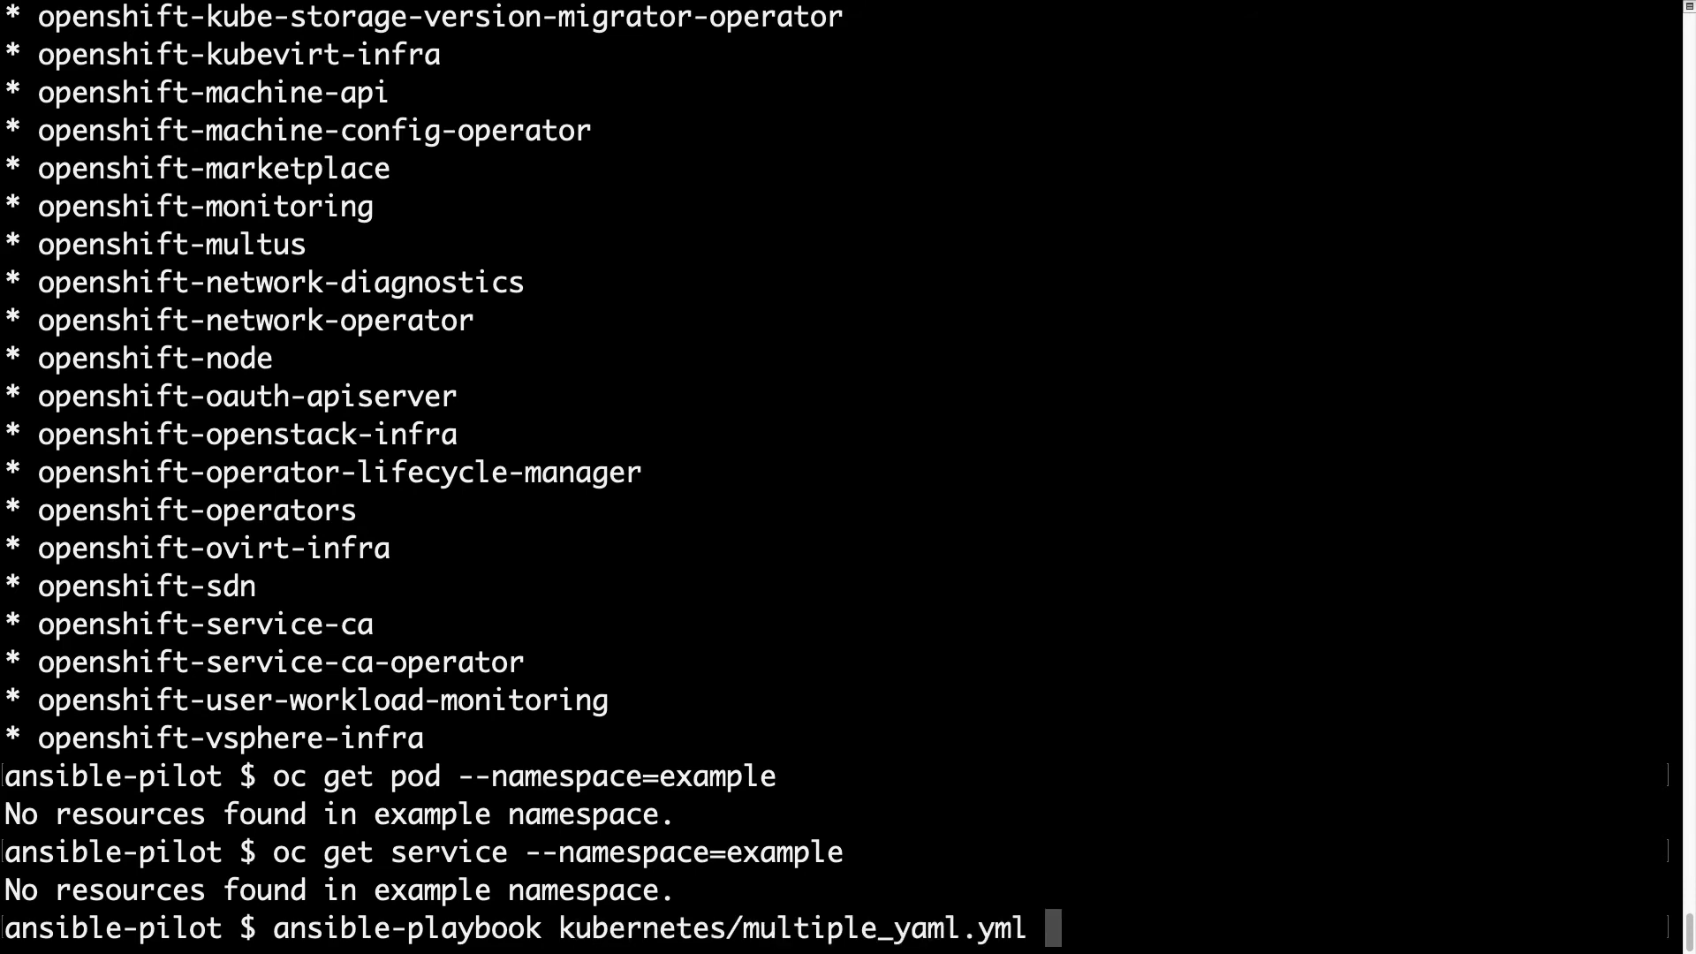
key(Return)
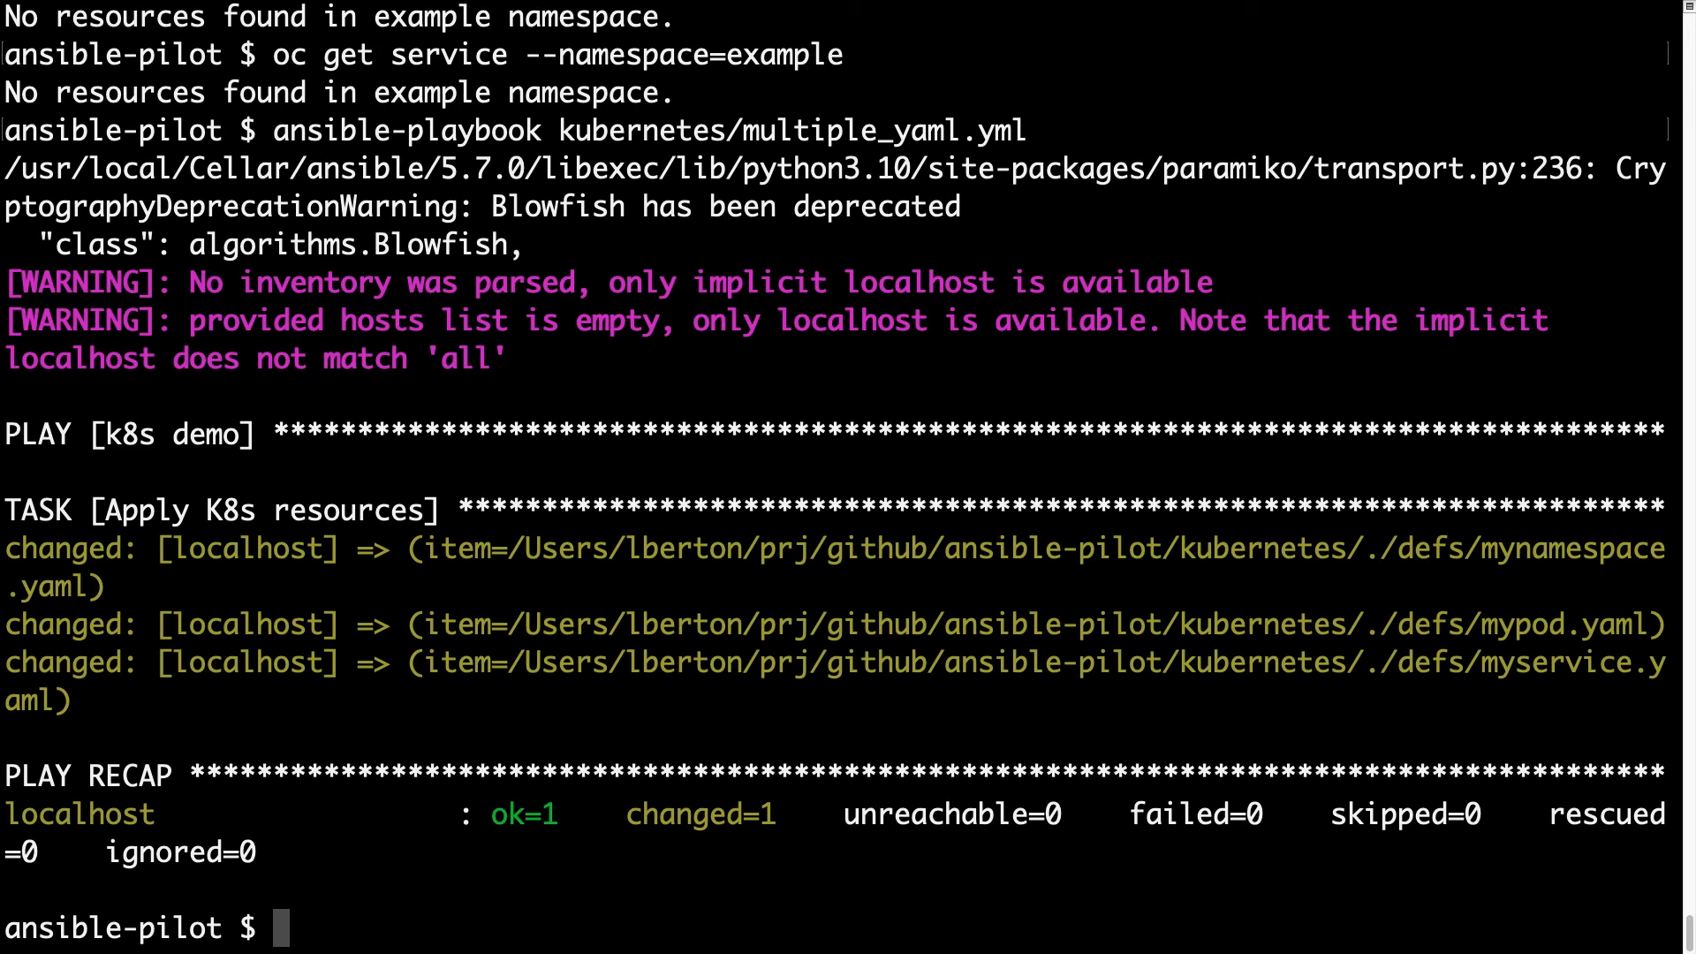
text(ansible-playbook kubernetes/multiple_yaml.yml)
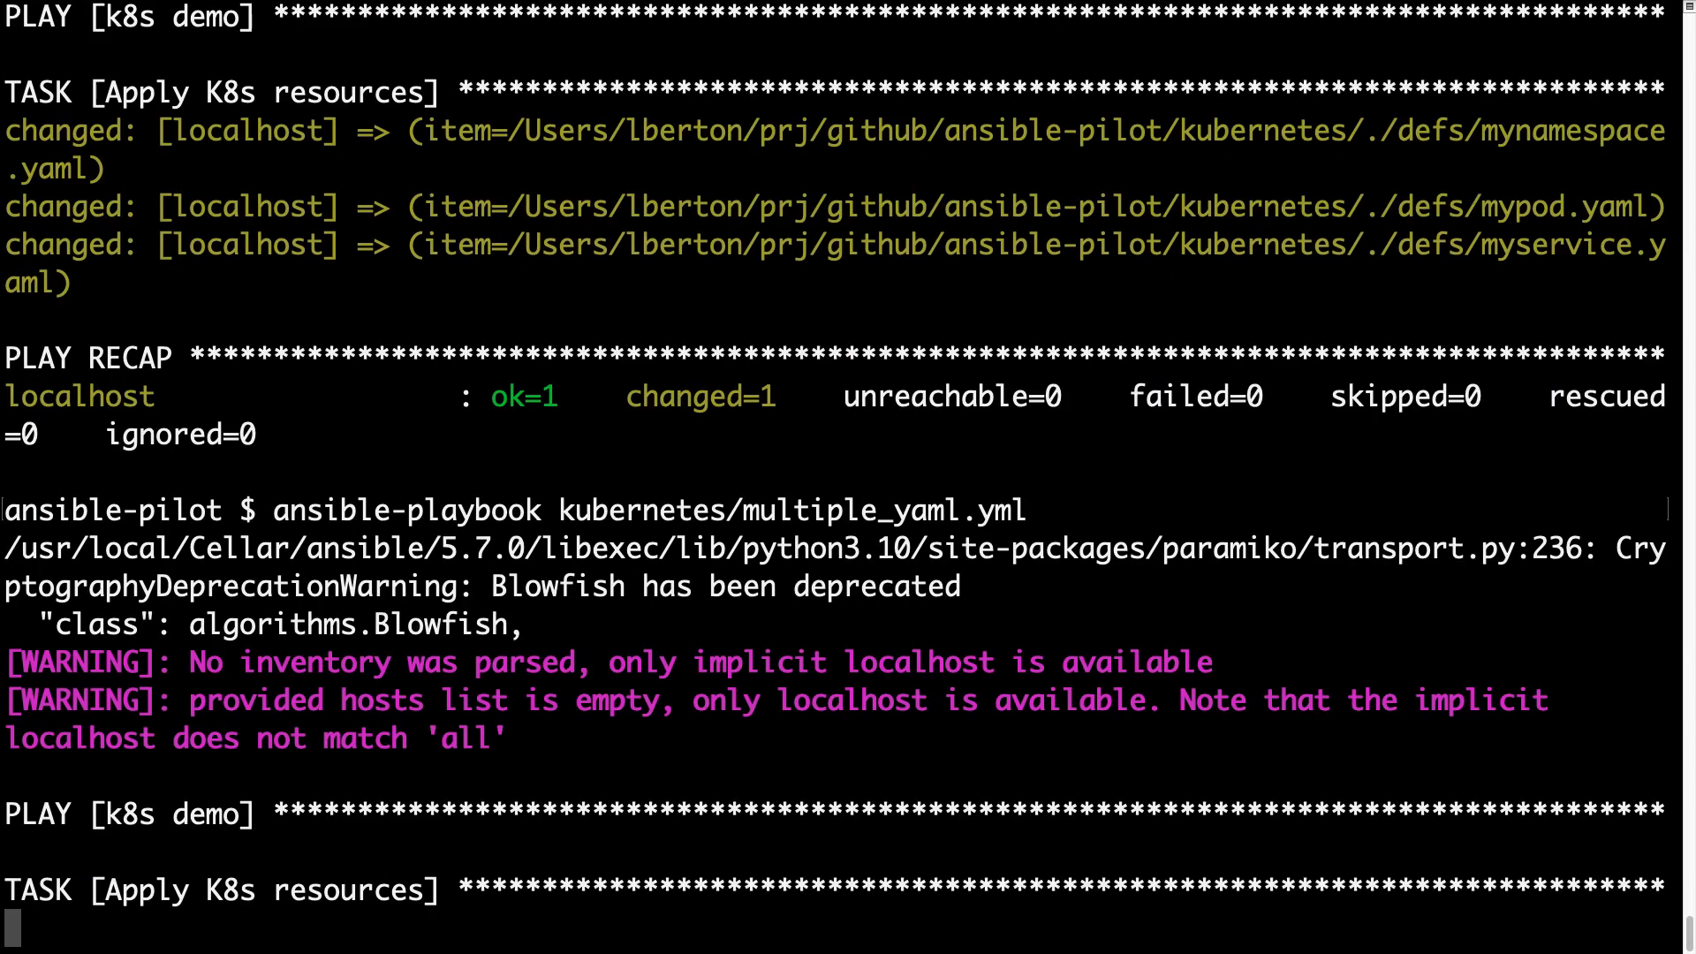
scroll(down, 3)
text(oc project example)
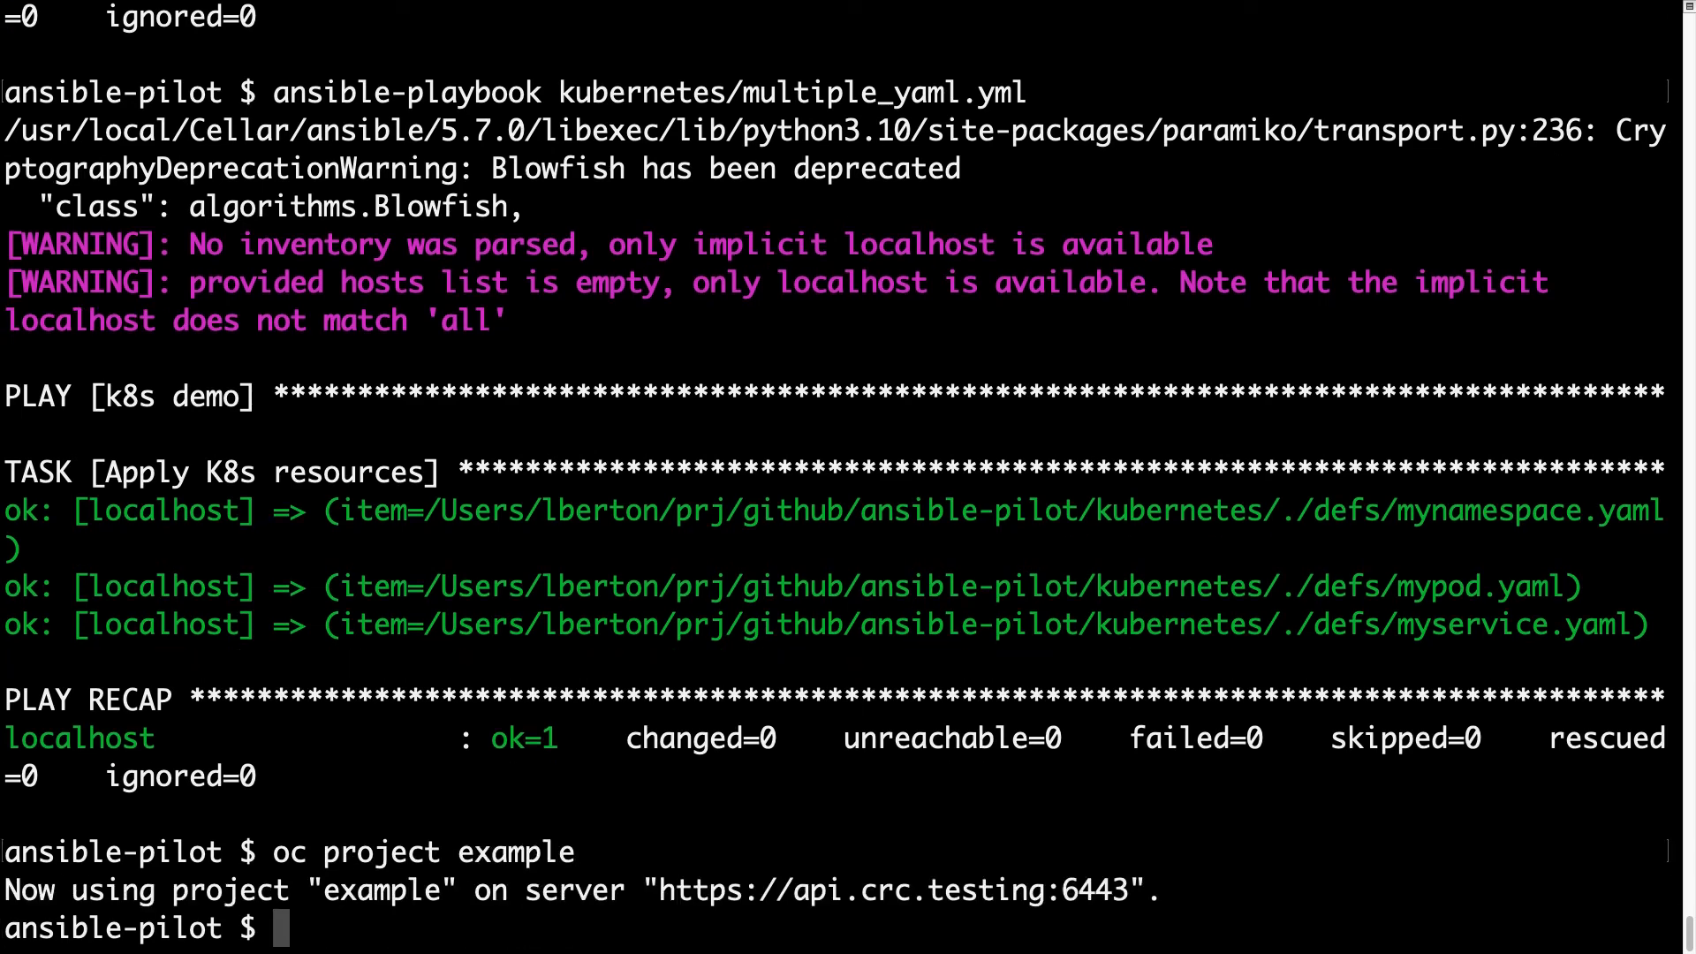
Step: Run oc get pod --namespace=example to see nginx Running, then begin oc get service
text(oc g)
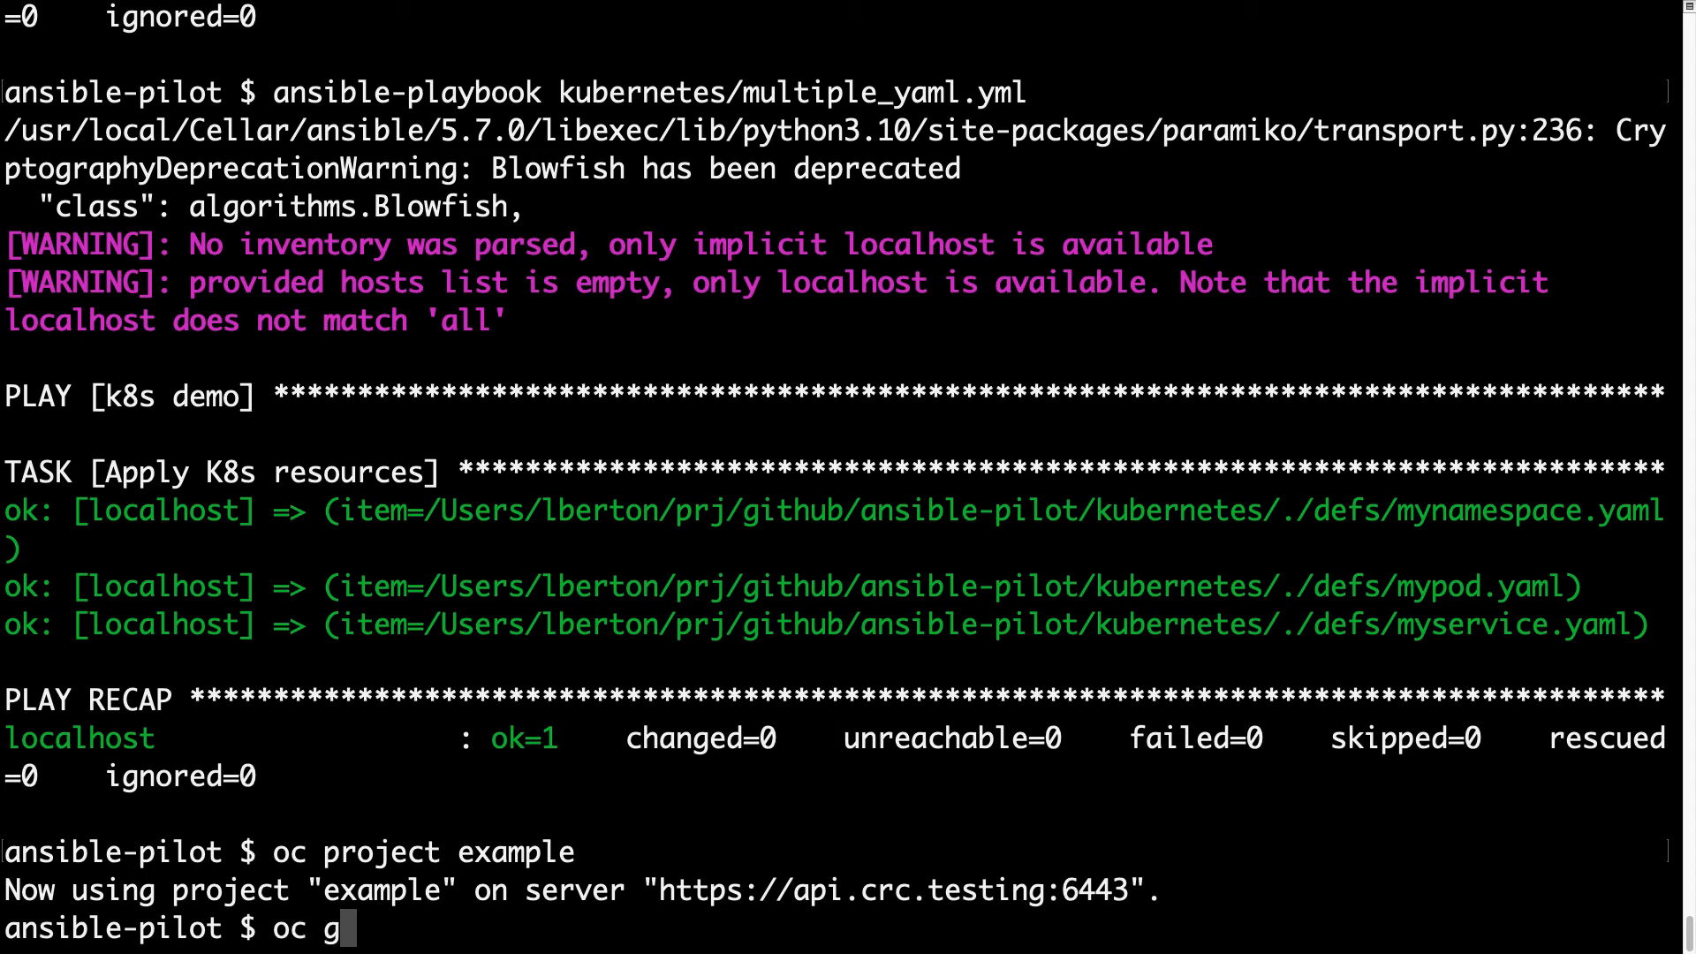
text(et pod)
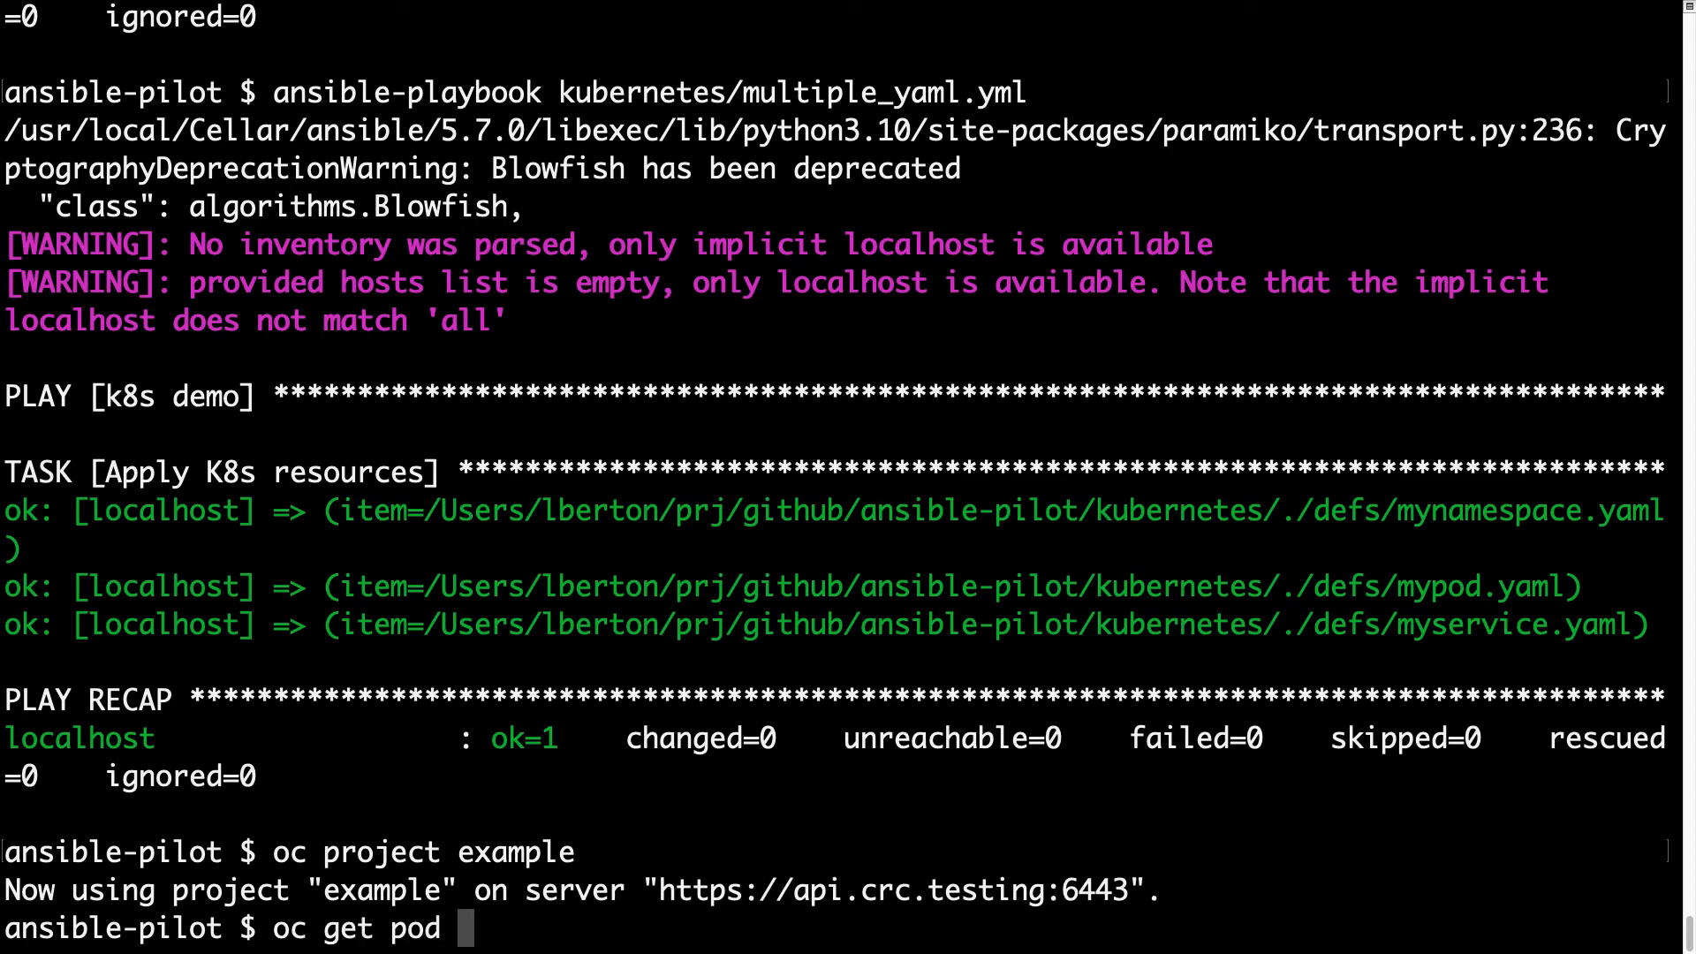
text(--namespace)
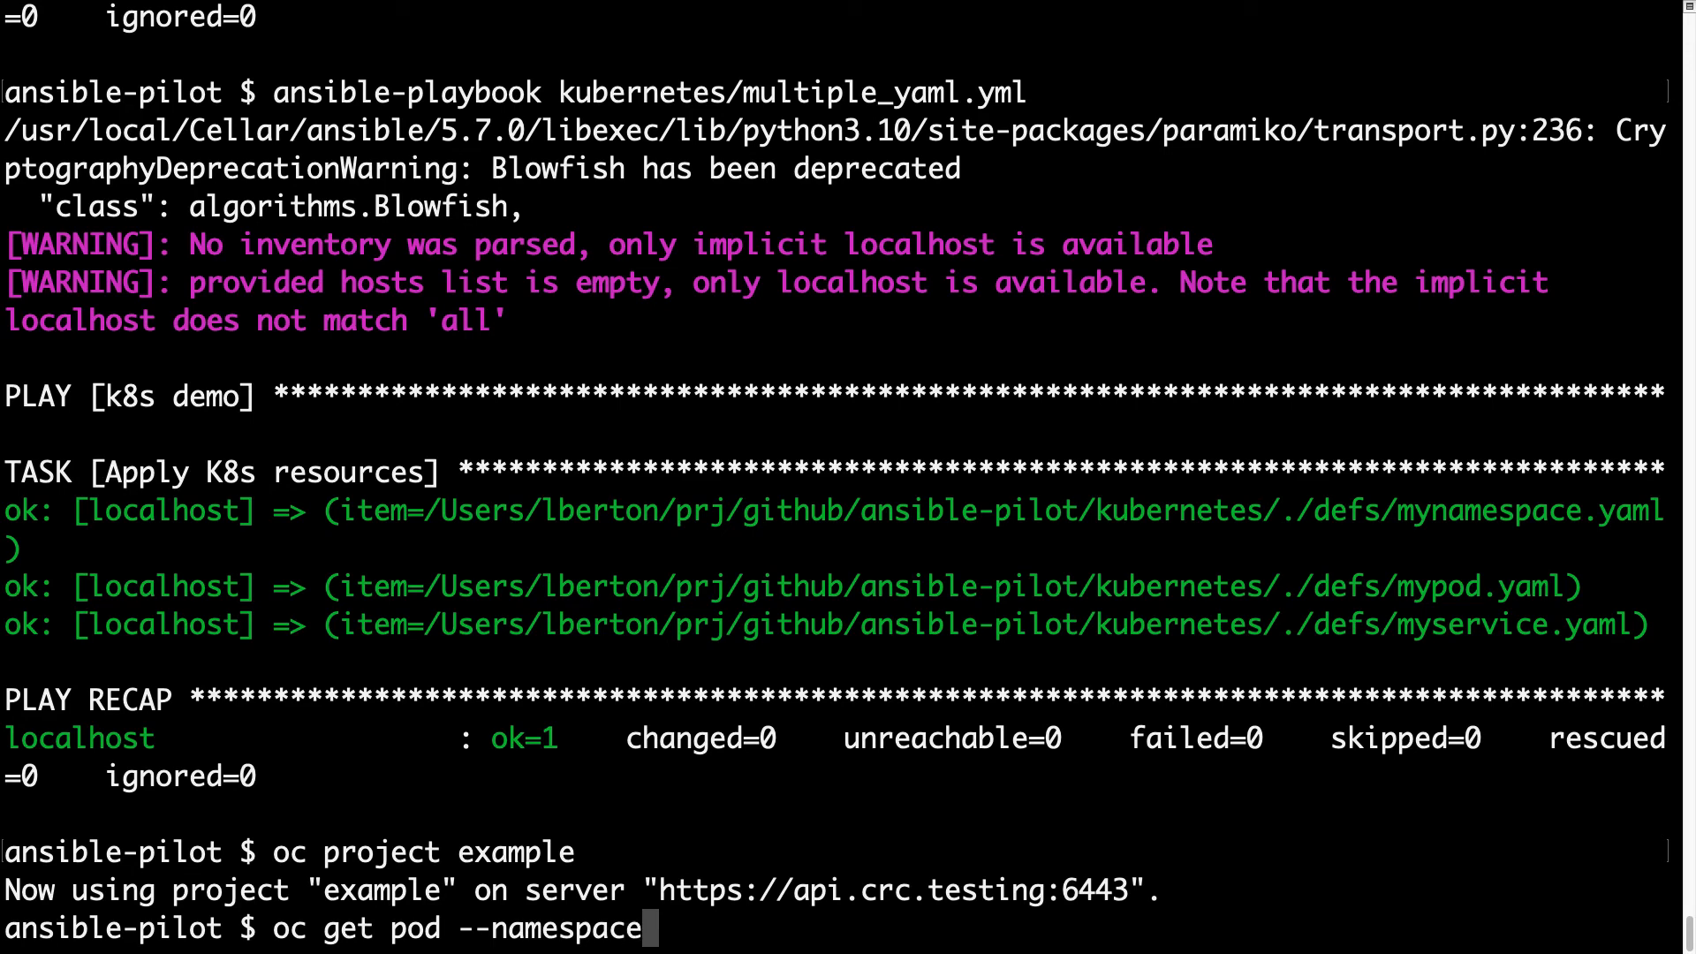
text(=example)
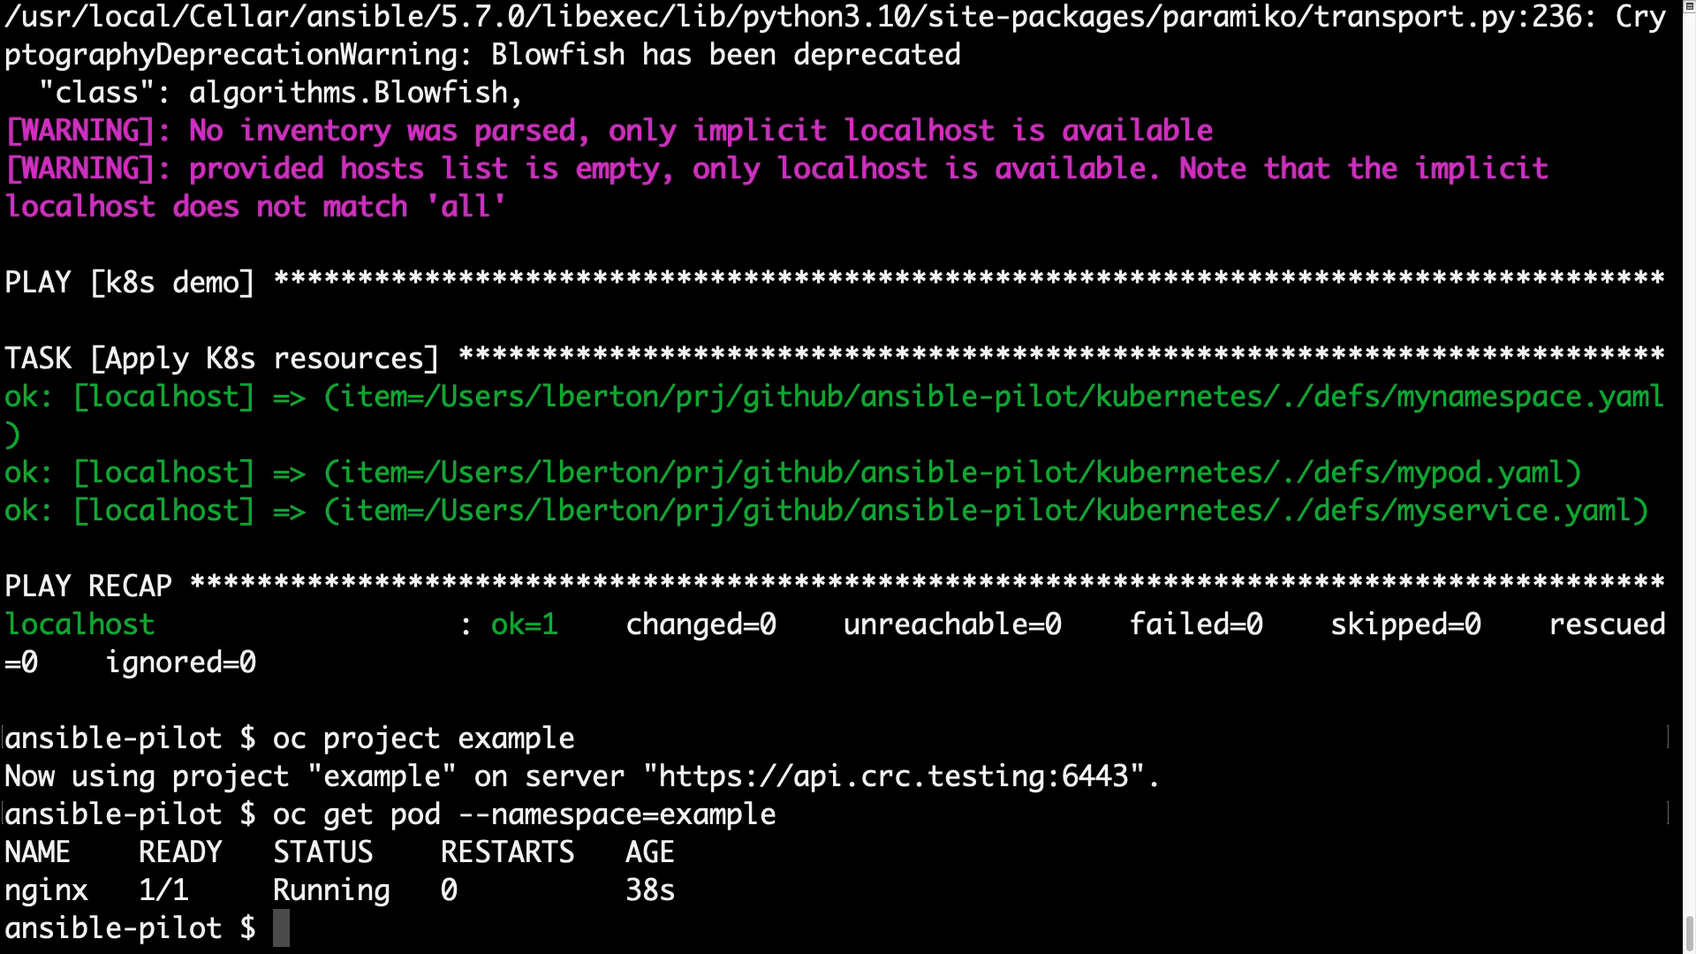
text(oc get ser)
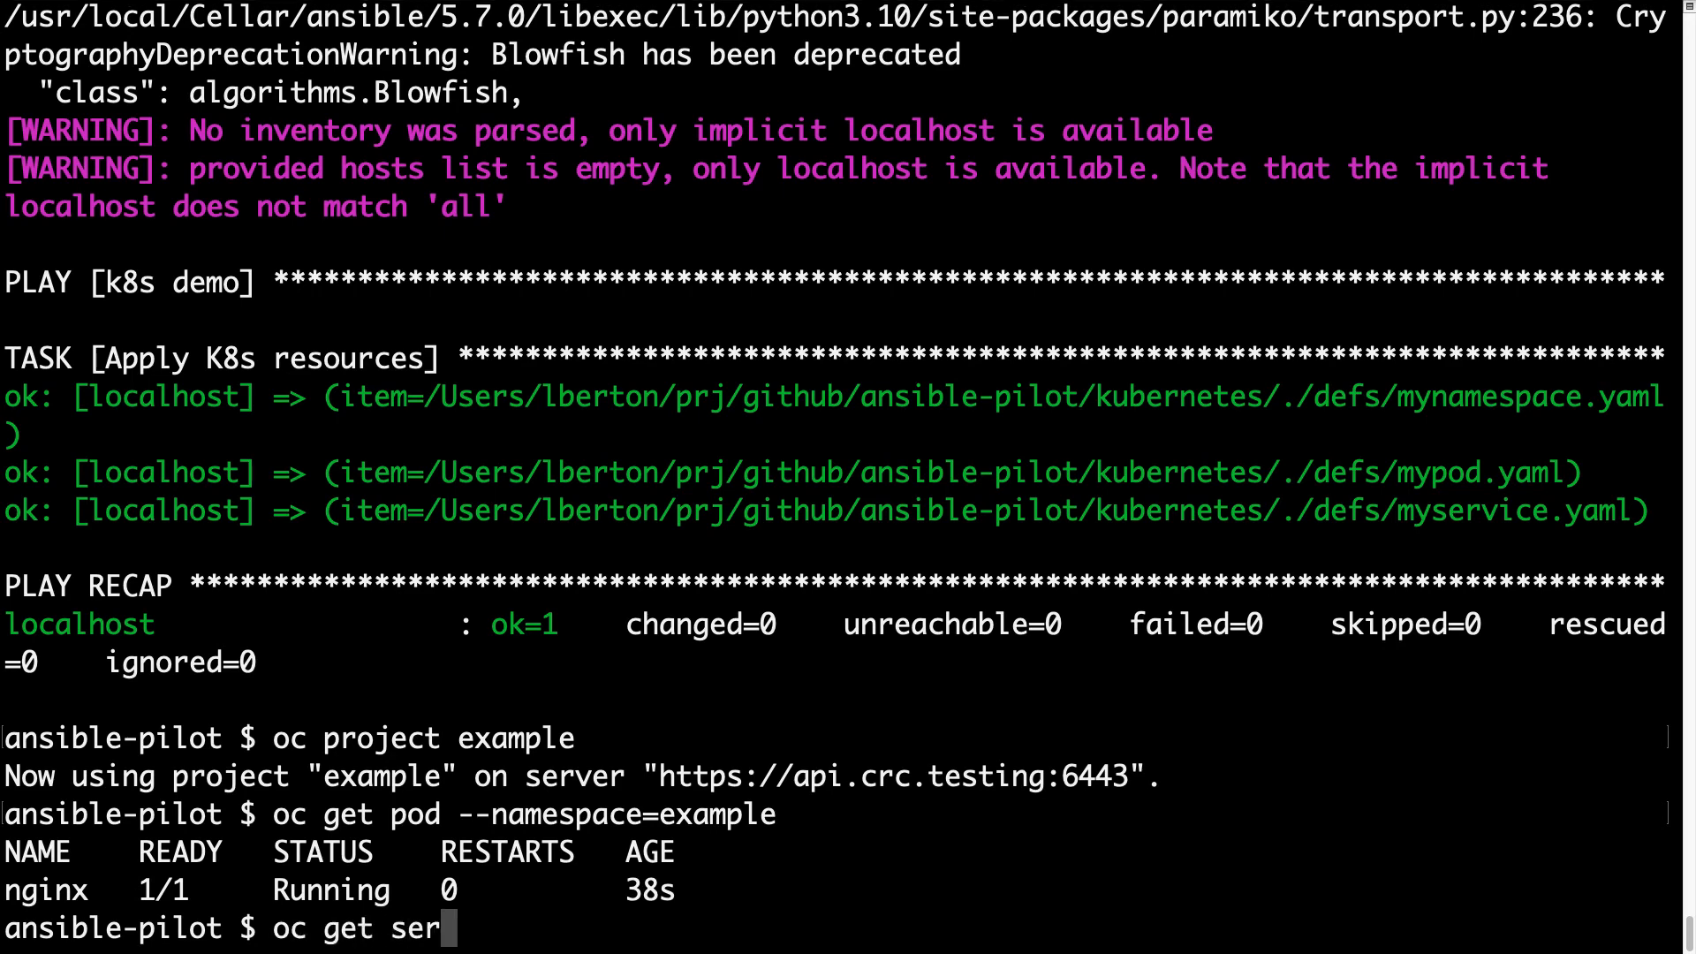
text(vice)
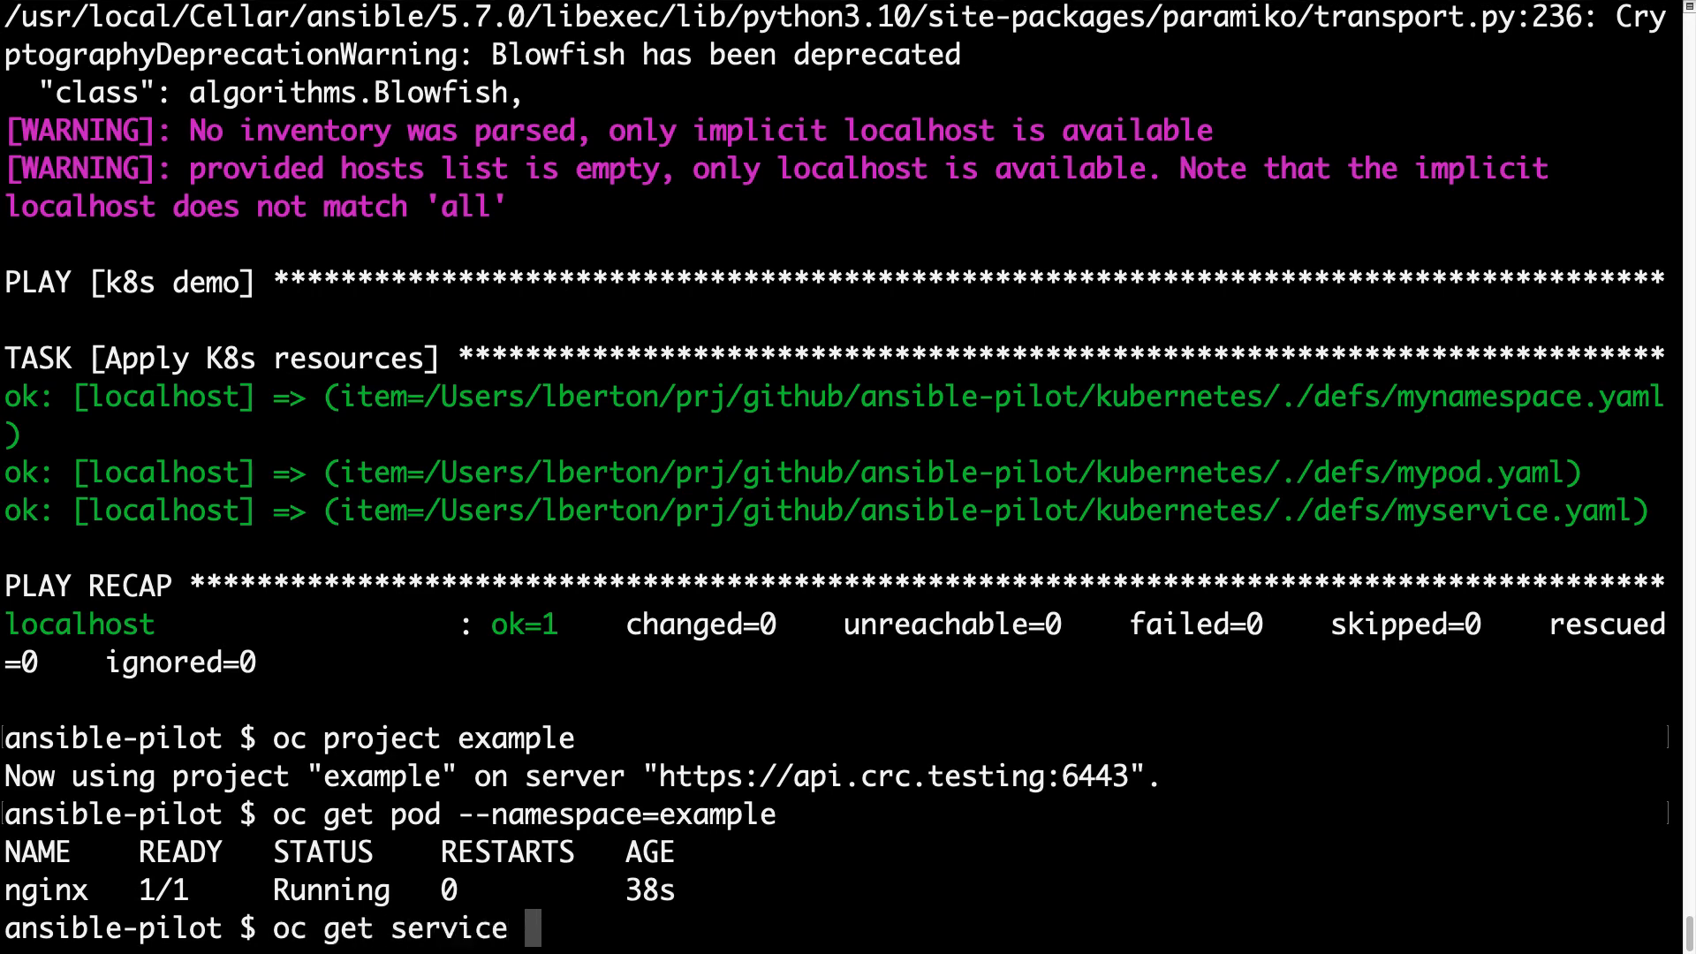
text(--name)
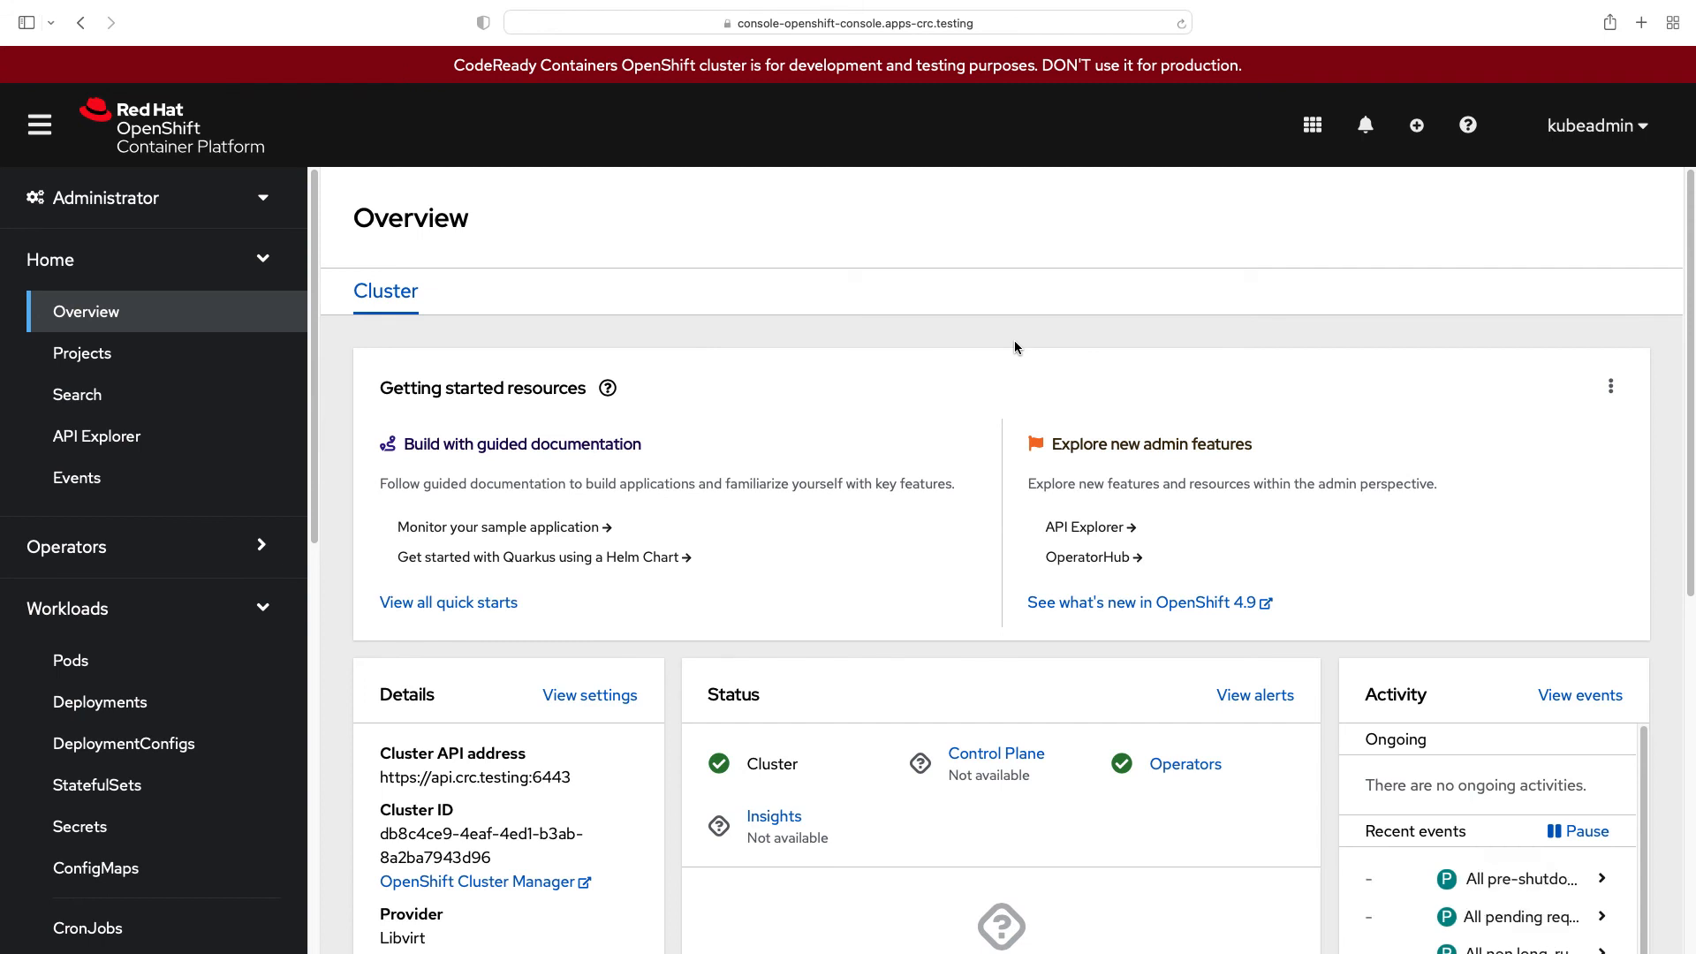
Step: Open the example project from Home > Projects and follow its Inventory link '1 Service'
click(83, 353)
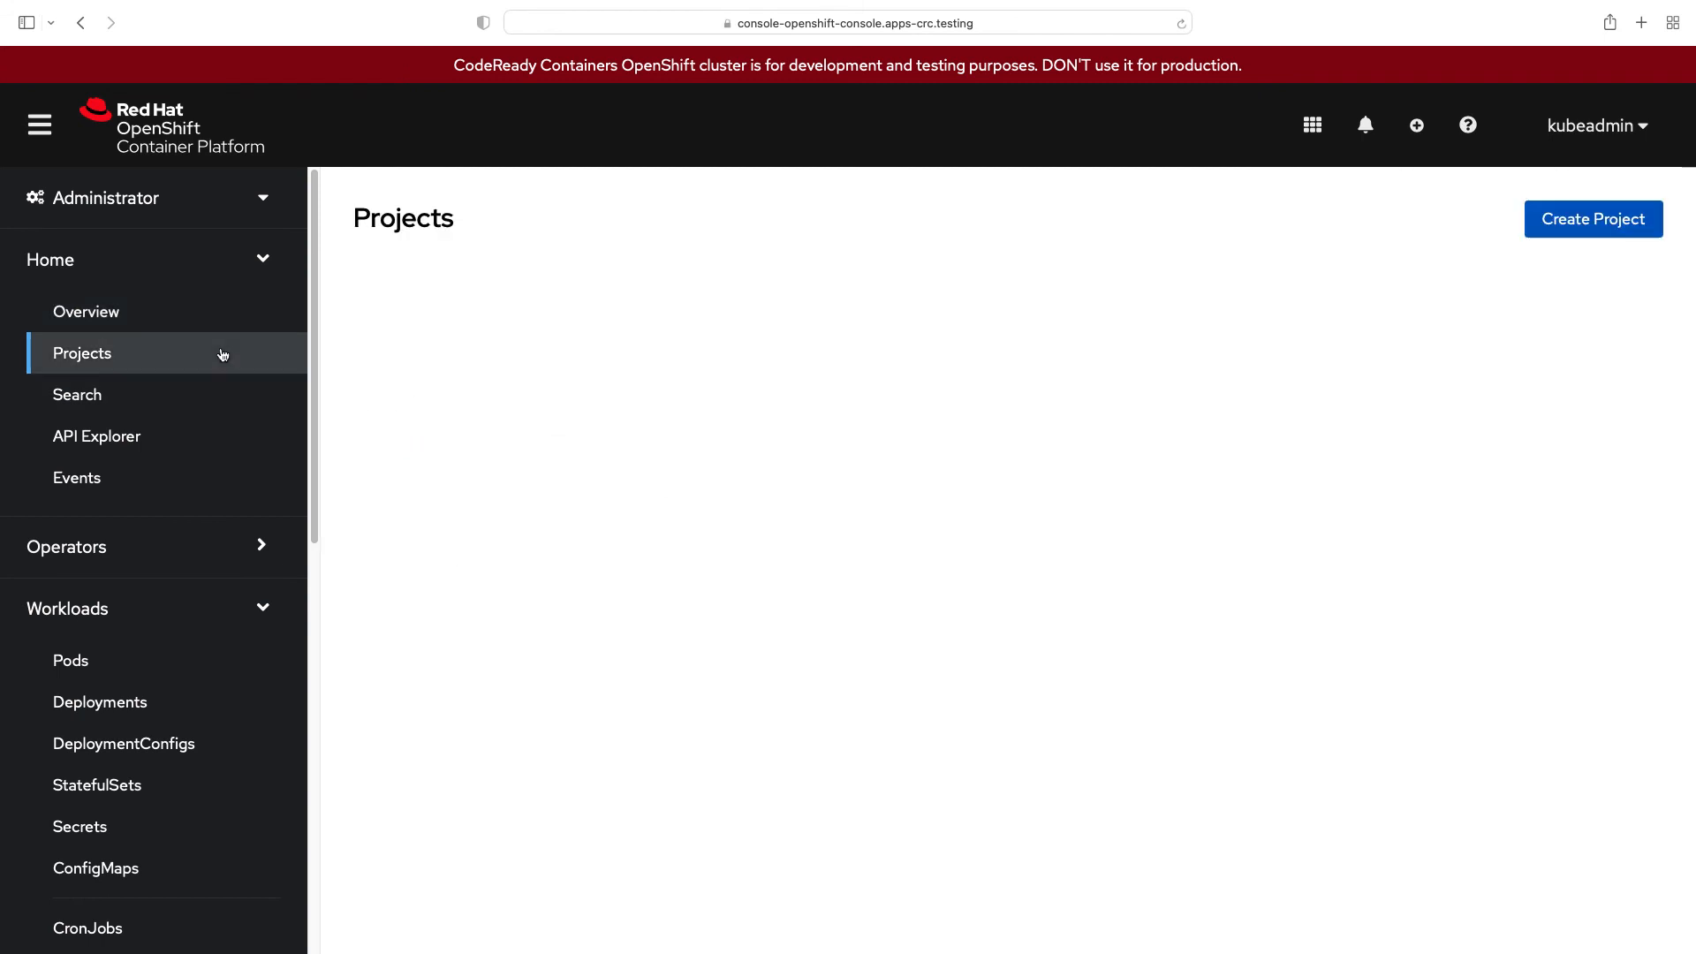
click(82, 352)
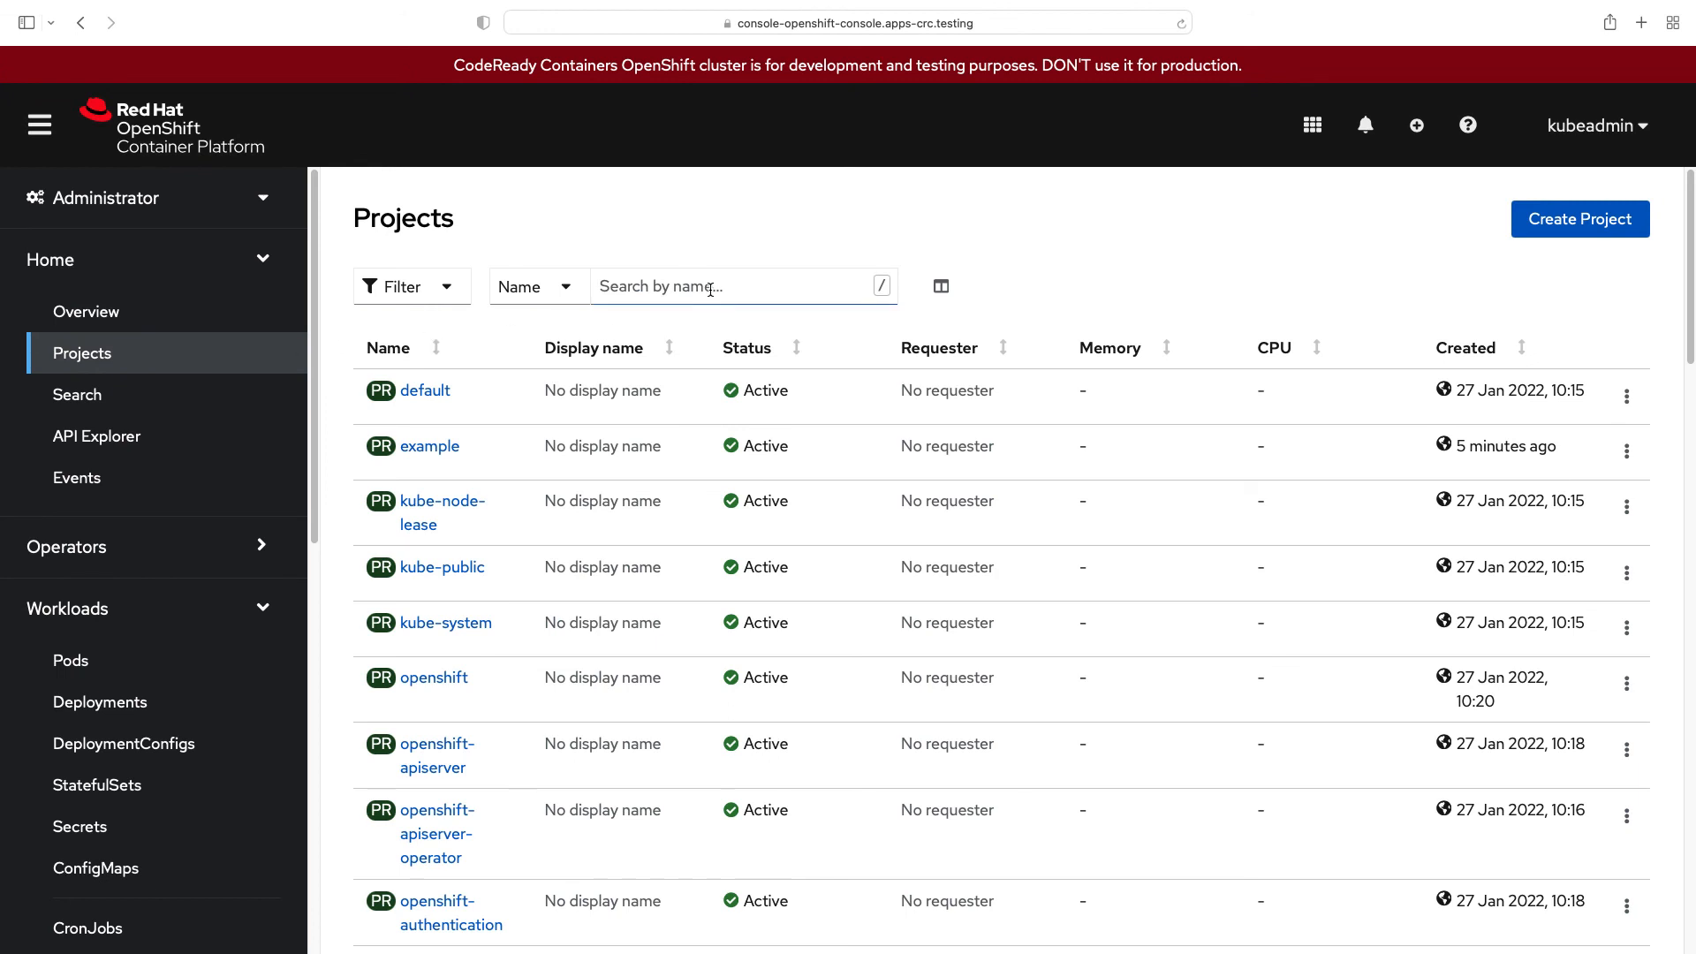
mouse_move(430, 447)
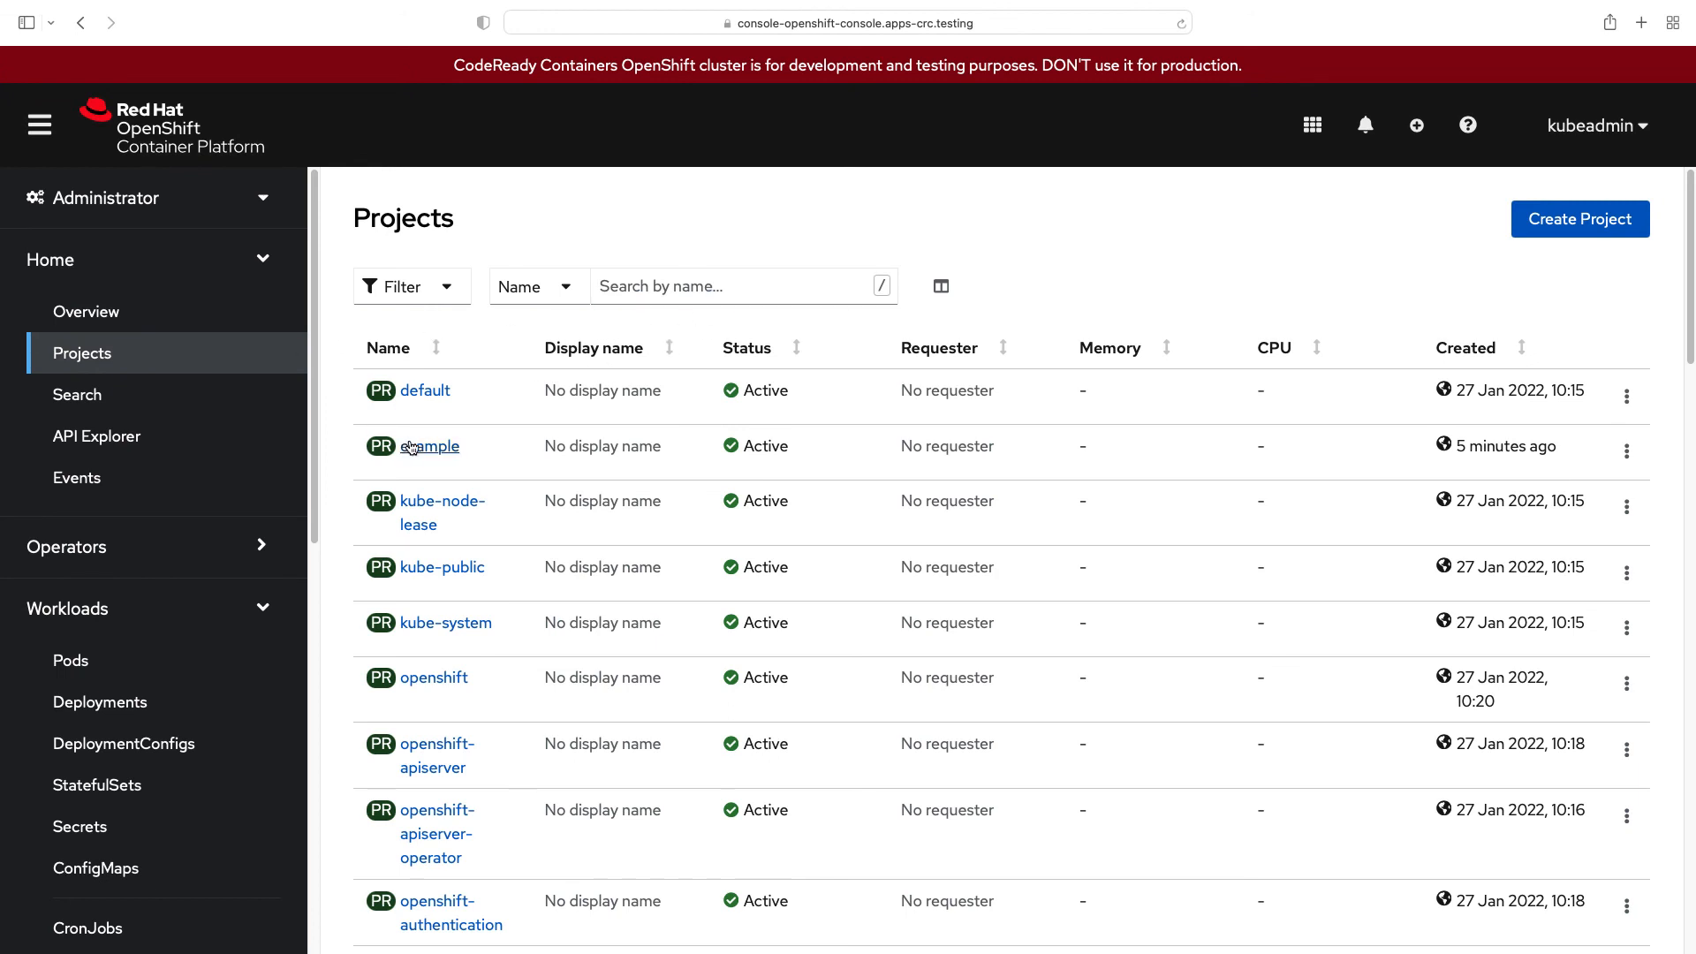
click(431, 445)
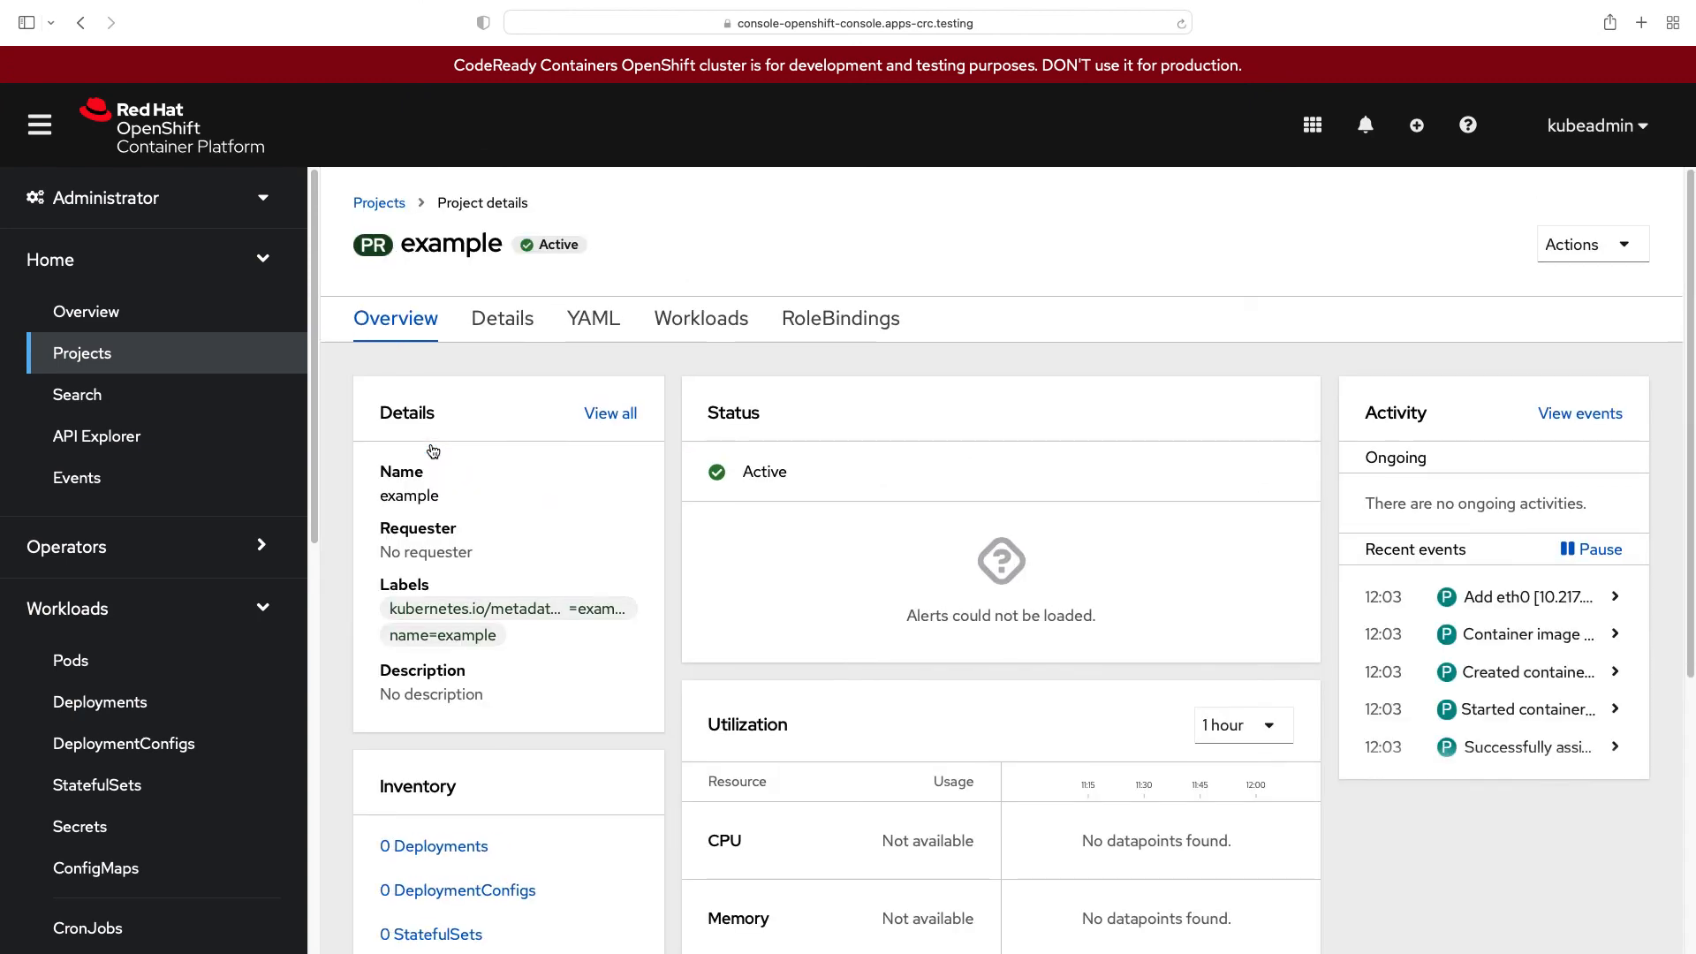
scroll(down, 3)
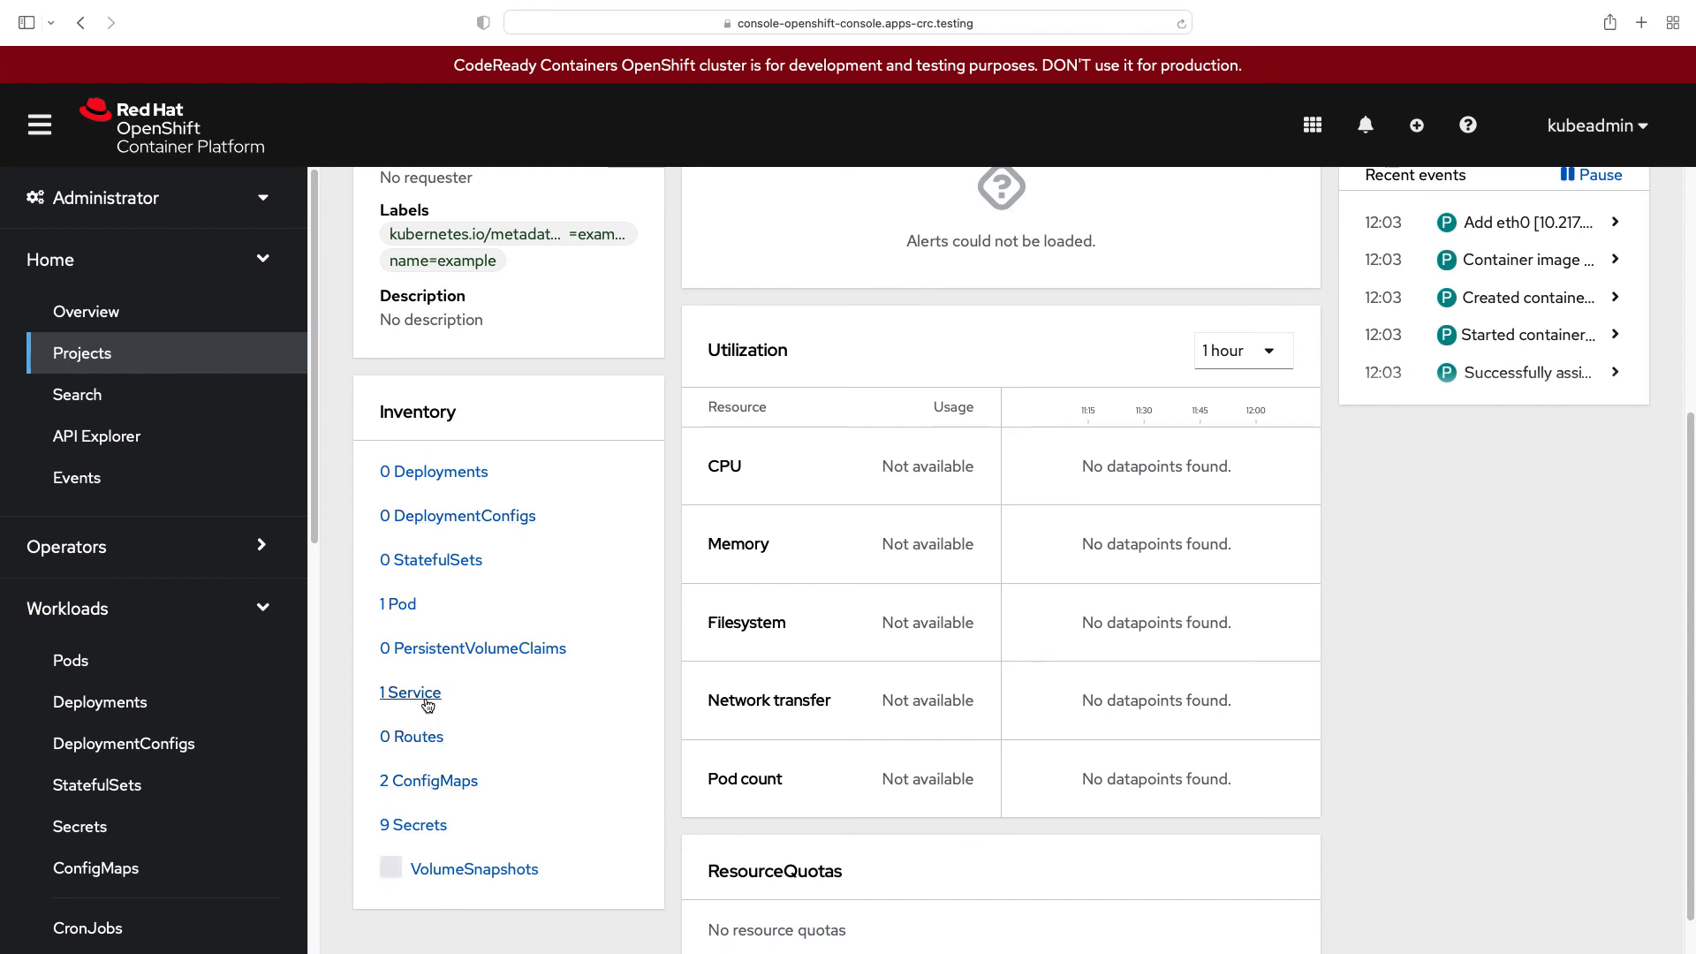
mouse_move(420, 700)
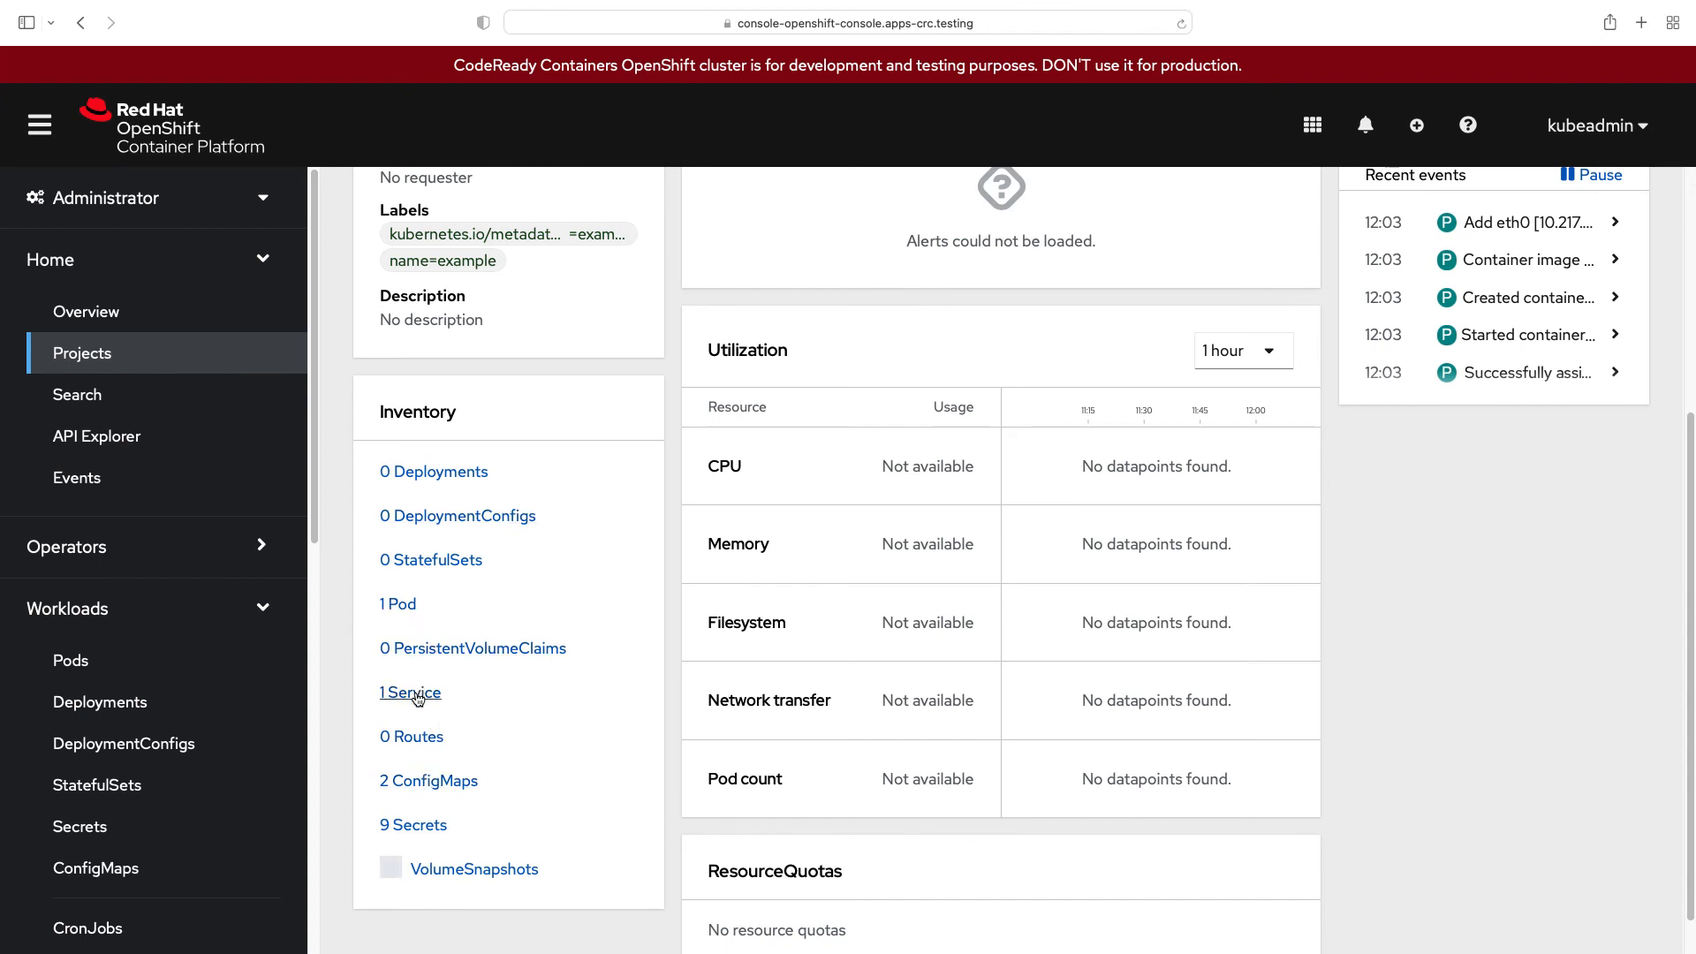
click(409, 692)
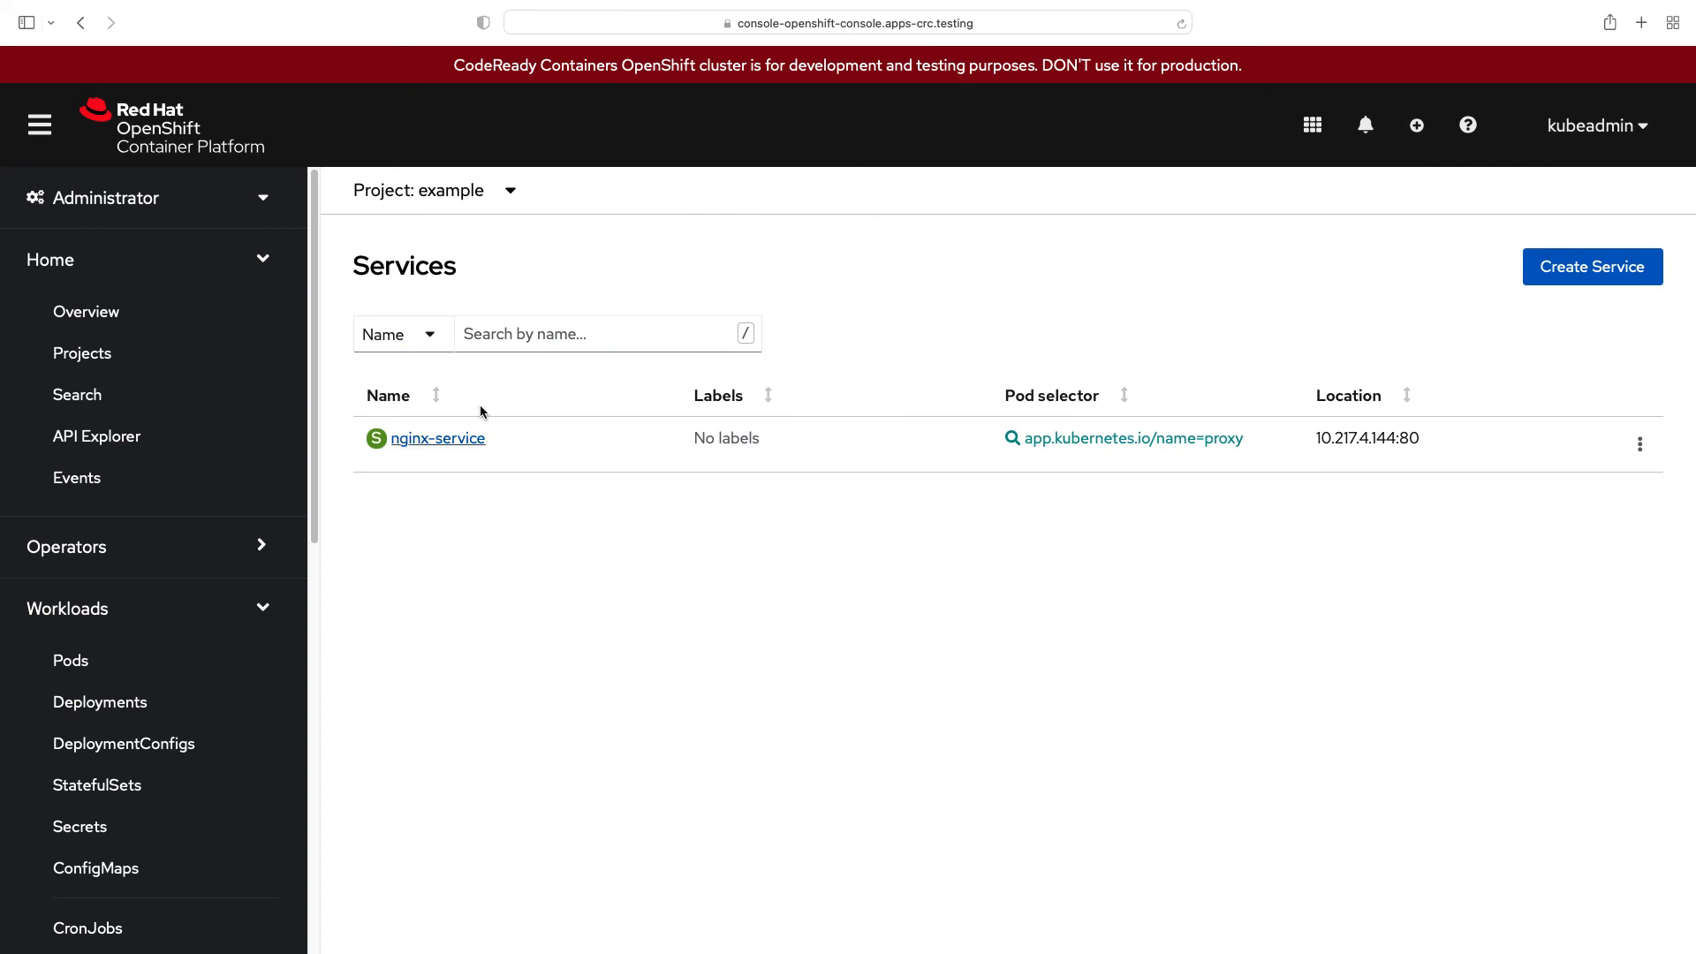
mouse_move(469, 447)
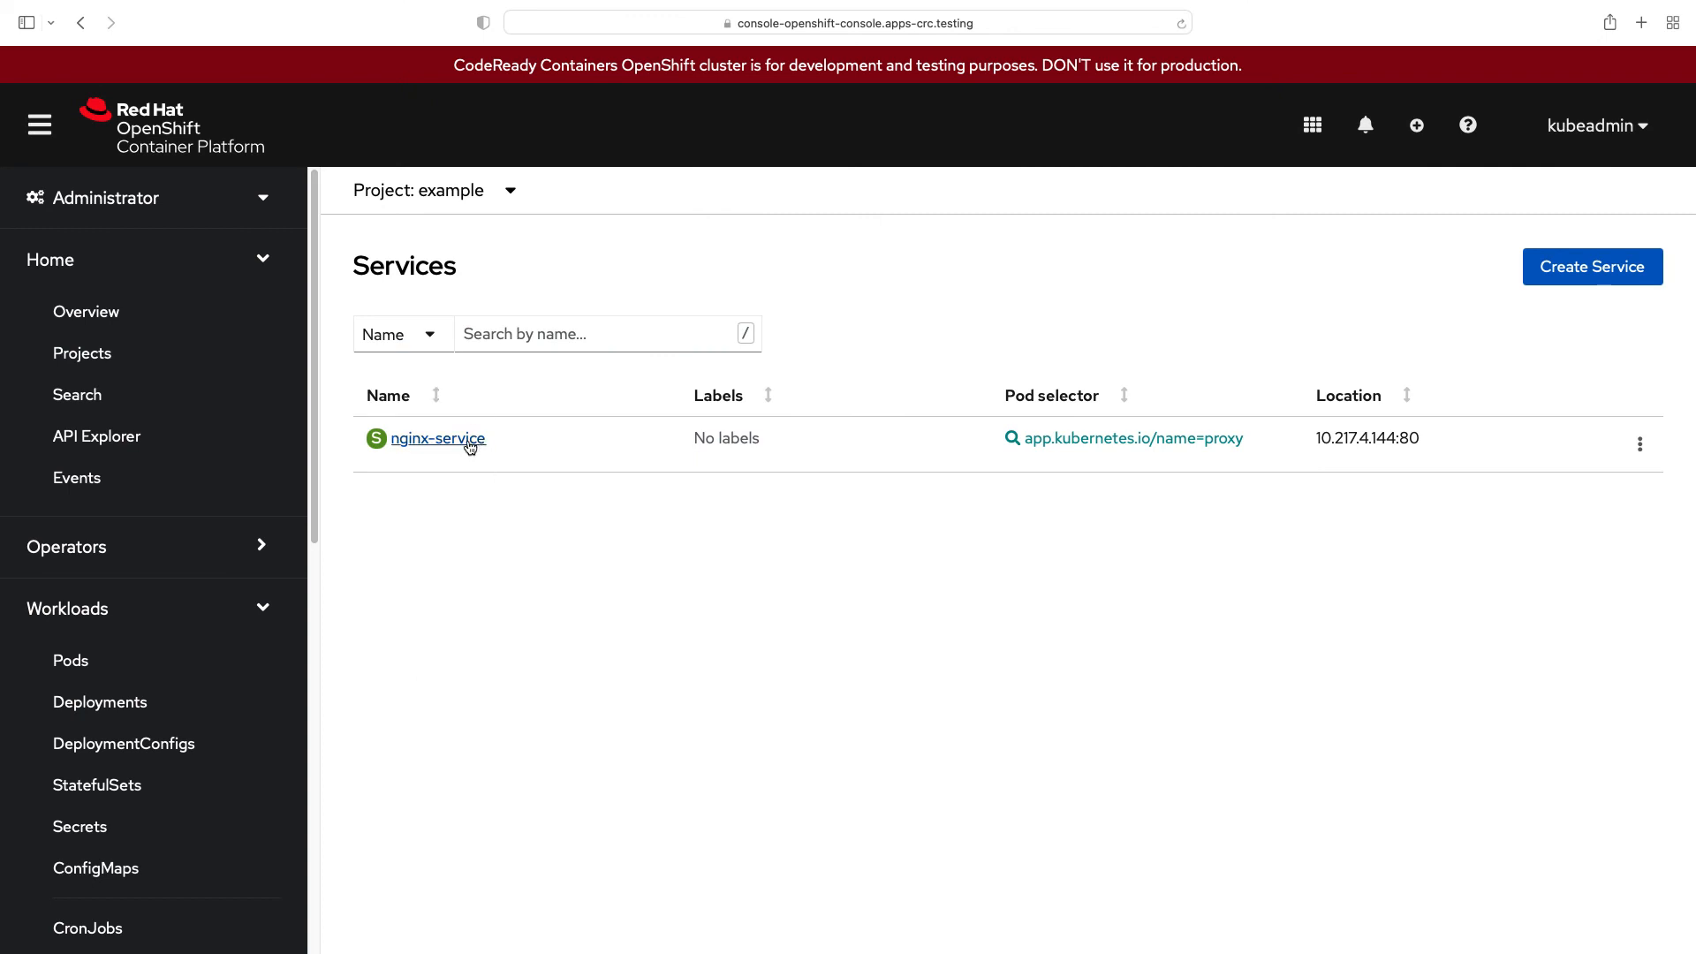
Step: Go from nginx-service's Pods tab to the nginx pod's Containers section
click(439, 438)
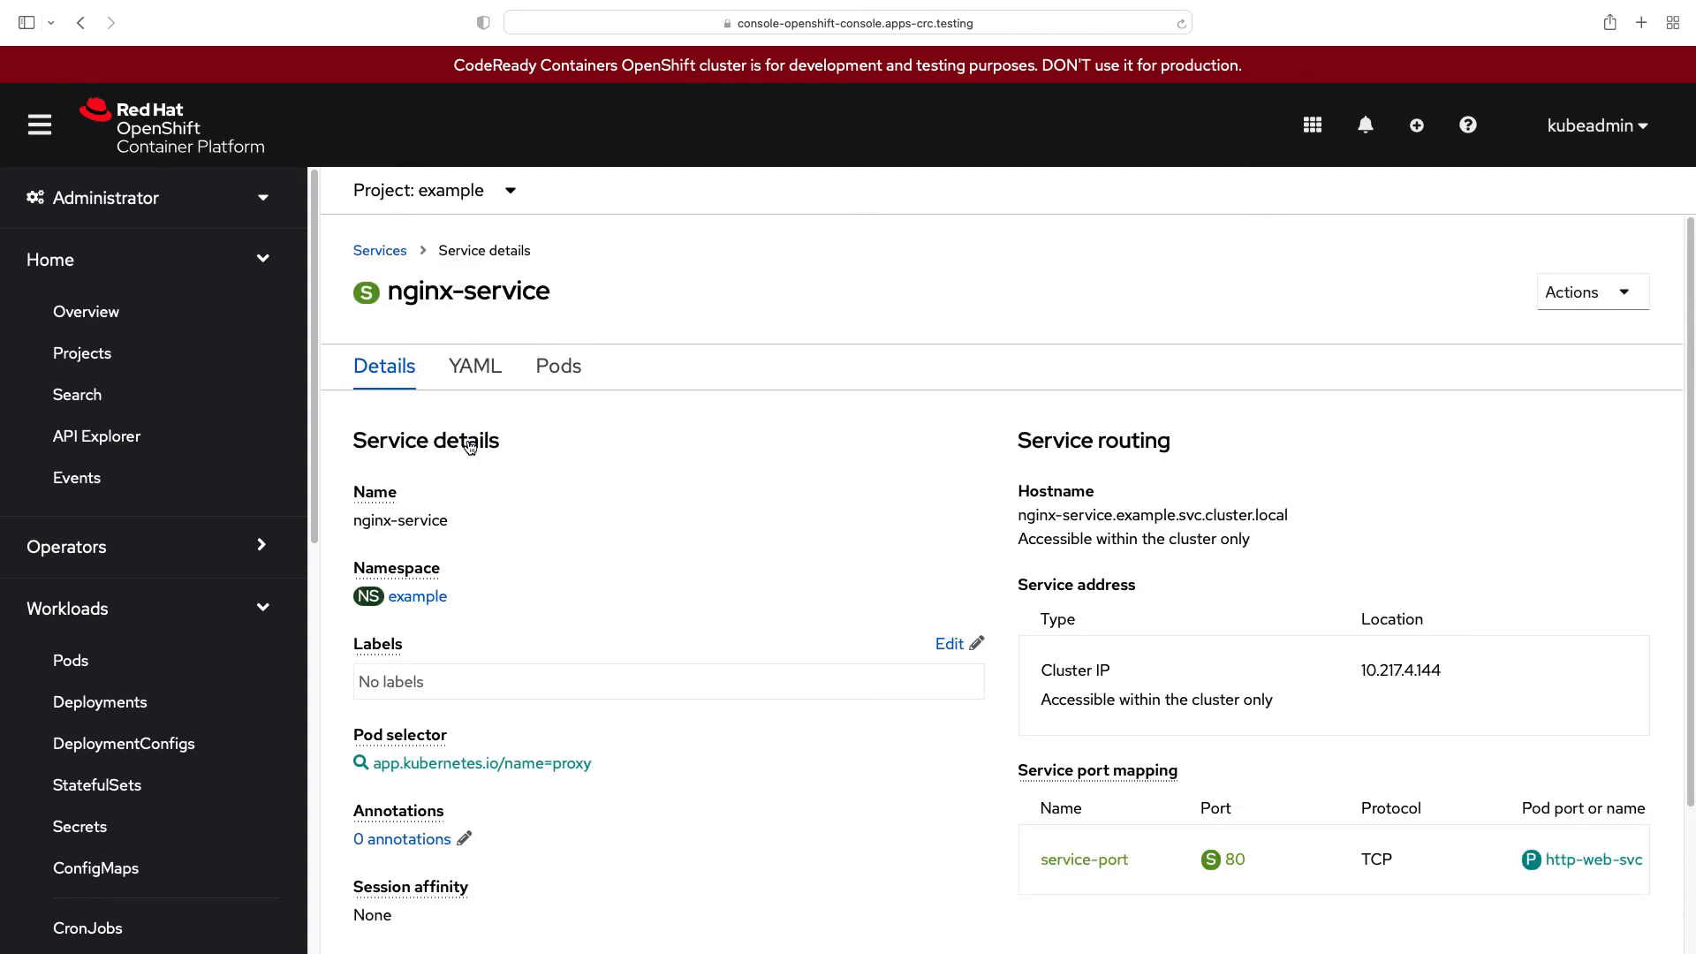
scroll(down, 3)
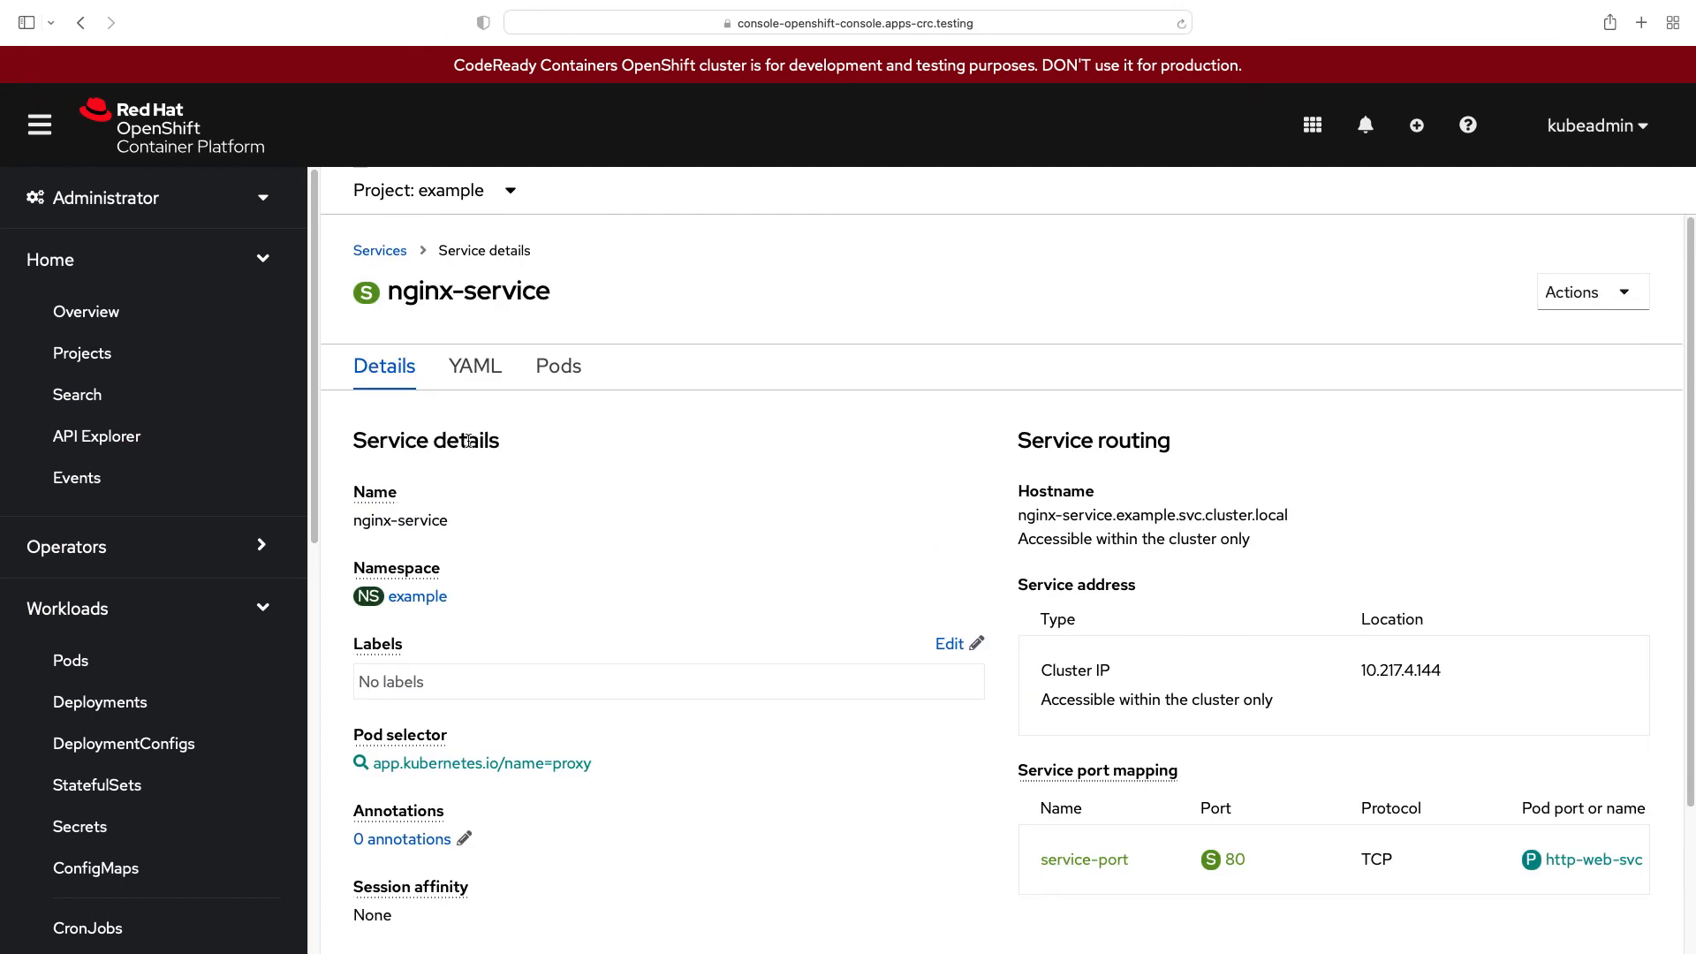
click(558, 366)
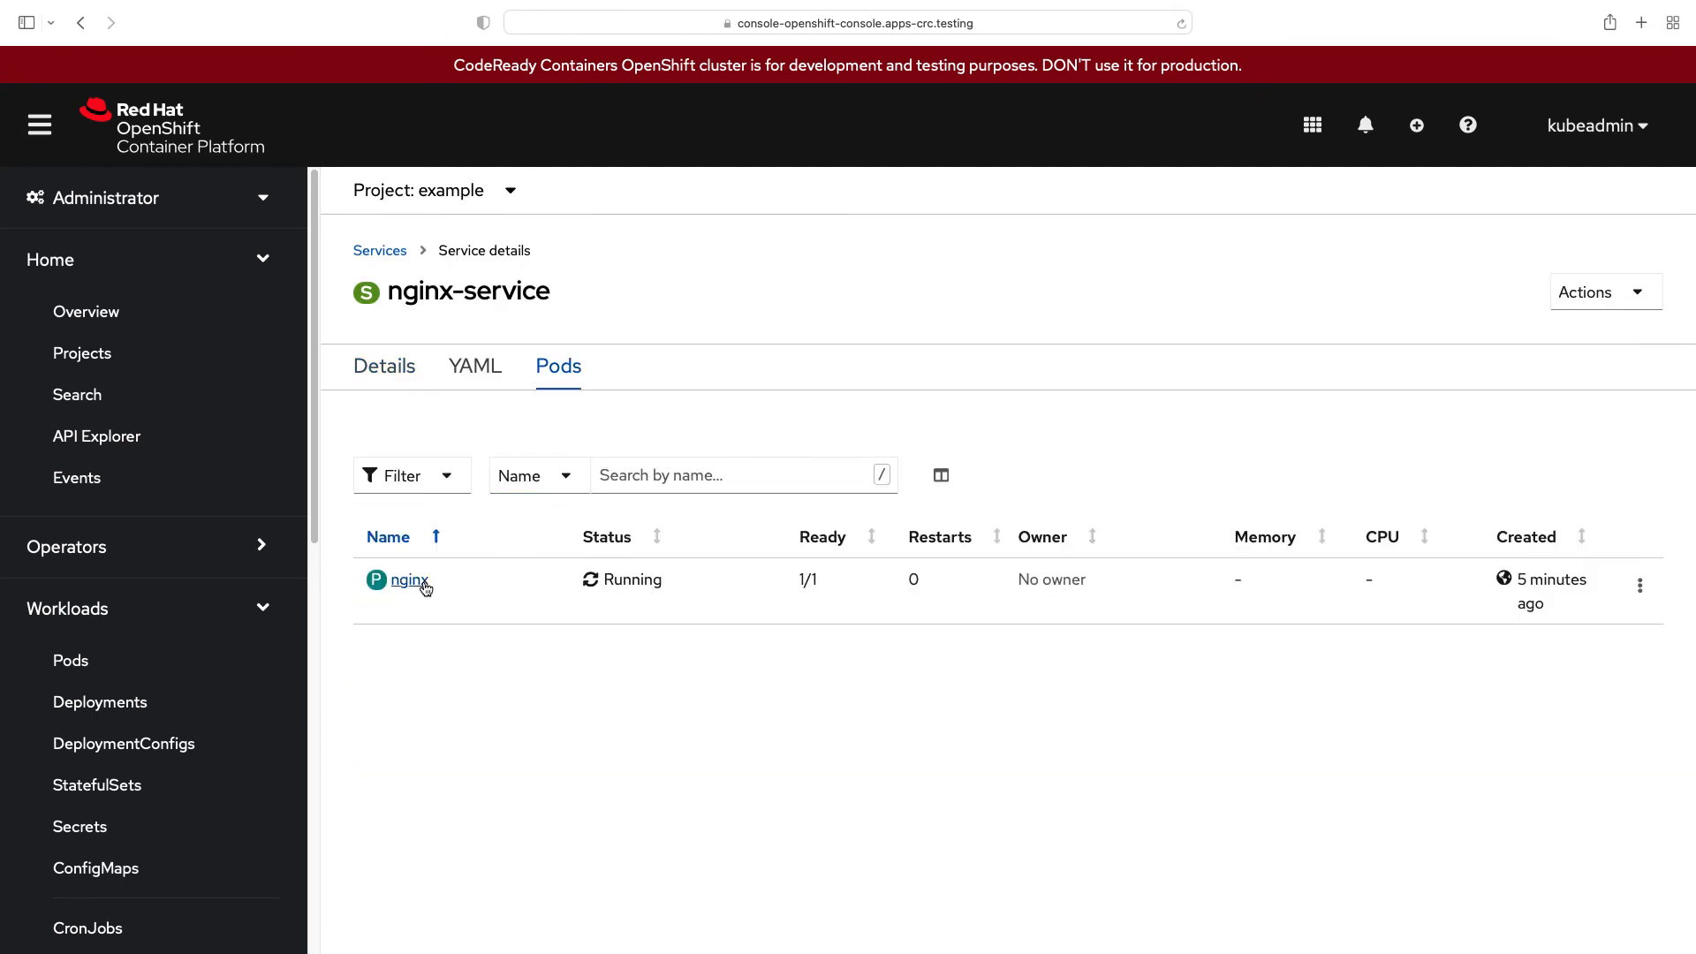
click(409, 579)
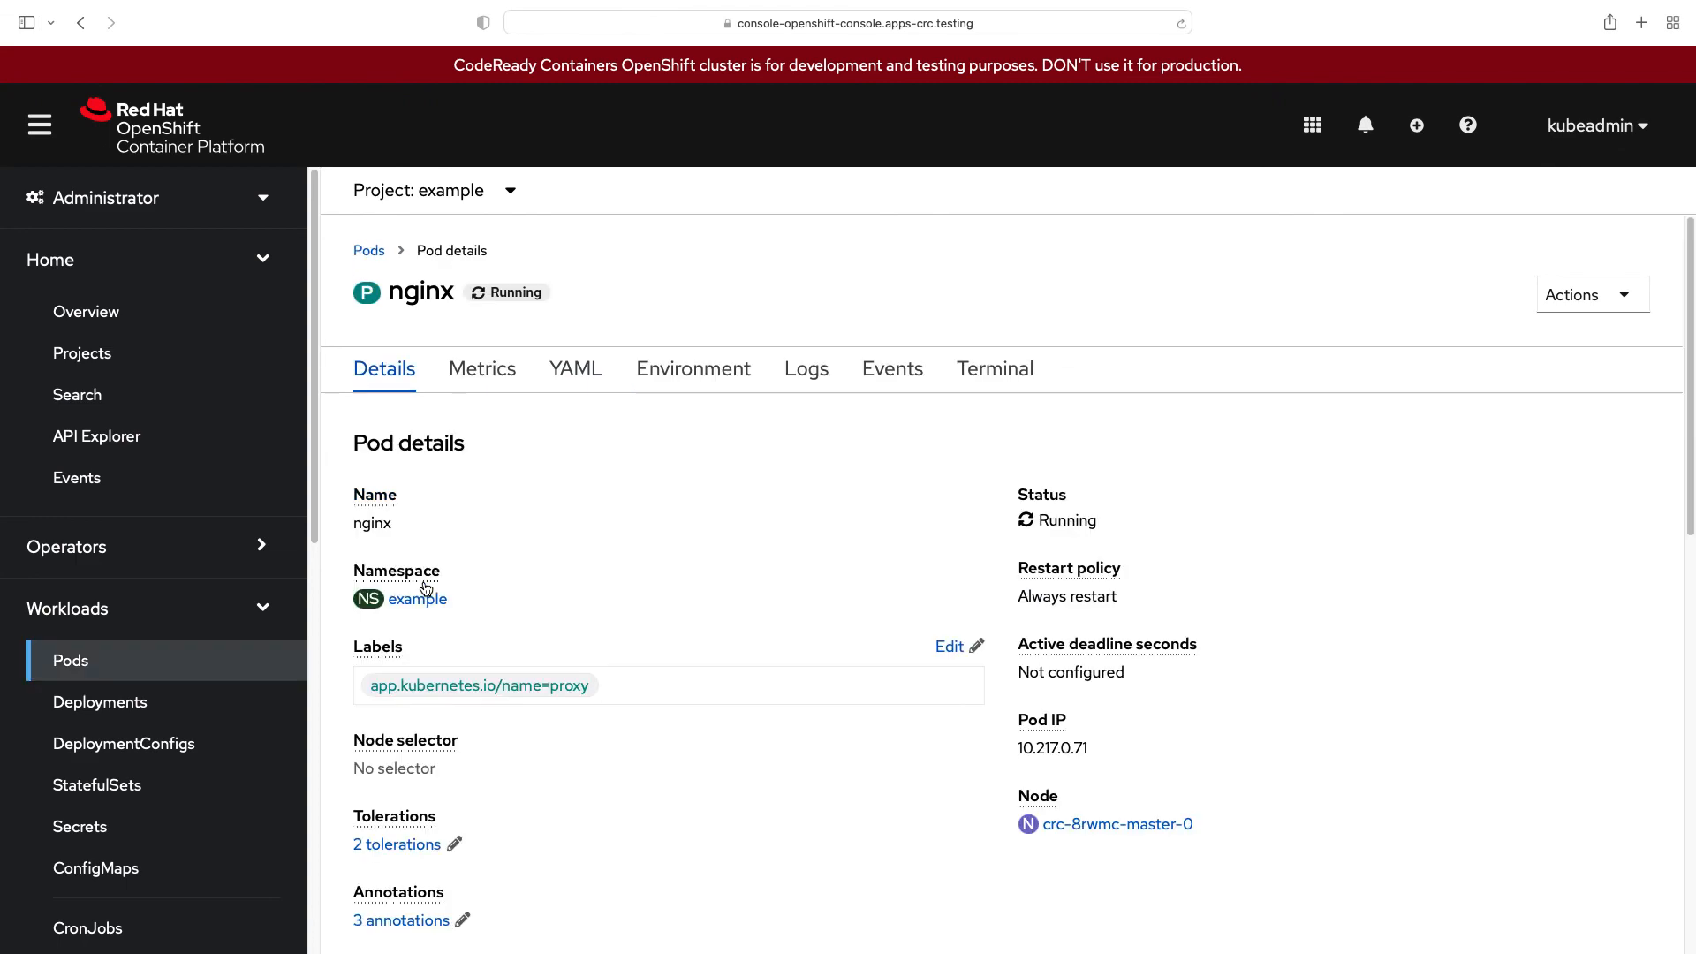
scroll(down, 3)
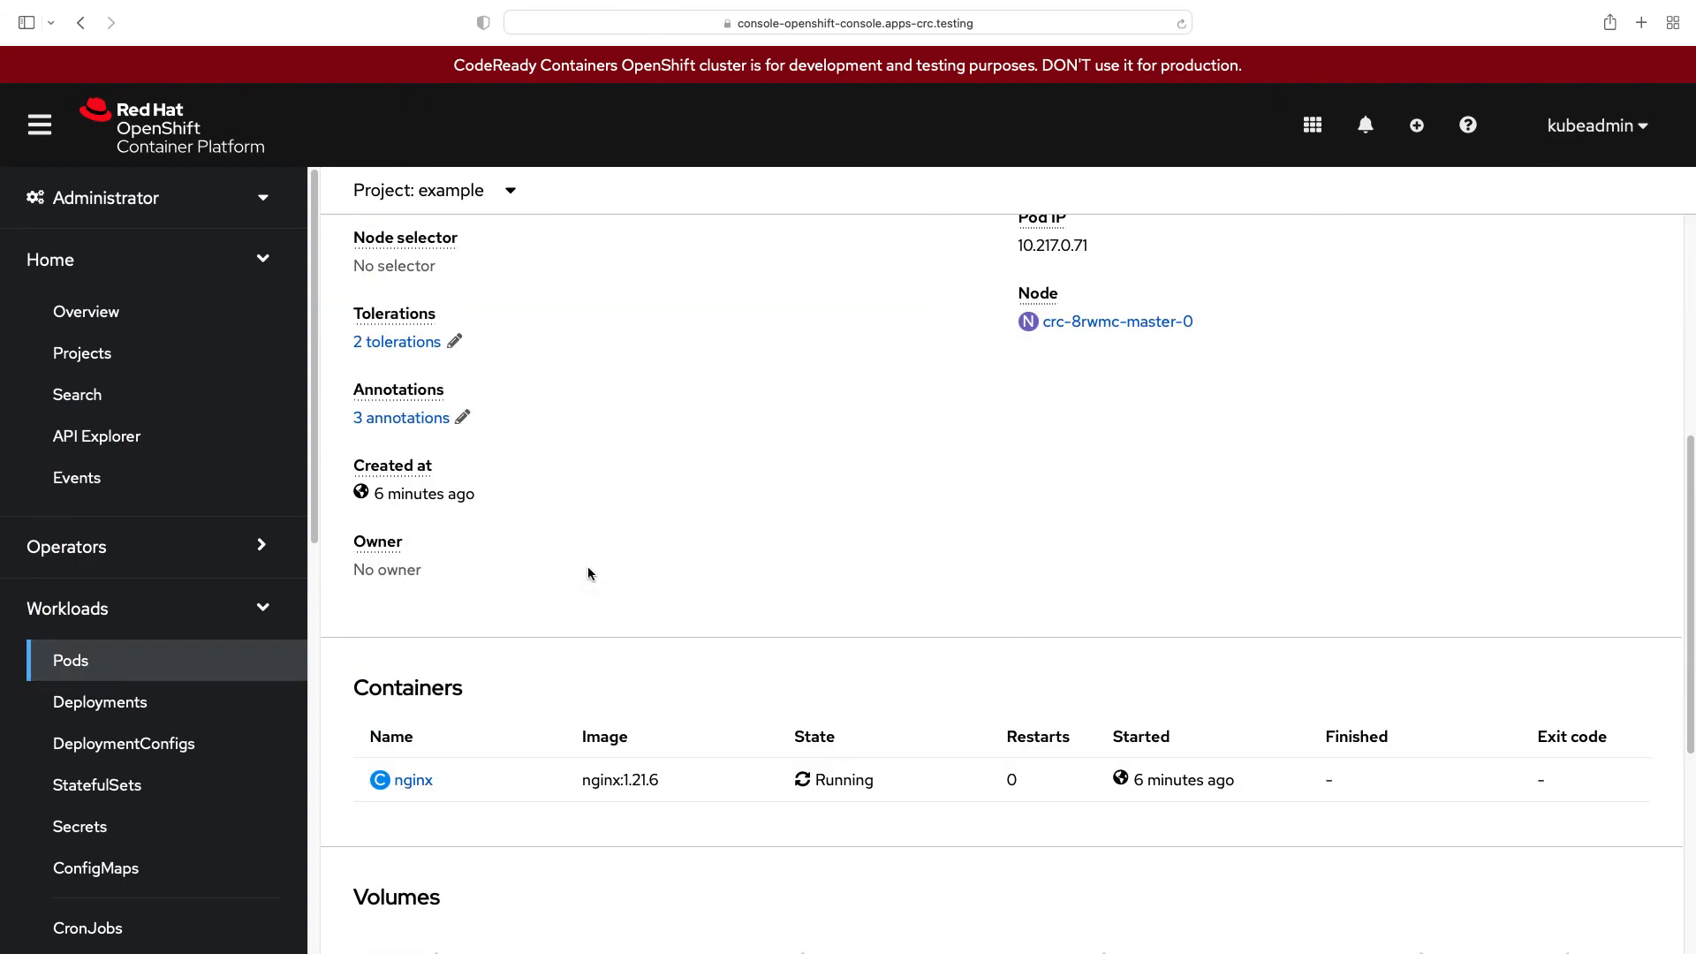
scroll(down, 3)
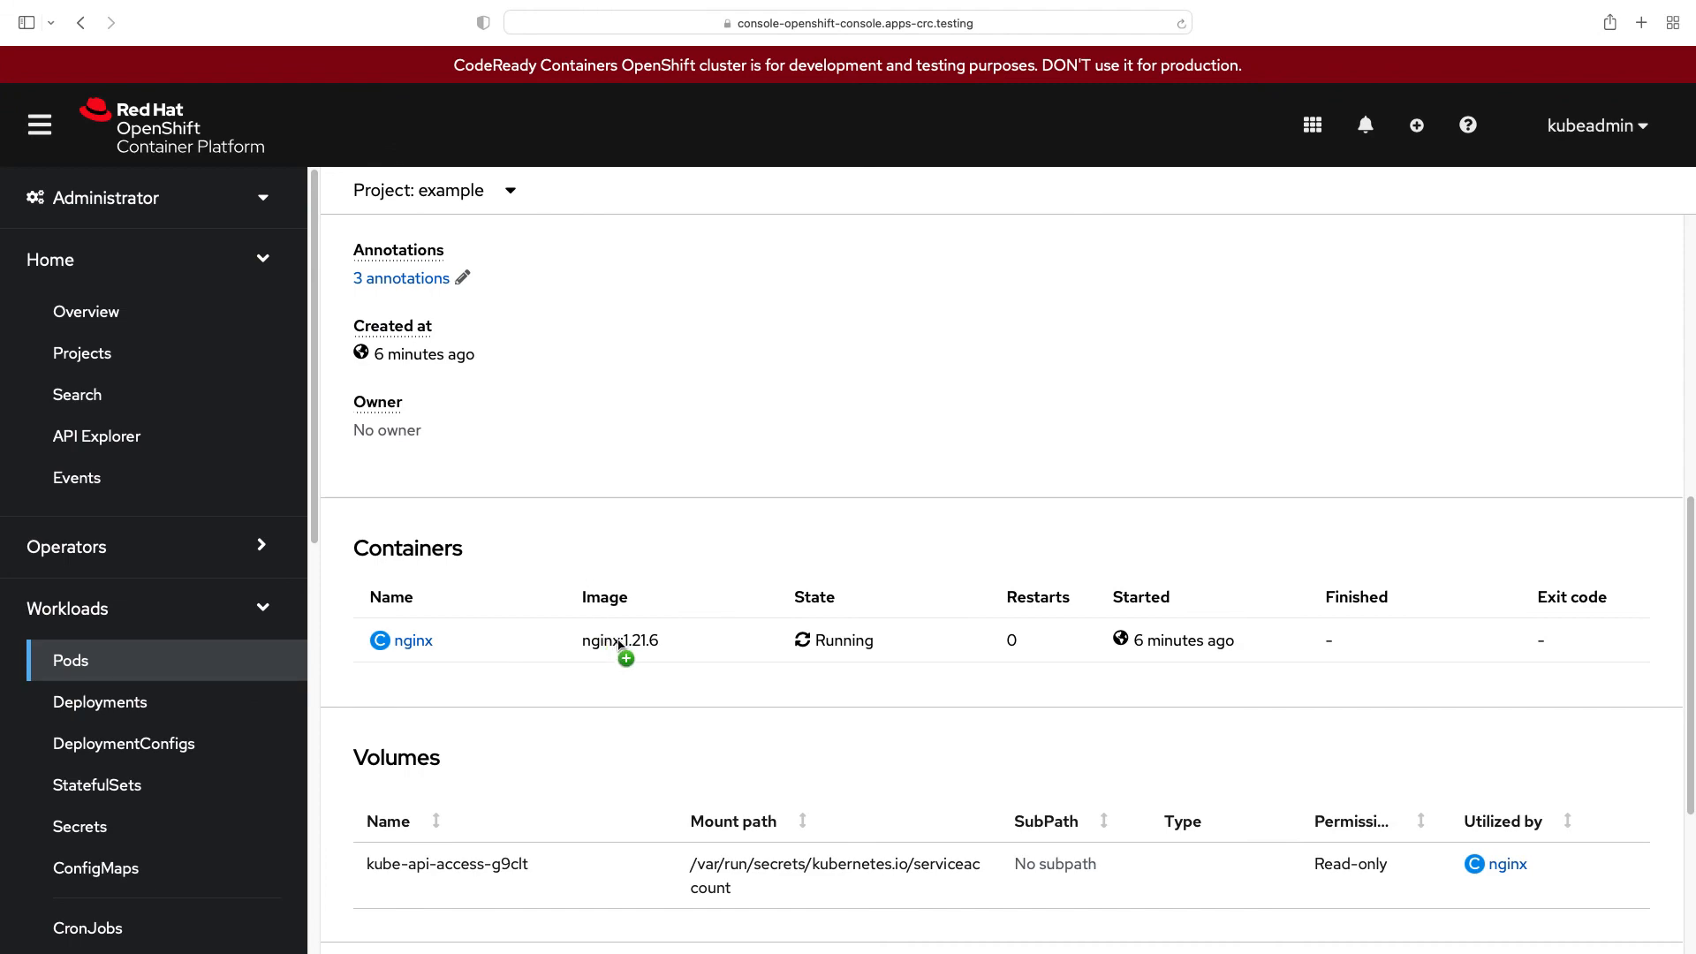
scroll(down, 3)
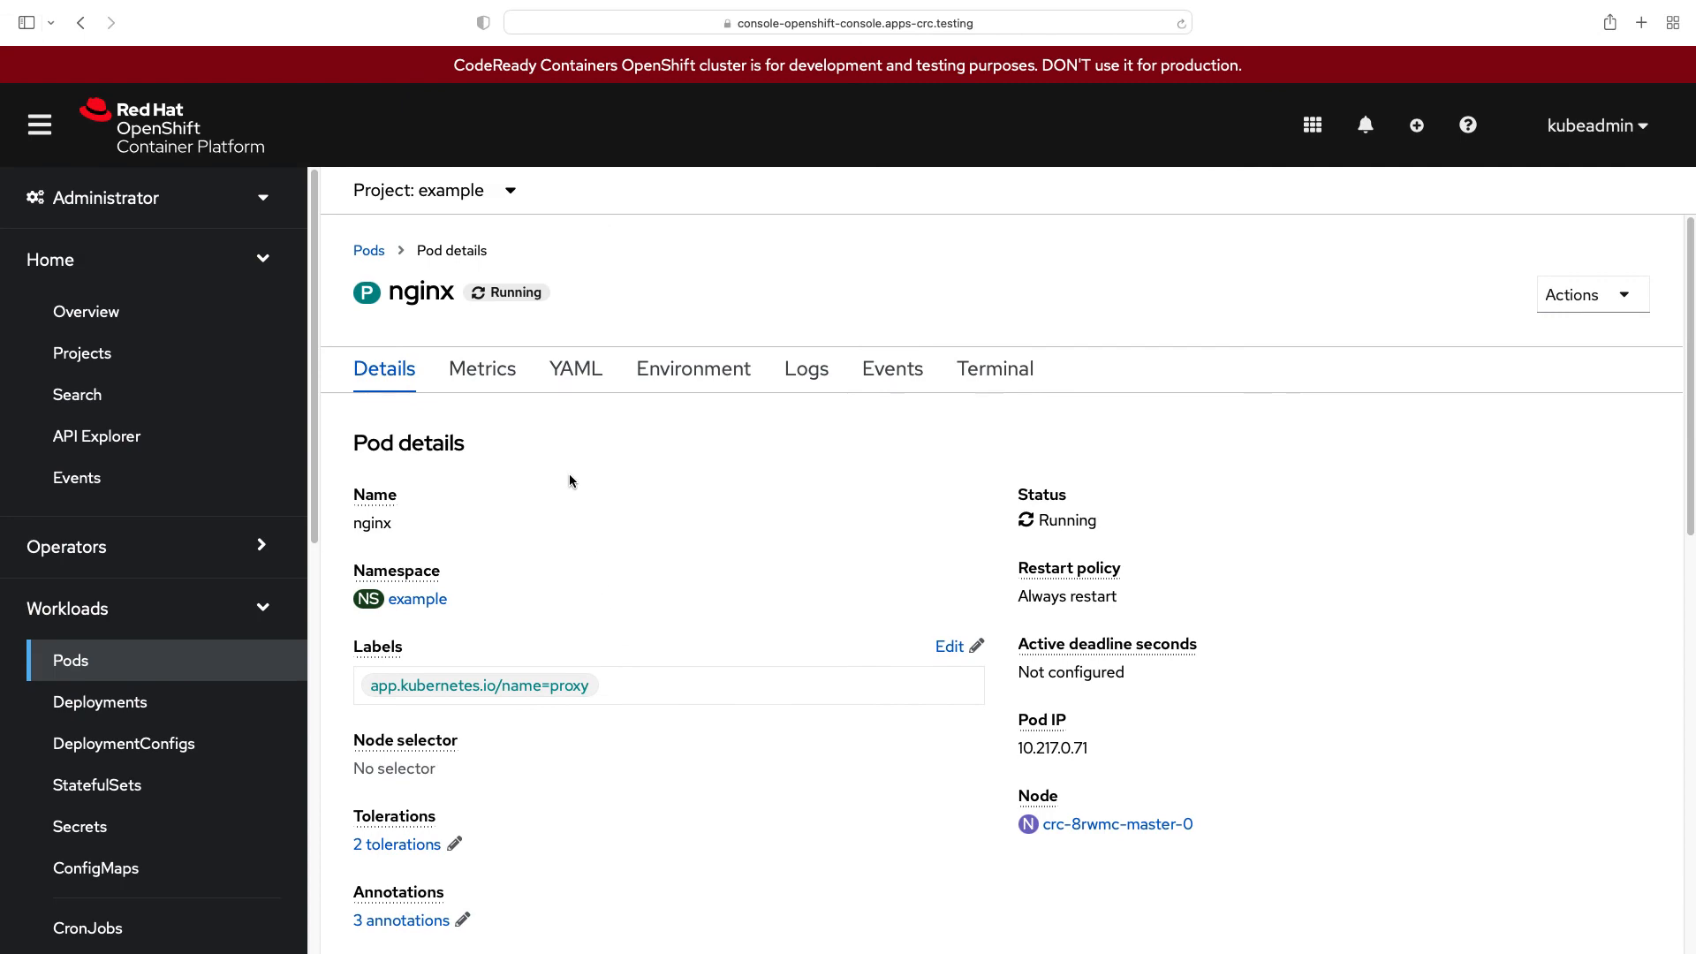
Step: Open the Logs tab of the nginx pod in the OpenShift Web Console
click(805, 367)
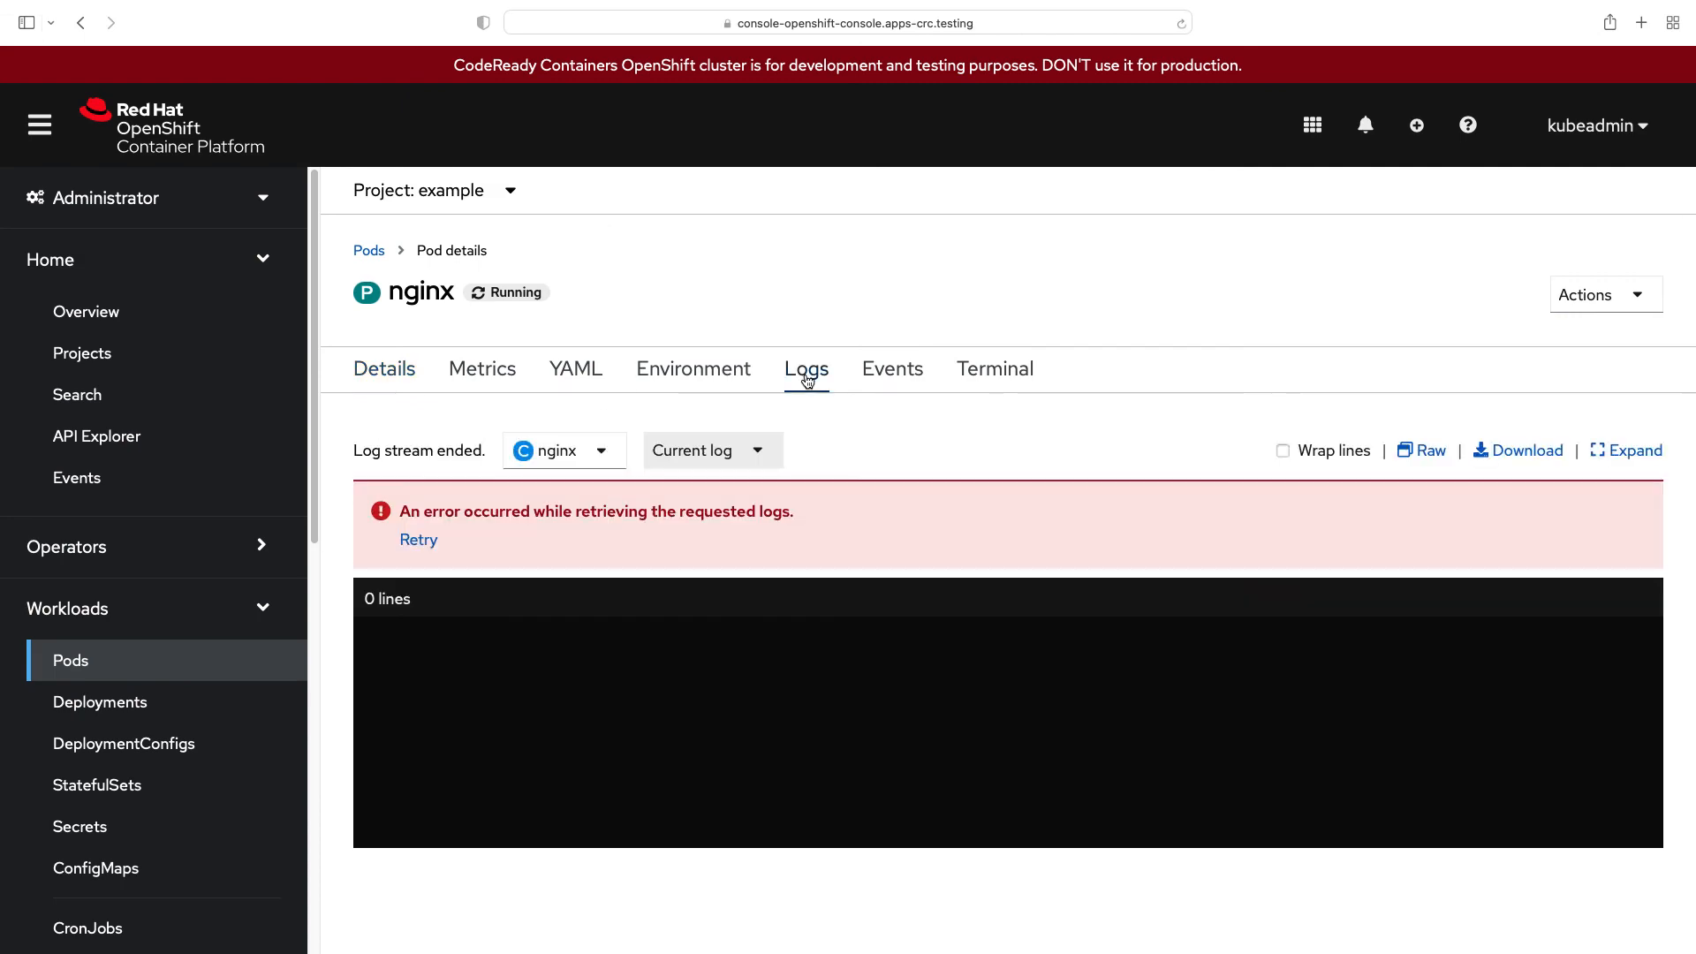
click(1427, 449)
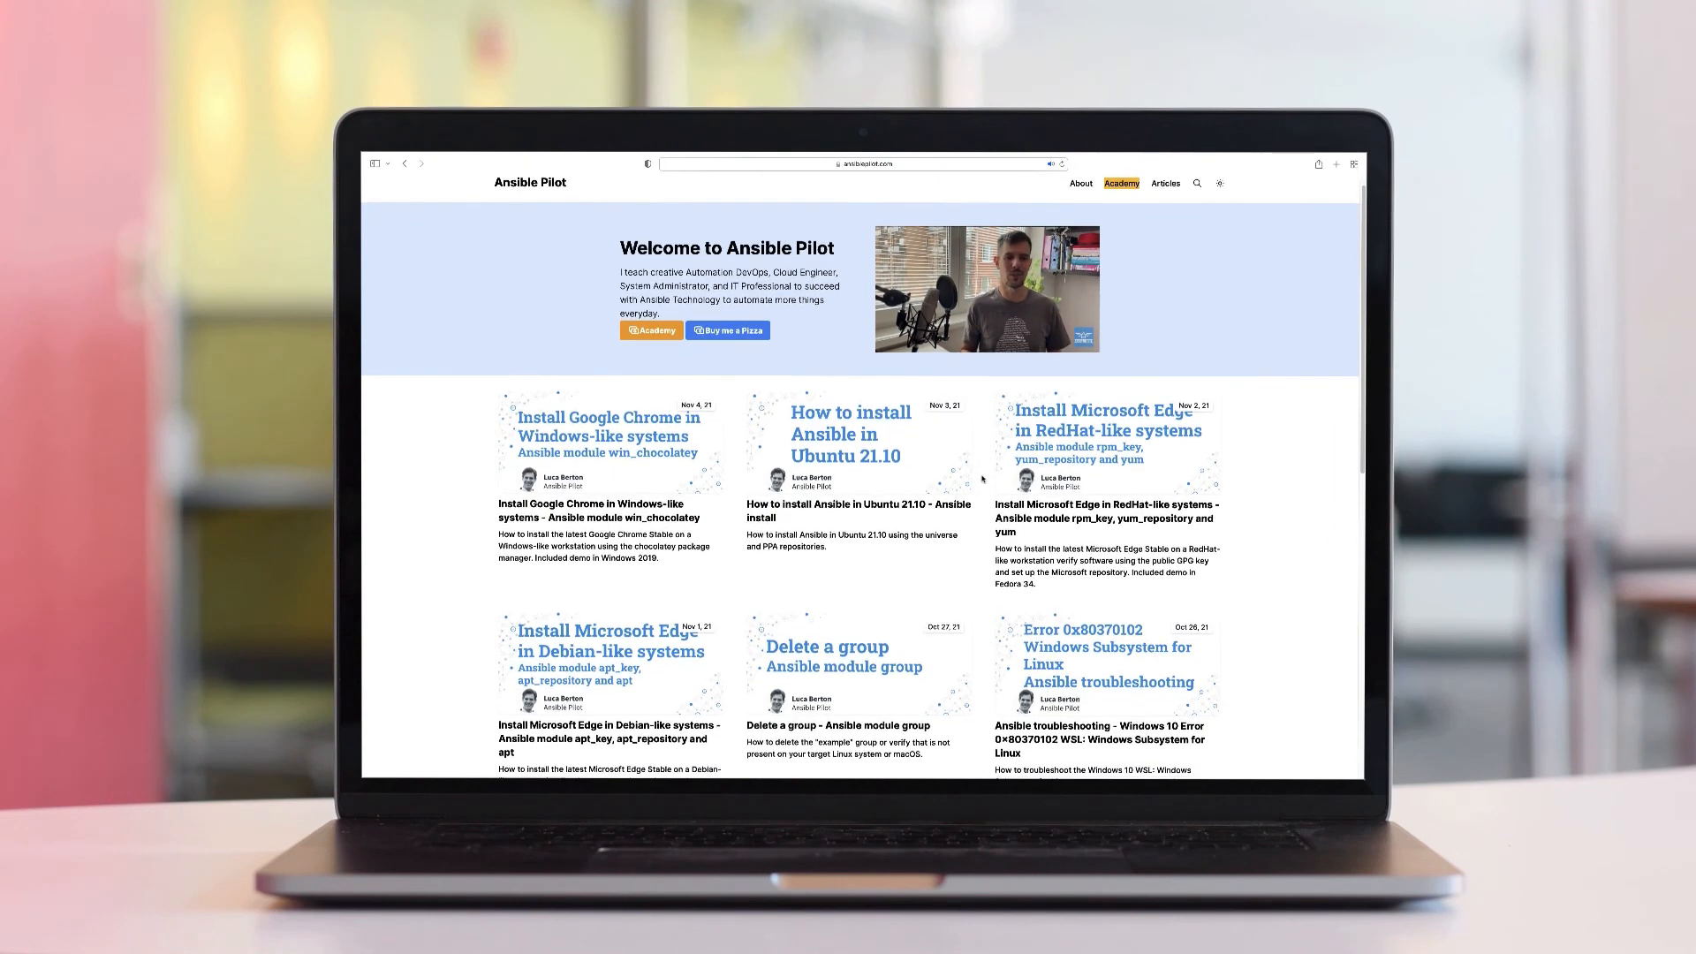
scroll(down, 3)
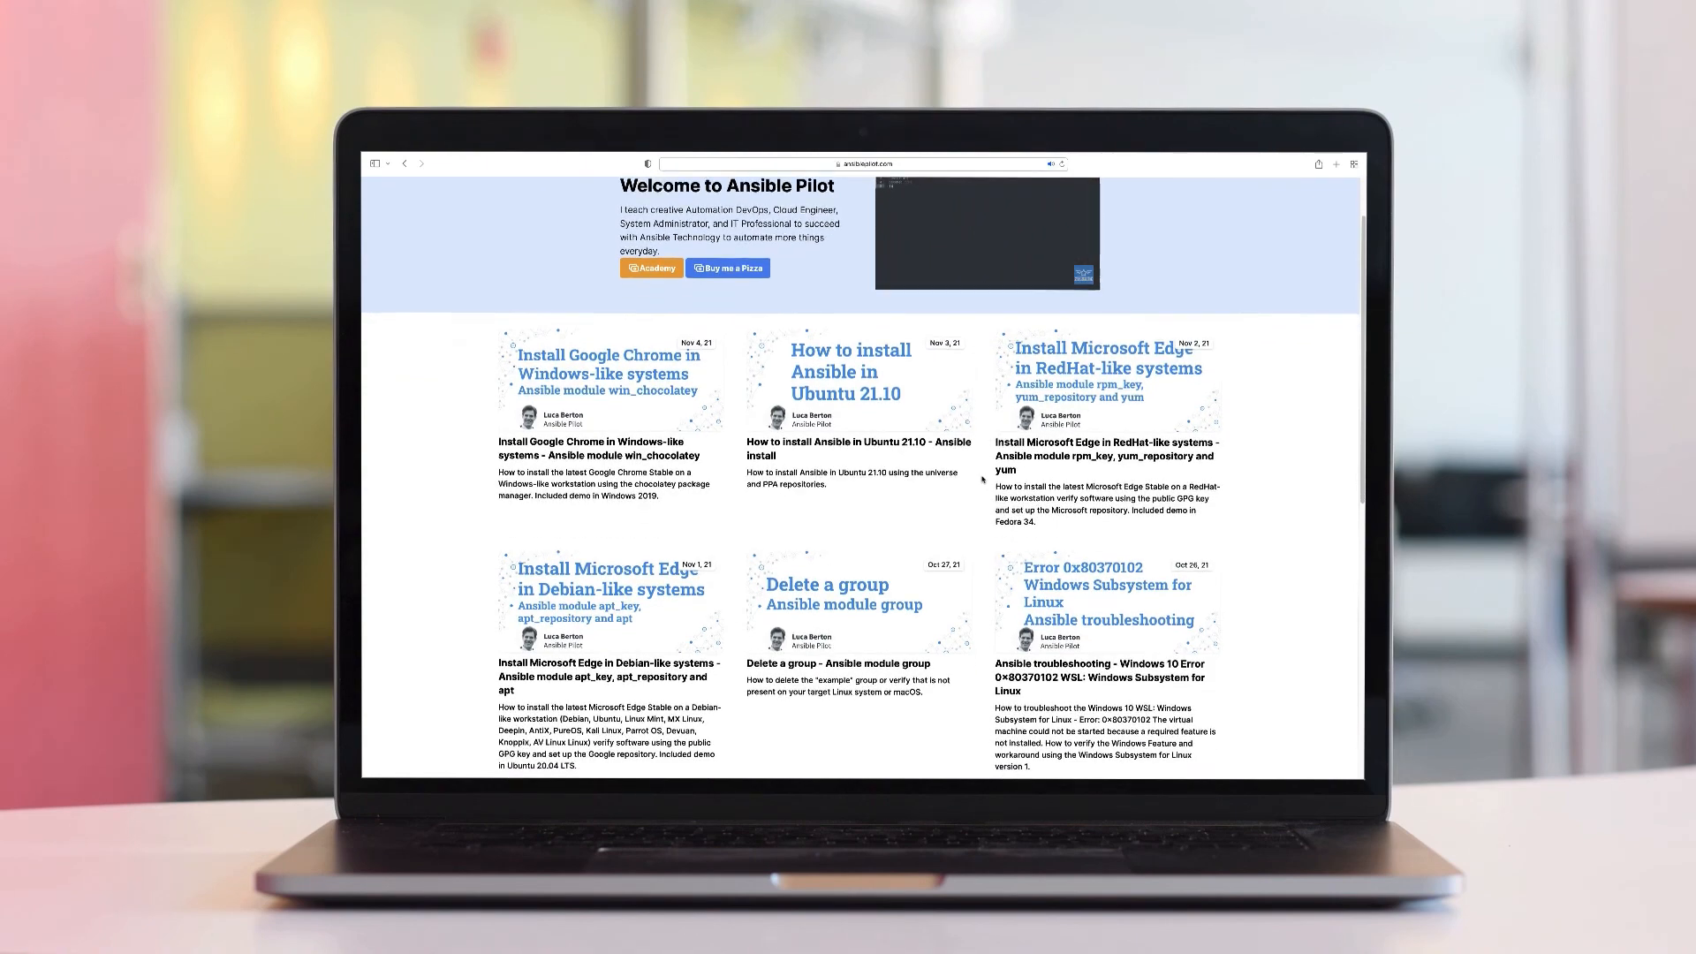
scroll(down, 3)
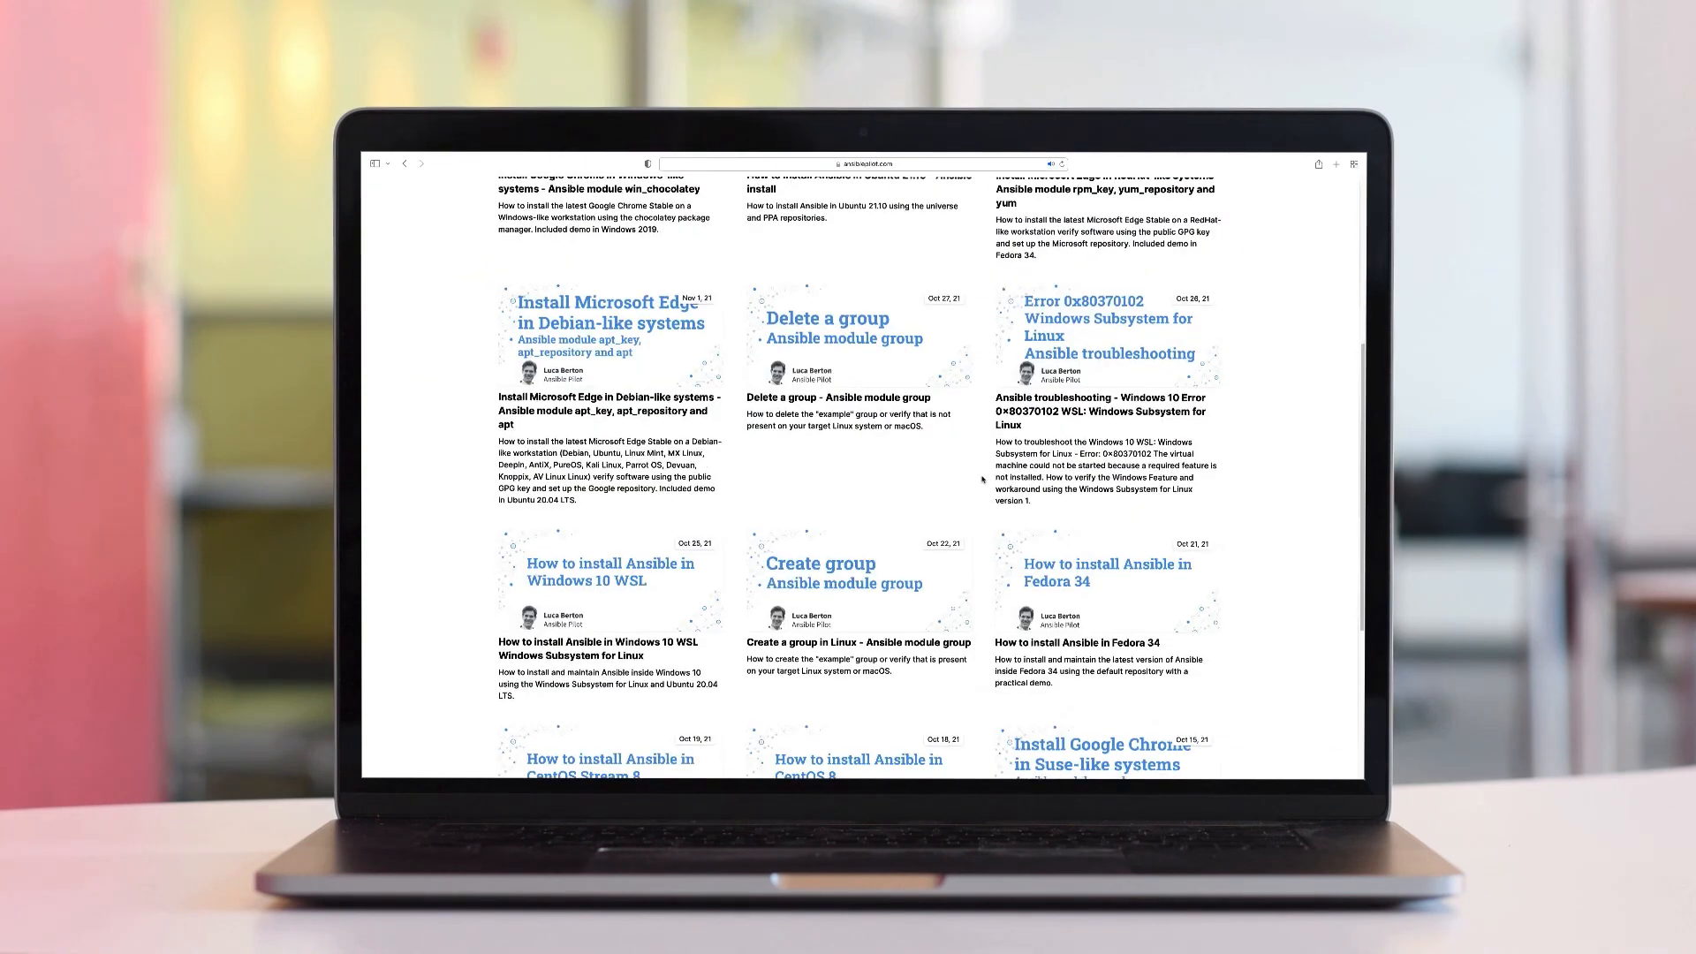
scroll(down, 3)
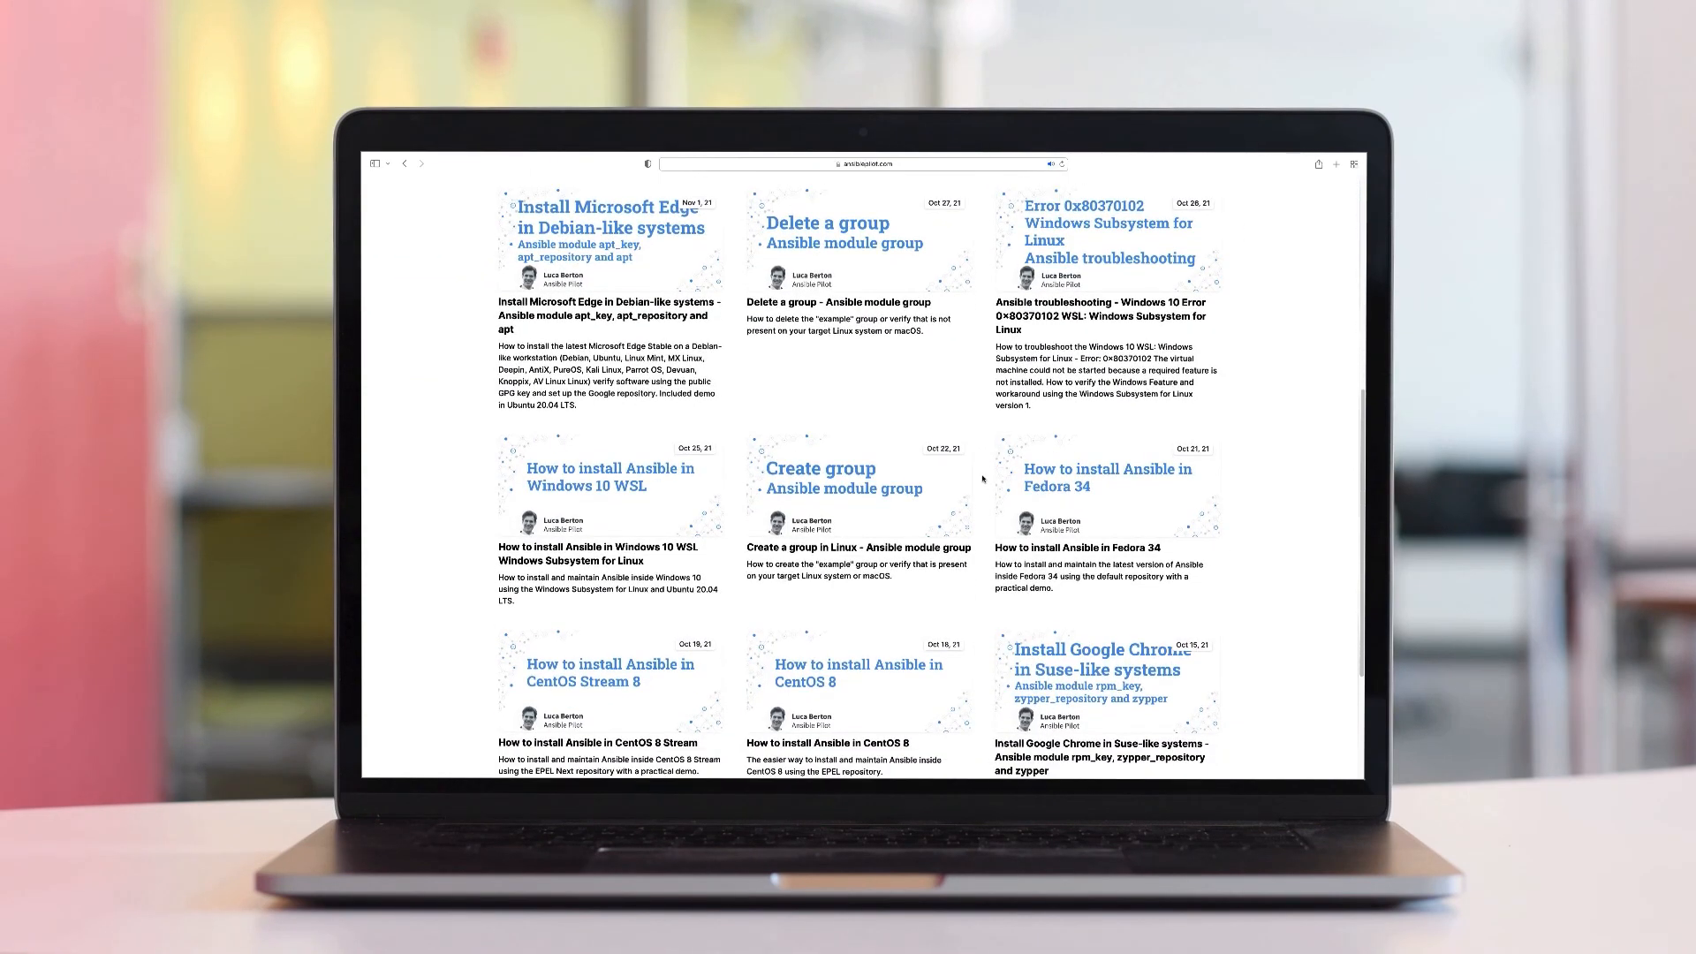
scroll(down, 3)
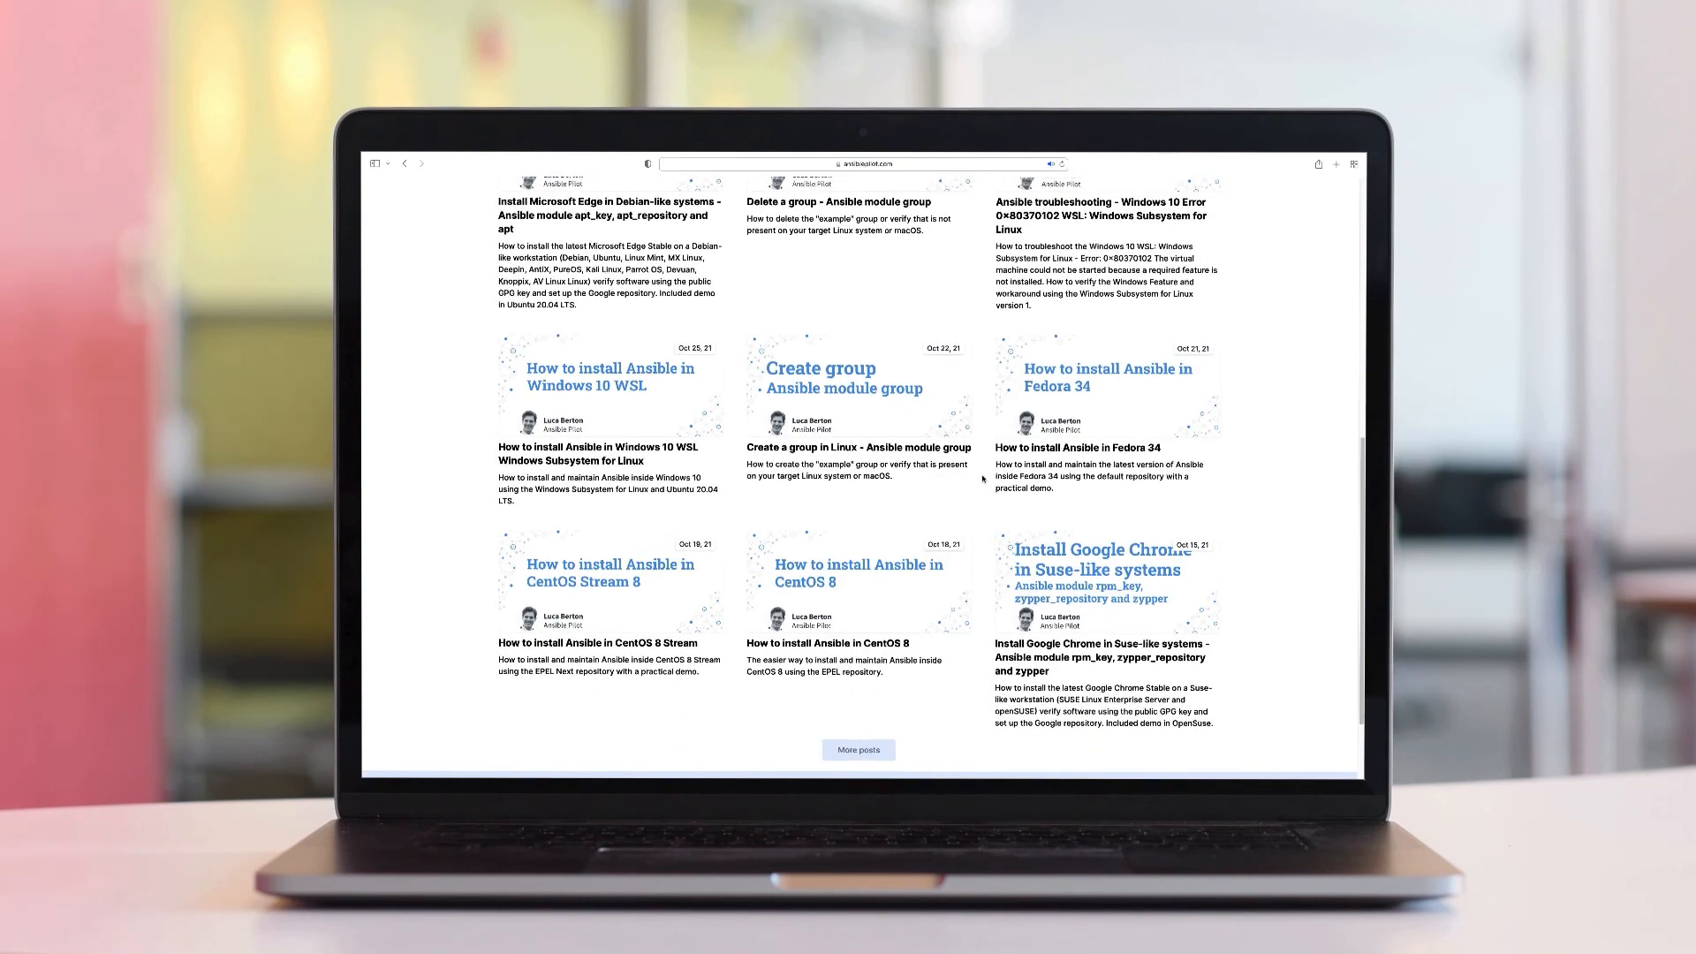